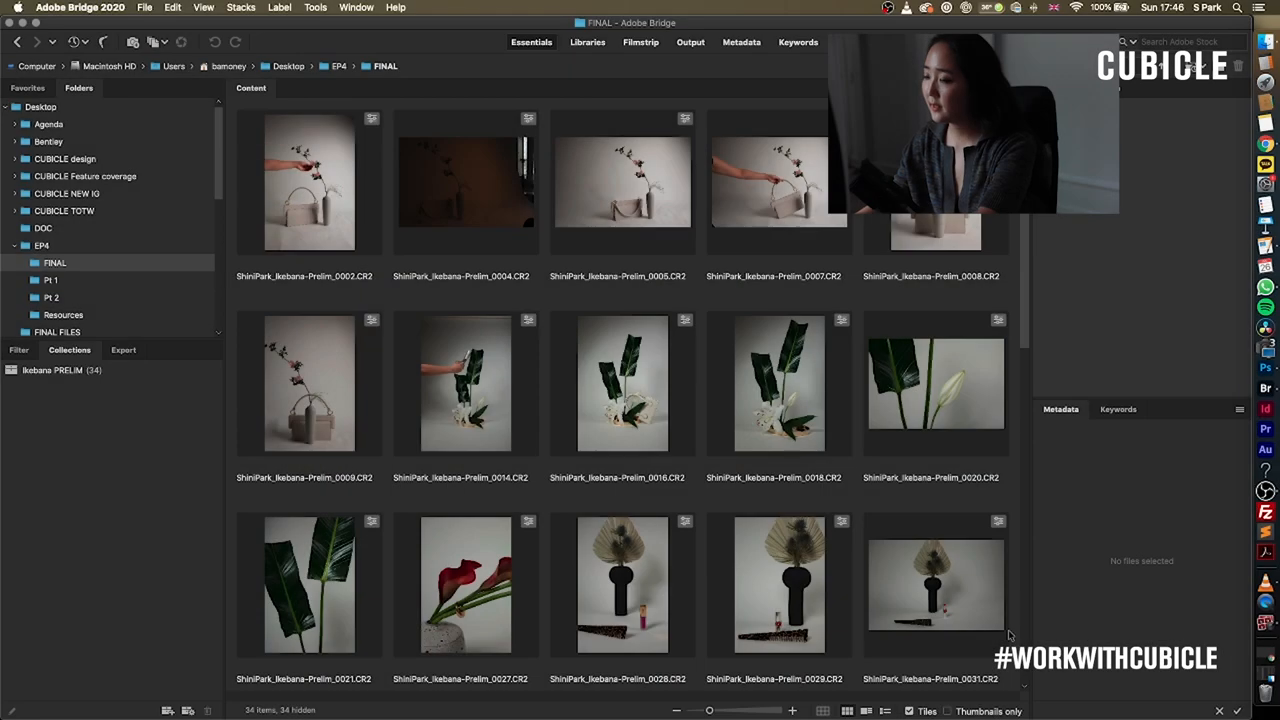
Scroll through the Ikebana-Prelim thumbnails in Bridge to reach the raw photos
scroll("down", 3)
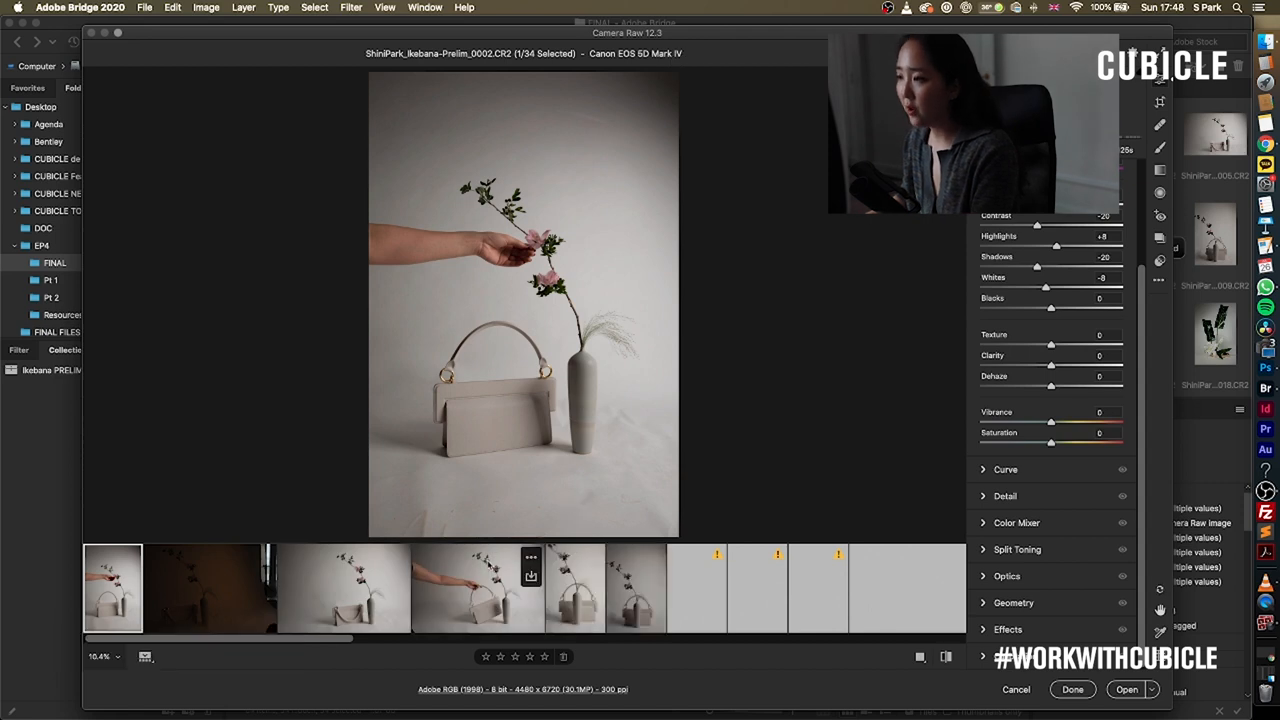
Bring up the calla lily photo in the filmstrip and select all 34 photos for batch editing
left_click(580, 588)
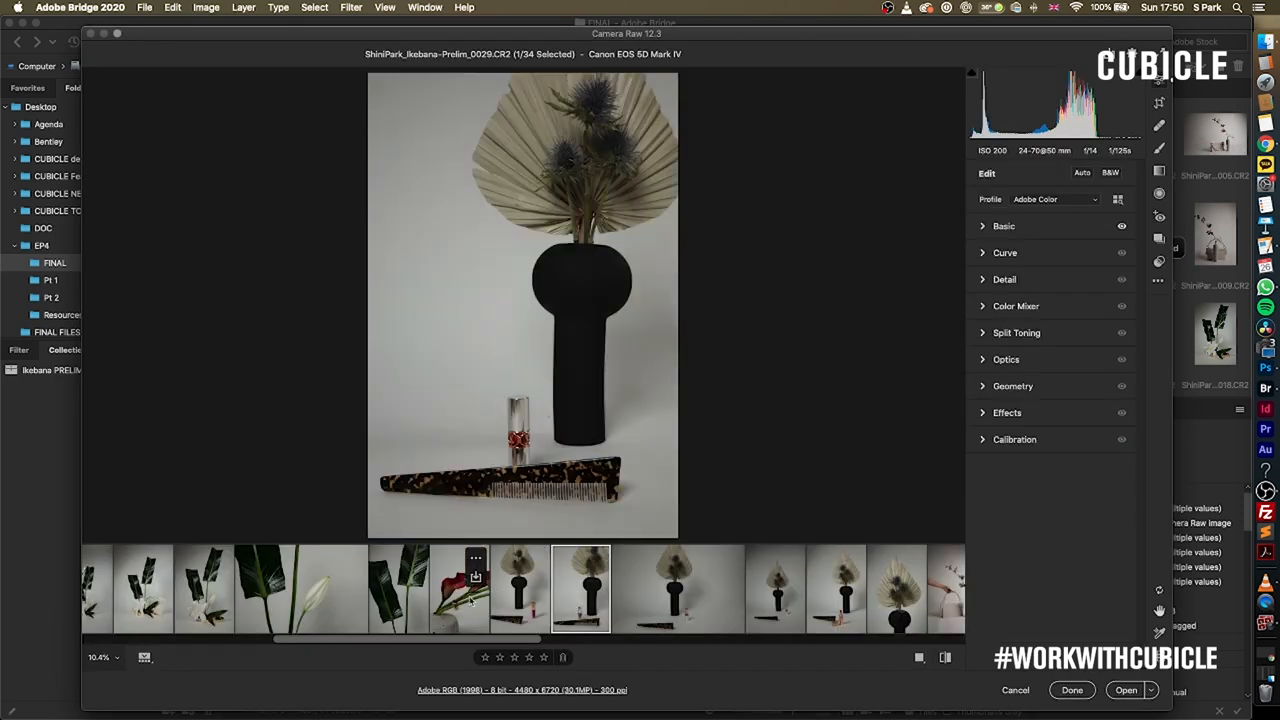
left_click(460, 588)
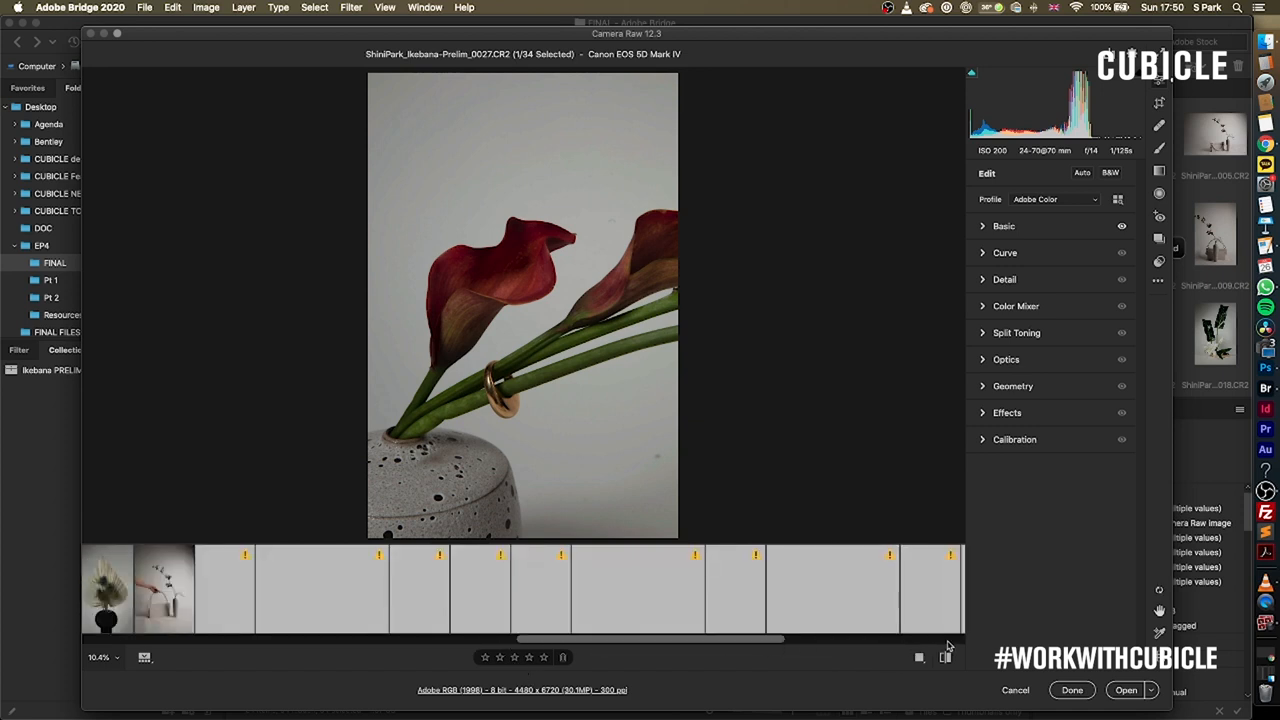
mouse_move(832, 648)
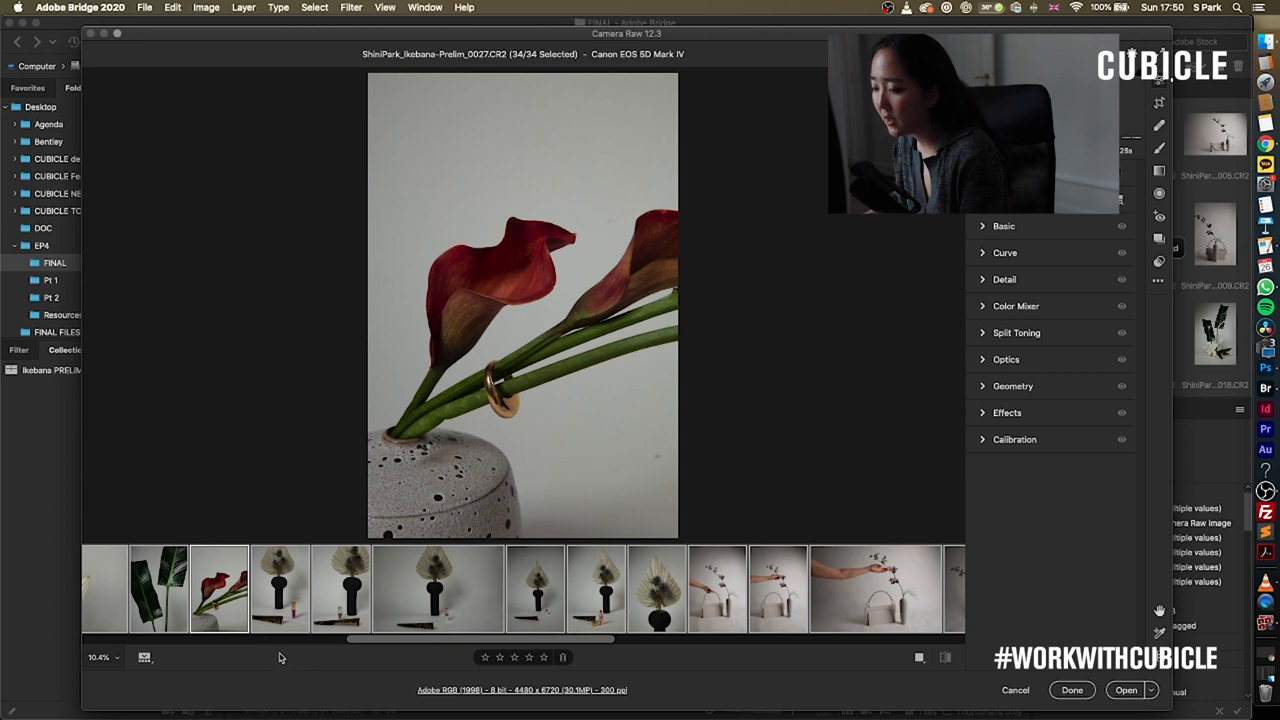
scroll("right", 3)
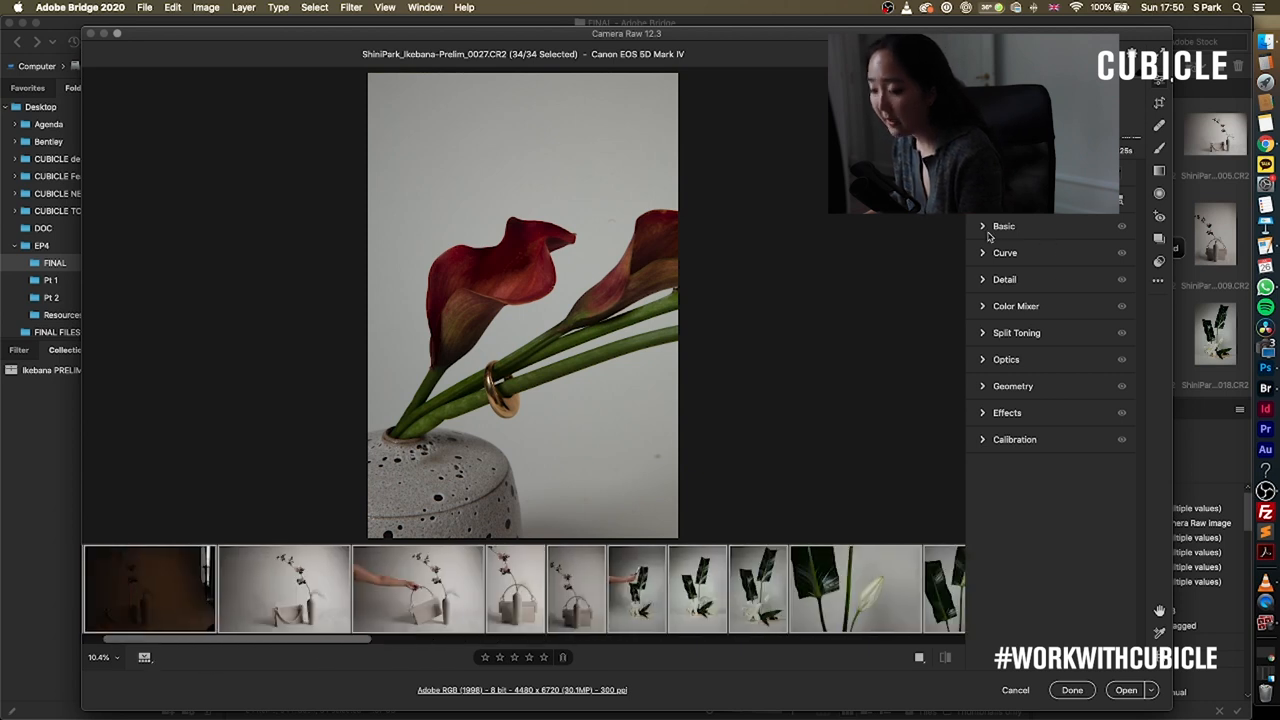
In the Basic panel, adjust contrast, raise highlights, lift shadows and pull down whites
left_click(1004, 226)
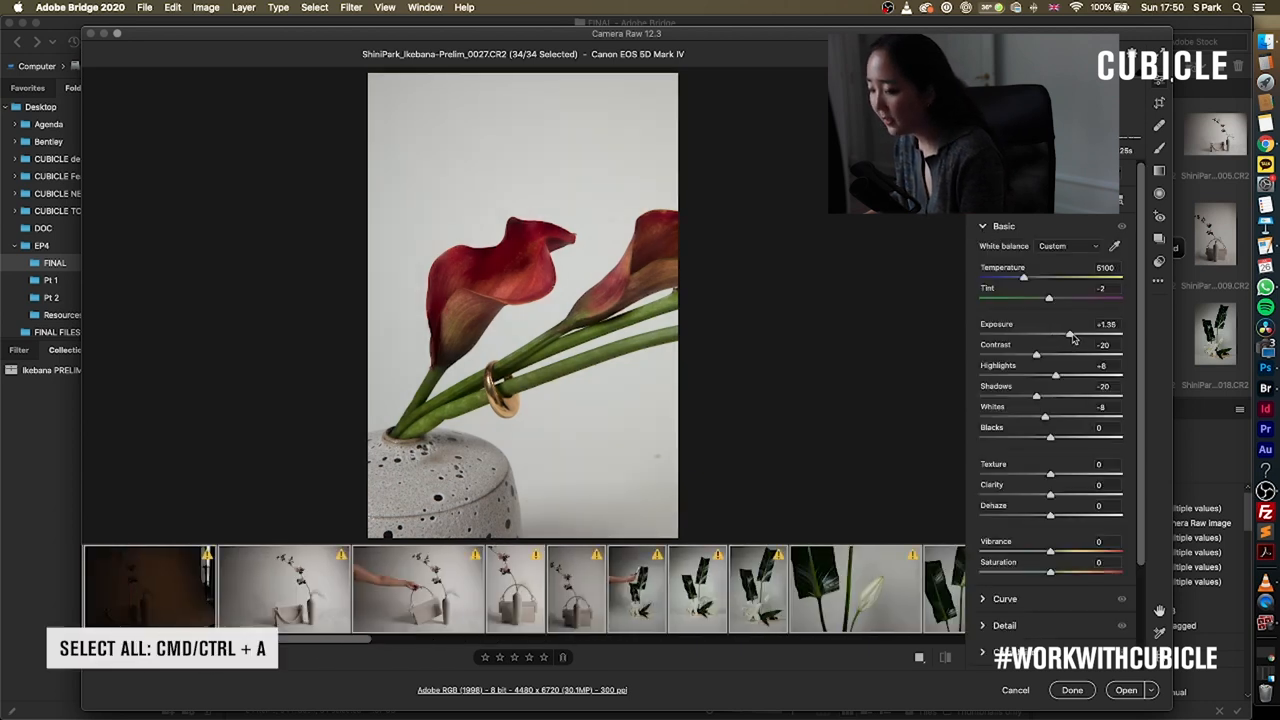
triple_click(1104, 324)
type("+0.85")
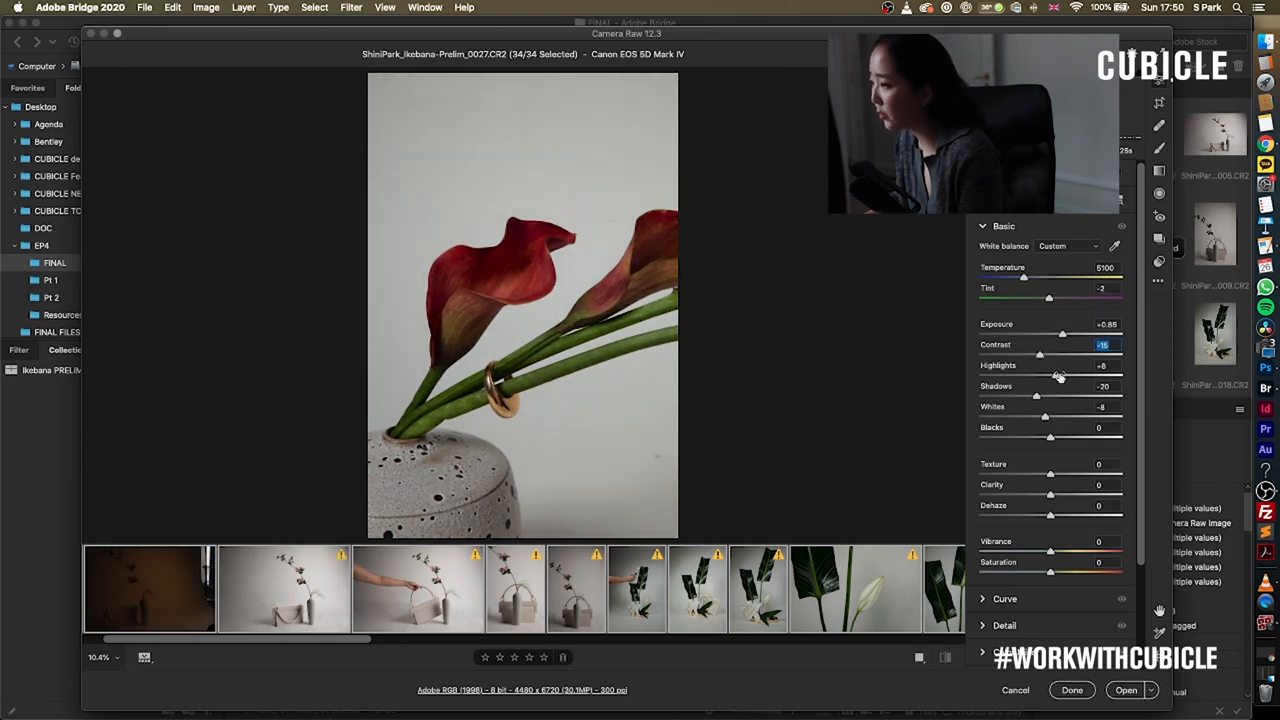
left_click_drag(1058, 376, 1082, 376)
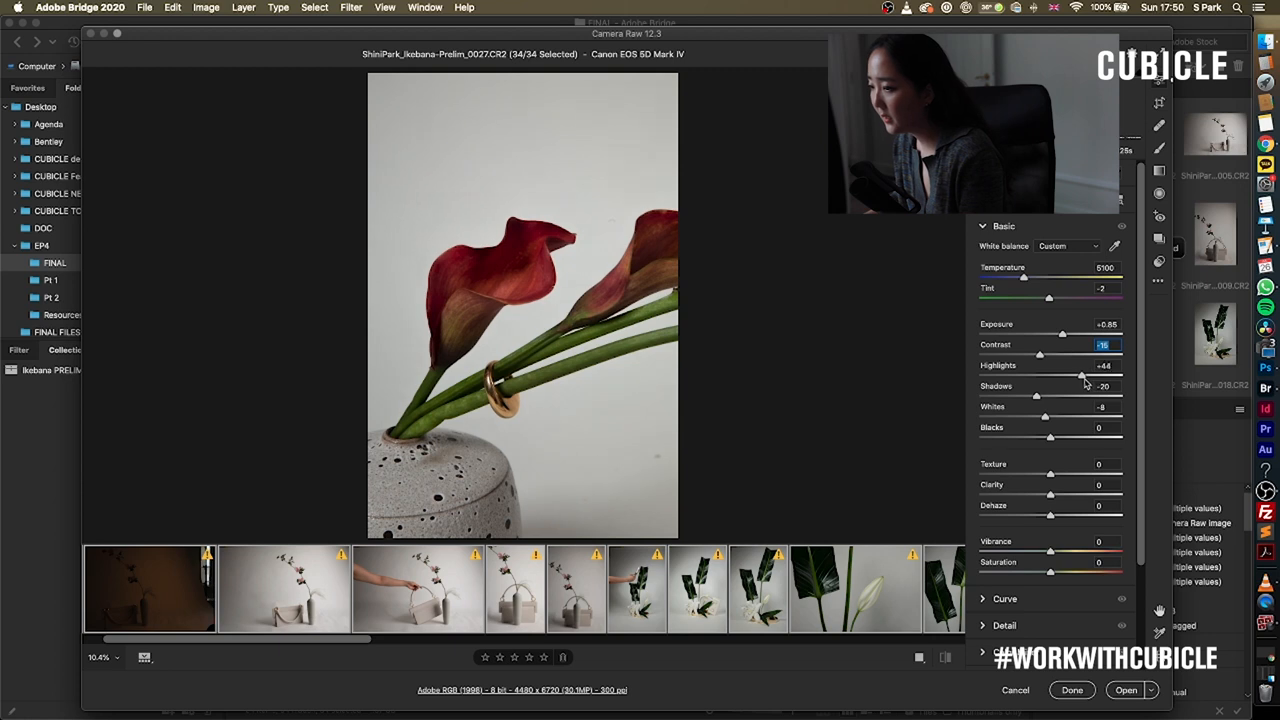
left_click_drag(1080, 376, 1080, 376)
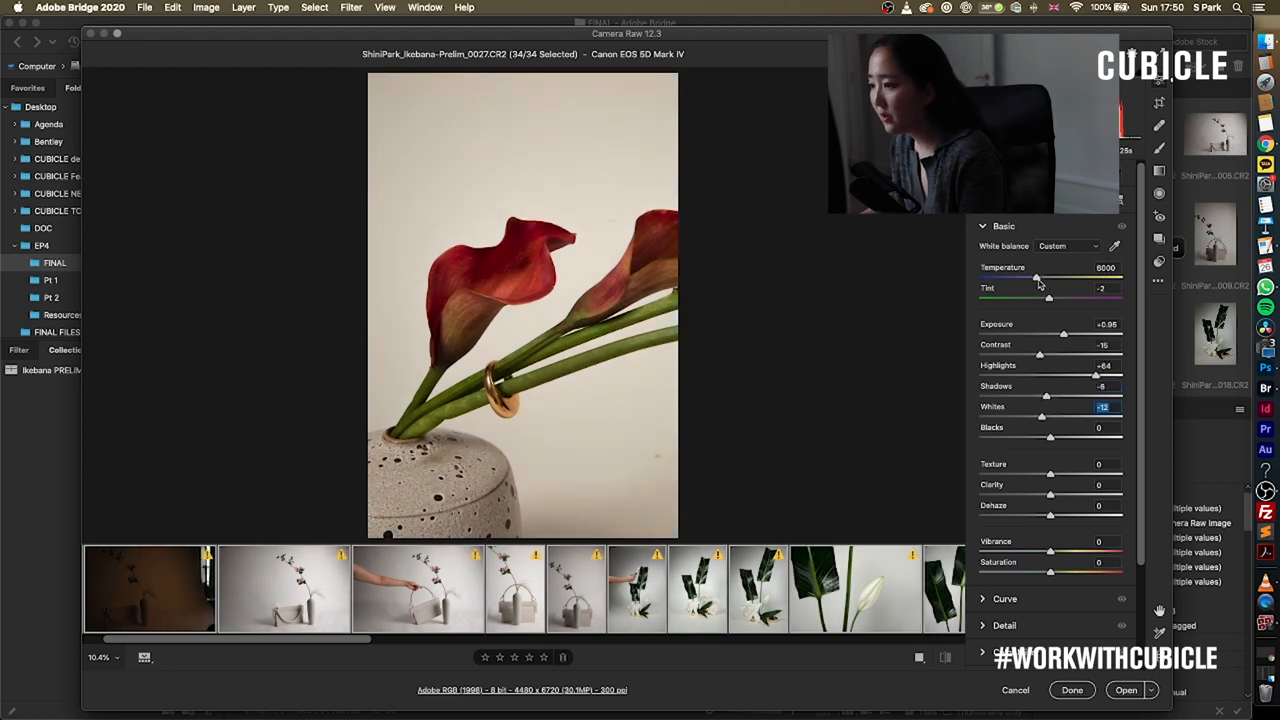
Settle the white balance temperature around 5400 for a slightly warmer look
left_click_drag(1036, 278, 1042, 278)
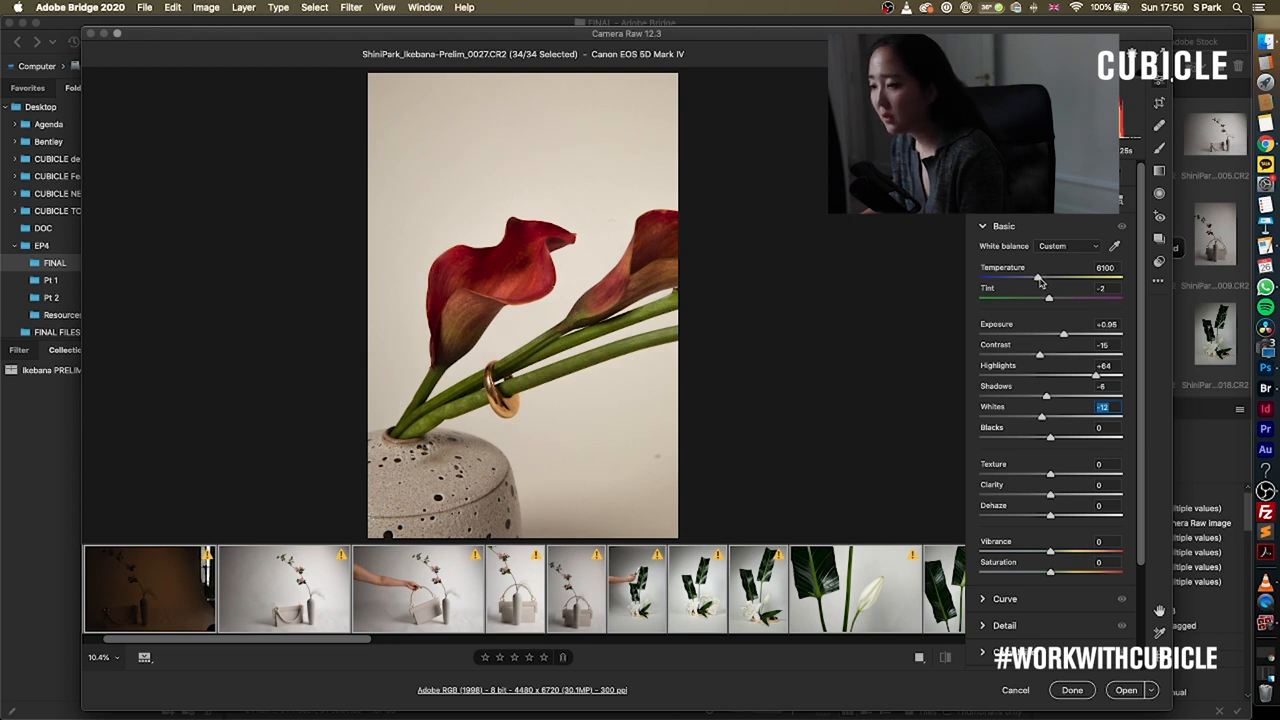
left_click_drag(1036, 276, 1008, 276)
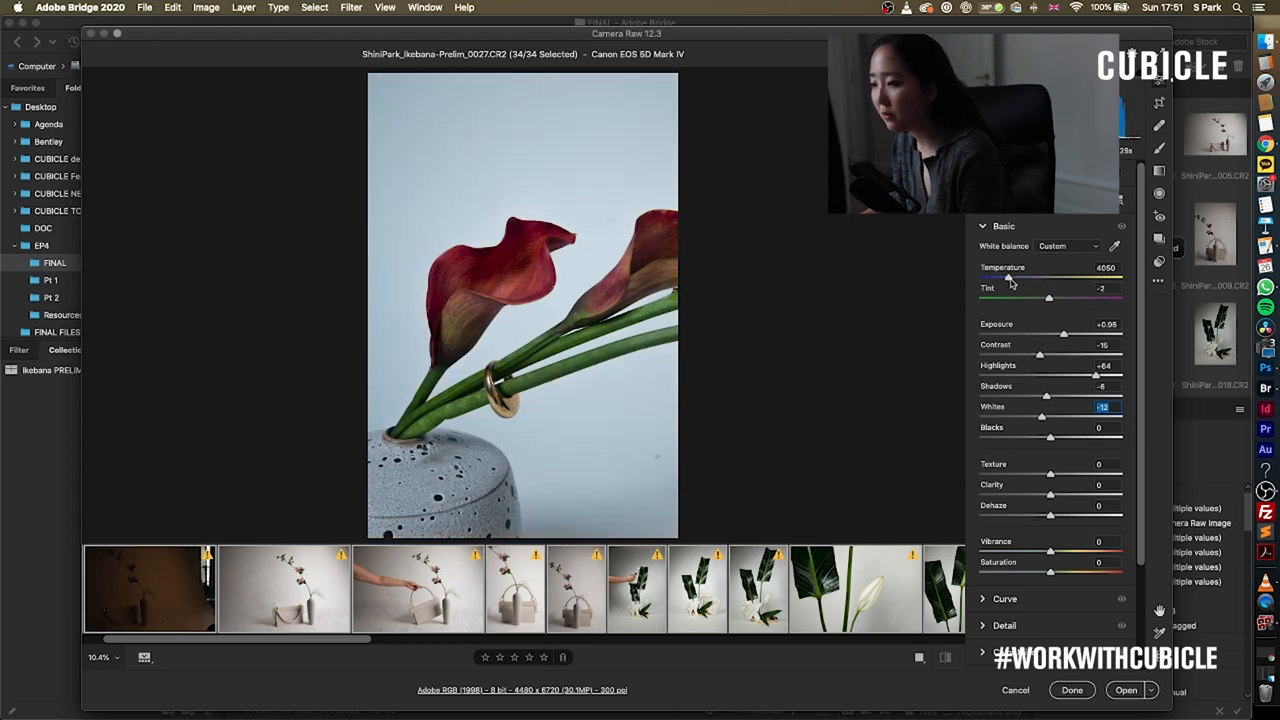
left_click_drag(1010, 276, 1018, 276)
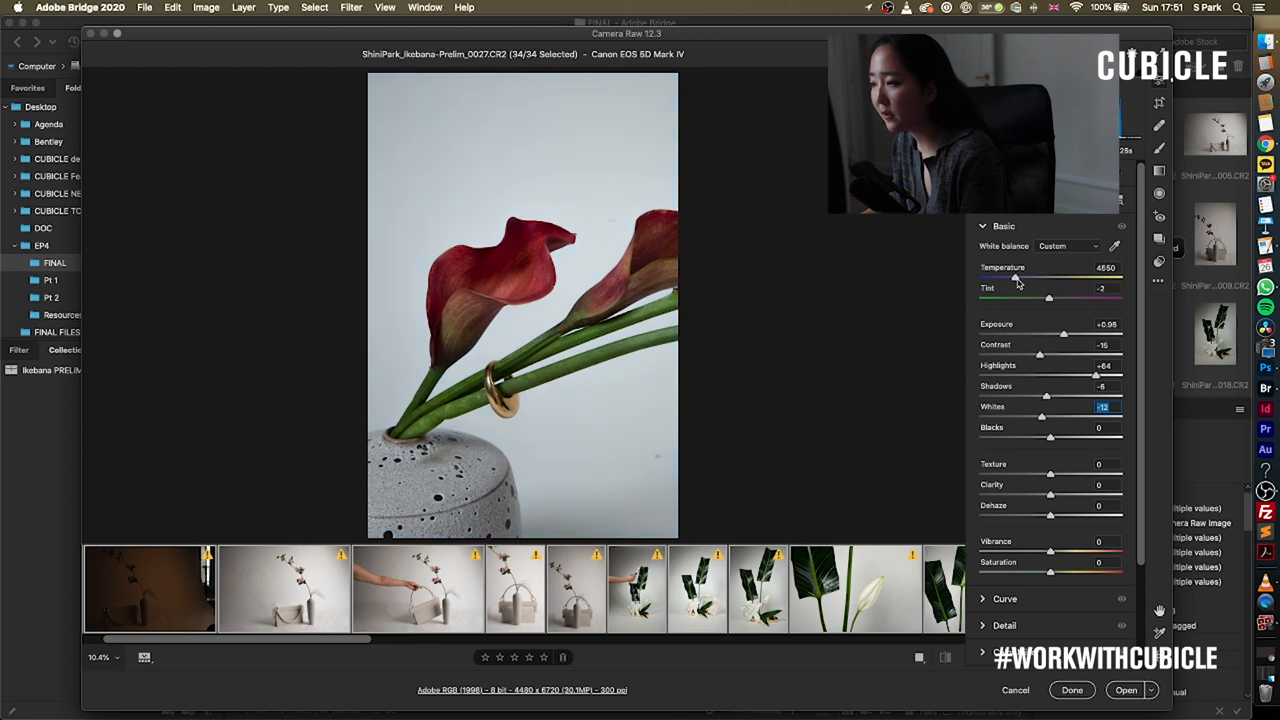
left_click_drag(1016, 276, 1028, 276)
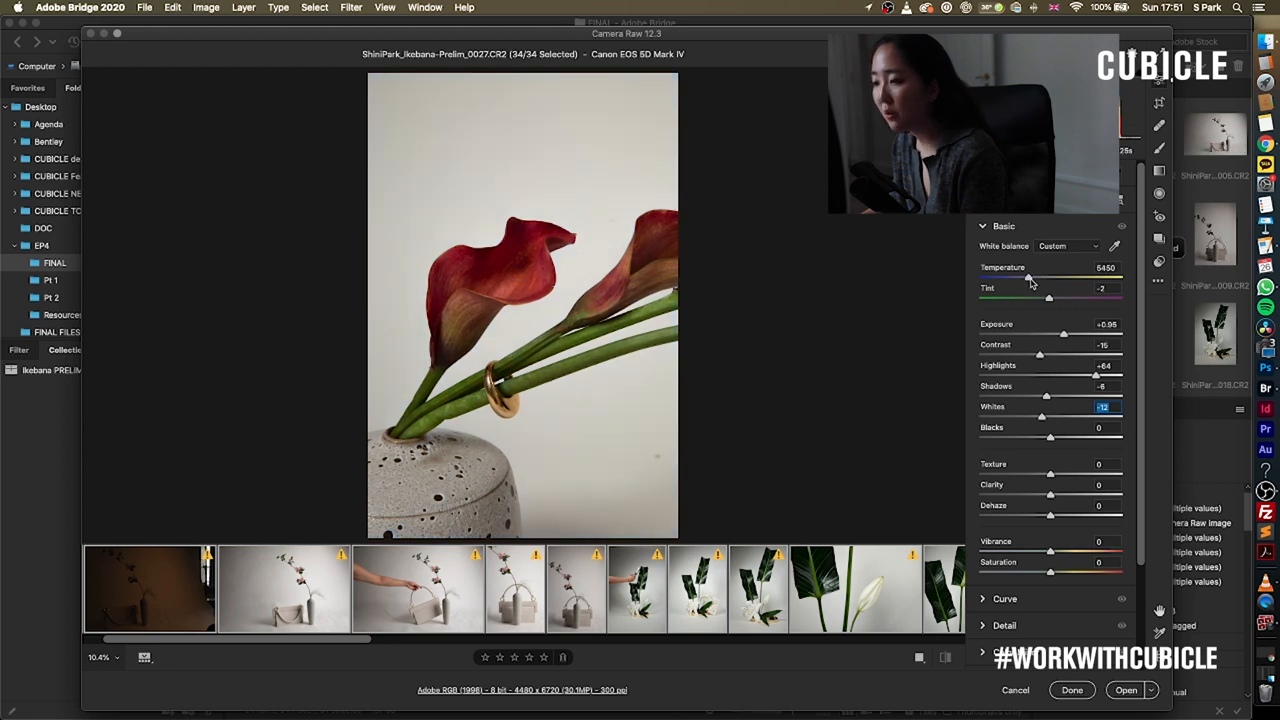
left_click_drag(1028, 276, 1032, 276)
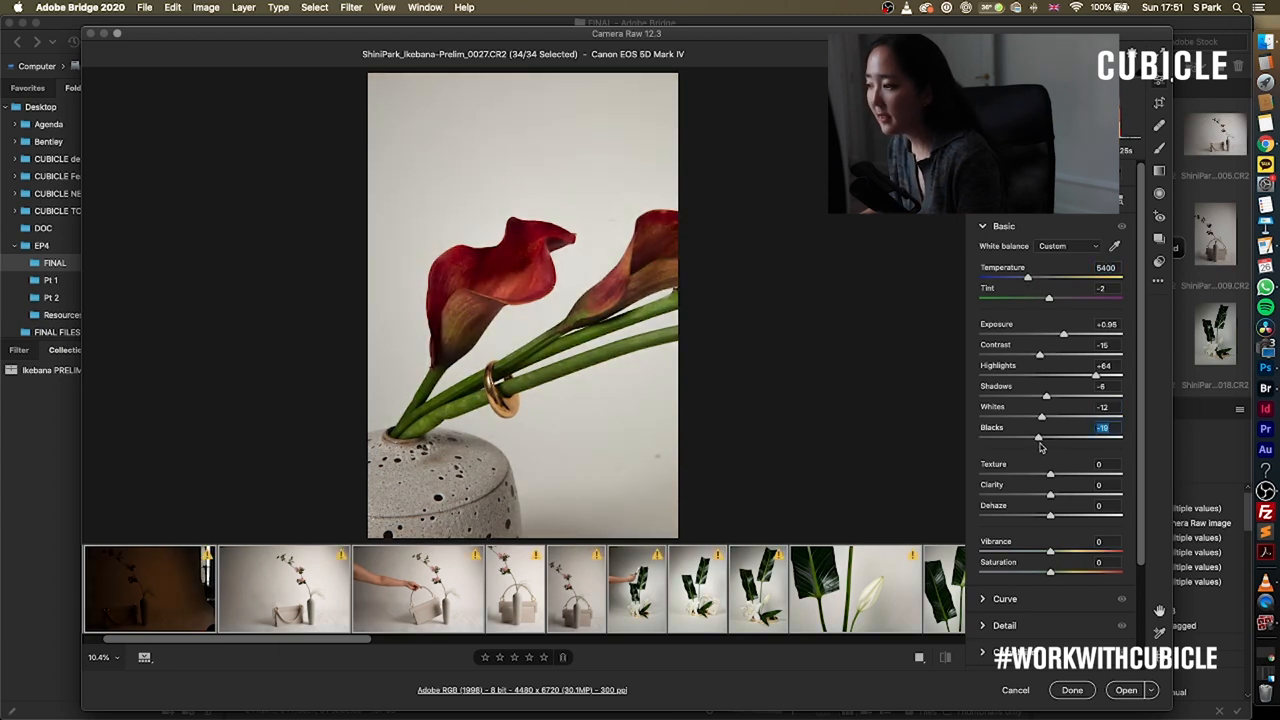
Darken the blacks and fine-tune exposure, texture and clarity across the batch
left_click_drag(1038, 438, 1040, 438)
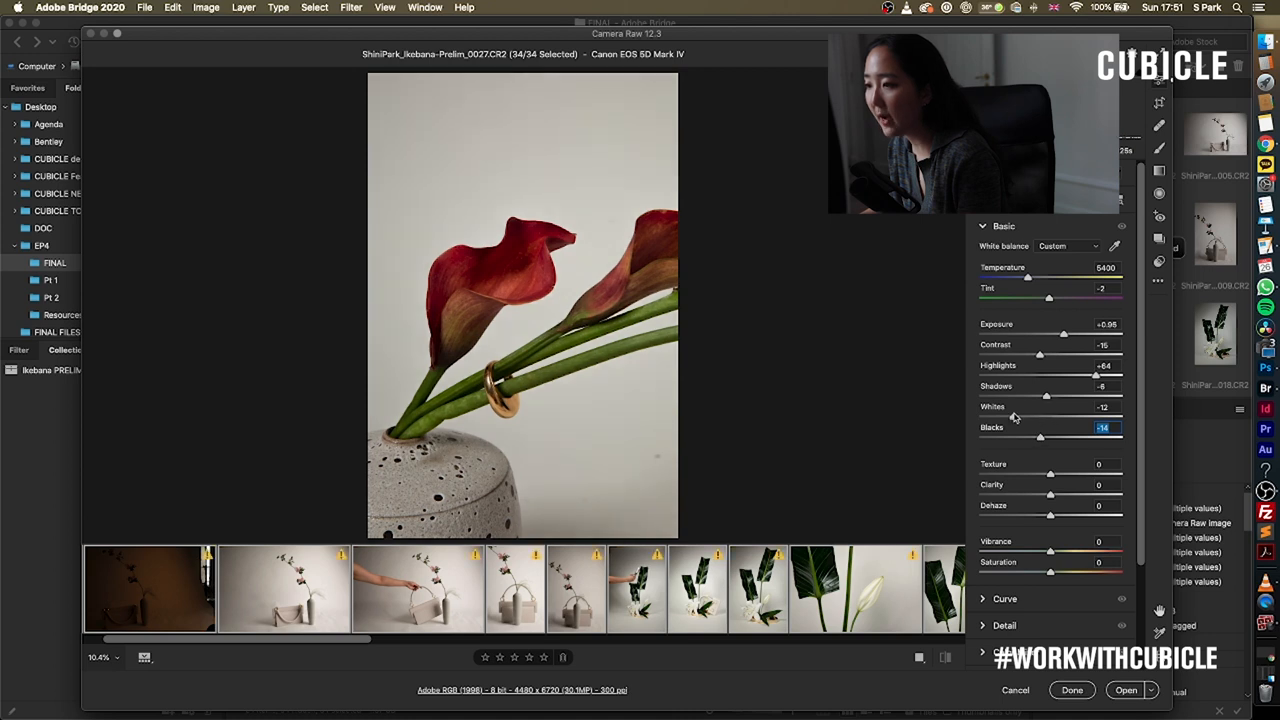
left_click_drag(1050, 396, 1042, 396)
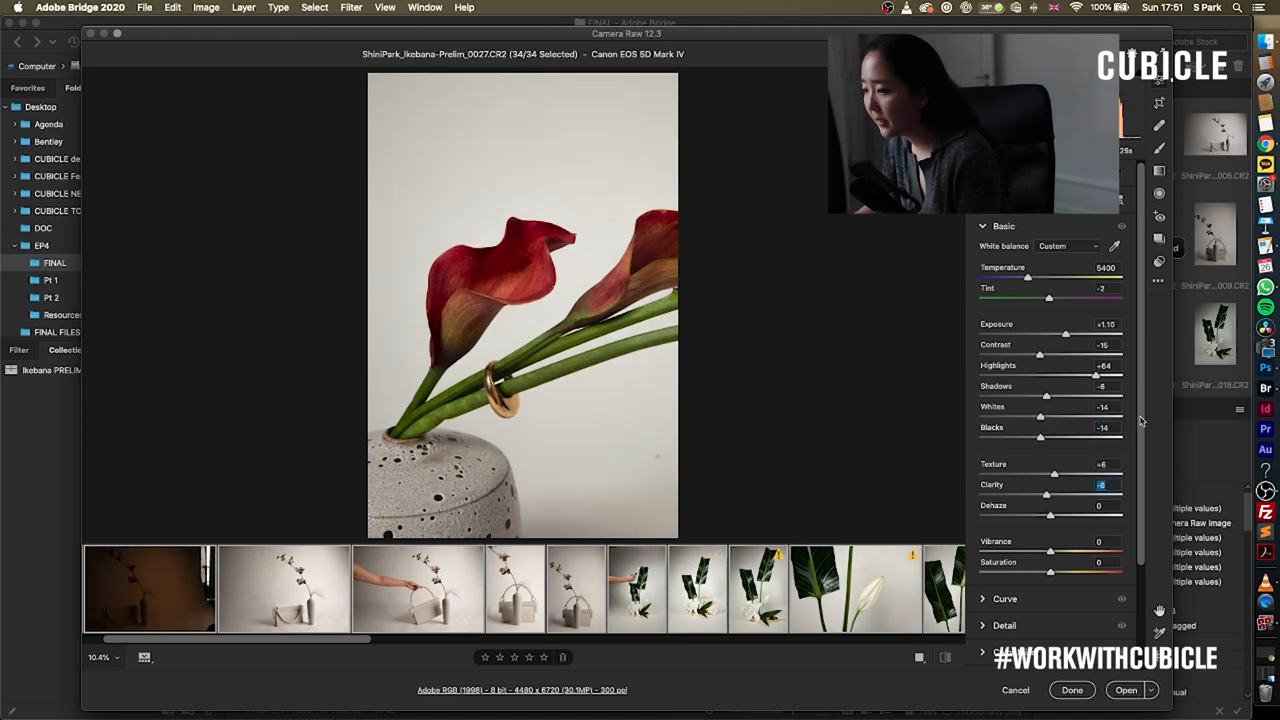
Drop Vibrance to -100 to test a desaturated look, restore the colour, then reveal the Curve panel
scroll("down", 3)
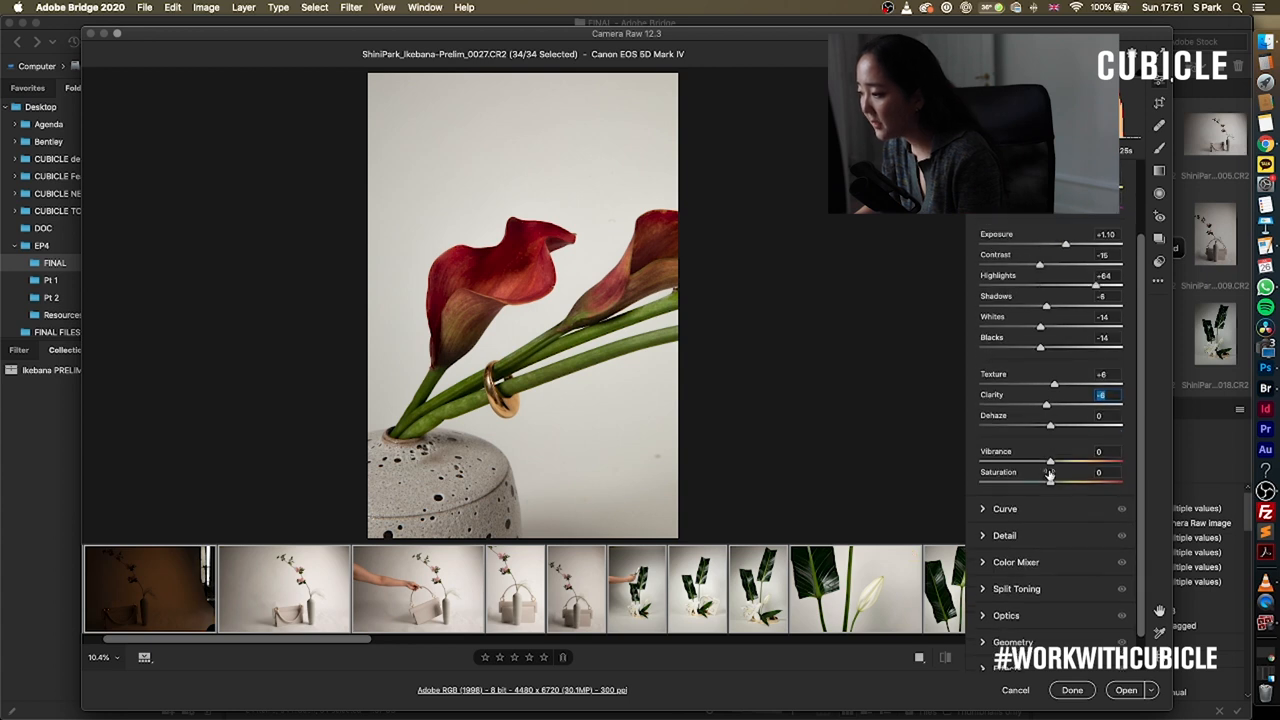
left_click_drag(1050, 460, 980, 460)
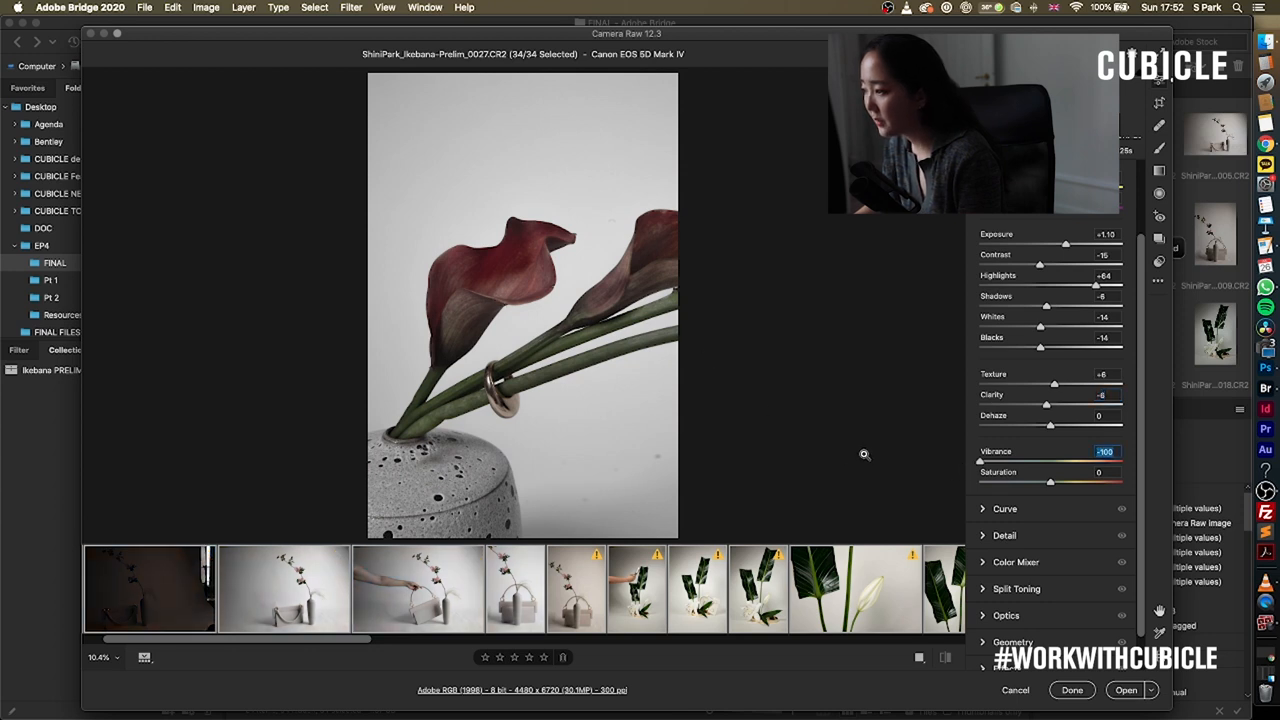
mouse_move(1016, 488)
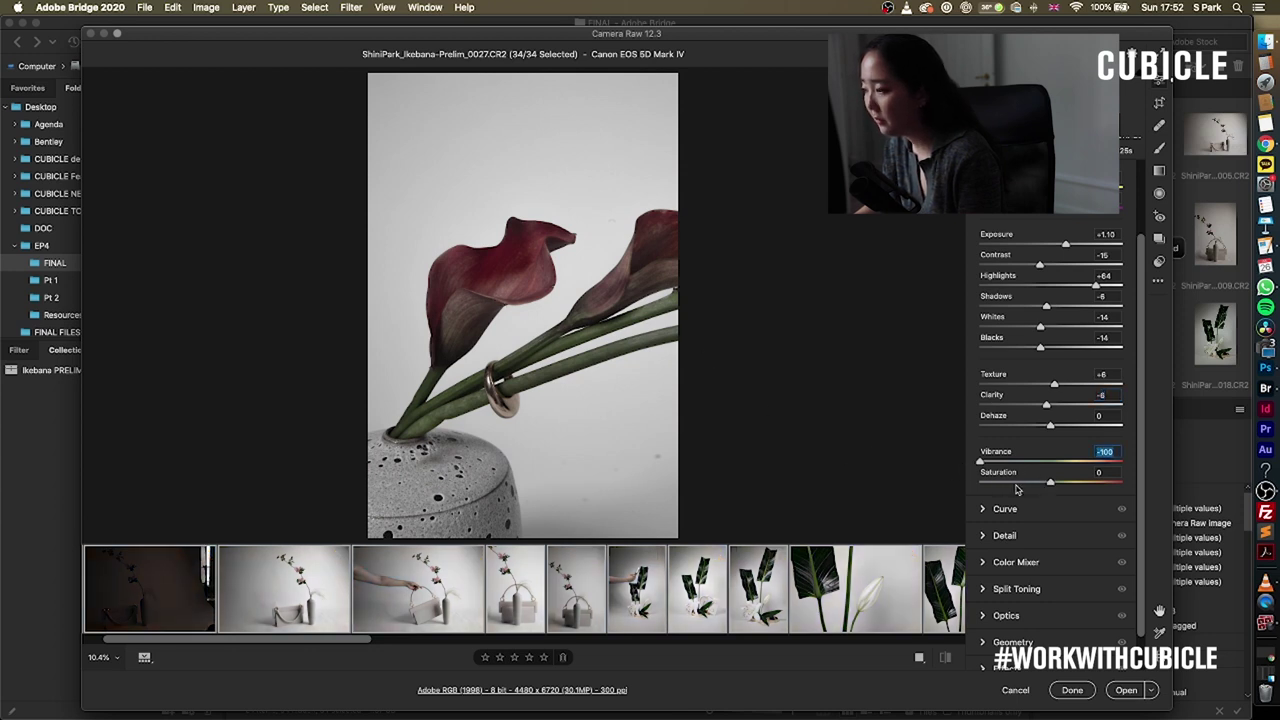
left_click_drag(980, 460, 1048, 460)
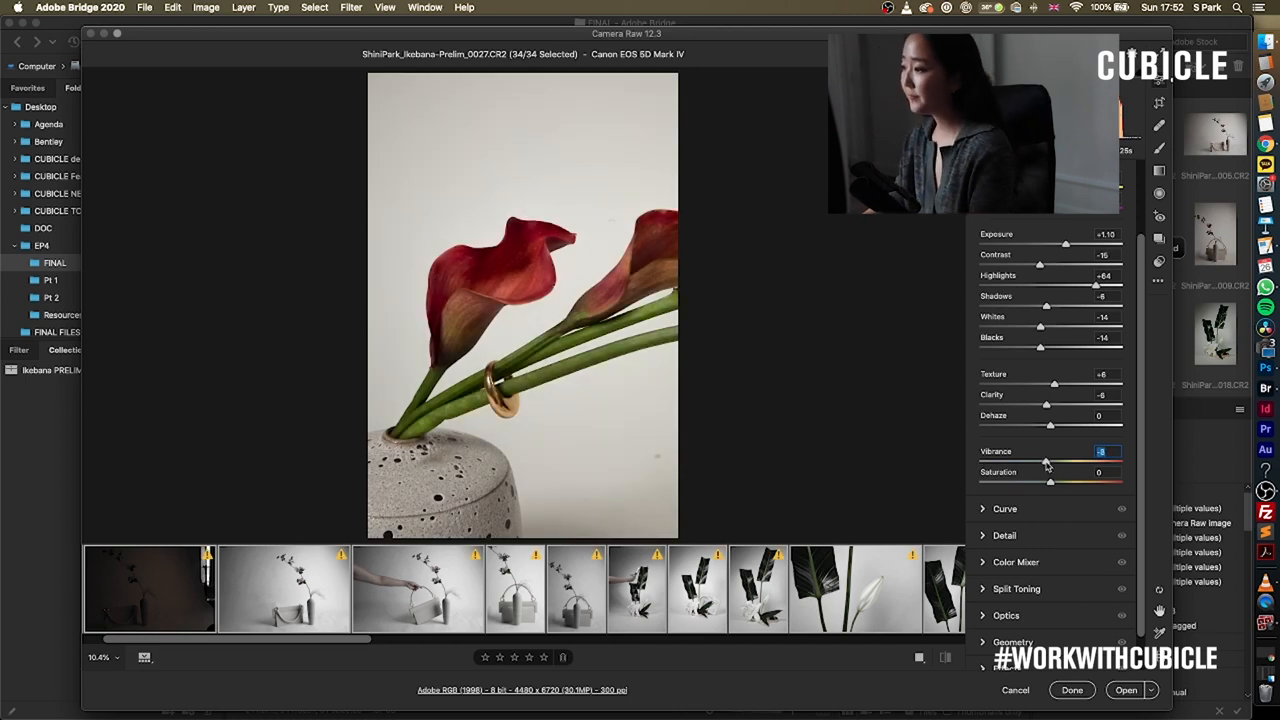
left_click(1004, 508)
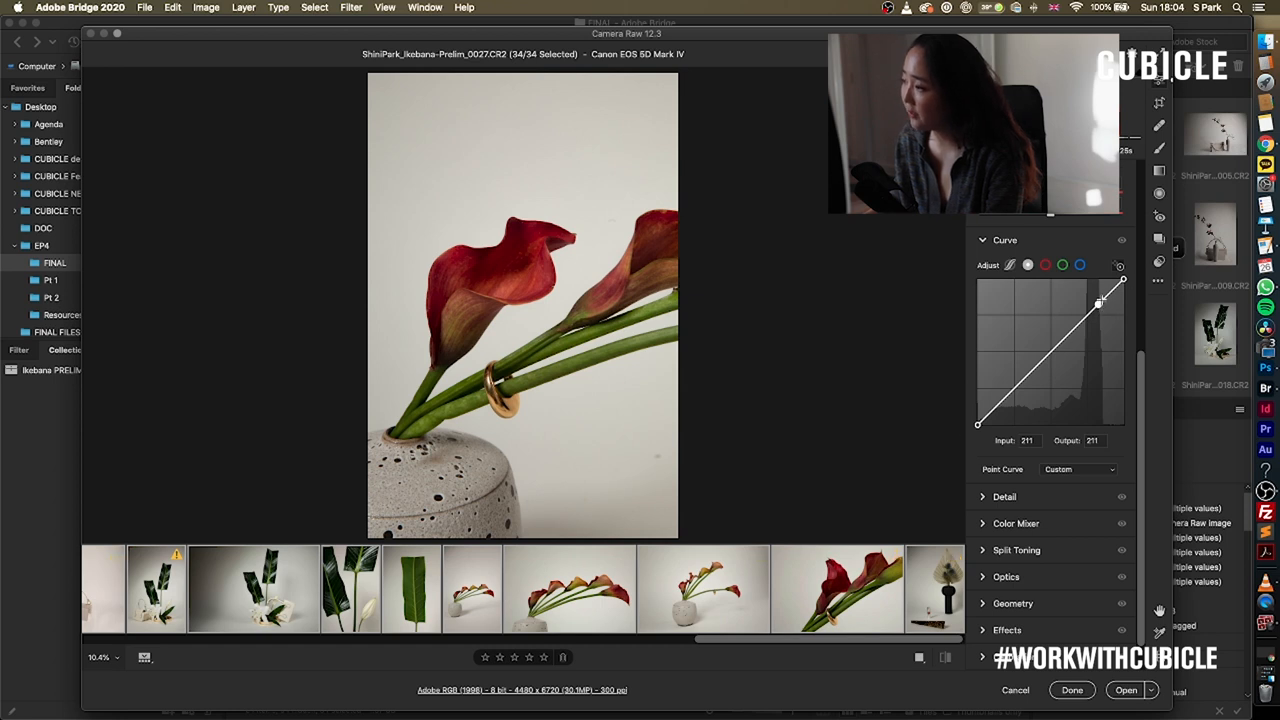
Experiment with bending the point curve brighter and darker, then return it near straight
left_click_drag(1100, 304, 1094, 300)
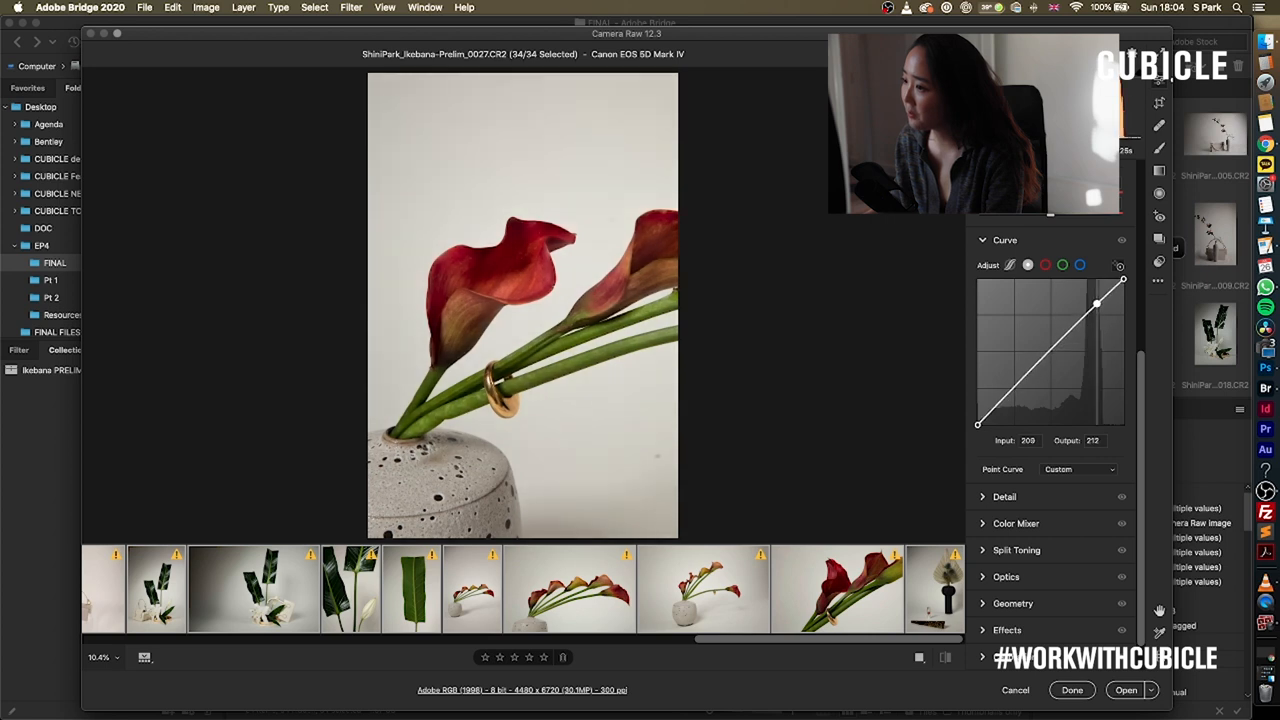
left_click_drag(1096, 304, 1088, 298)
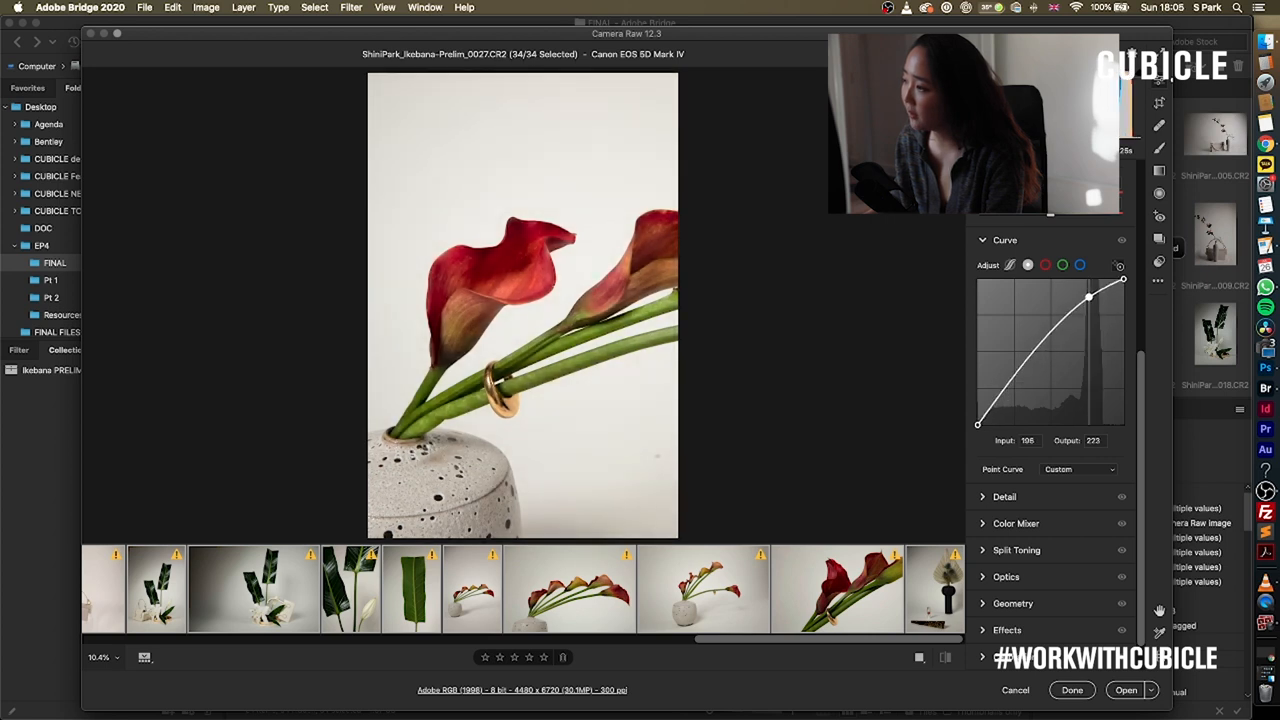
left_click_drag(1088, 296, 1090, 290)
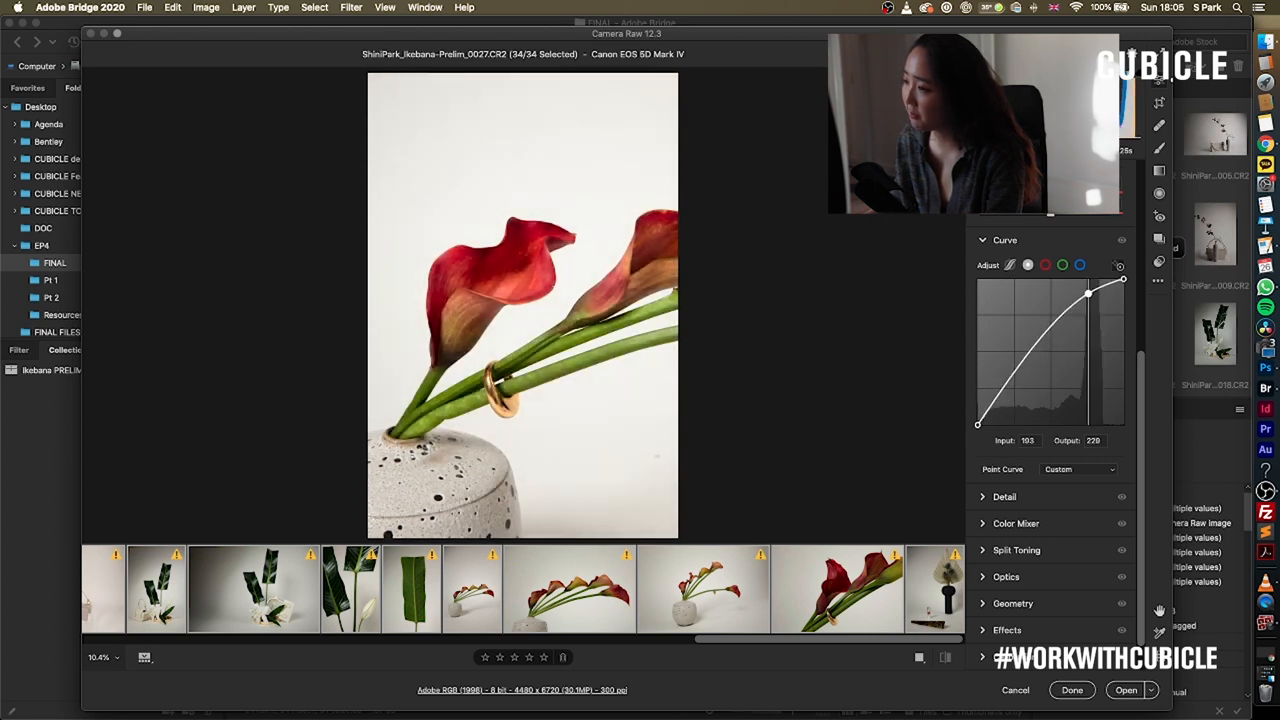
left_click_drag(1088, 290, 1104, 310)
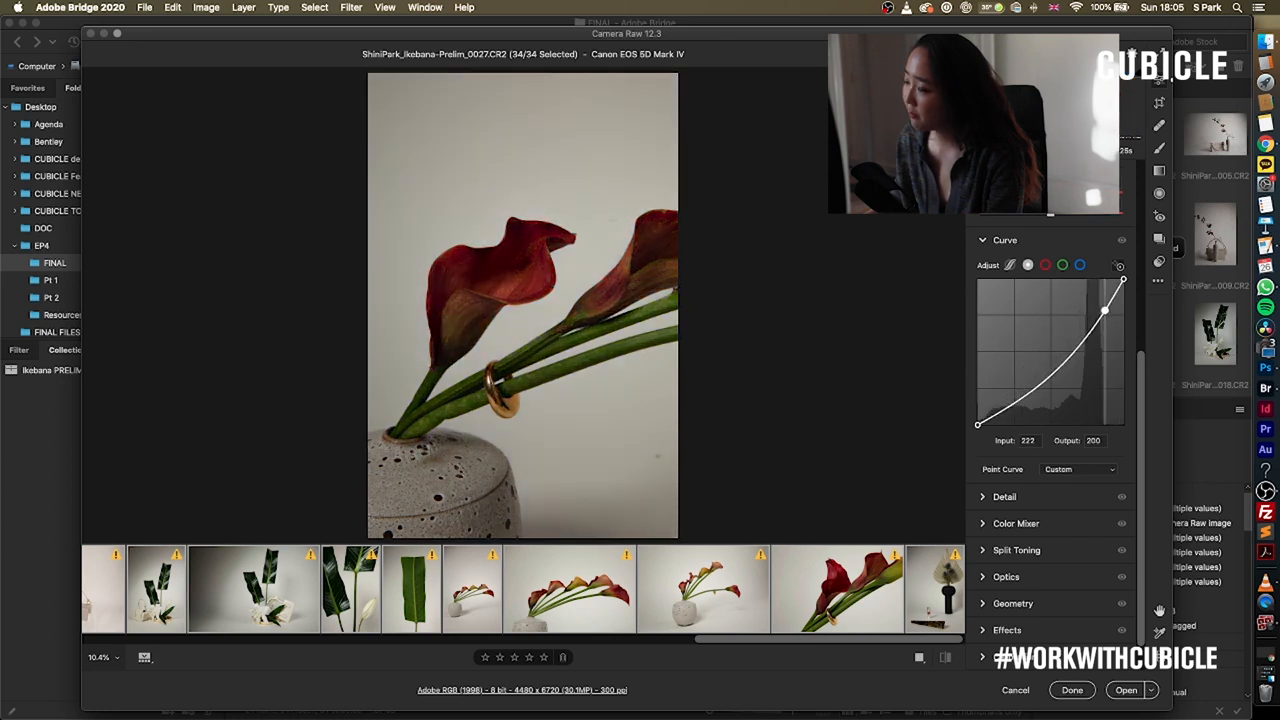
left_click_drag(1104, 308, 1094, 304)
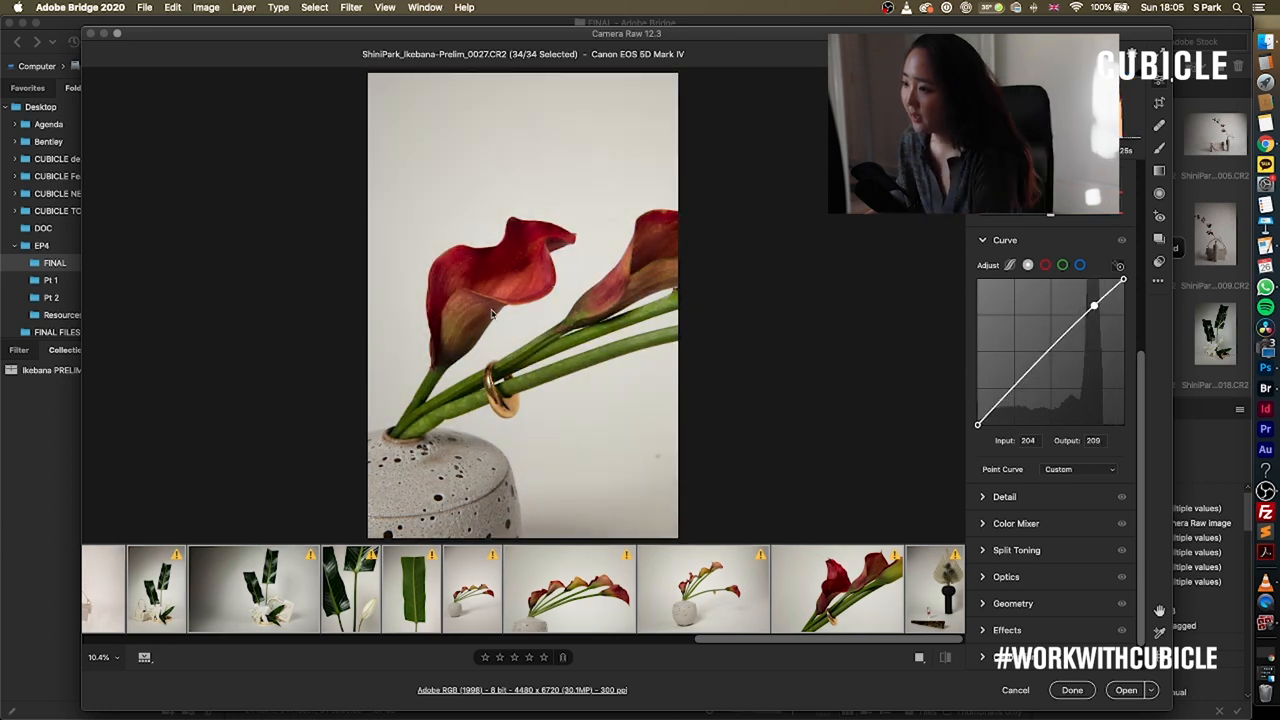
Add shadow points and lift the black point for a soft, faded look
left_click_drag(1094, 306, 1032, 364)
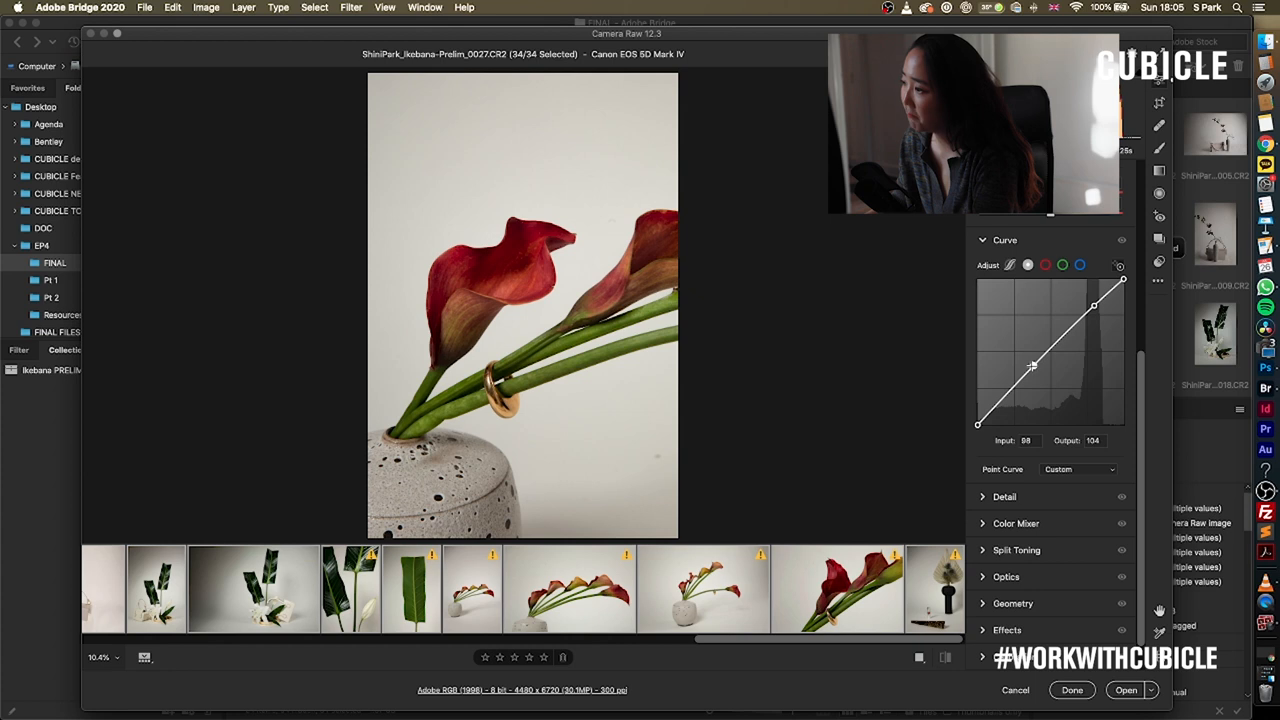
left_click_drag(1032, 364, 1028, 368)
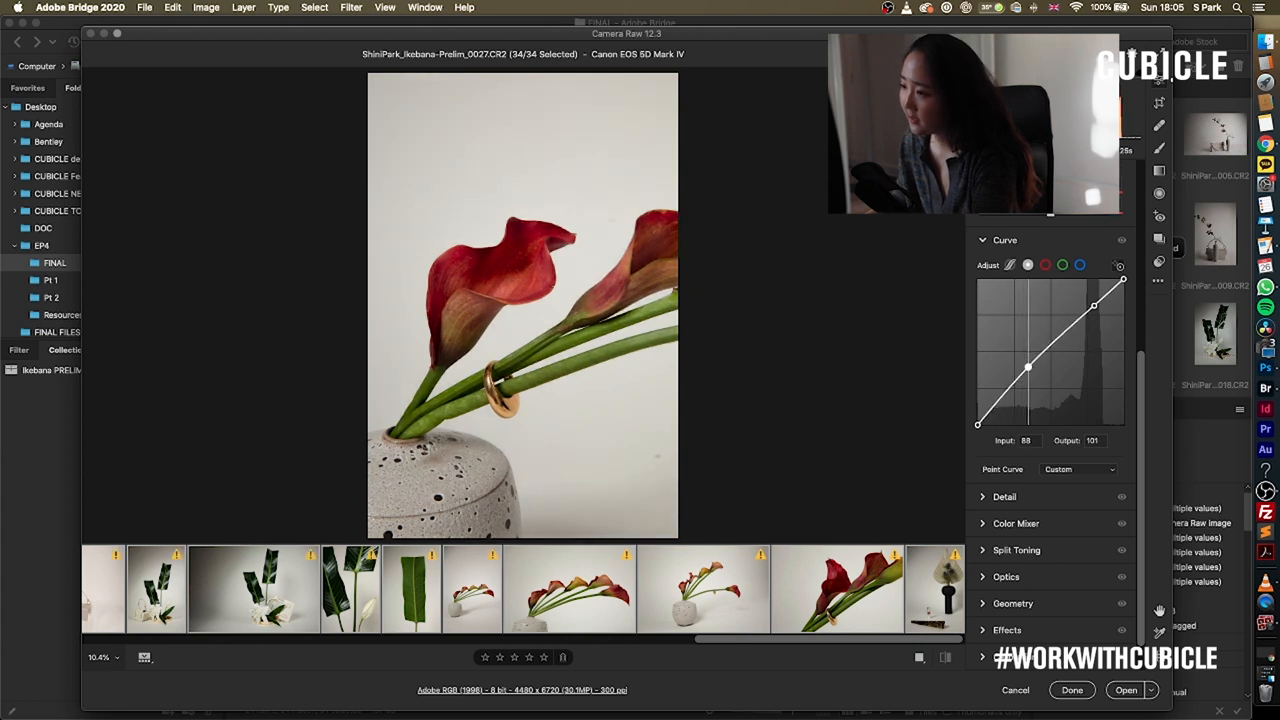
left_click_drag(1028, 368, 1024, 370)
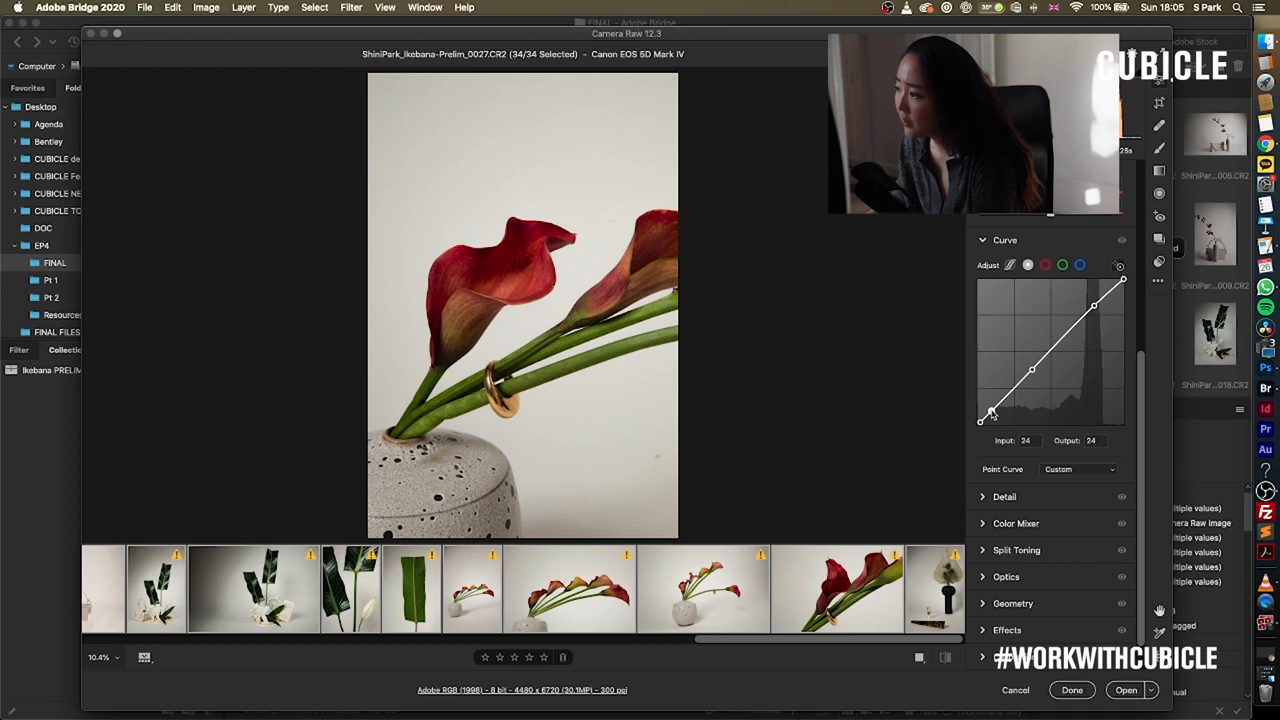
left_click_drag(992, 412, 988, 418)
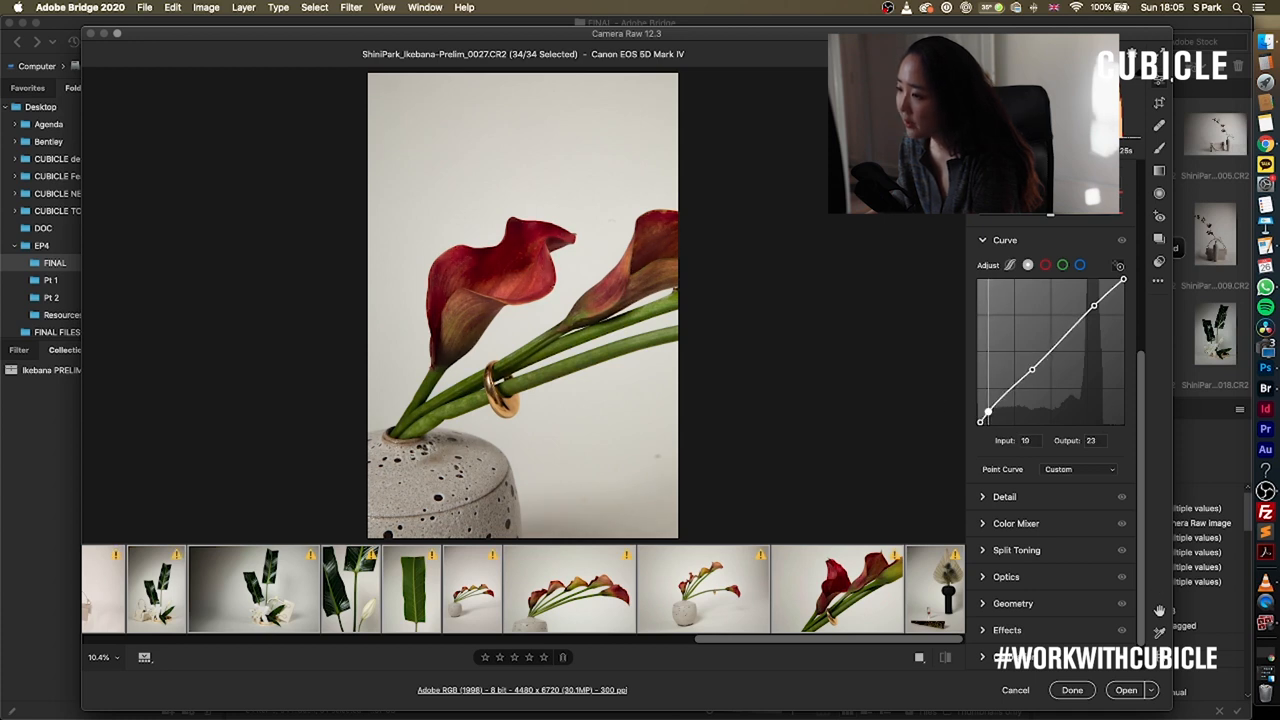
On the red channel curve, place a shadow point lifting reds and a highlight point easing them
left_click(1044, 264)
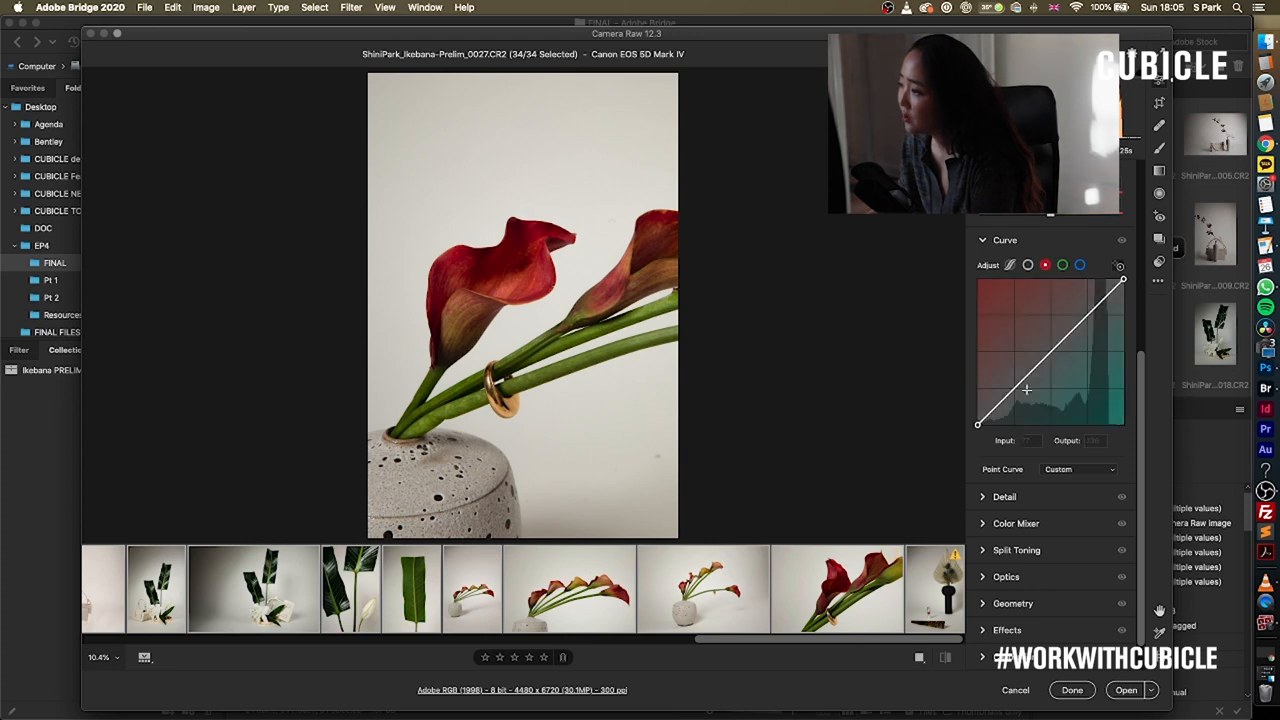
left_click_drag(1026, 390, 1020, 384)
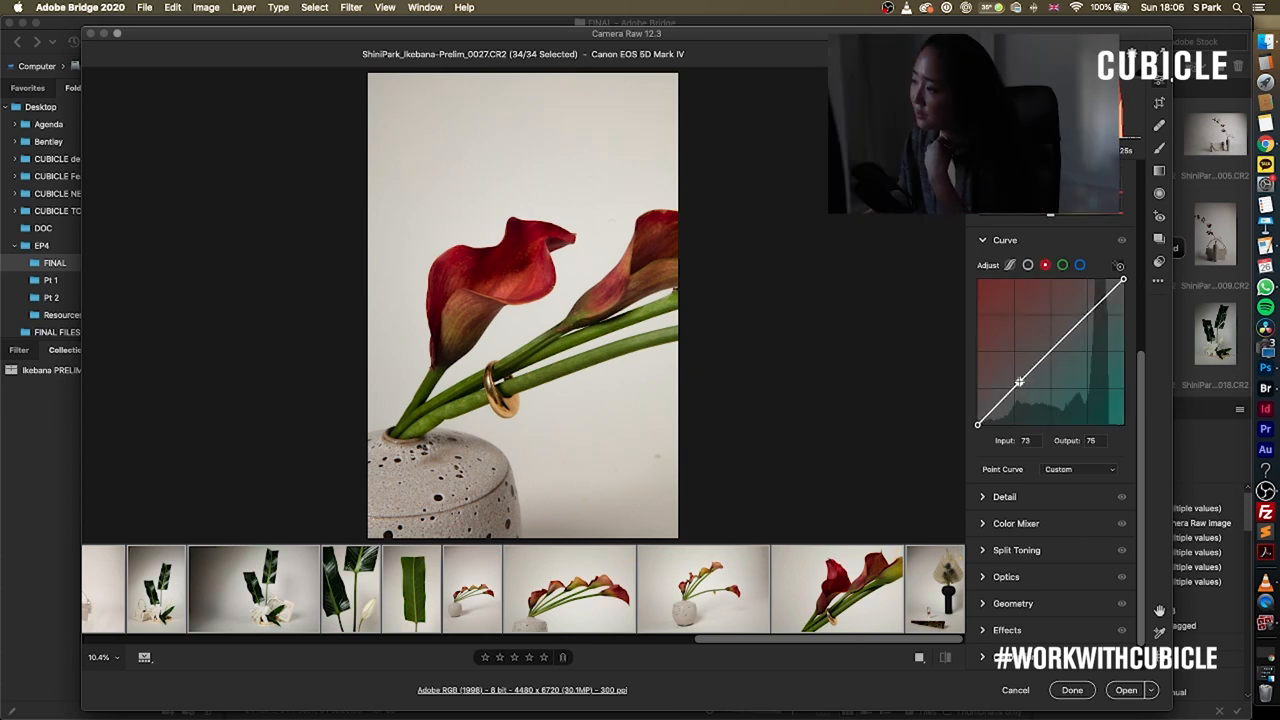
left_click_drag(1020, 380, 1016, 380)
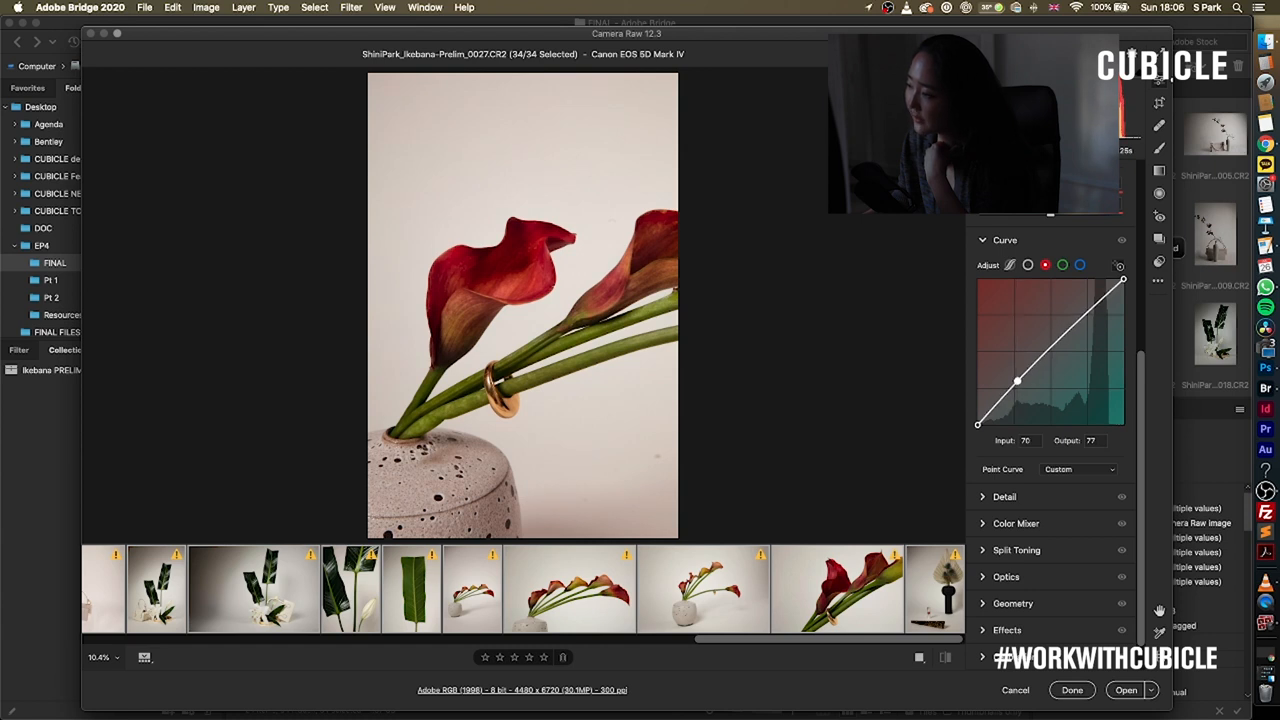
left_click_drag(1016, 380, 1078, 322)
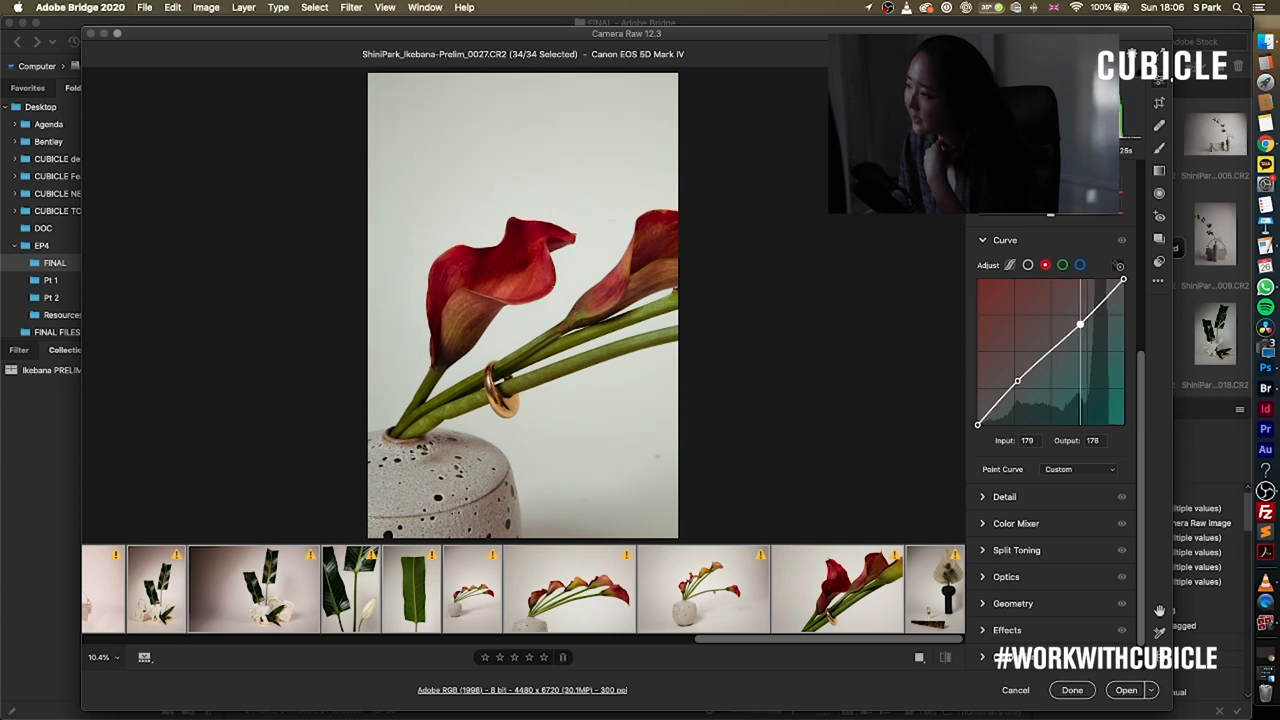
left_click_drag(1016, 380, 1036, 390)
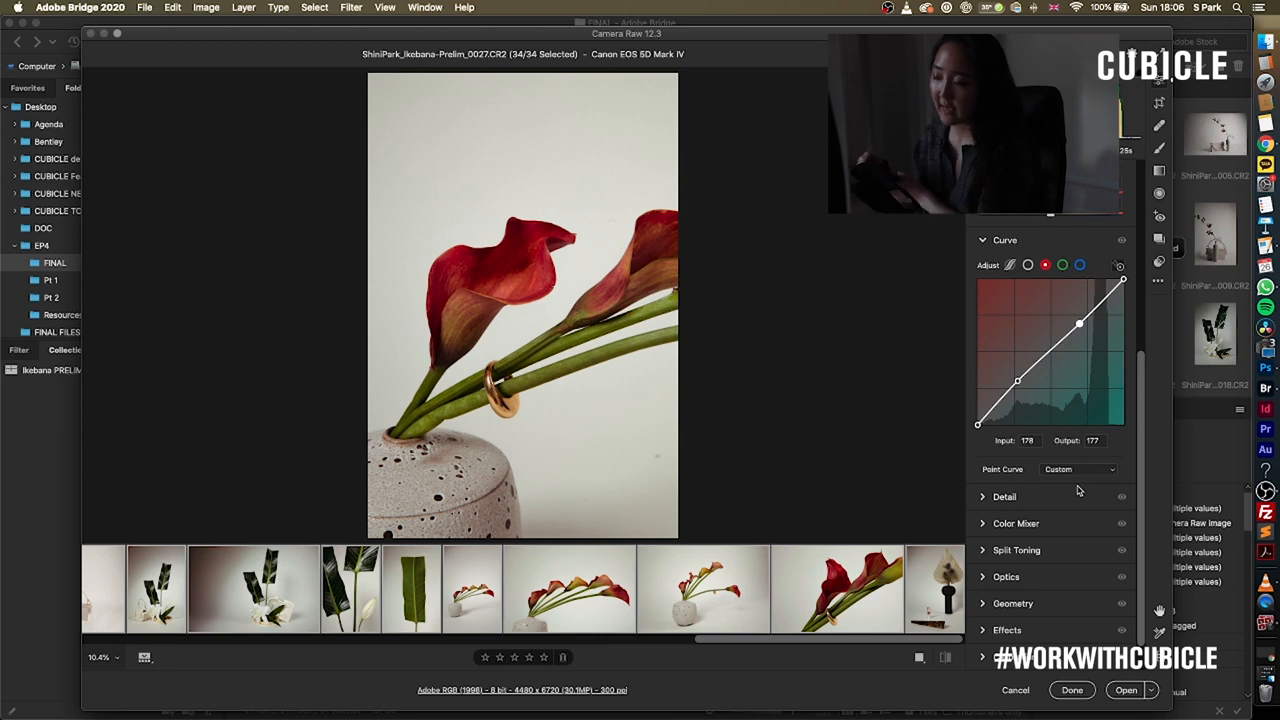
mouse_move(1084, 488)
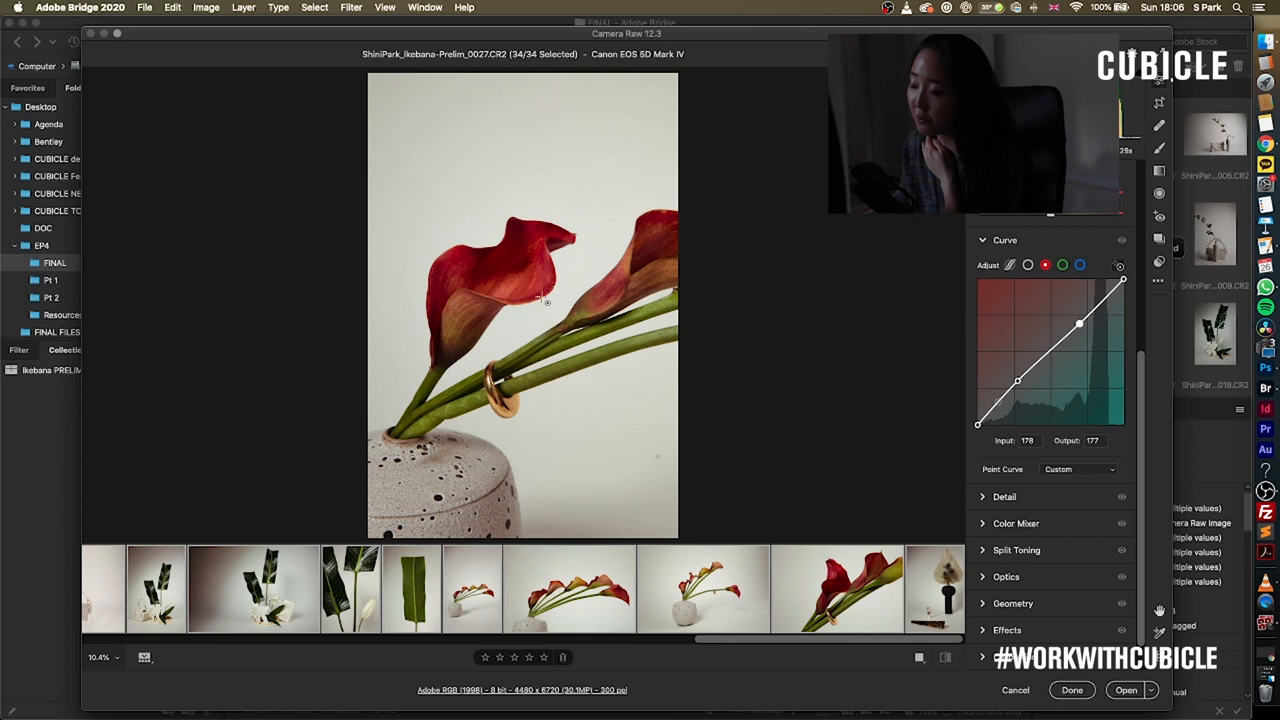
mouse_move(650, 446)
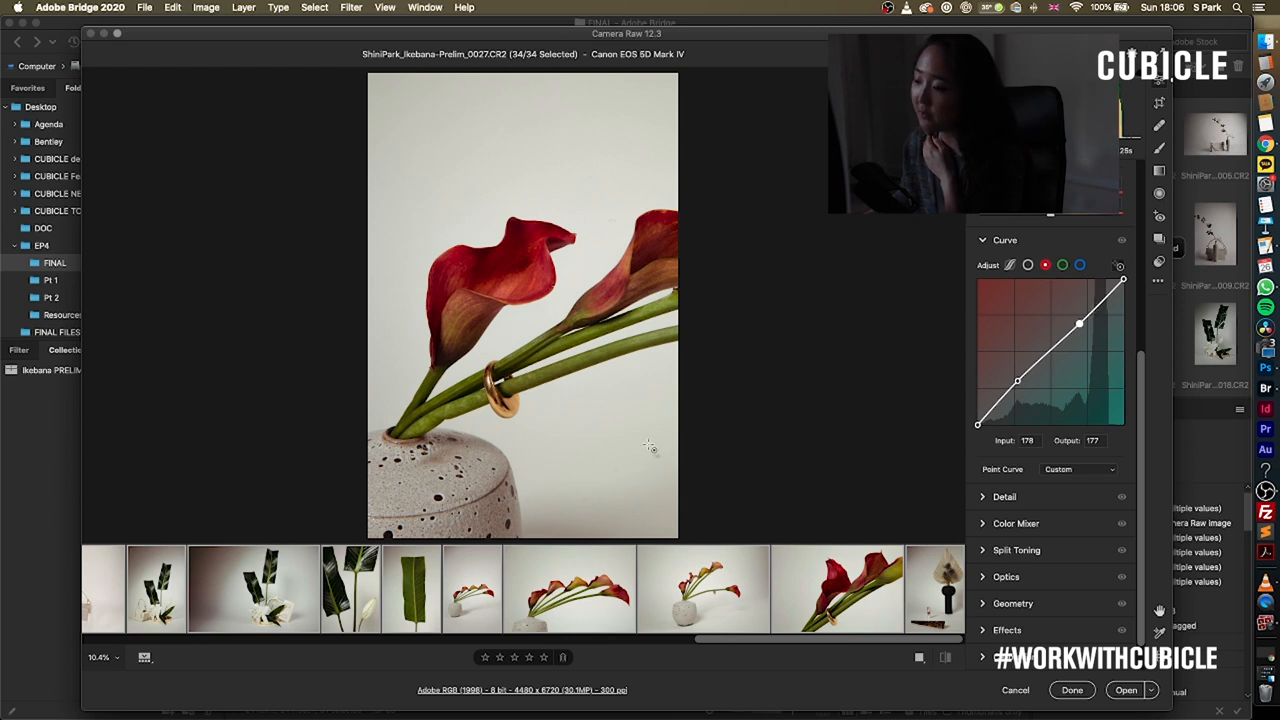
mouse_move(556, 308)
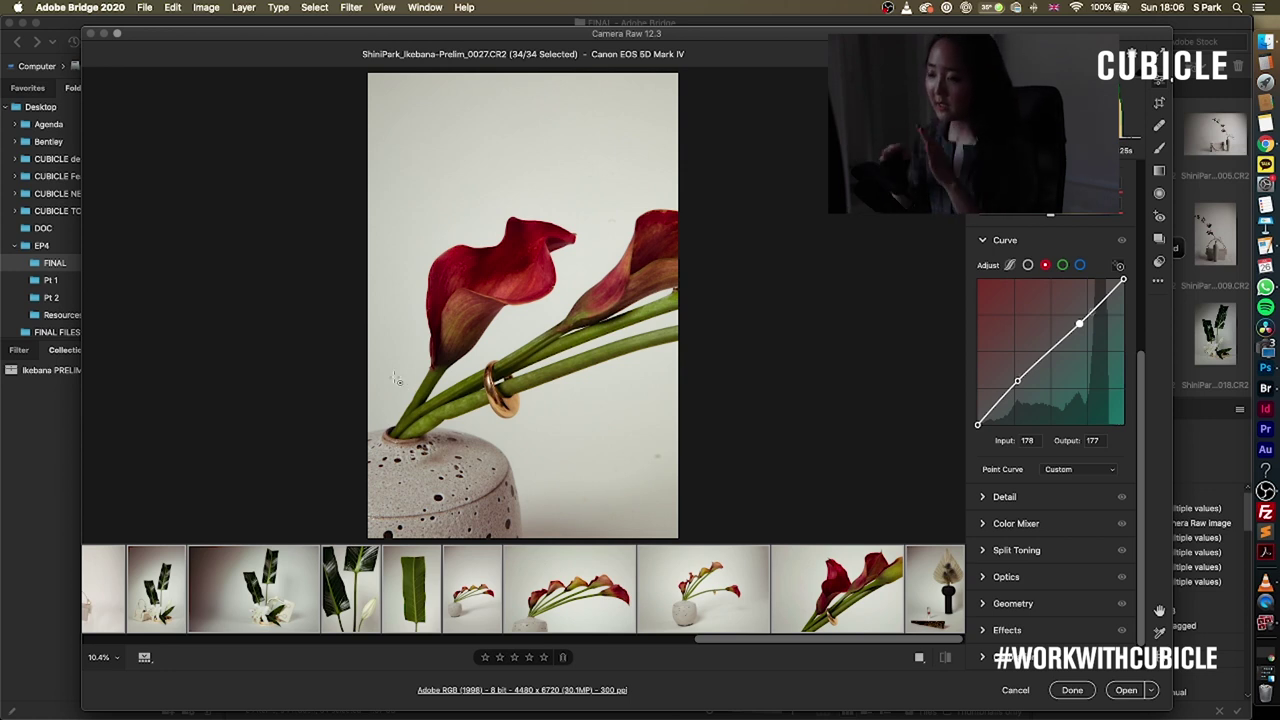
mouse_move(438, 404)
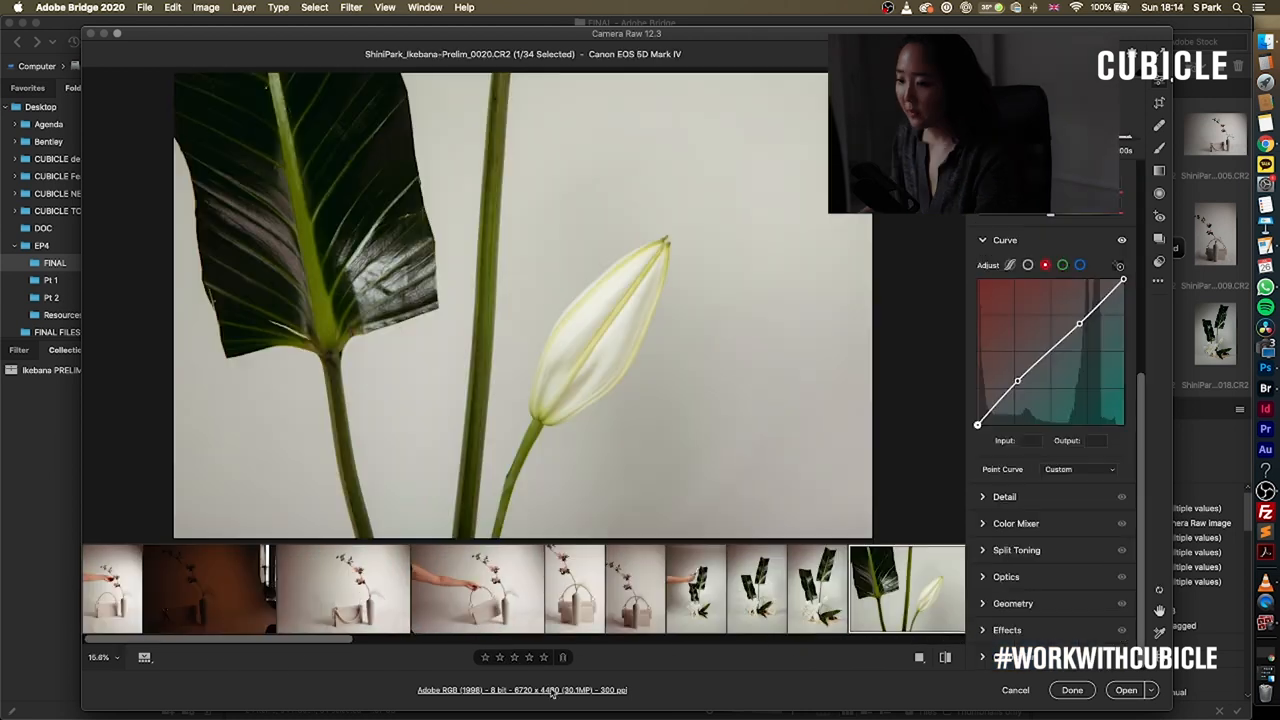
Bring up the dark vase-and-bag photo and raise its exposure to a pale beige tone
left_click(208, 588)
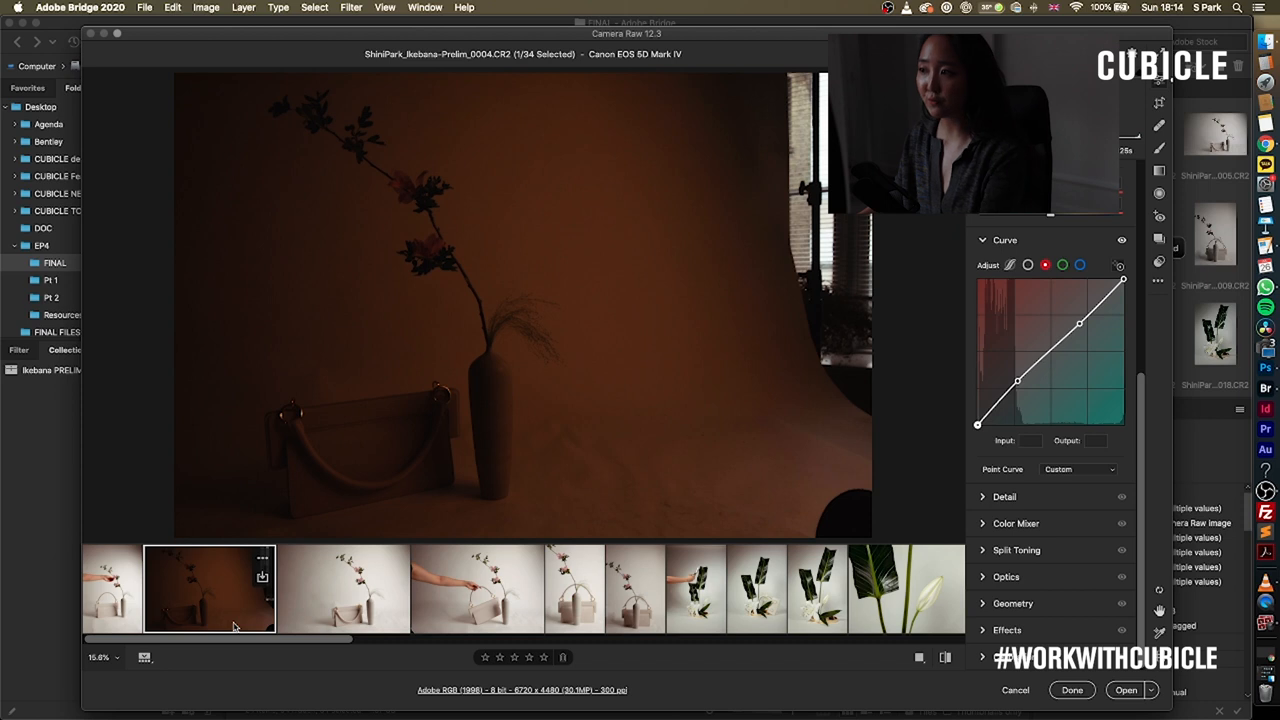
mouse_move(232, 612)
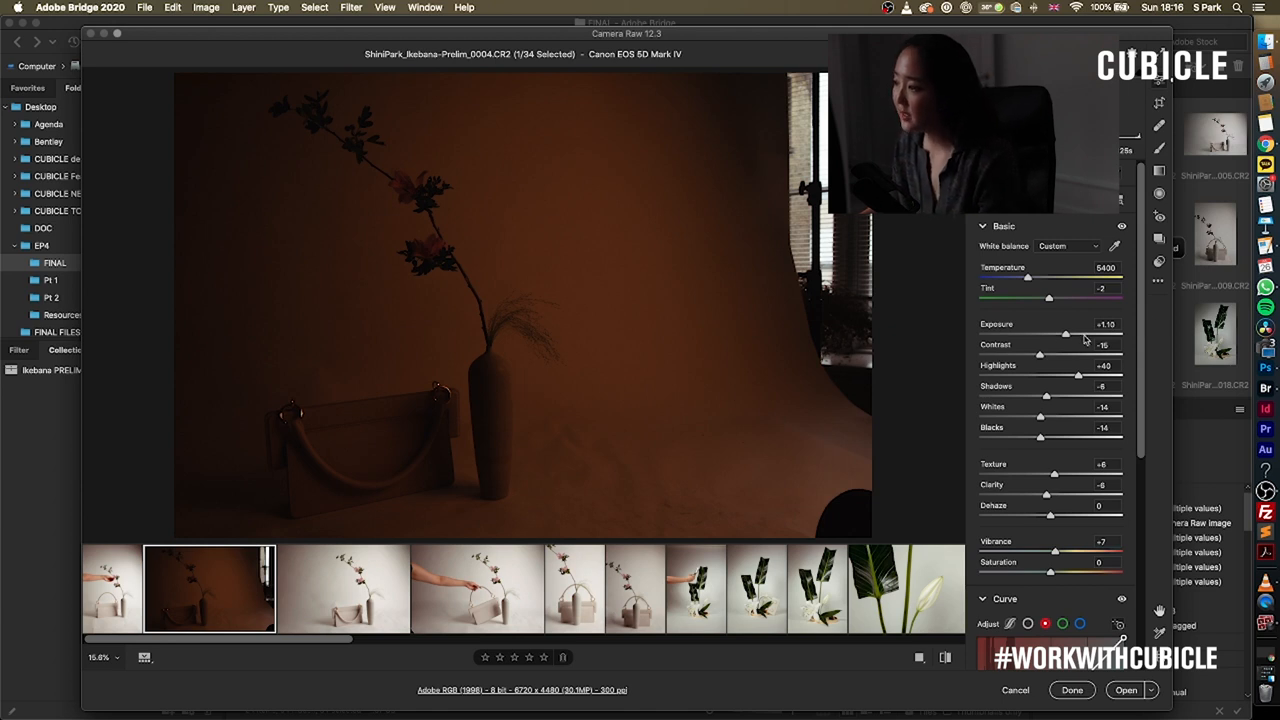
left_click_drag(1064, 332, 1098, 332)
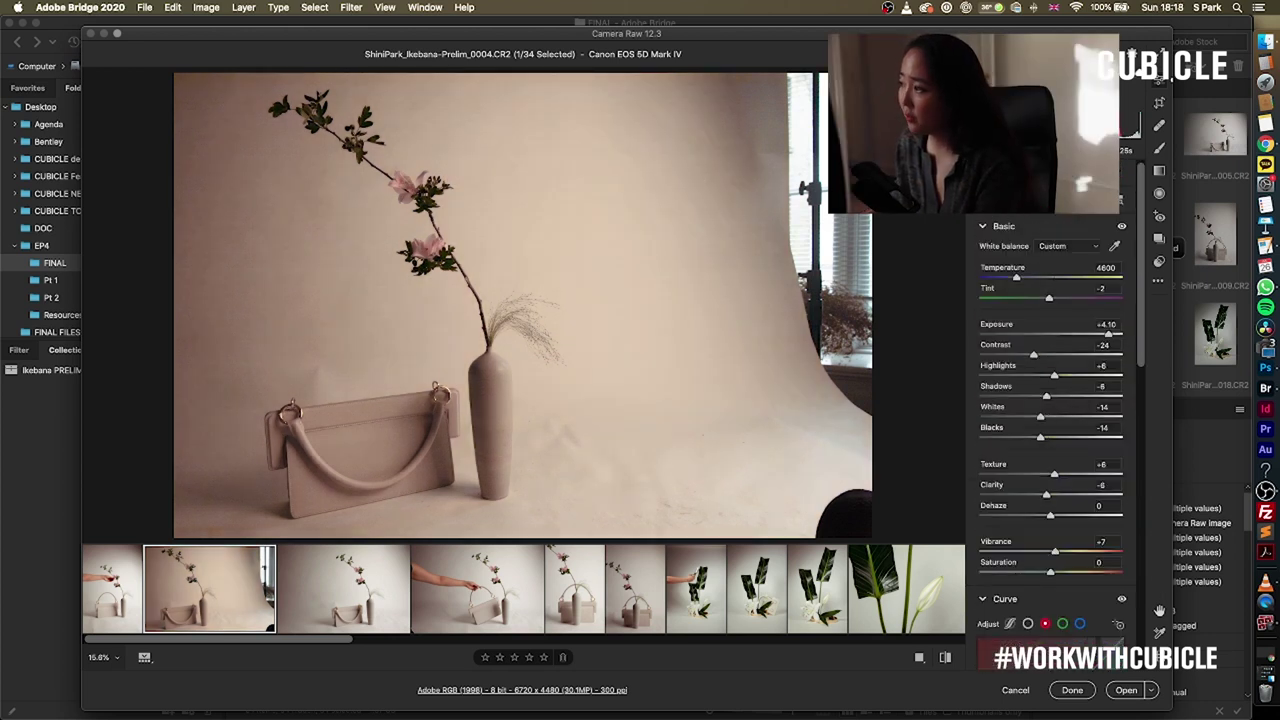
Apply the B&W Landscape preset to the vase-and-bag photo from the Presets panel
left_click(1160, 238)
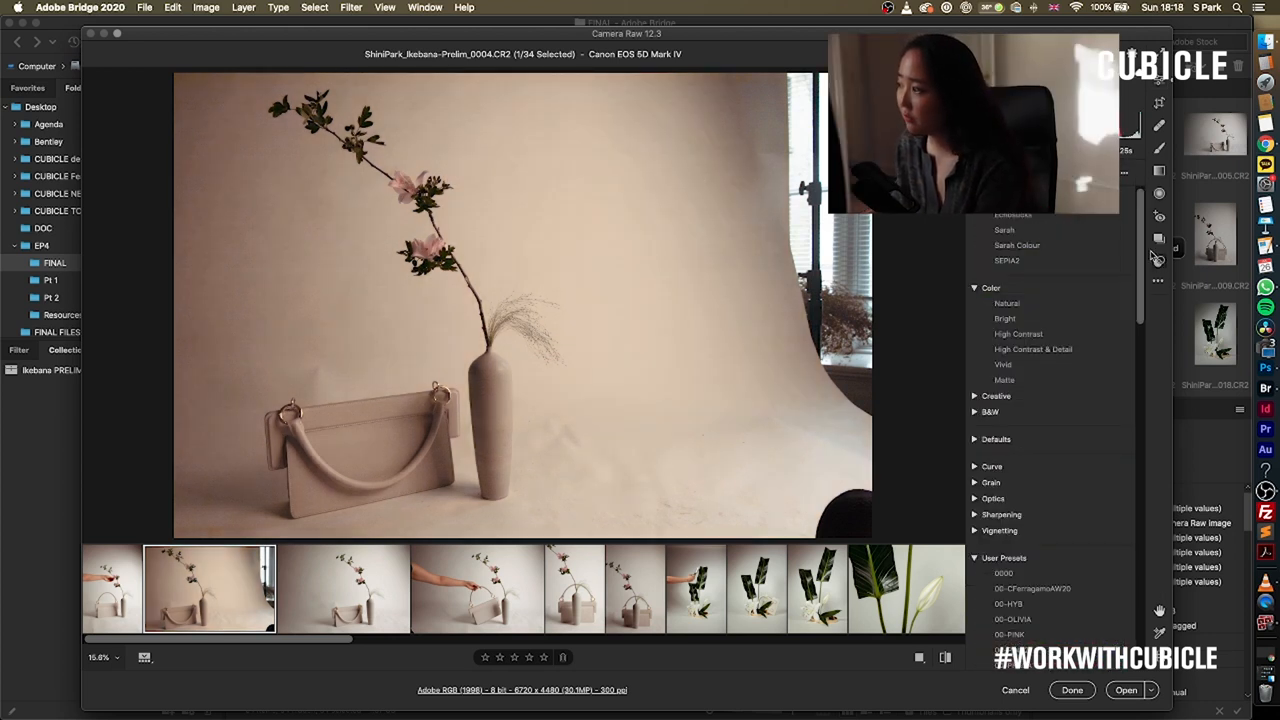
left_click(1024, 428)
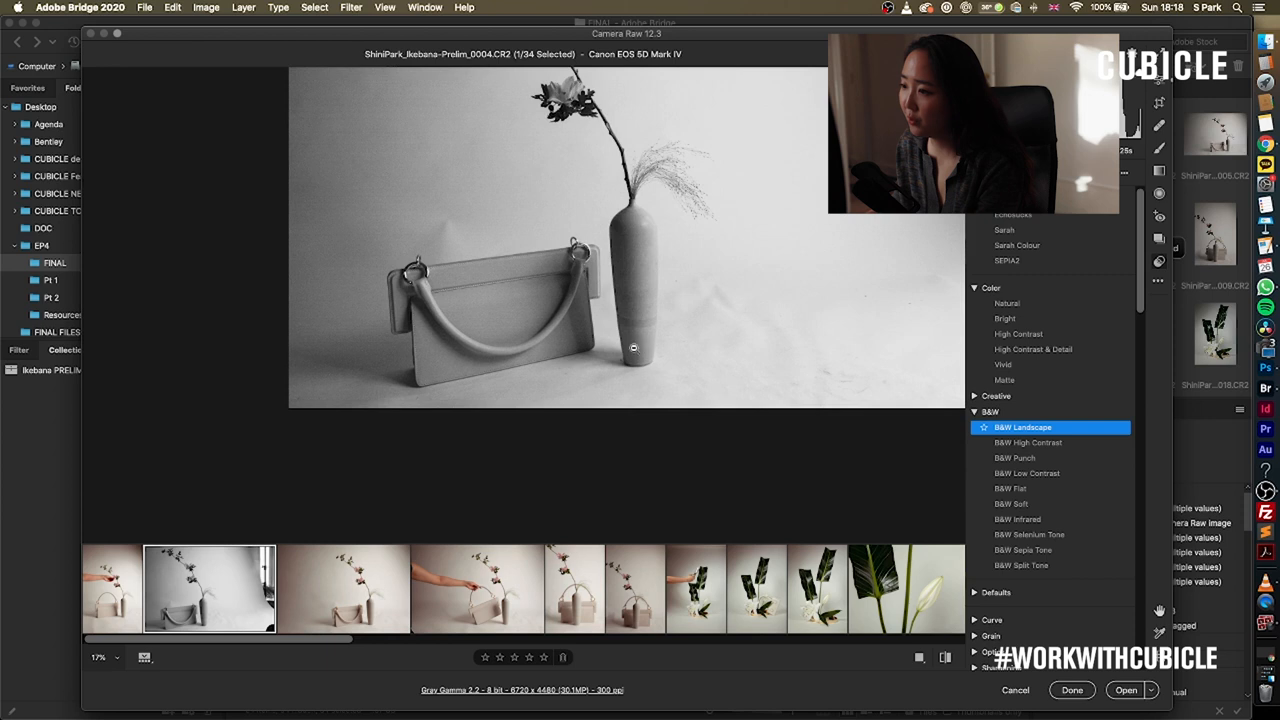
left_click(1028, 442)
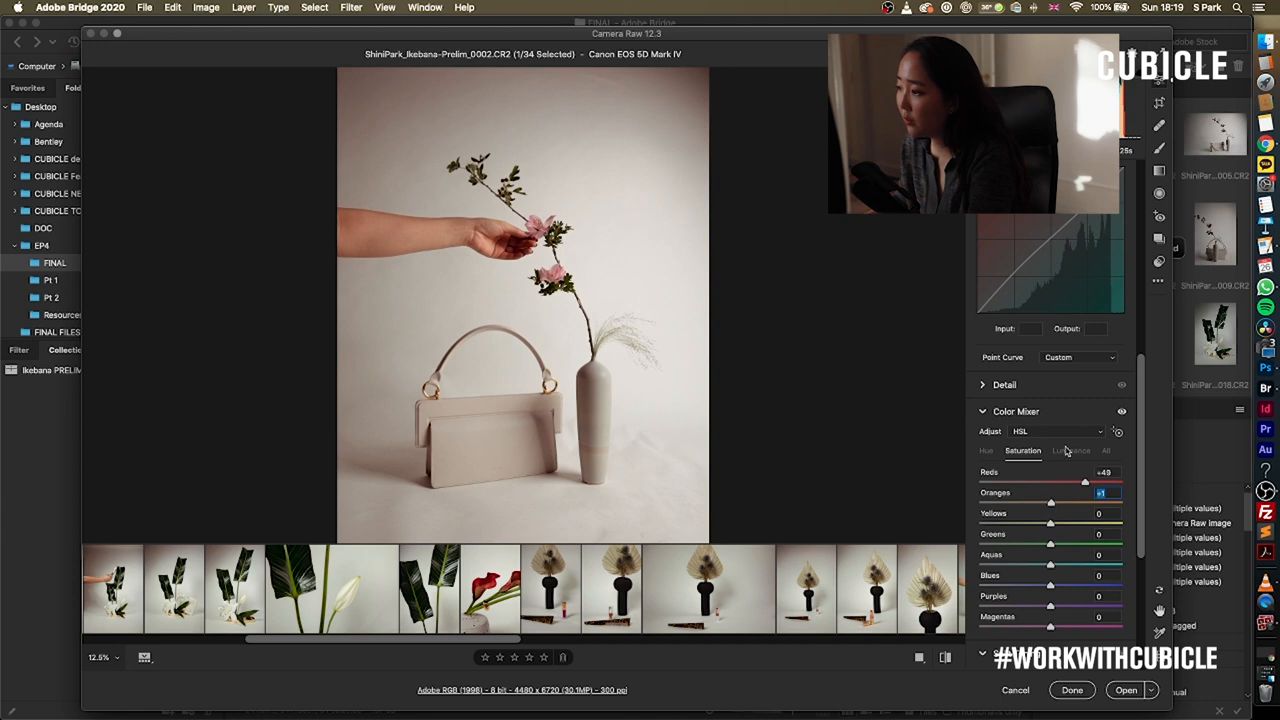
Step through the filmstrip to the black vase photo and rate it
left_click(610, 588)
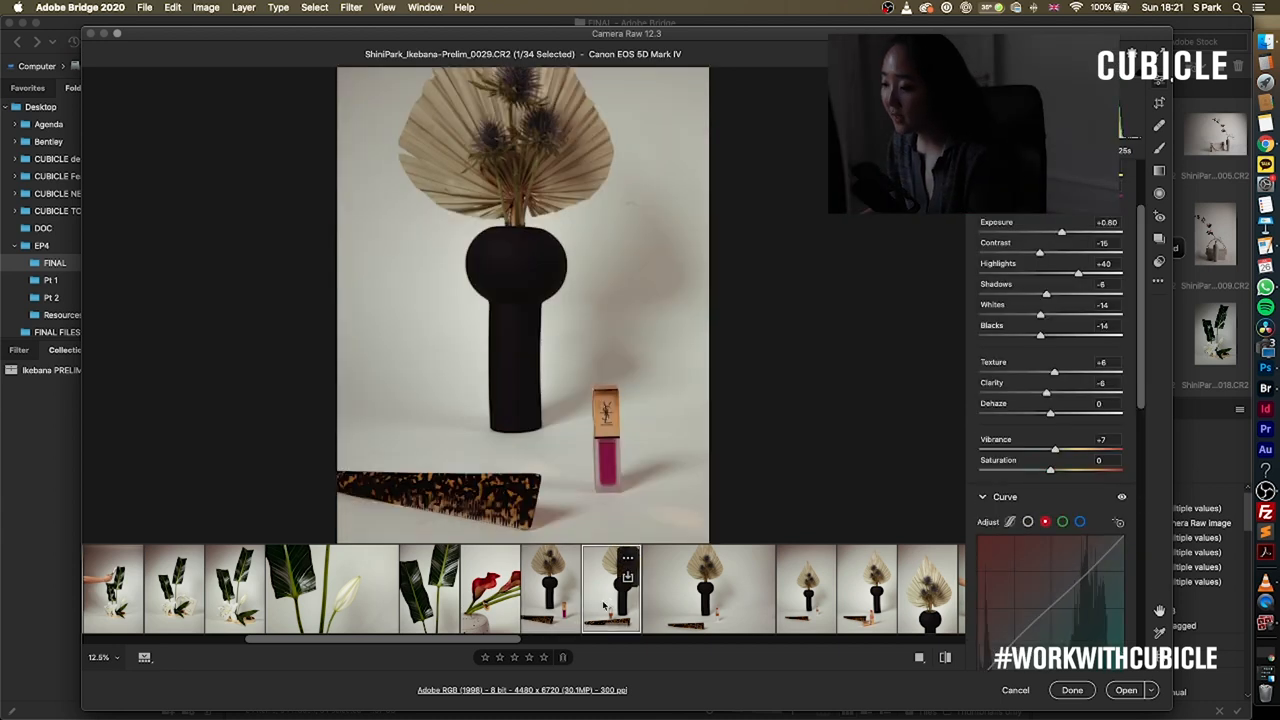
left_click(550, 588)
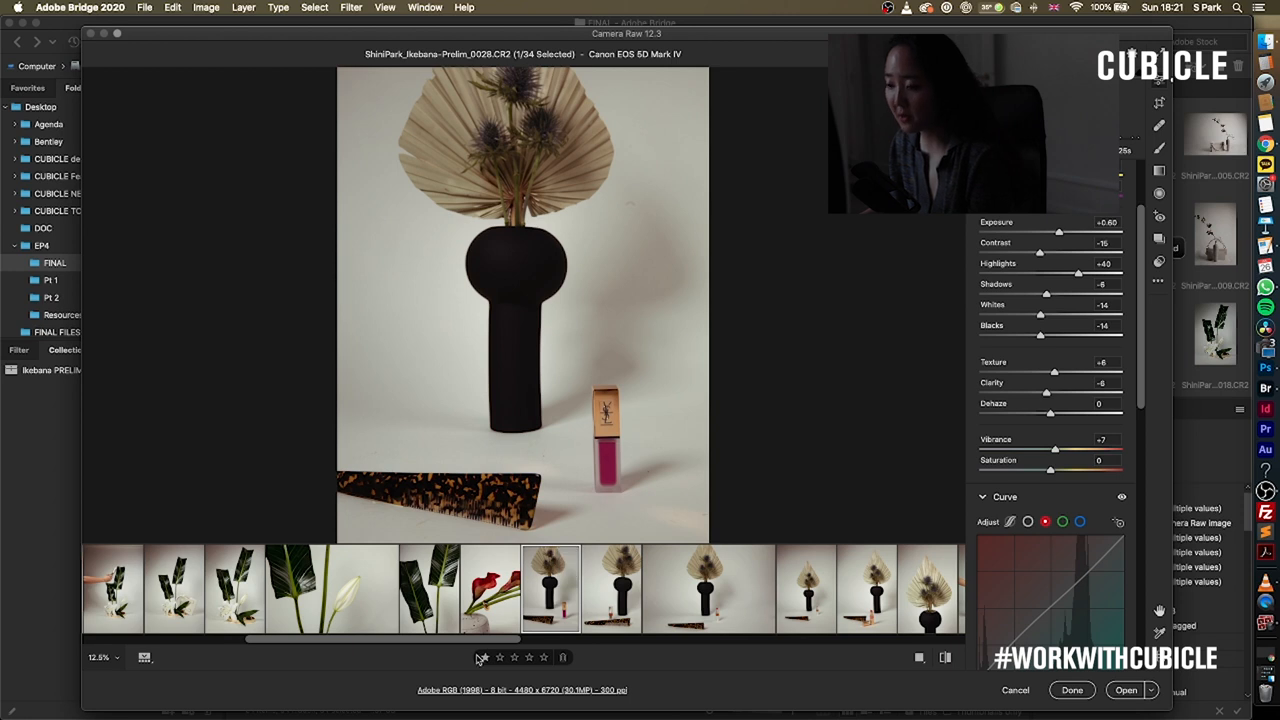
left_click(490, 588)
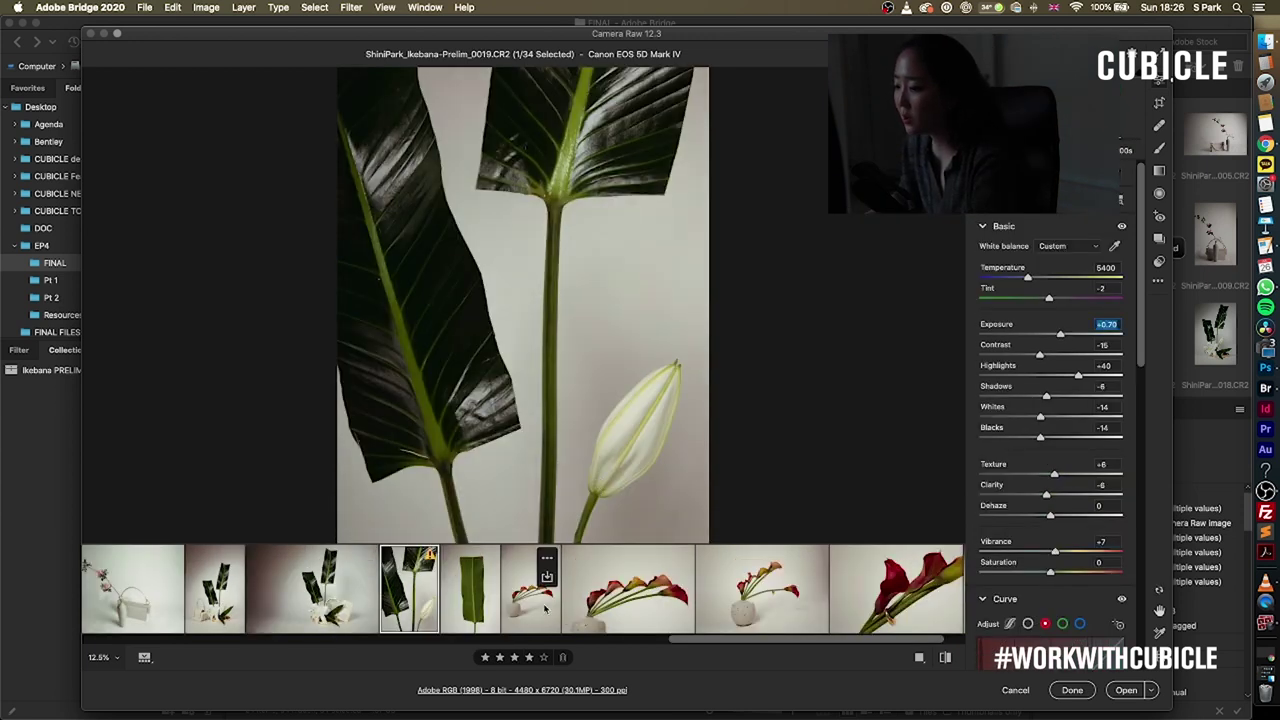
Return to the horizontal calla lily photo and start a new preset named 'RyanReyn' from its settings
left_click(532, 588)
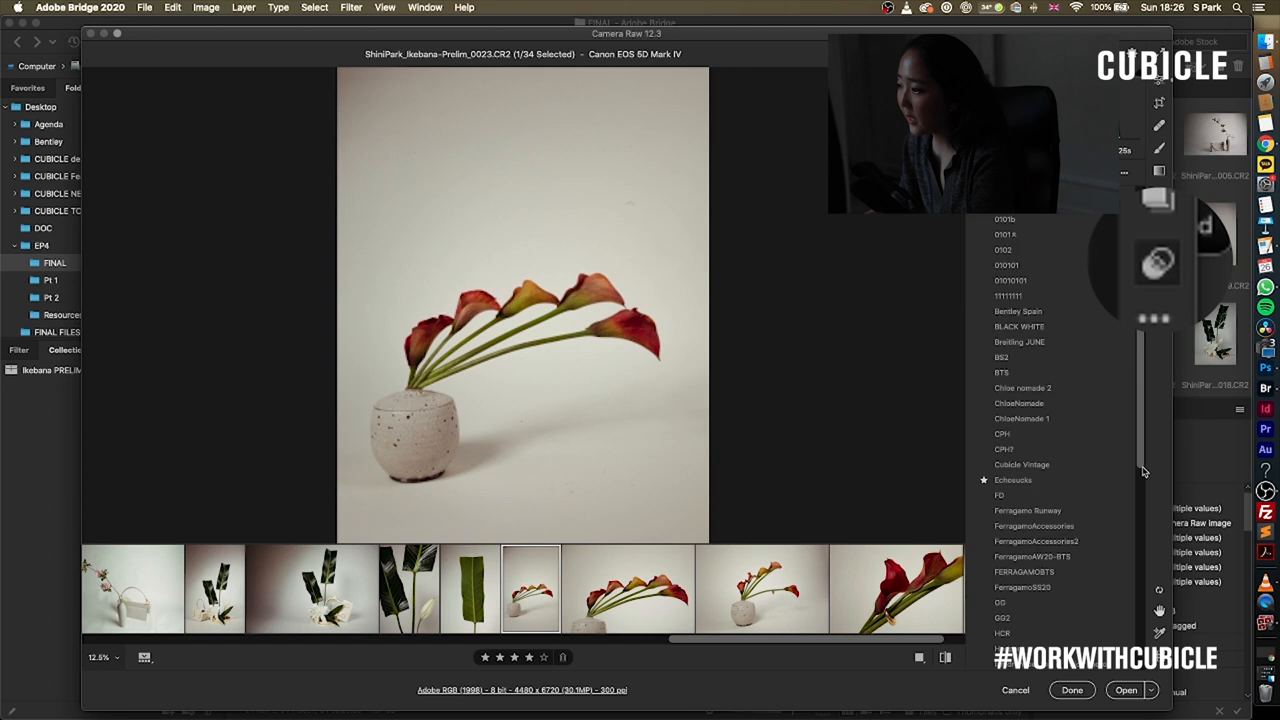
scroll("up", 3)
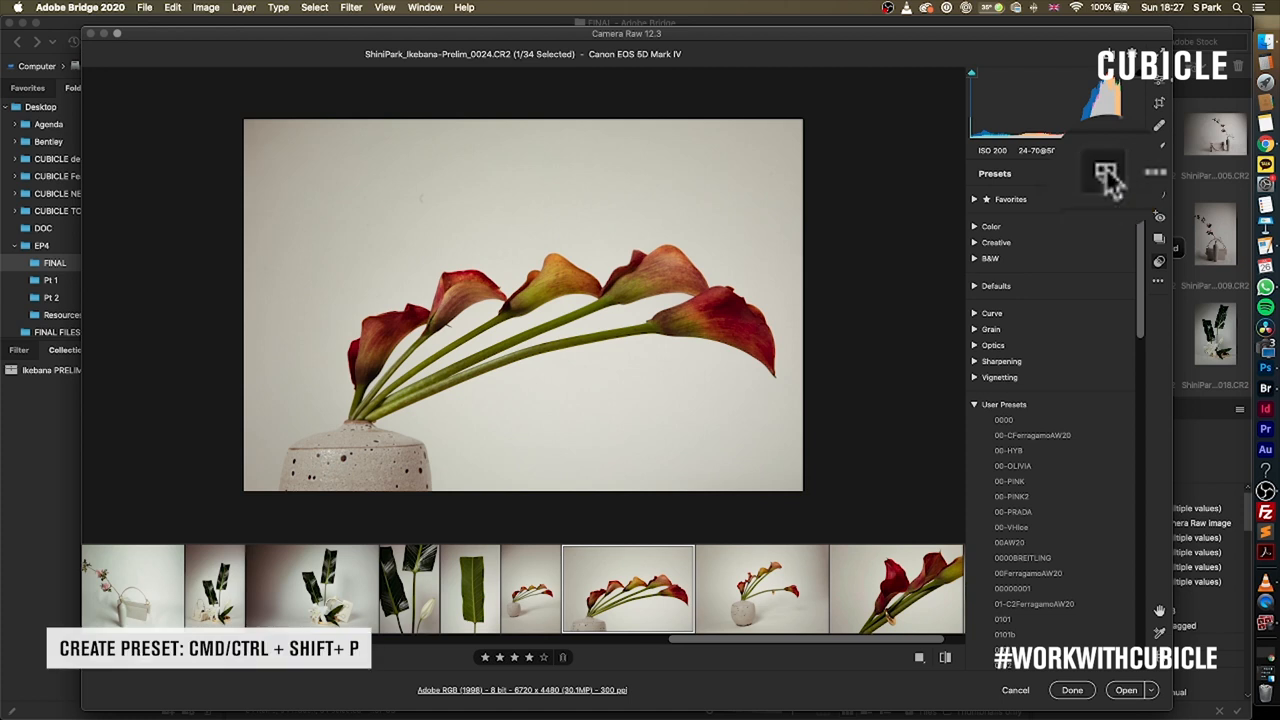
left_click(1104, 172)
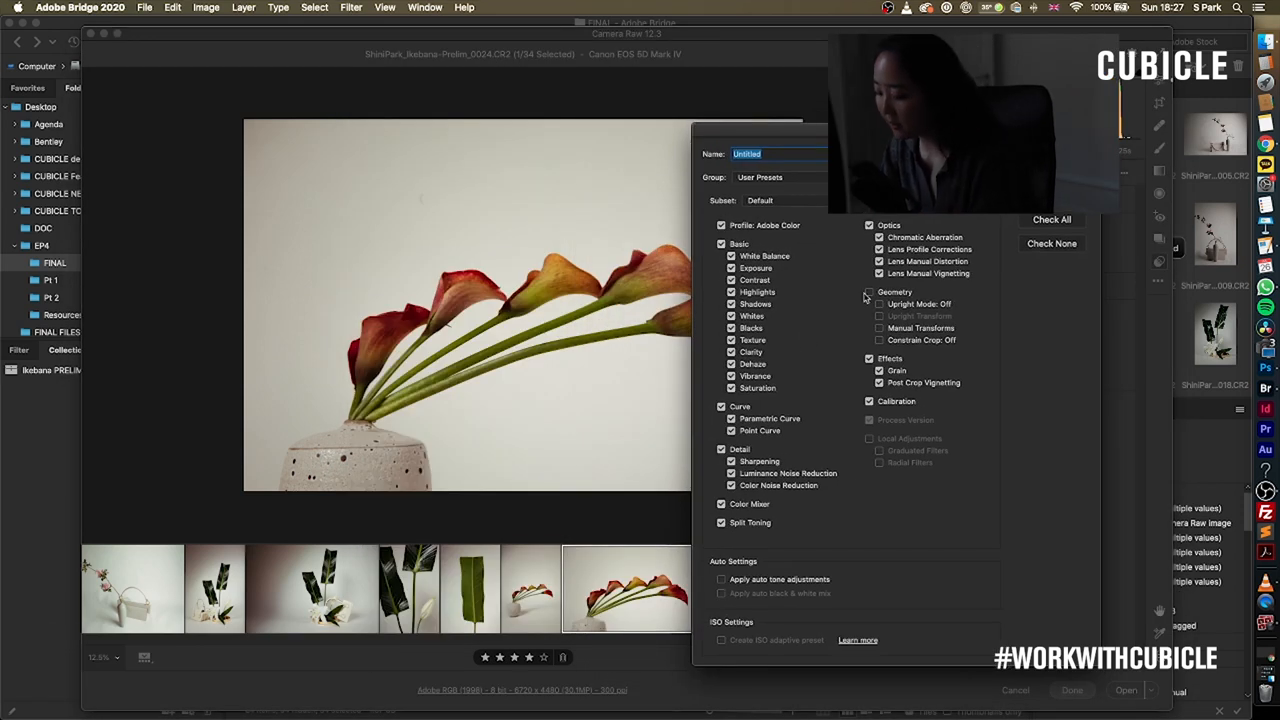
type("RyanReyn")
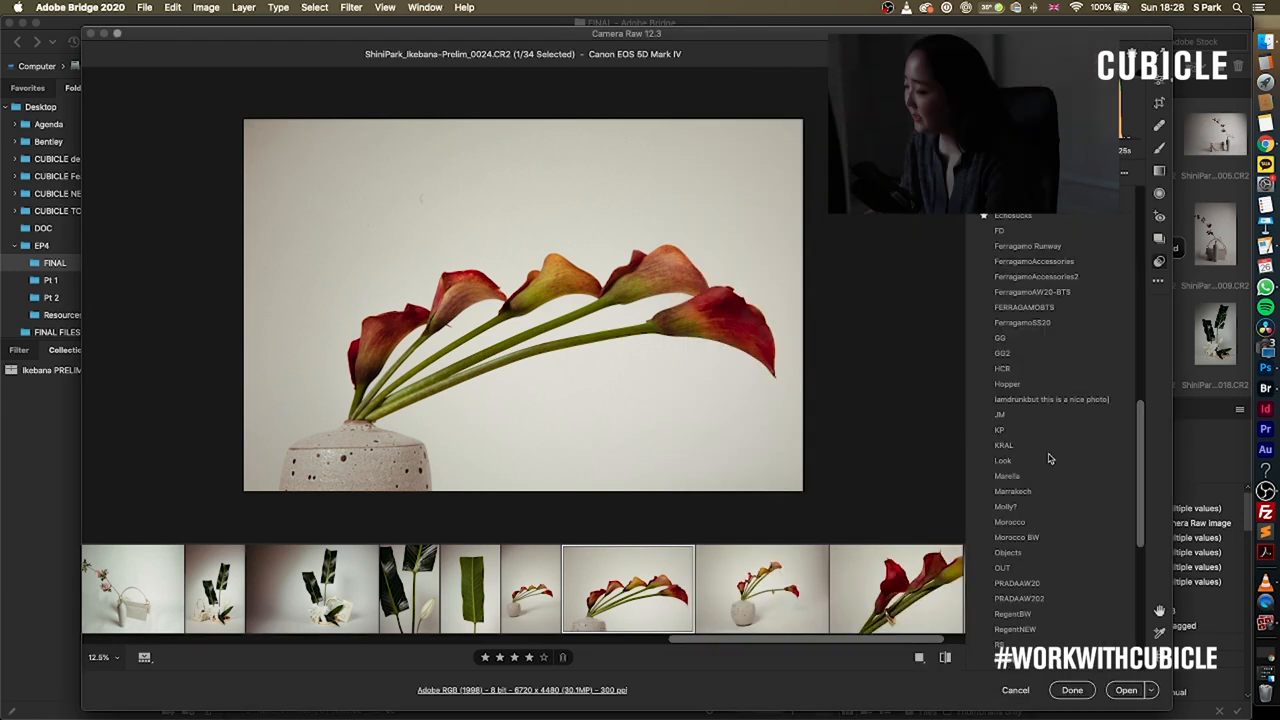
Switch the calla lily photo from the monochrome preset to its muted colour variant
left_click(1004, 460)
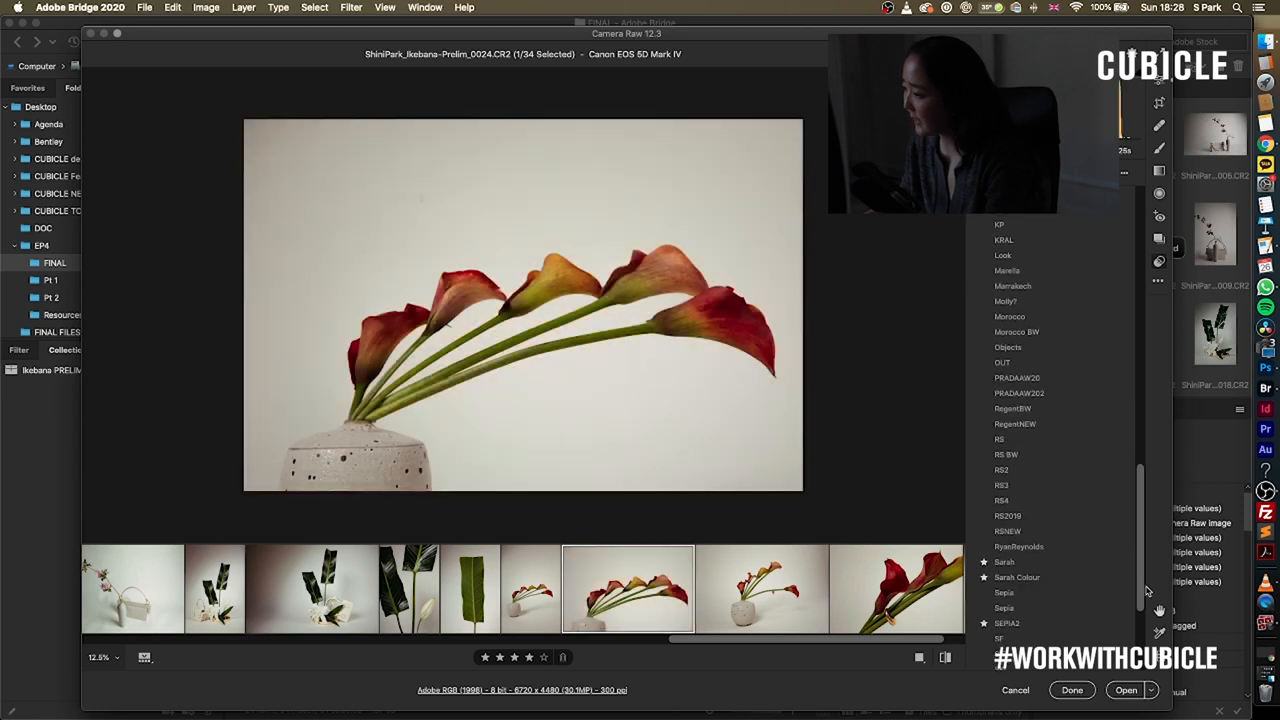
left_click(1004, 562)
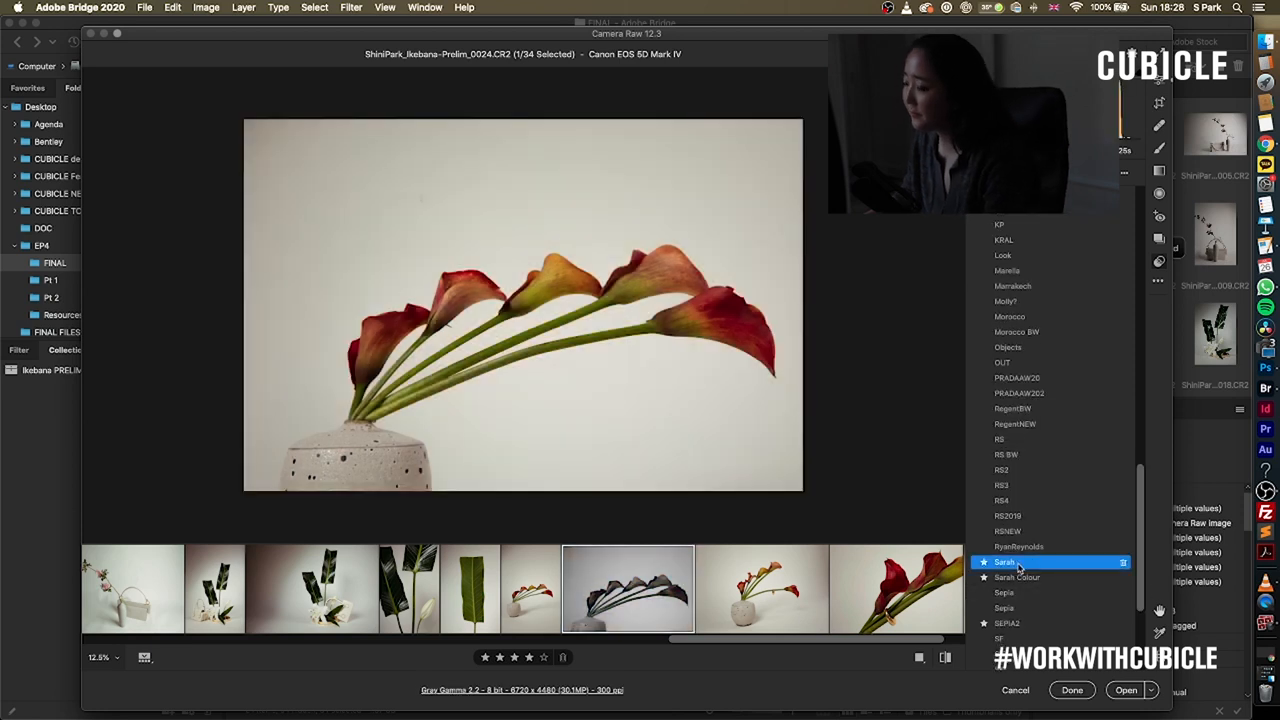
left_click(1004, 560)
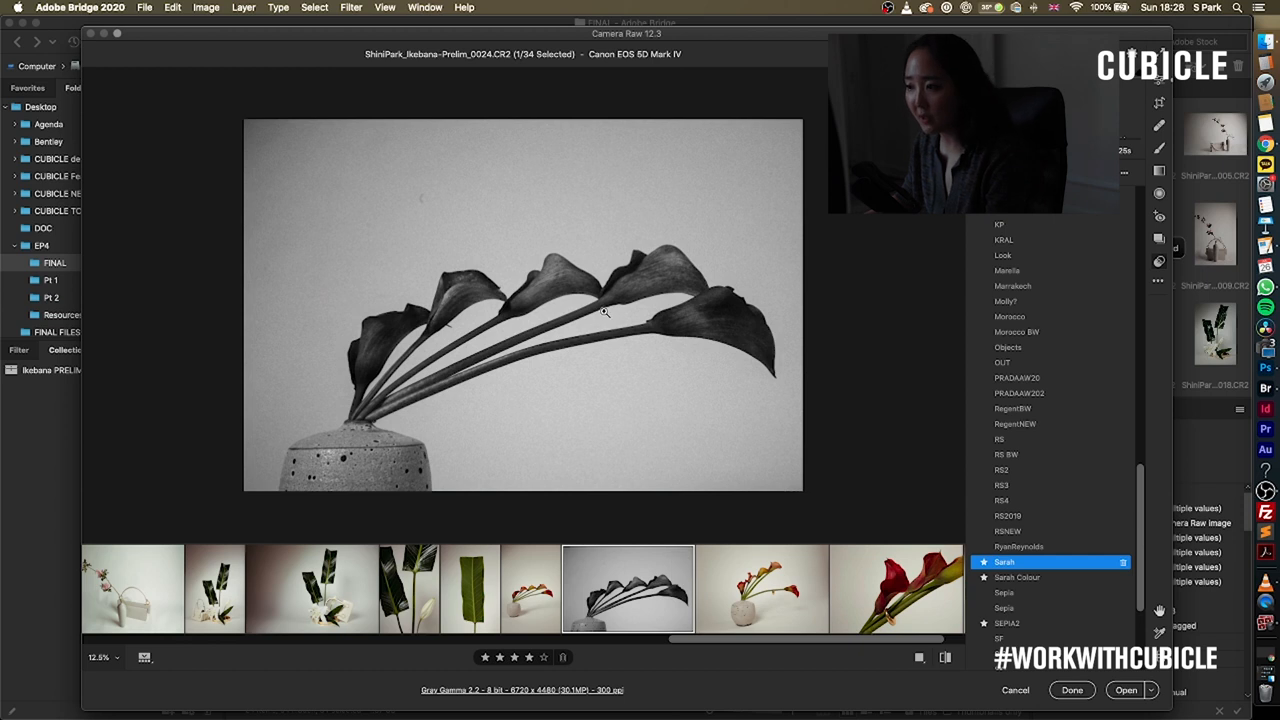
mouse_move(924, 504)
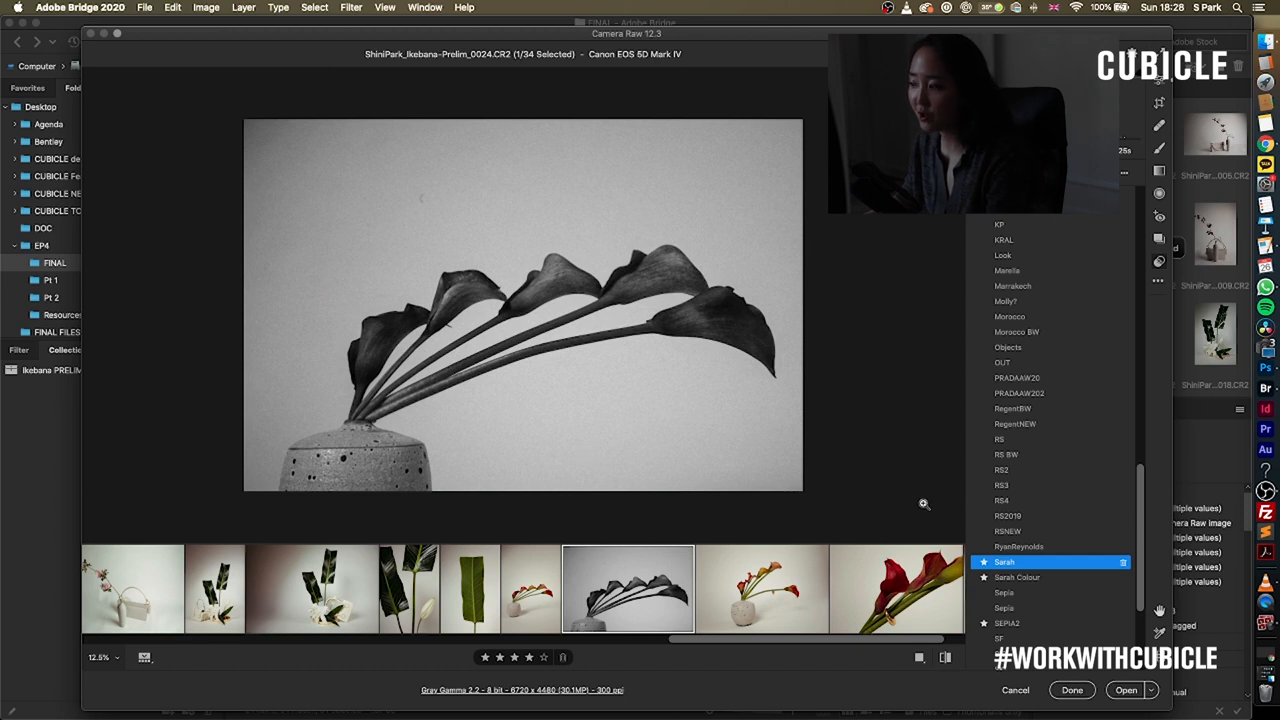
left_click(1016, 576)
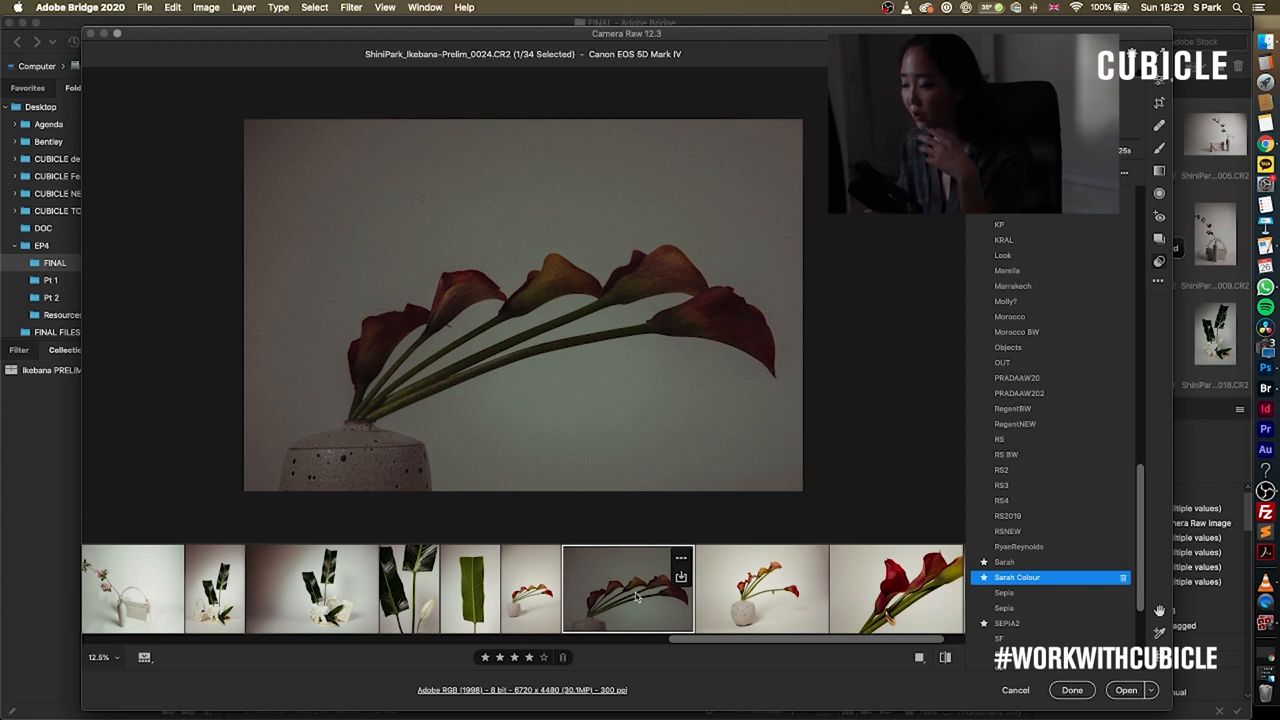
mouse_move(756, 612)
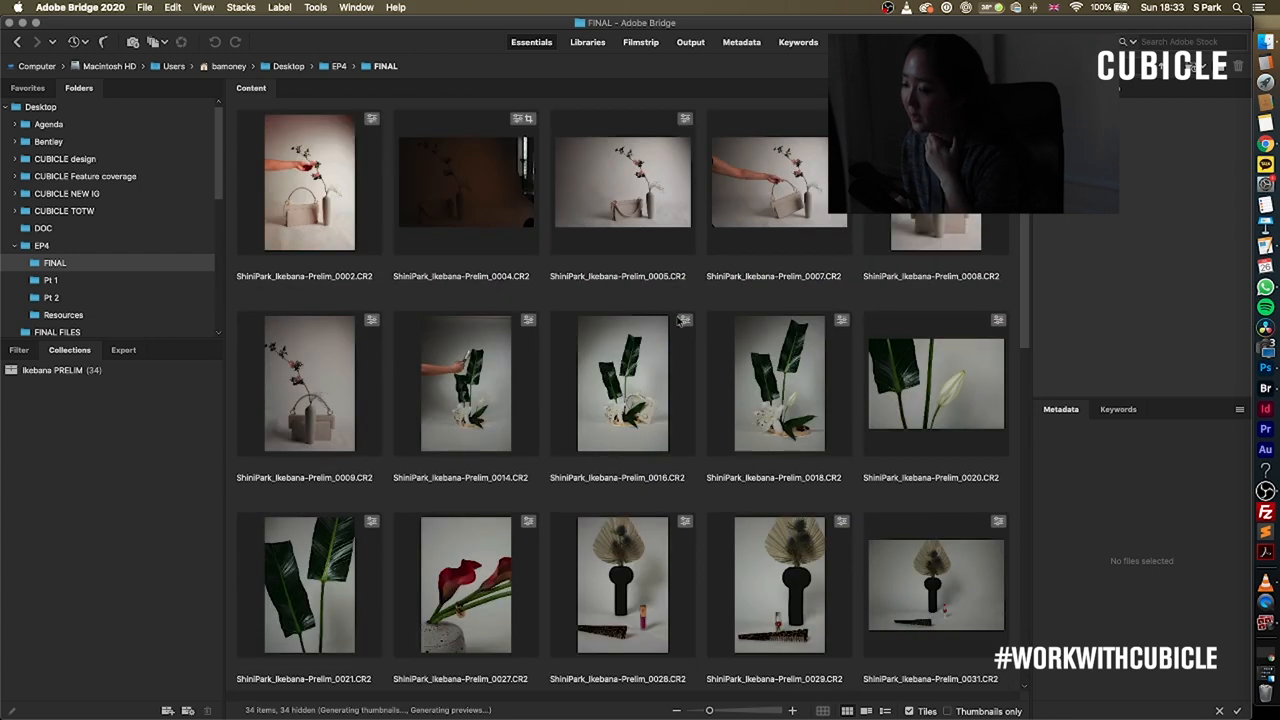
left_click(622, 180)
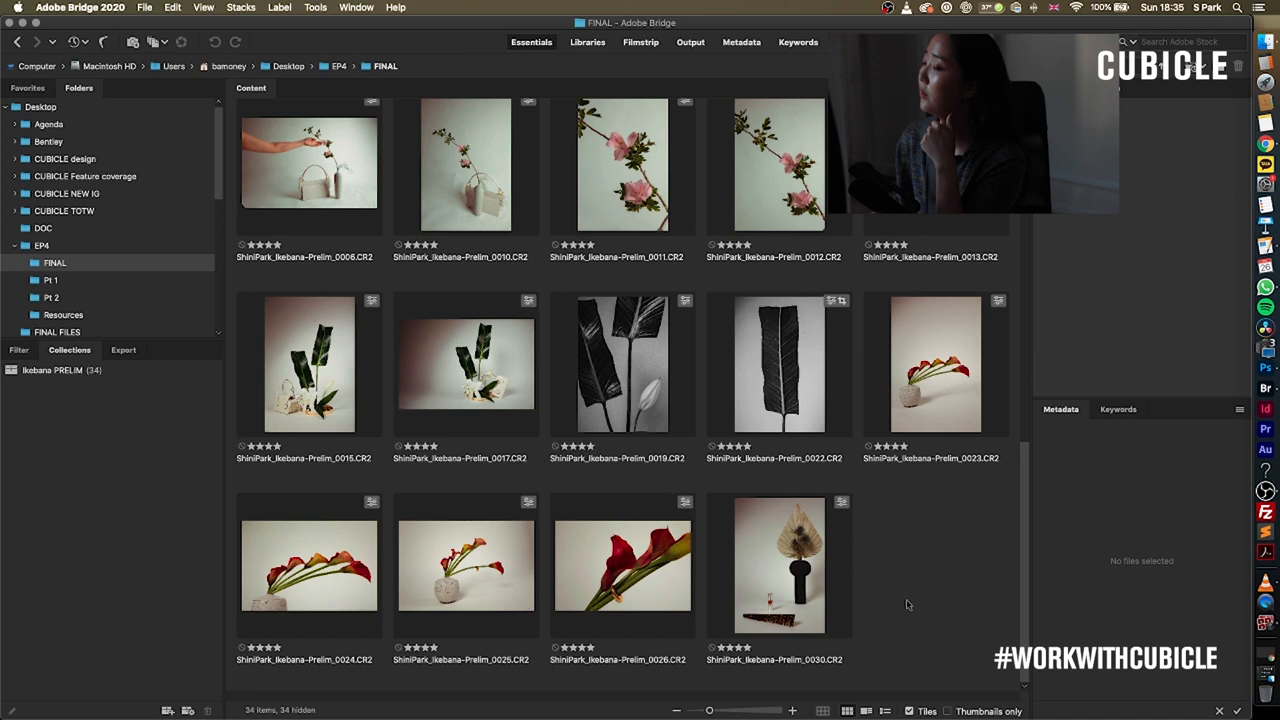
mouse_move(924, 604)
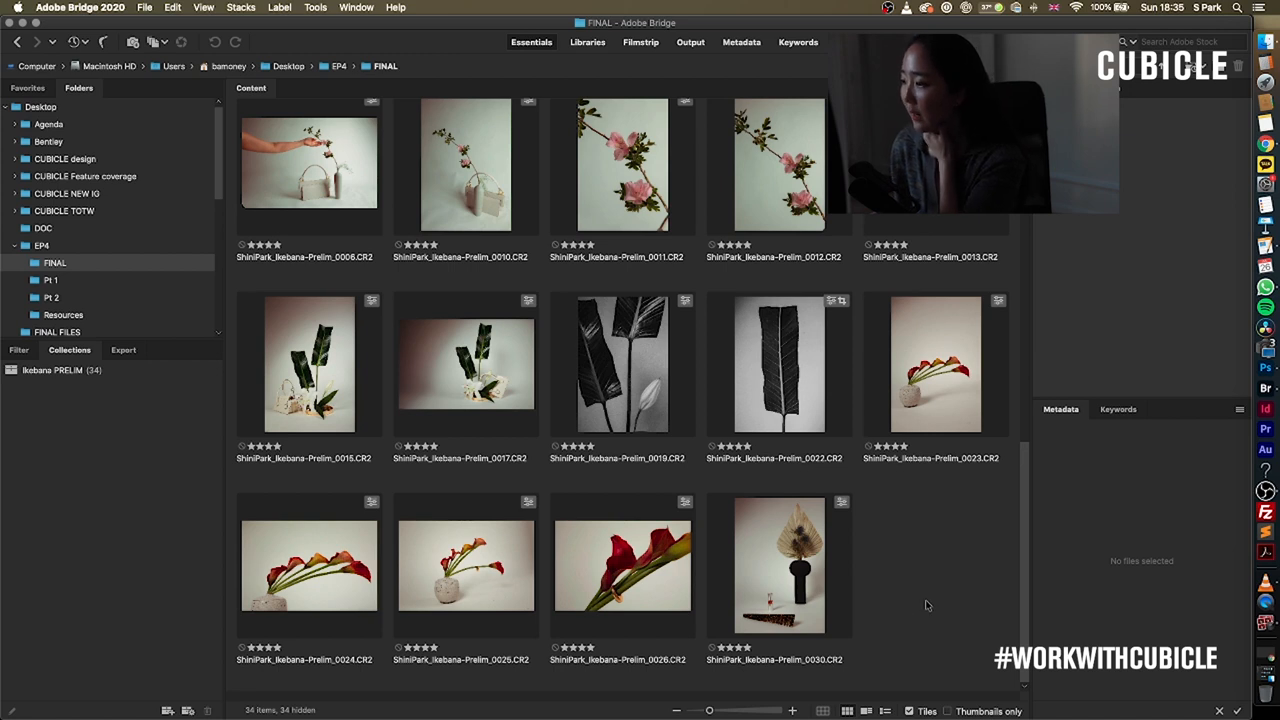
mouse_move(968, 636)
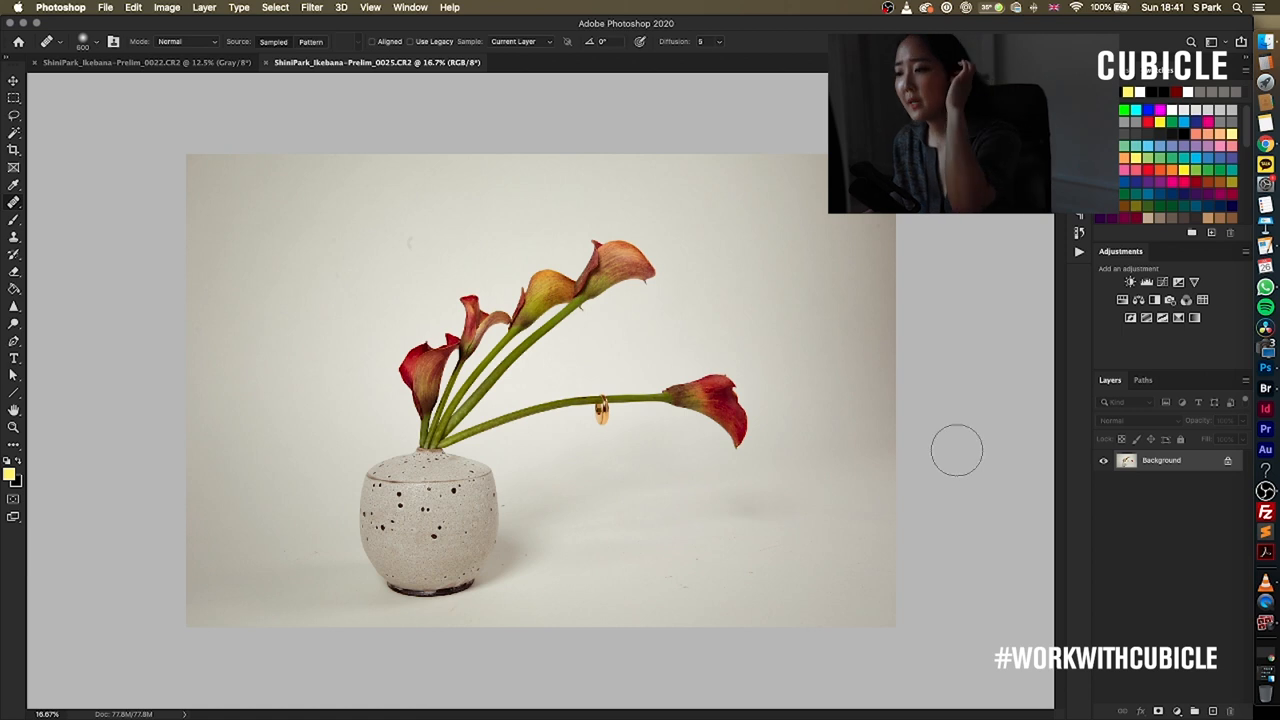
mouse_move(920, 418)
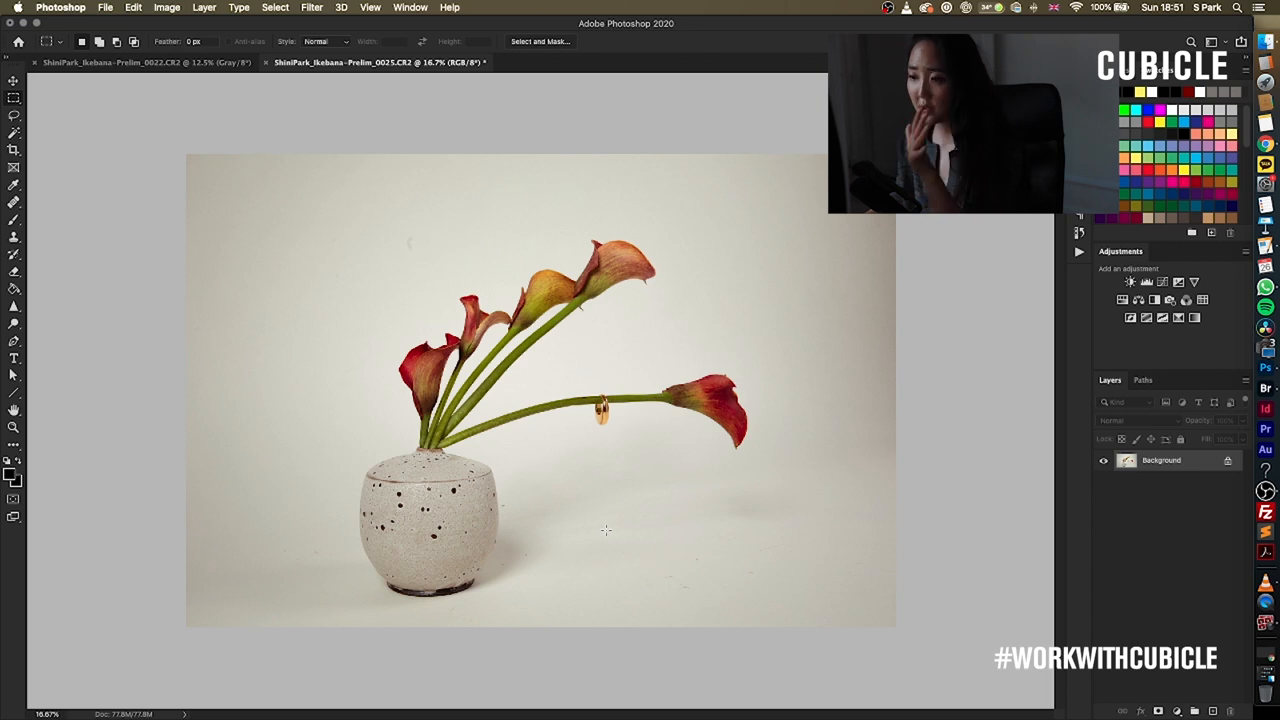
mouse_move(1132, 476)
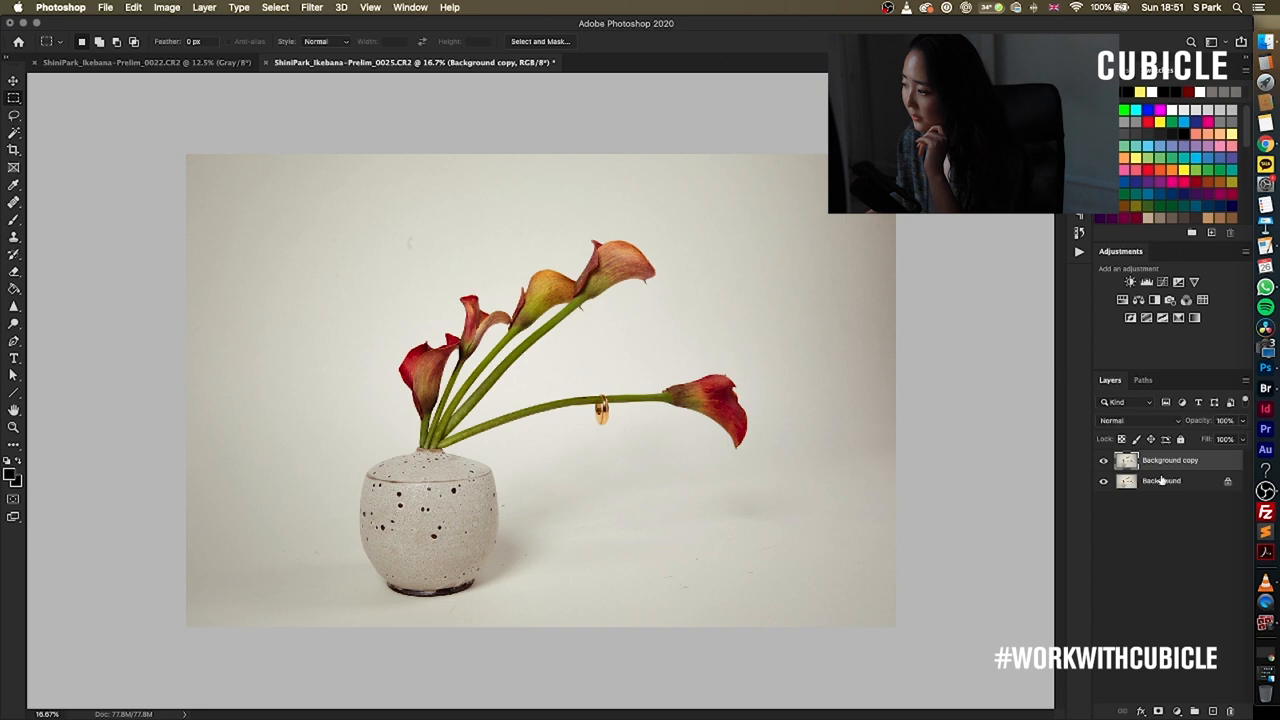
Compare the duplicated layer with the original Background and rename the copy for cleanup work
left_click(1160, 480)
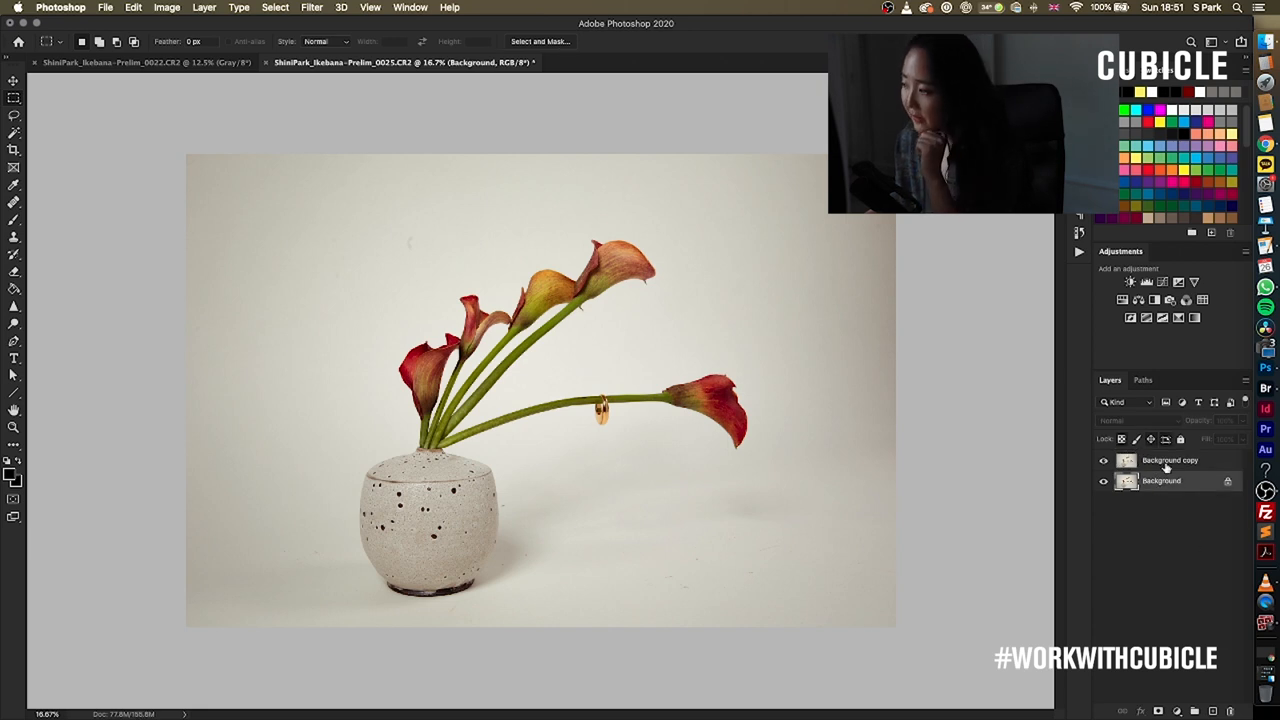
left_click(1170, 460)
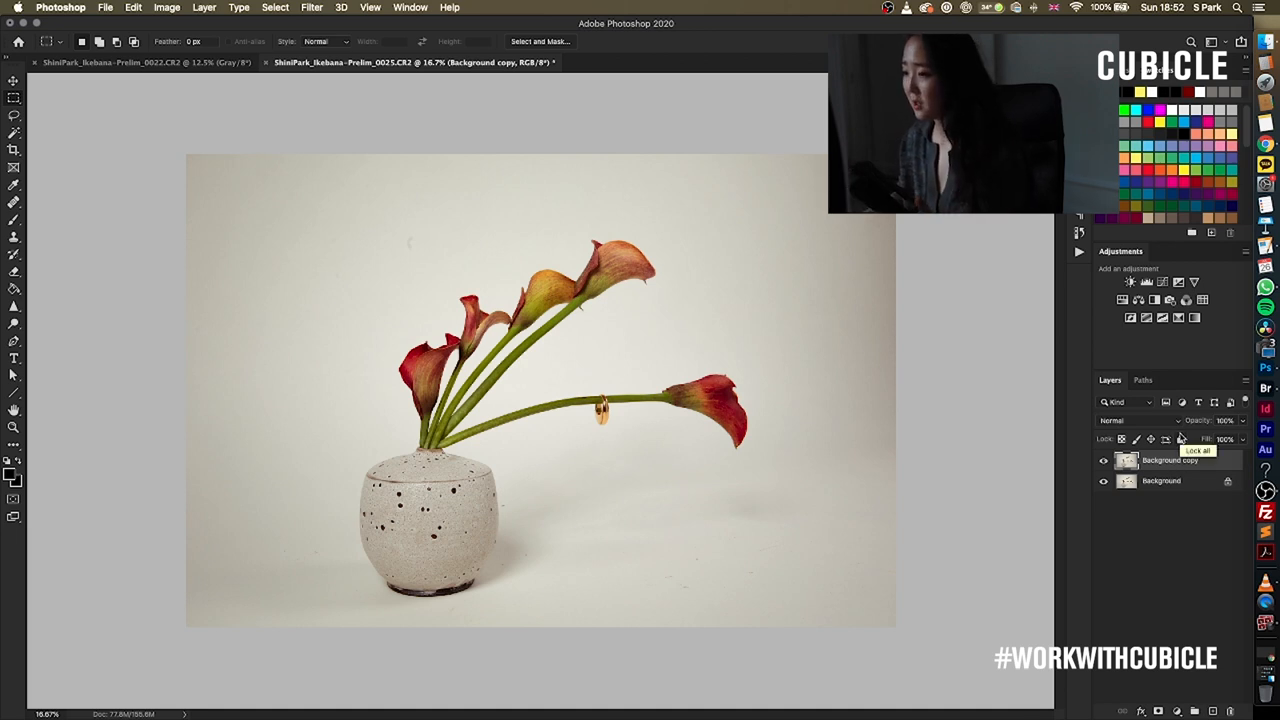
mouse_move(1076, 276)
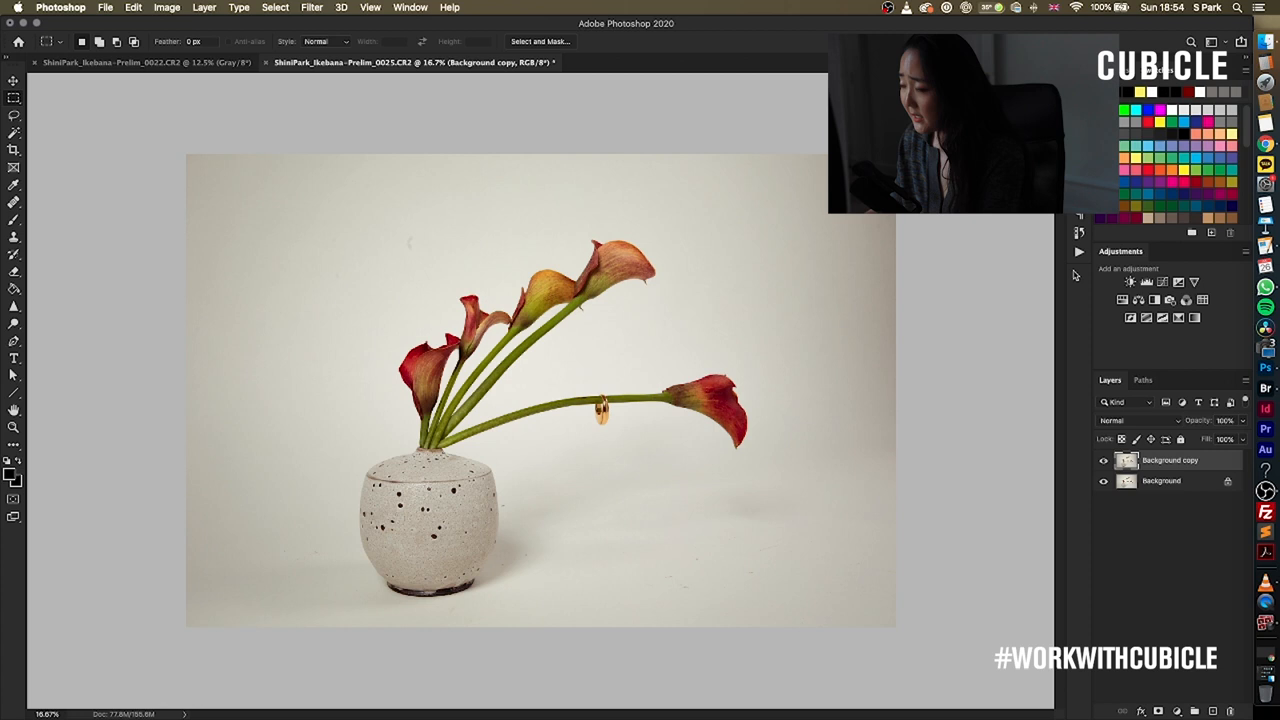
mouse_move(804, 470)
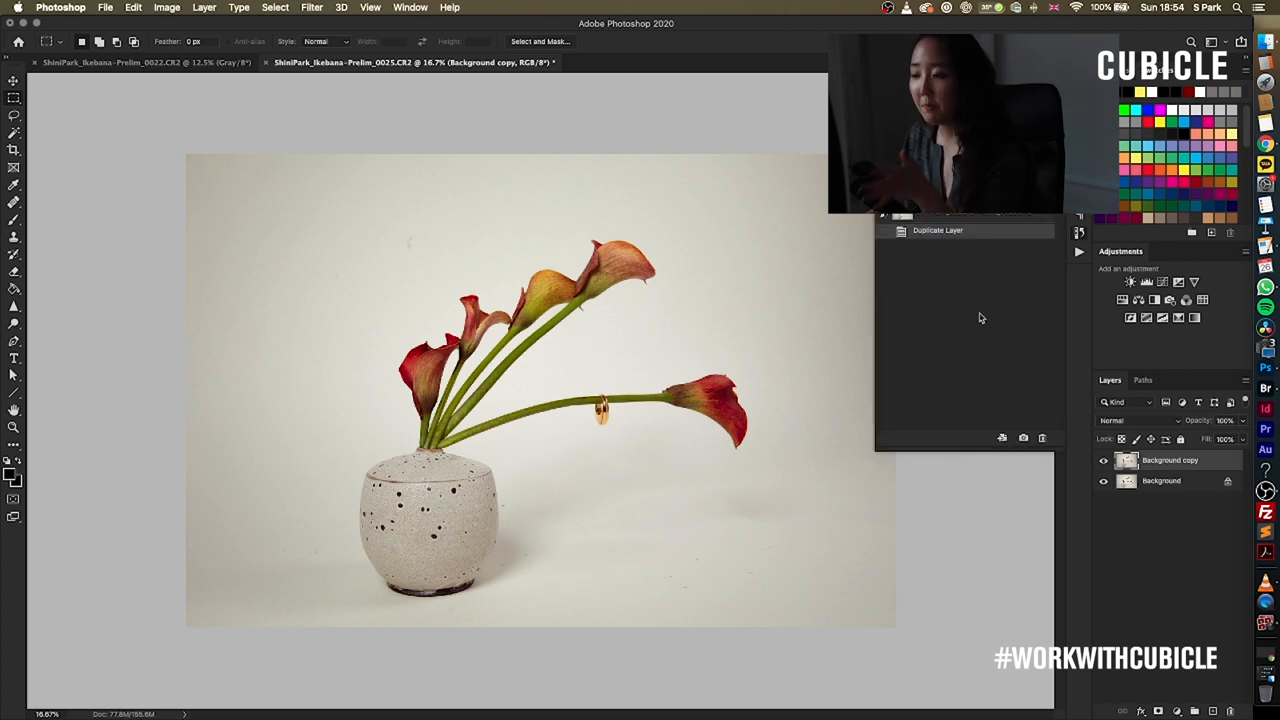
mouse_move(1044, 266)
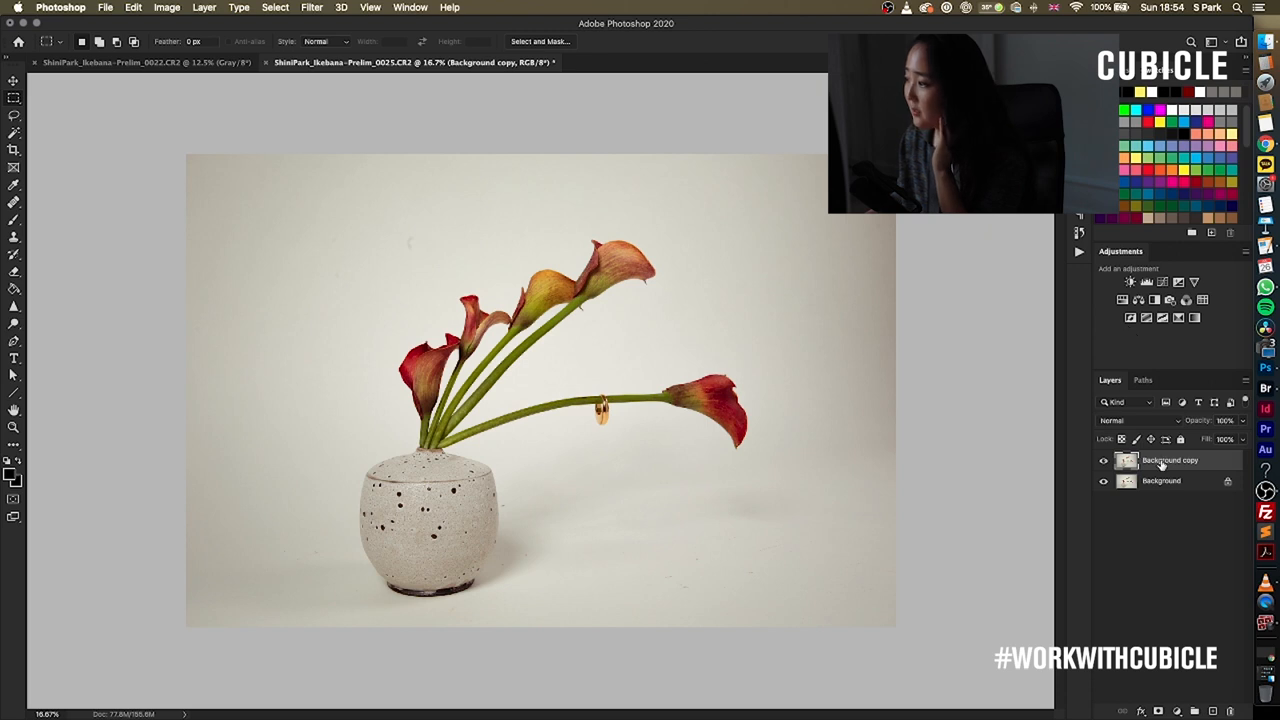
double_click(1170, 460)
type("cleanup")
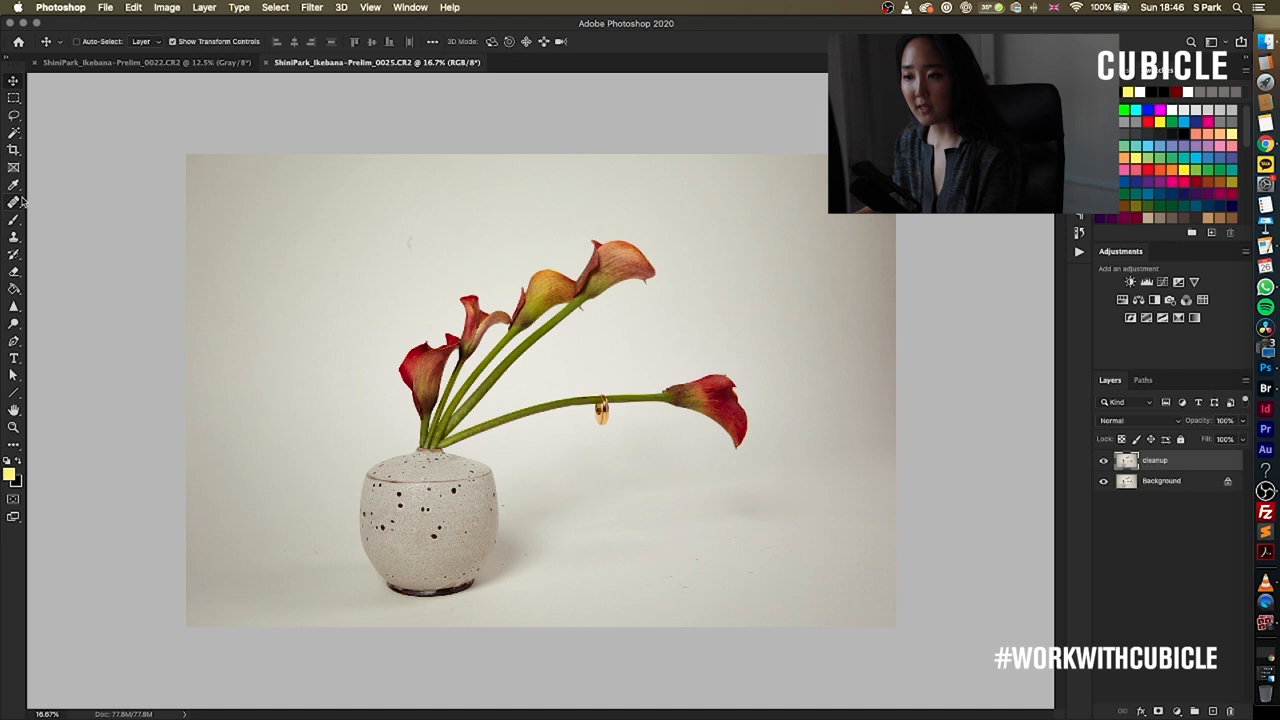
Choose the Healing Brush and set it large with 0% hardness
left_click(14, 200)
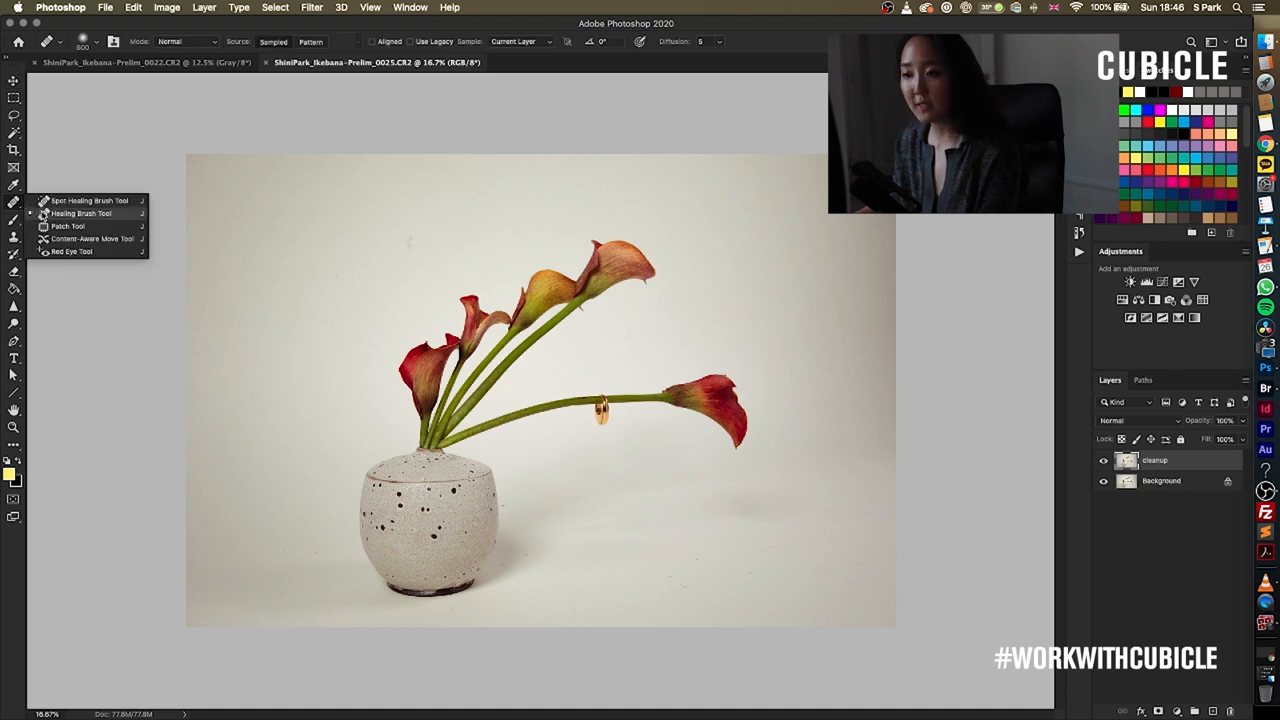
mouse_move(88, 228)
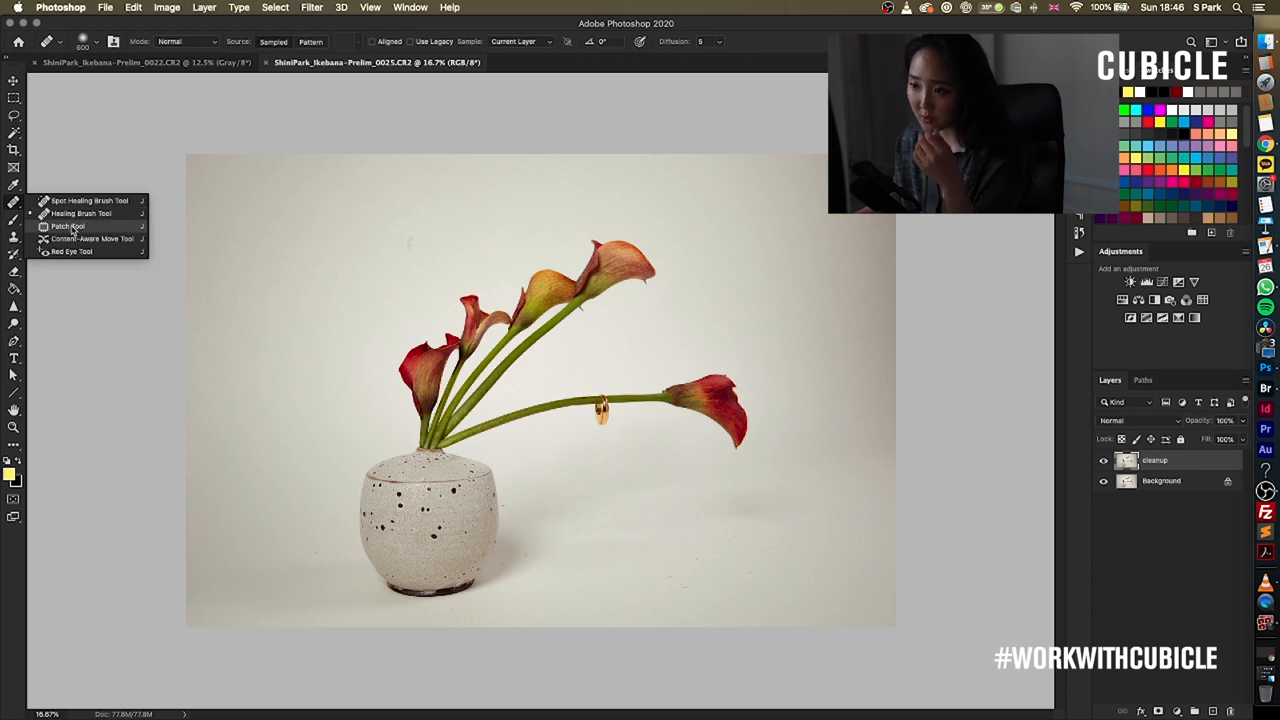
mouse_move(104, 252)
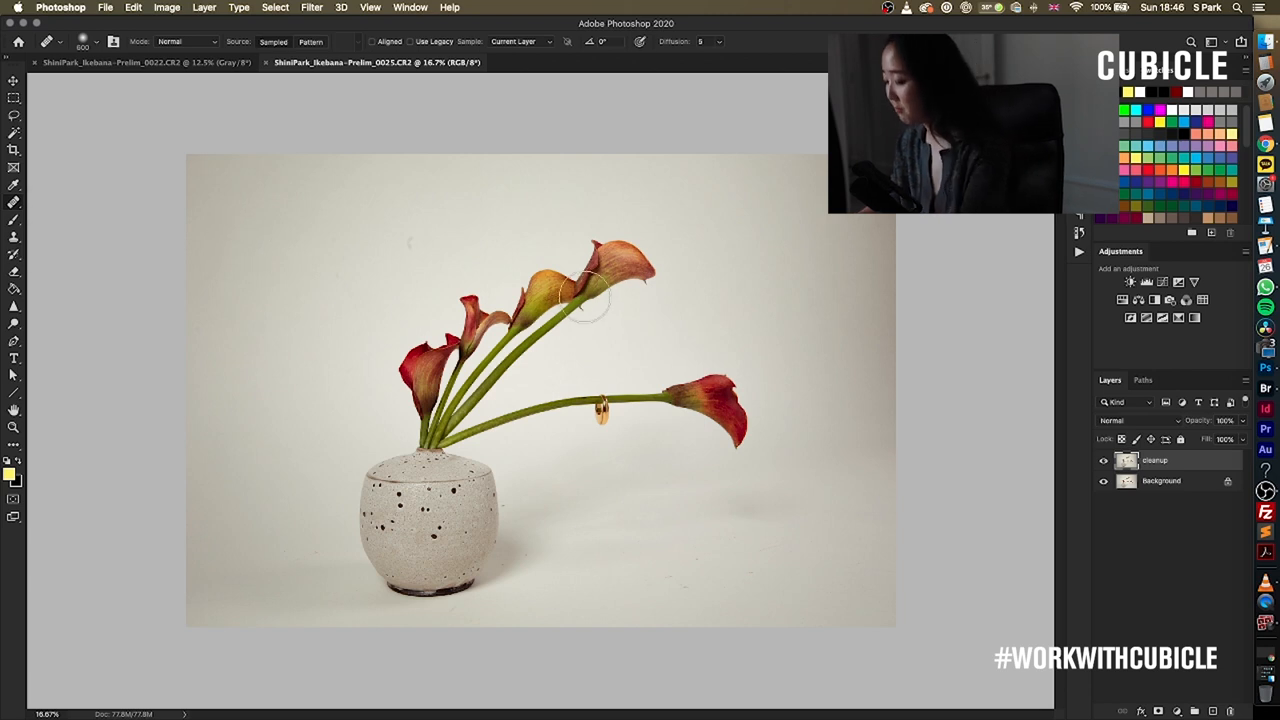
mouse_move(300, 284)
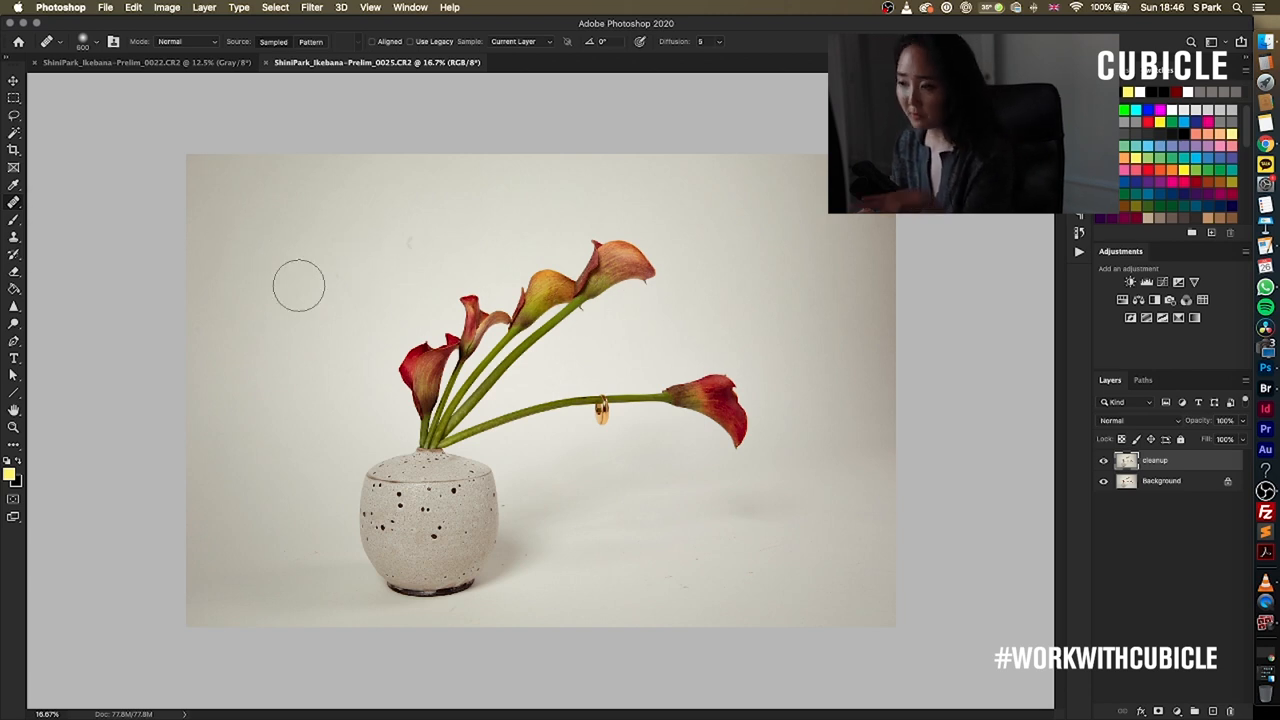
right_click(320, 270)
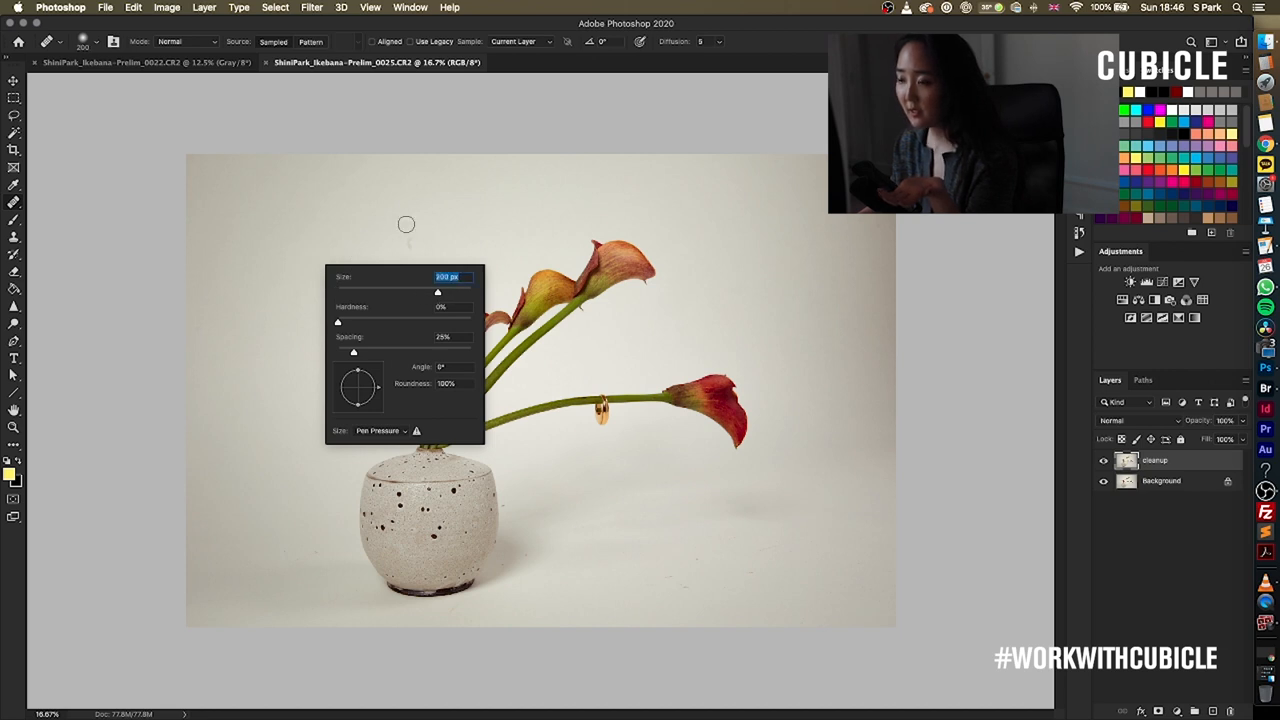
left_click_drag(336, 320, 368, 320)
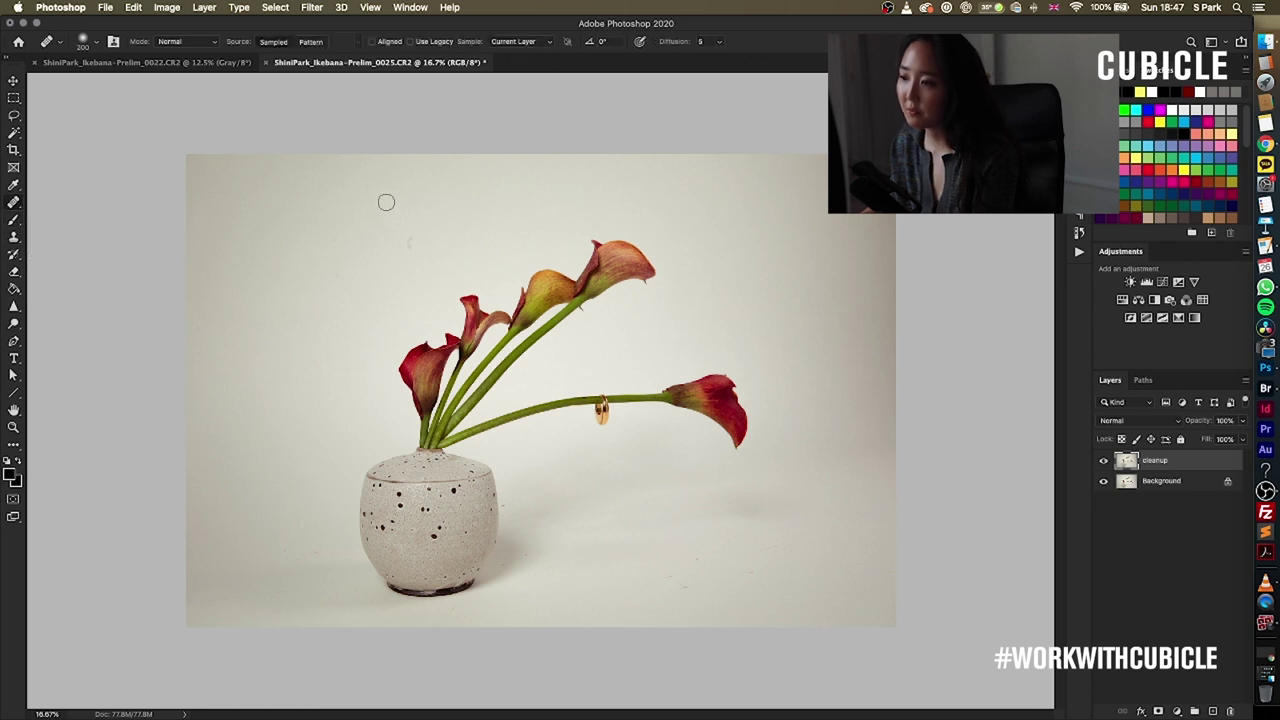
Zoom into the backdrop and shrink the healing brush to start retouching around the stems and vase
scroll("up", 3)
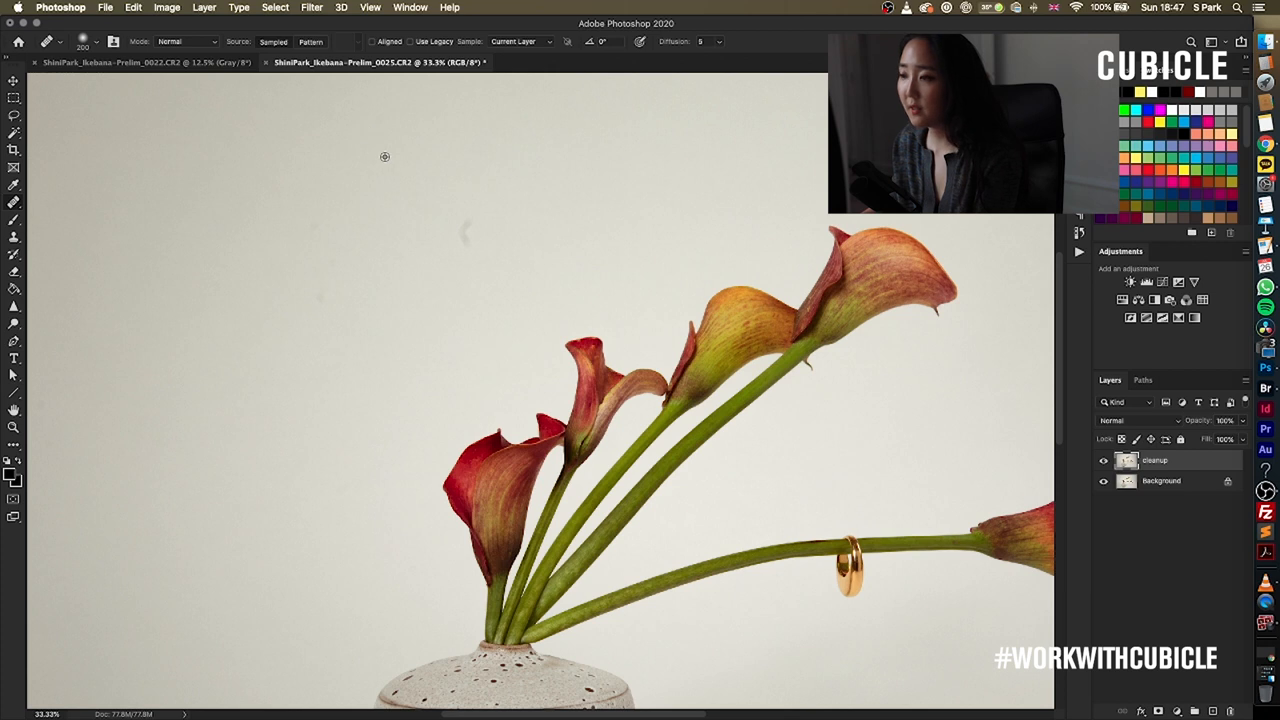
mouse_move(472, 236)
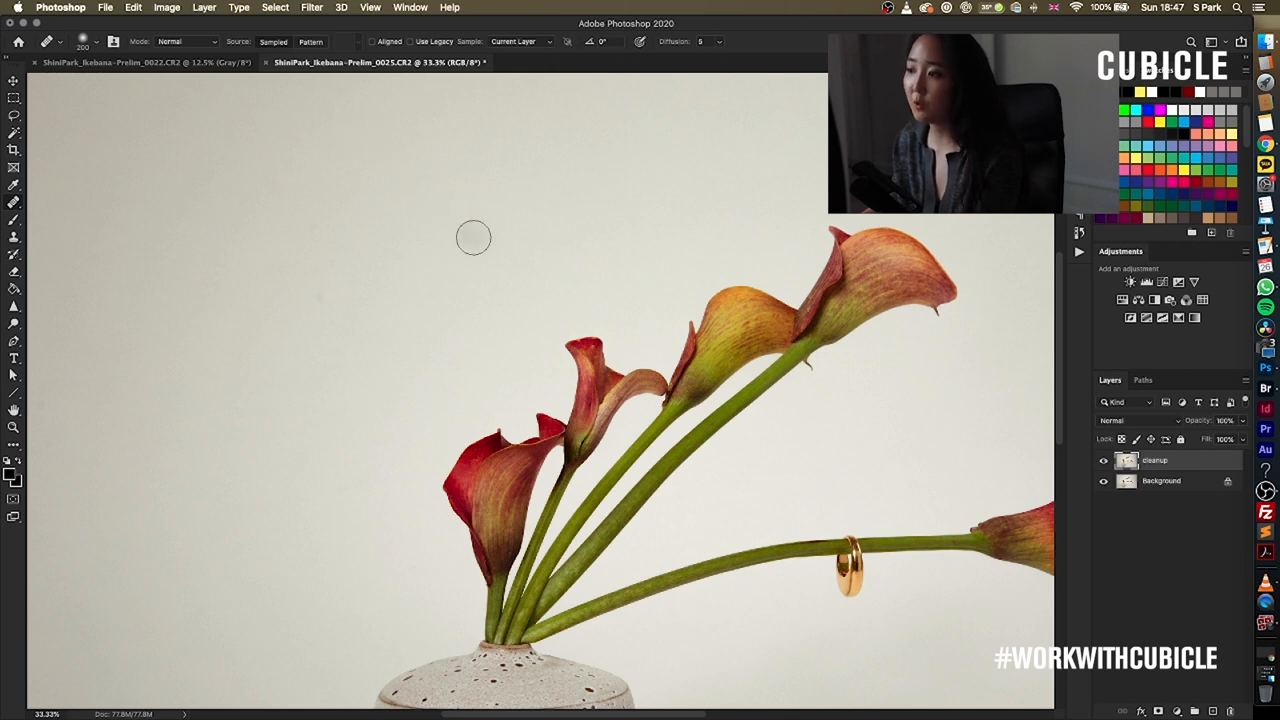
mouse_move(448, 236)
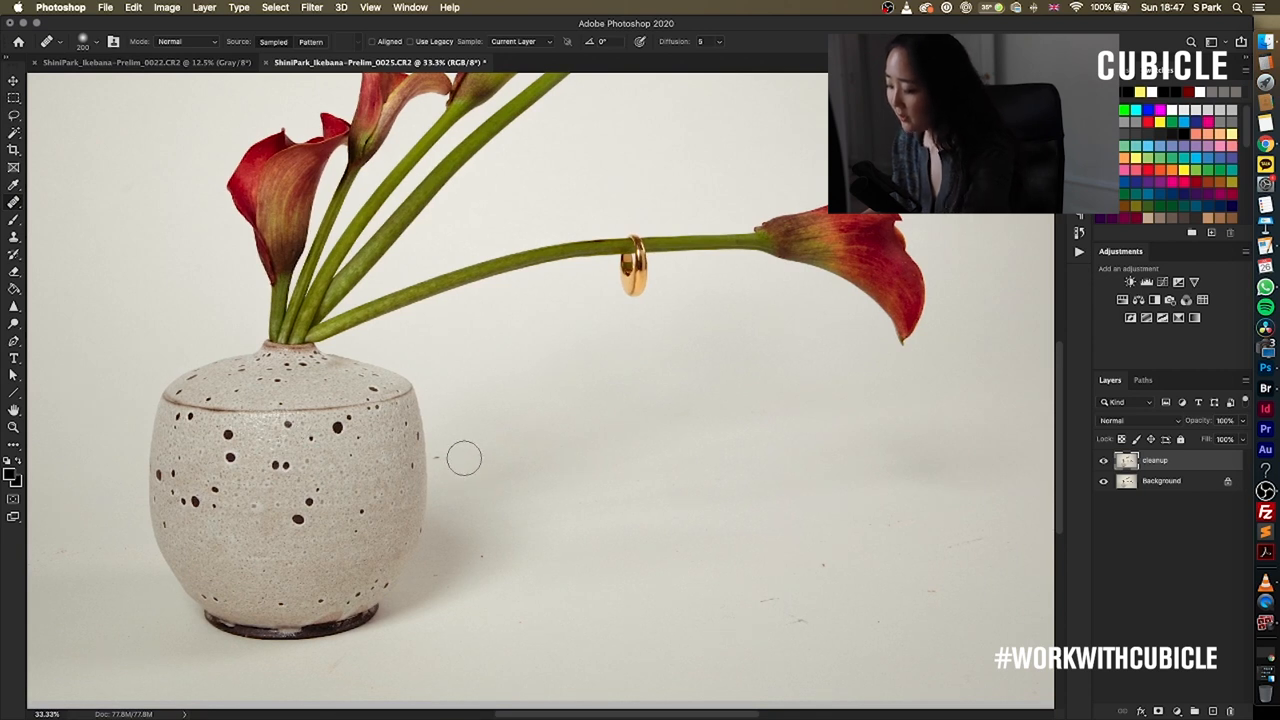
key("[")
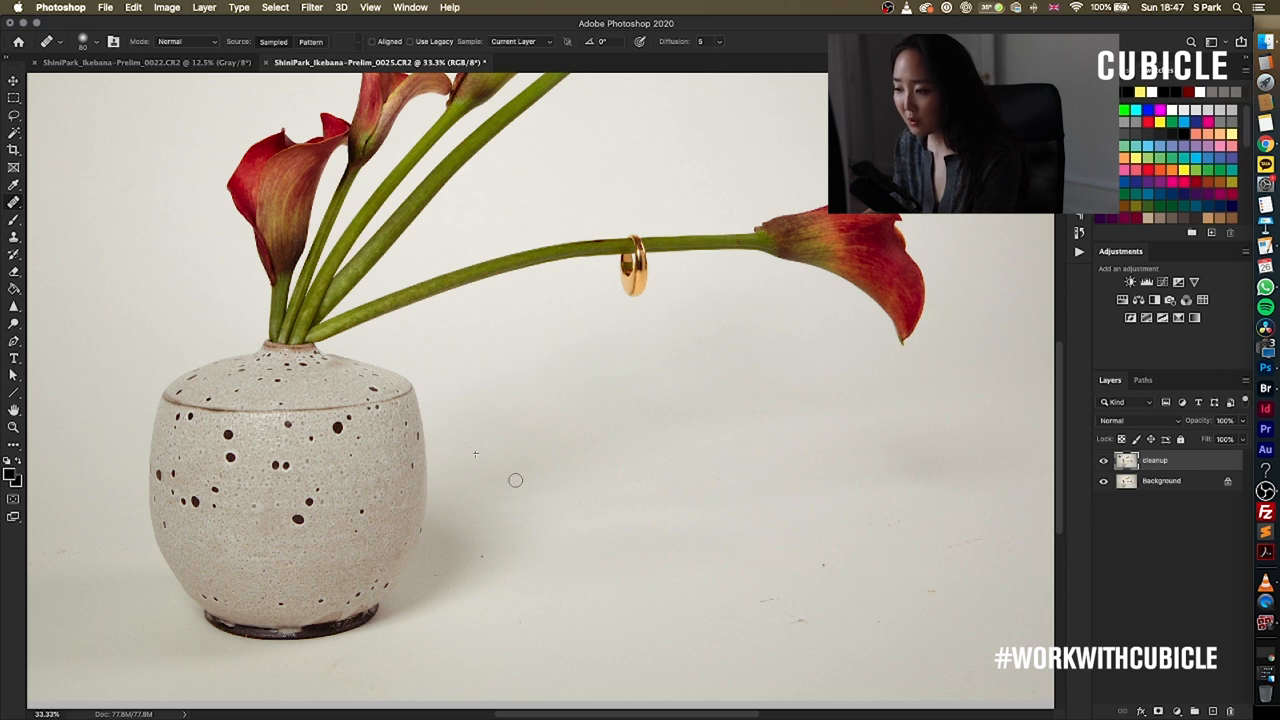
mouse_move(464, 564)
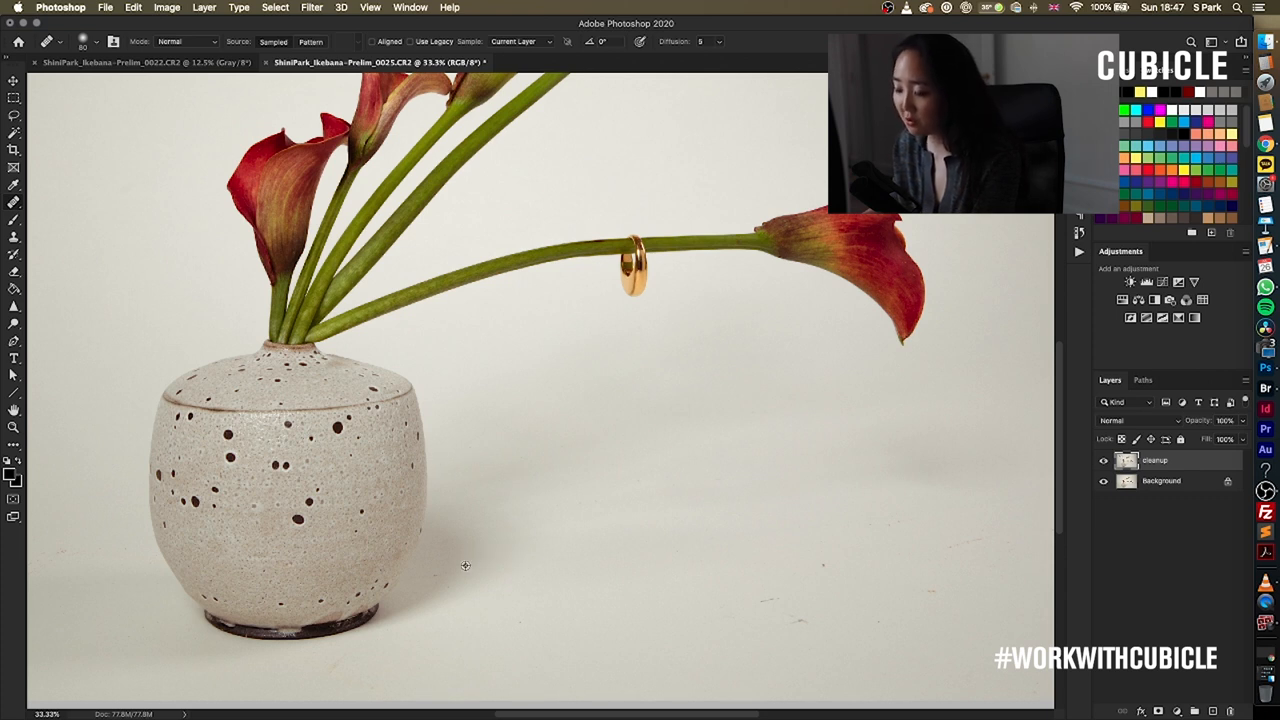
mouse_move(556, 544)
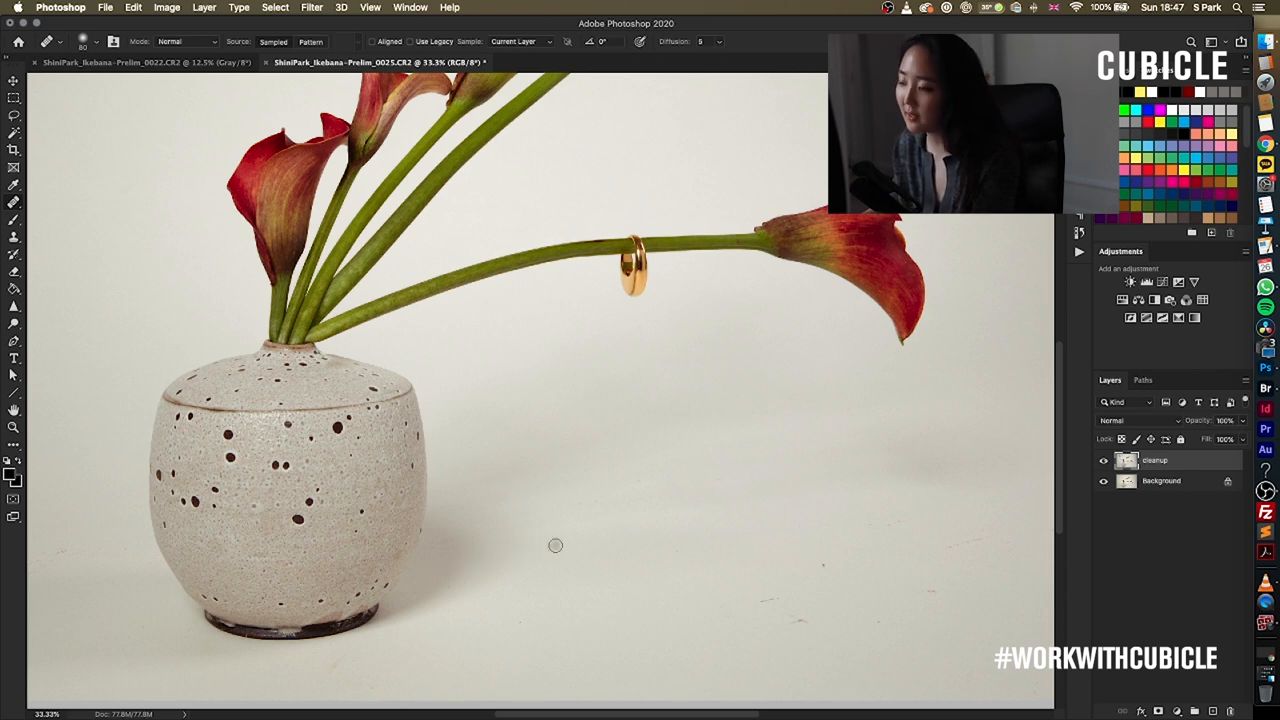
mouse_move(708, 540)
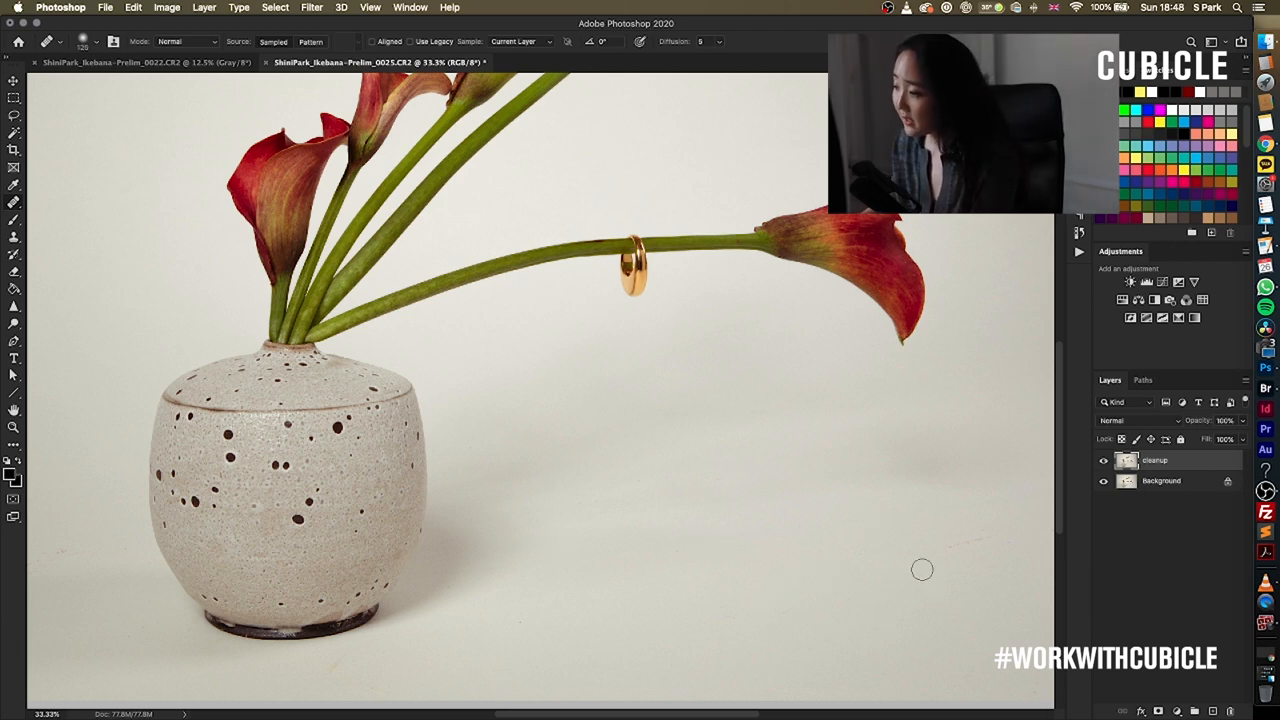
mouse_move(884, 548)
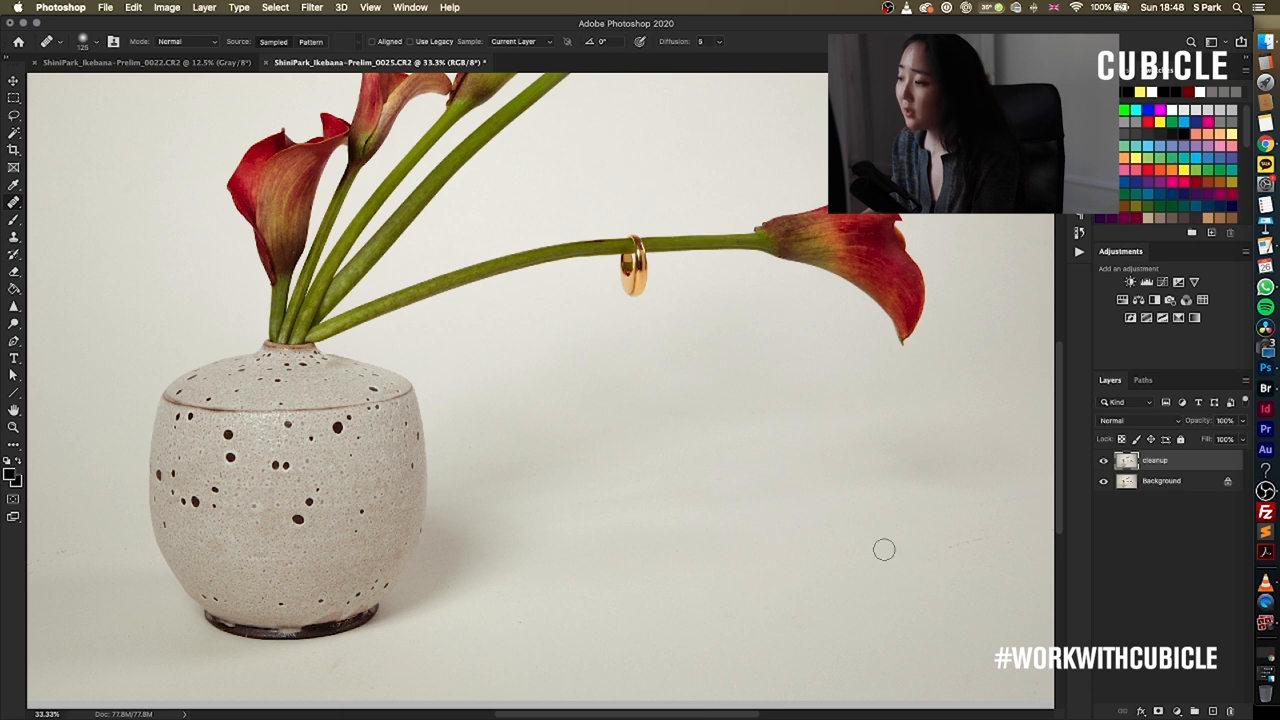
mouse_move(946, 552)
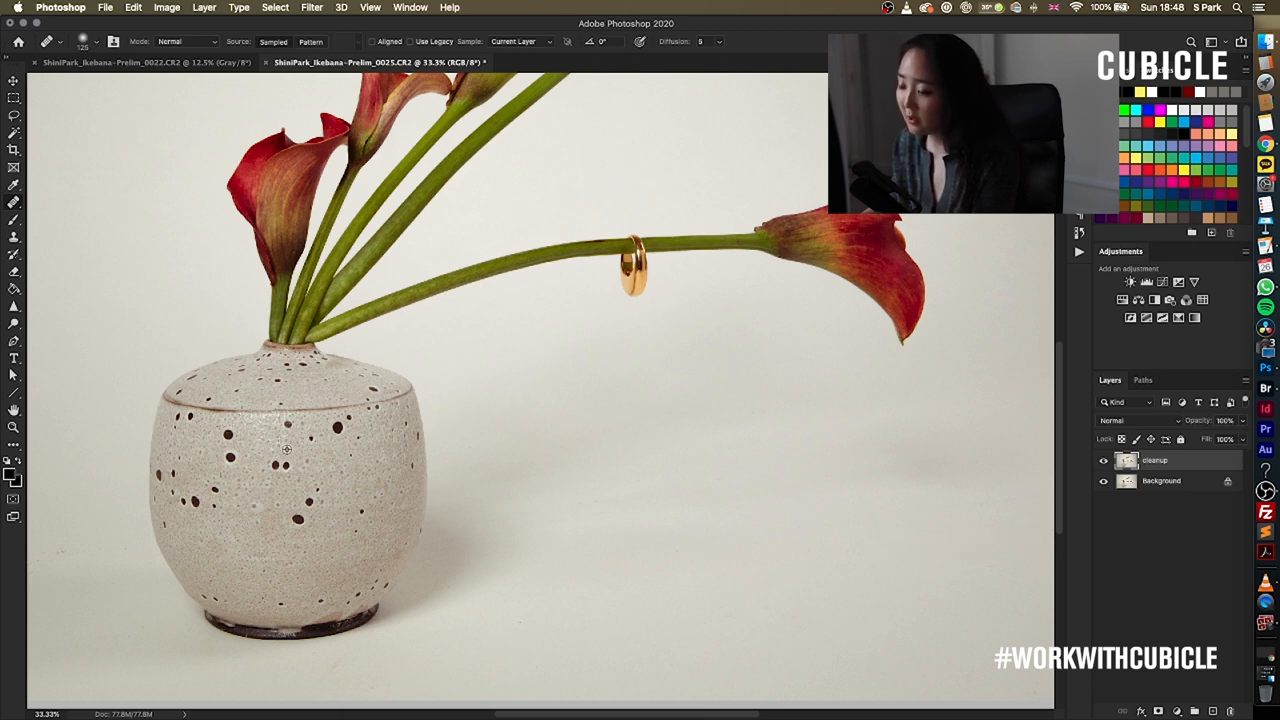
mouse_move(966, 582)
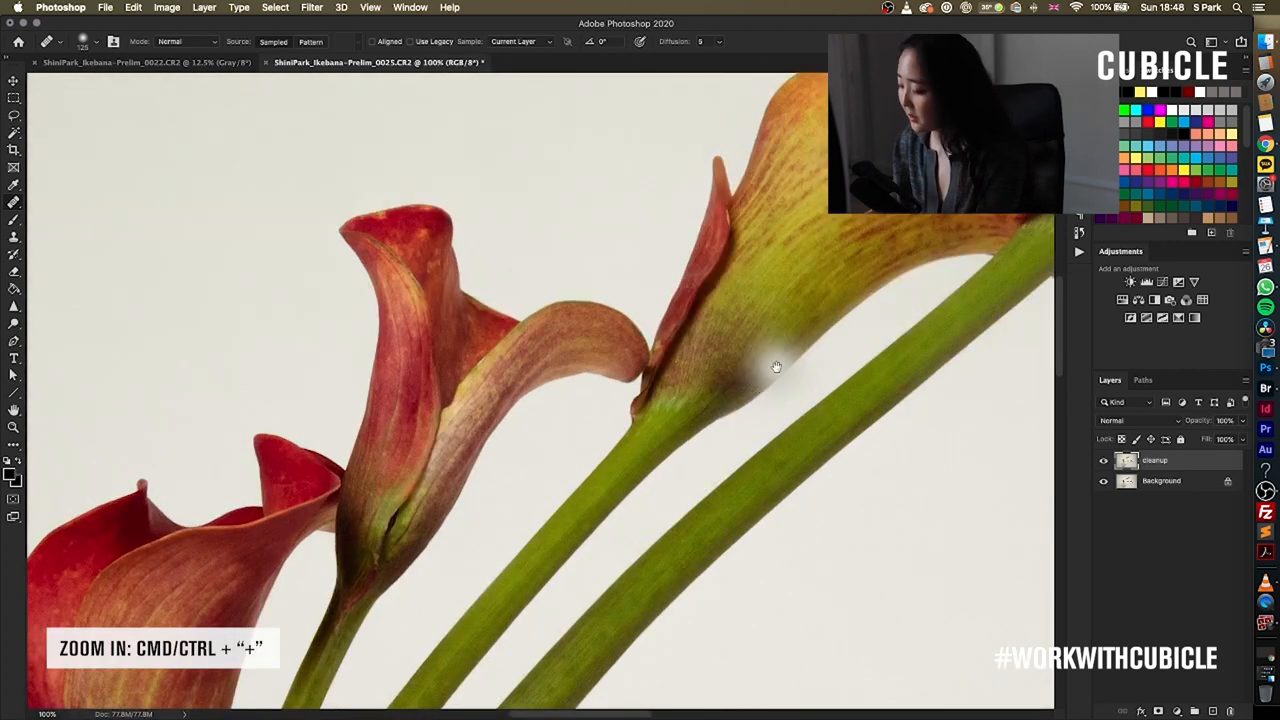
Heal small blemishes on a lily petal and on a stem
left_click_drag(776, 366, 392, 480)
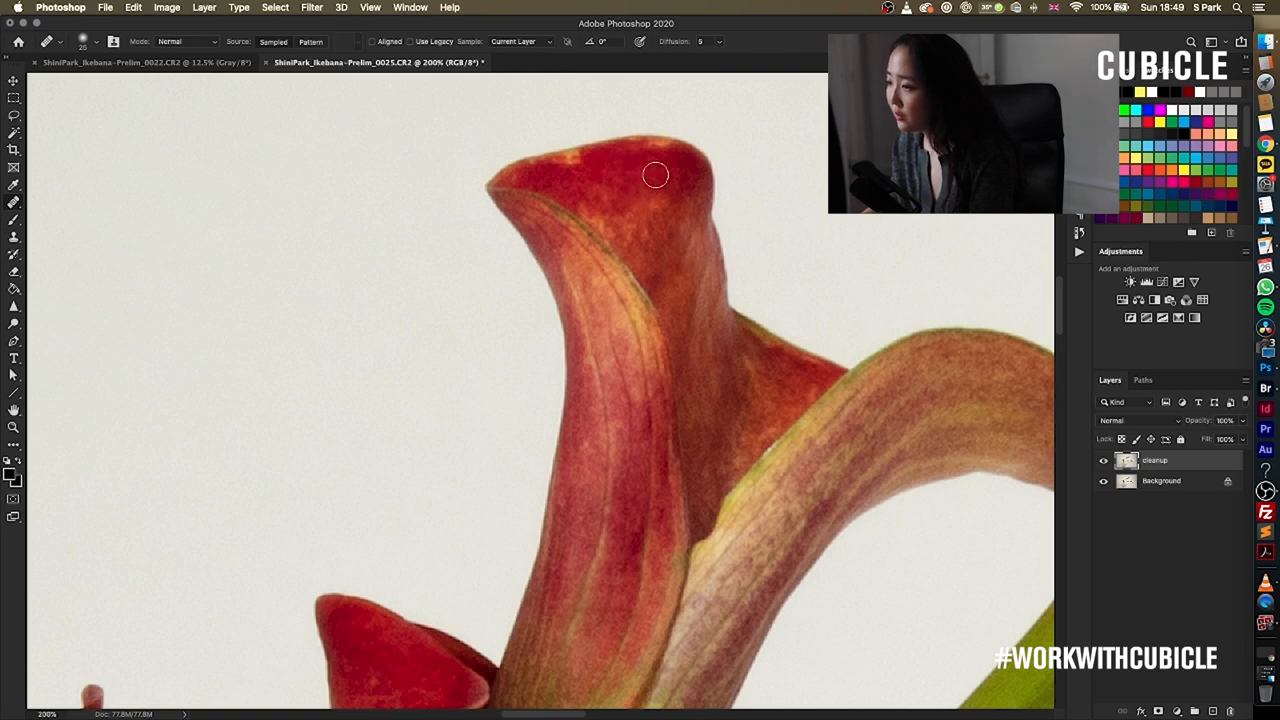
mouse_move(610, 170)
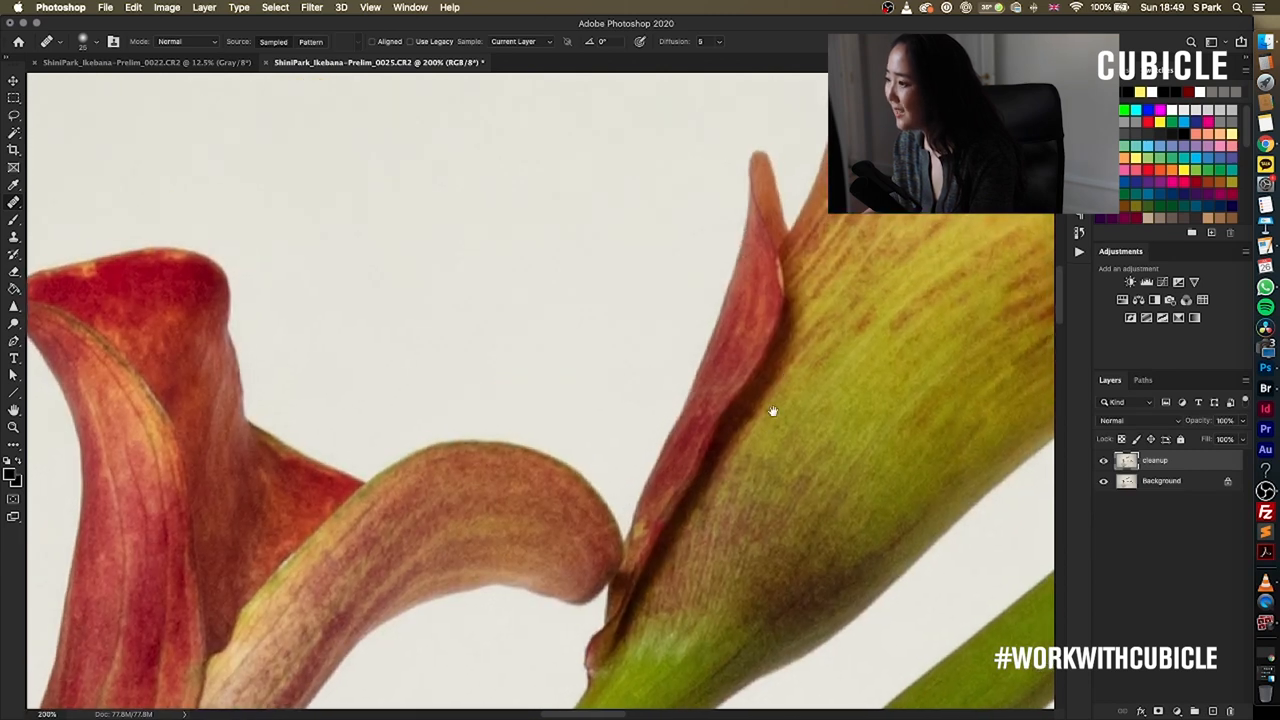
left_click_drag(772, 412, 620, 500)
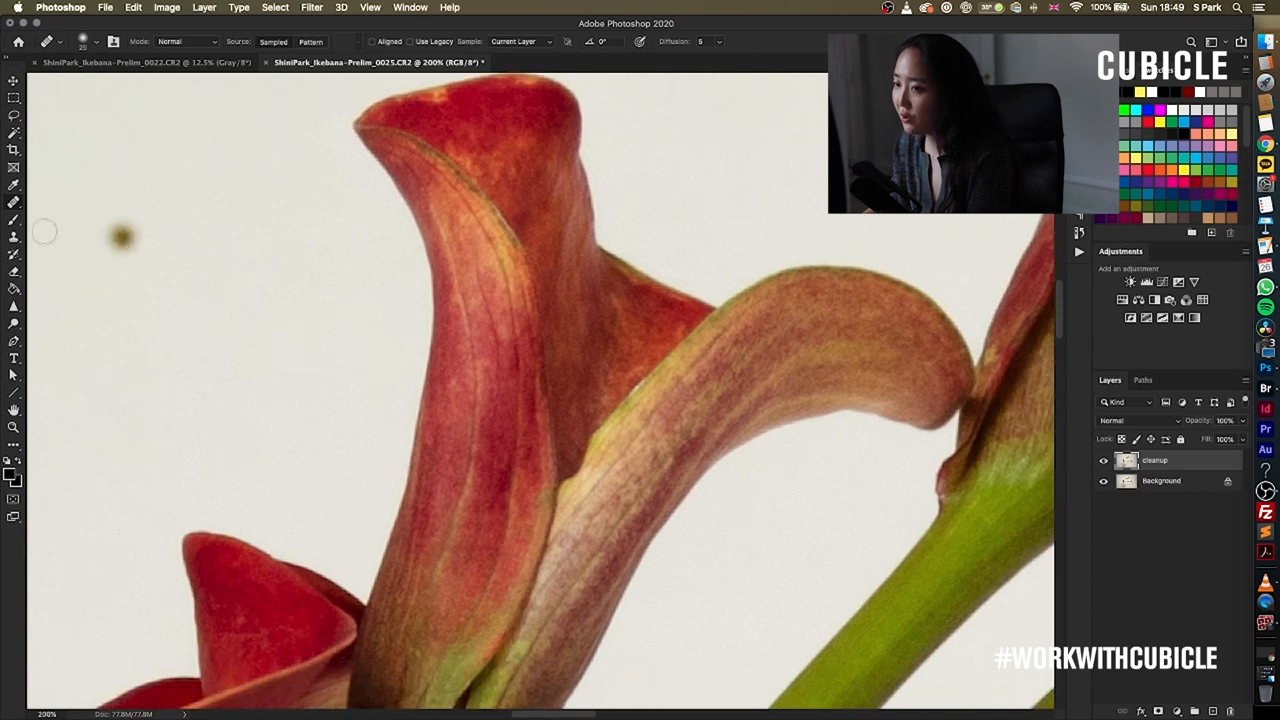
mouse_move(14, 246)
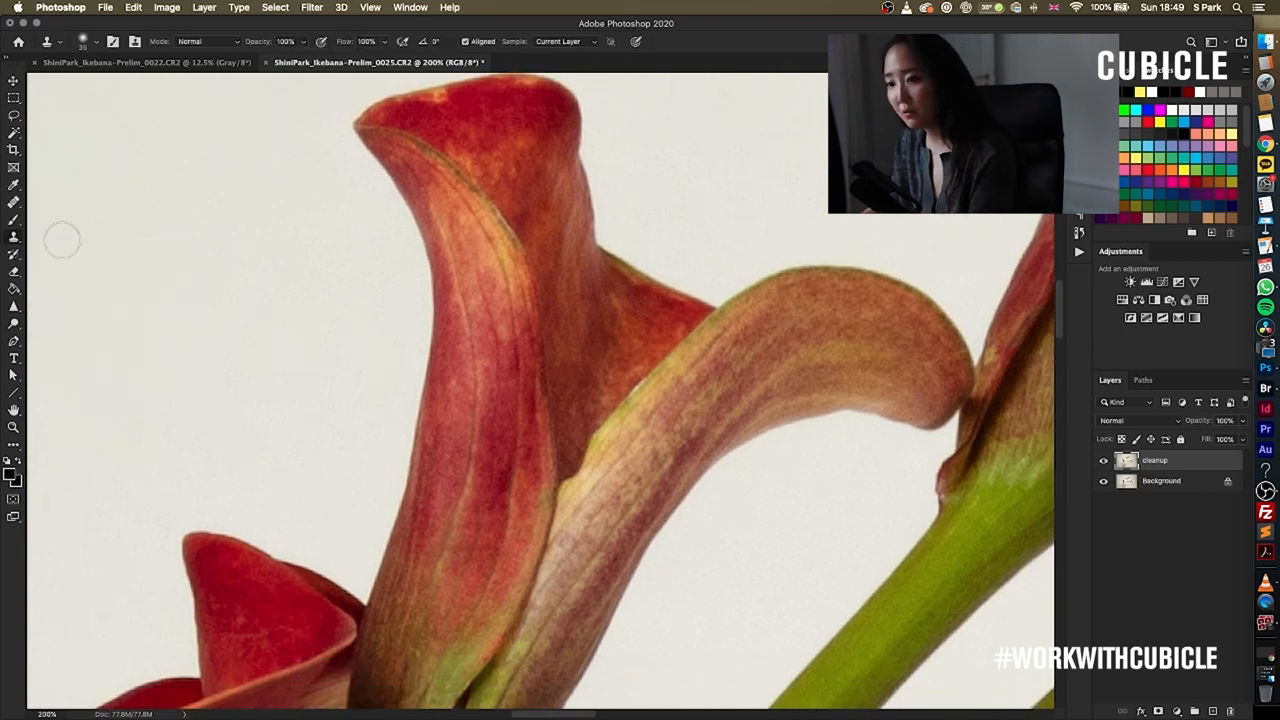
mouse_move(14, 236)
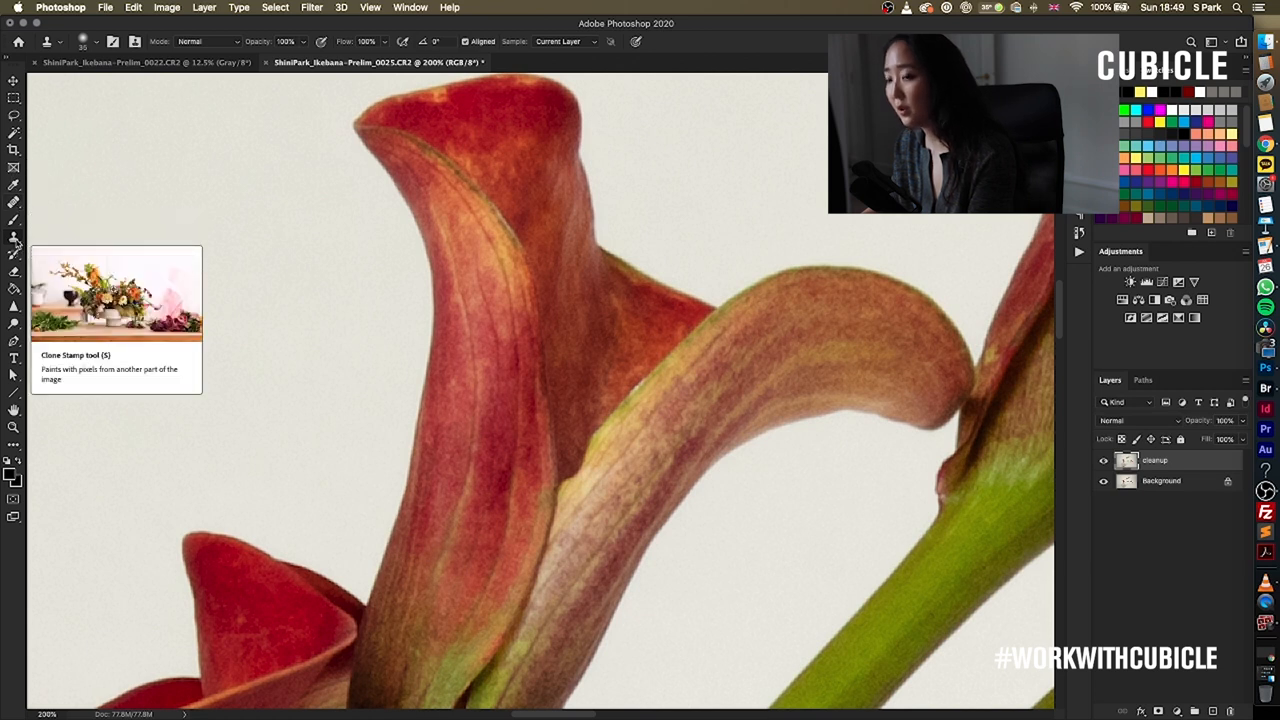
mouse_move(756, 304)
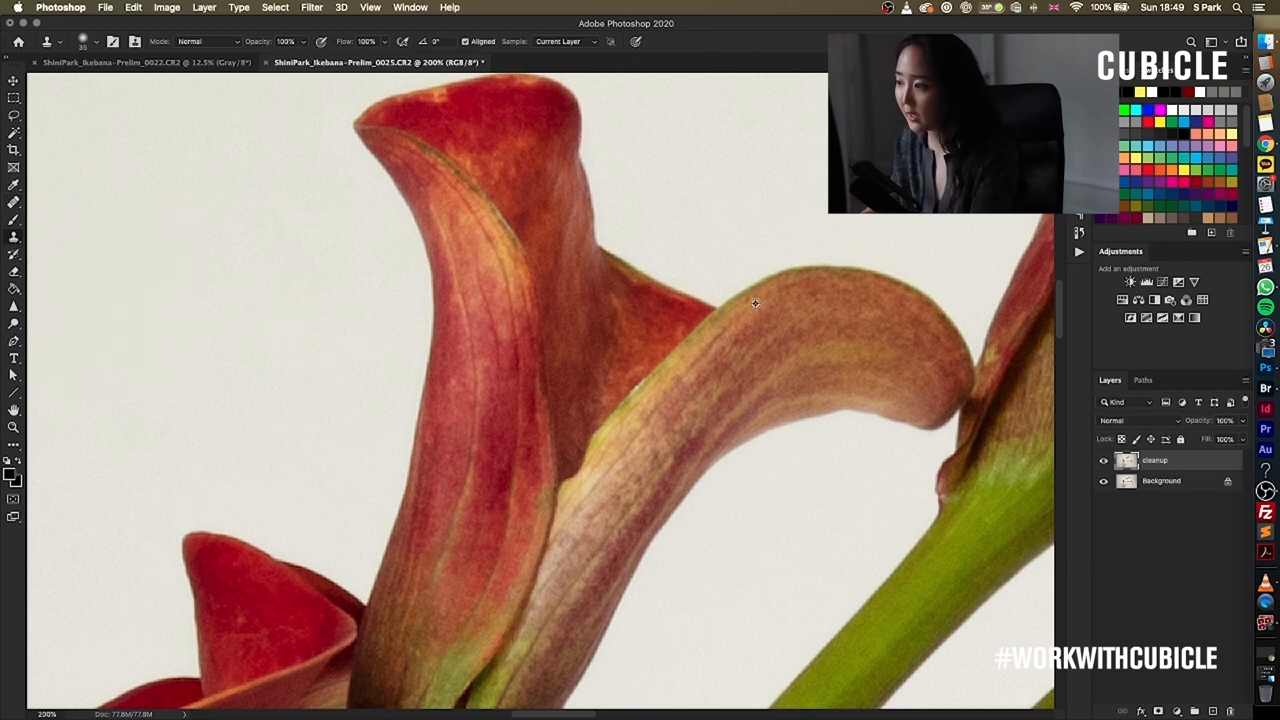
mouse_move(740, 290)
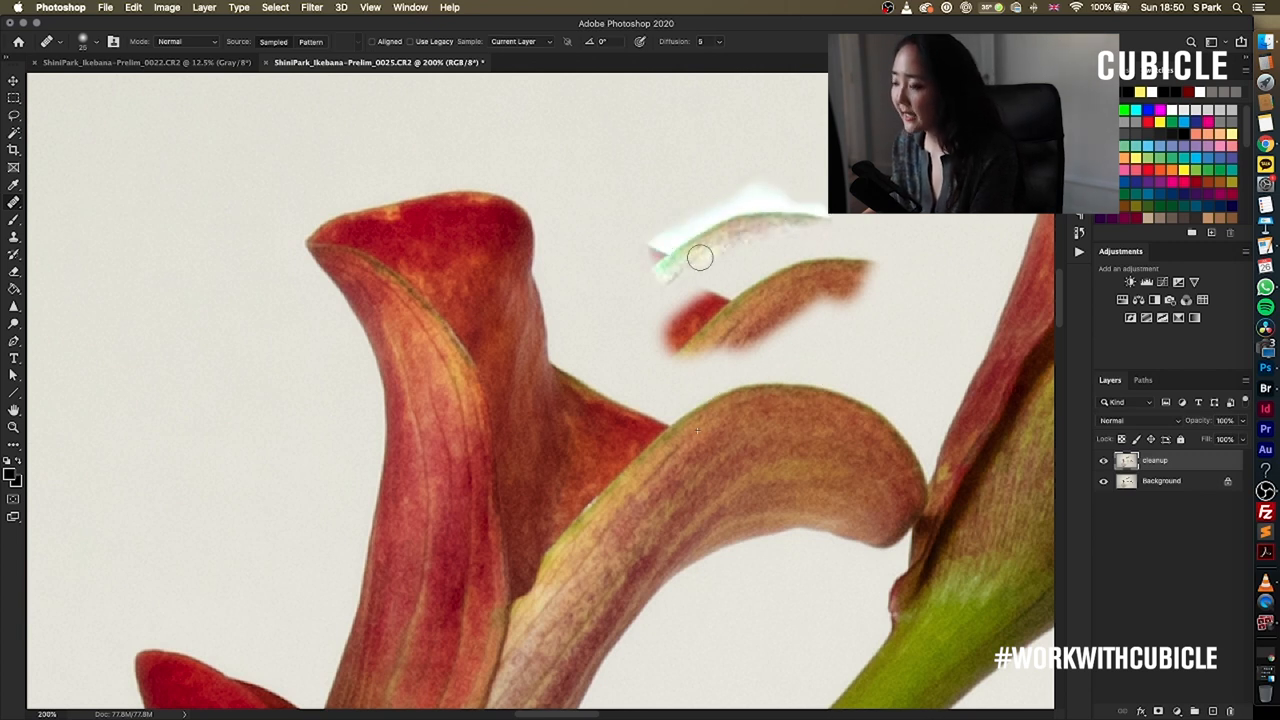
Clone clean pixels over the flawed petal edge
left_click(700, 258)
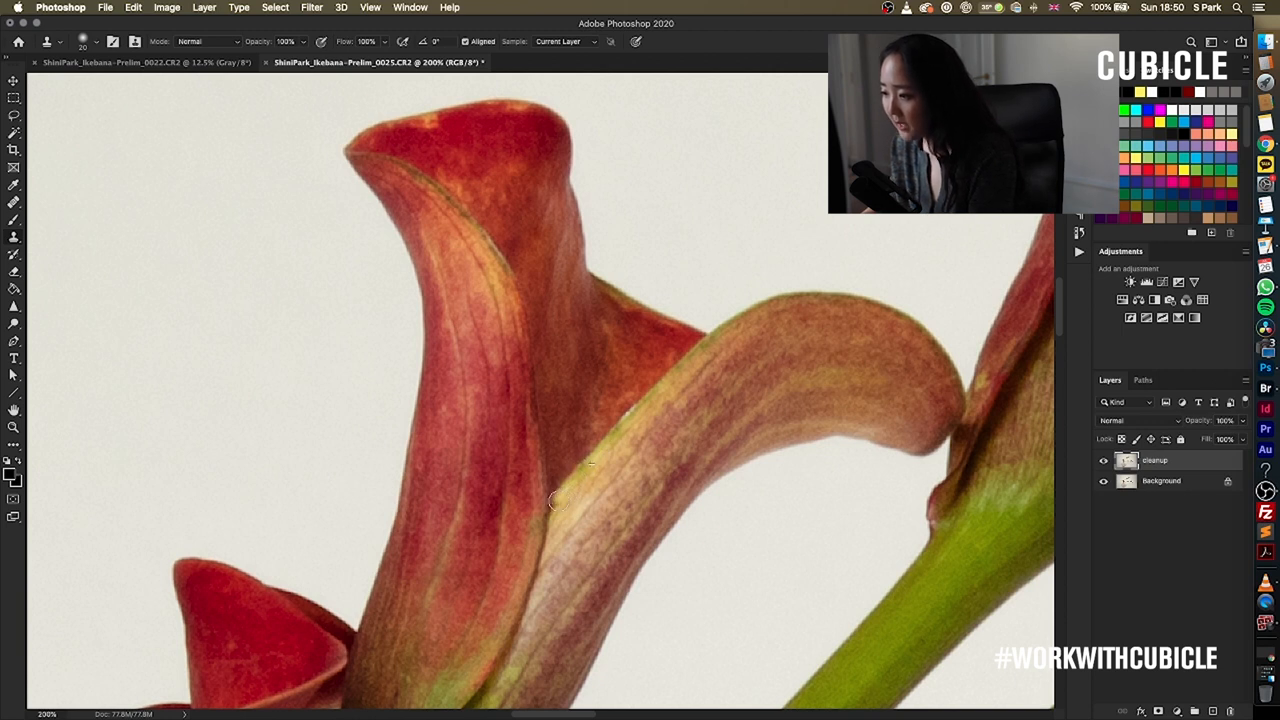
mouse_move(636, 400)
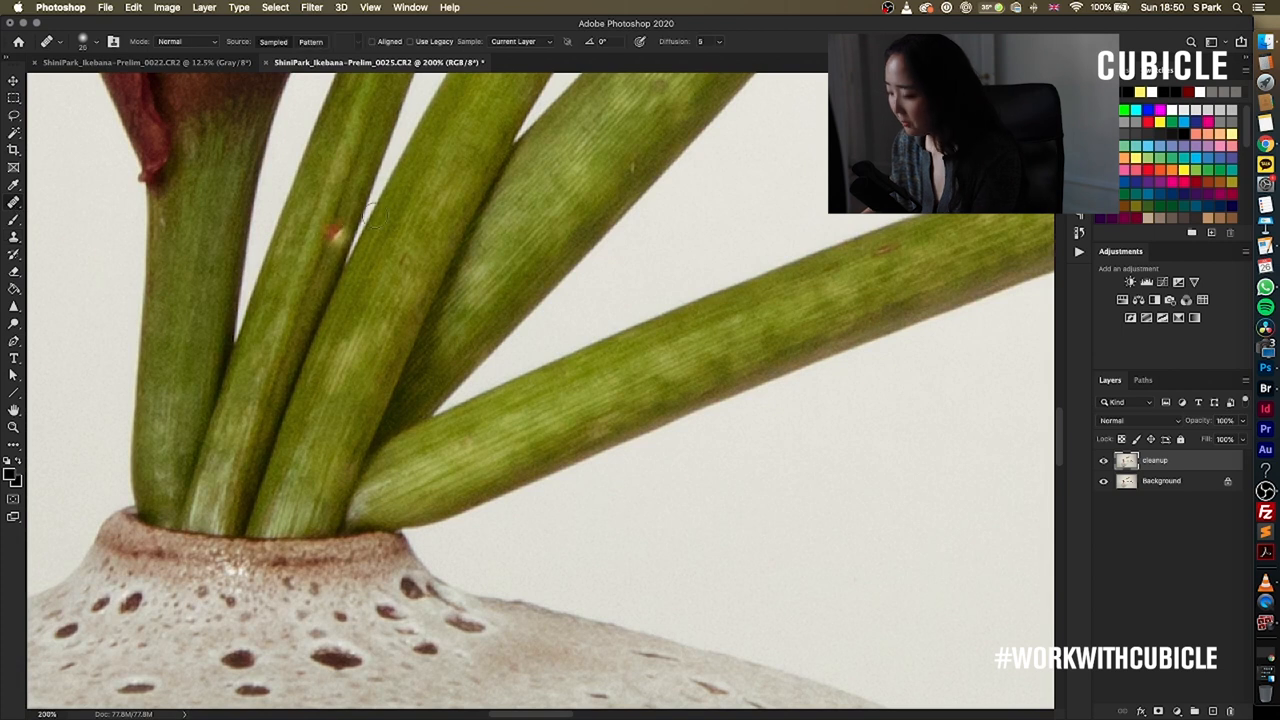
Fit the photo on screen, toggle the Cleanup layer to compare, then duplicate it
key("cmd+-")
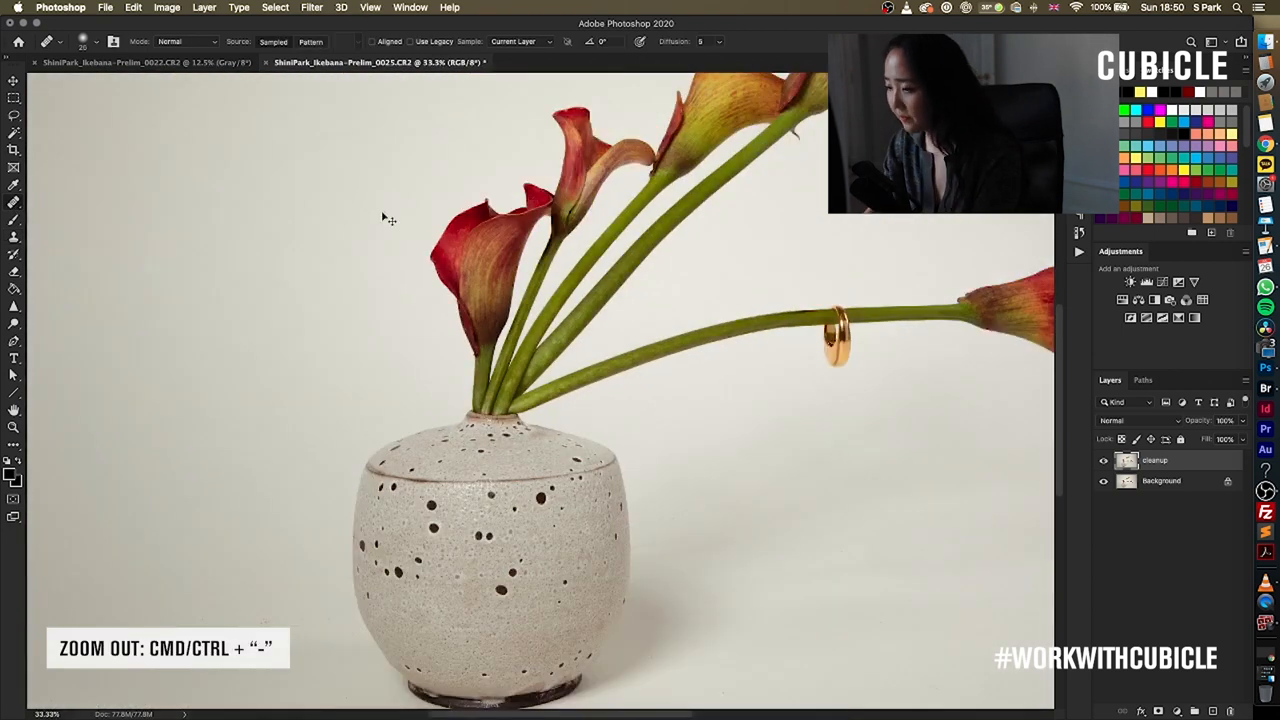
key("cmd+-")
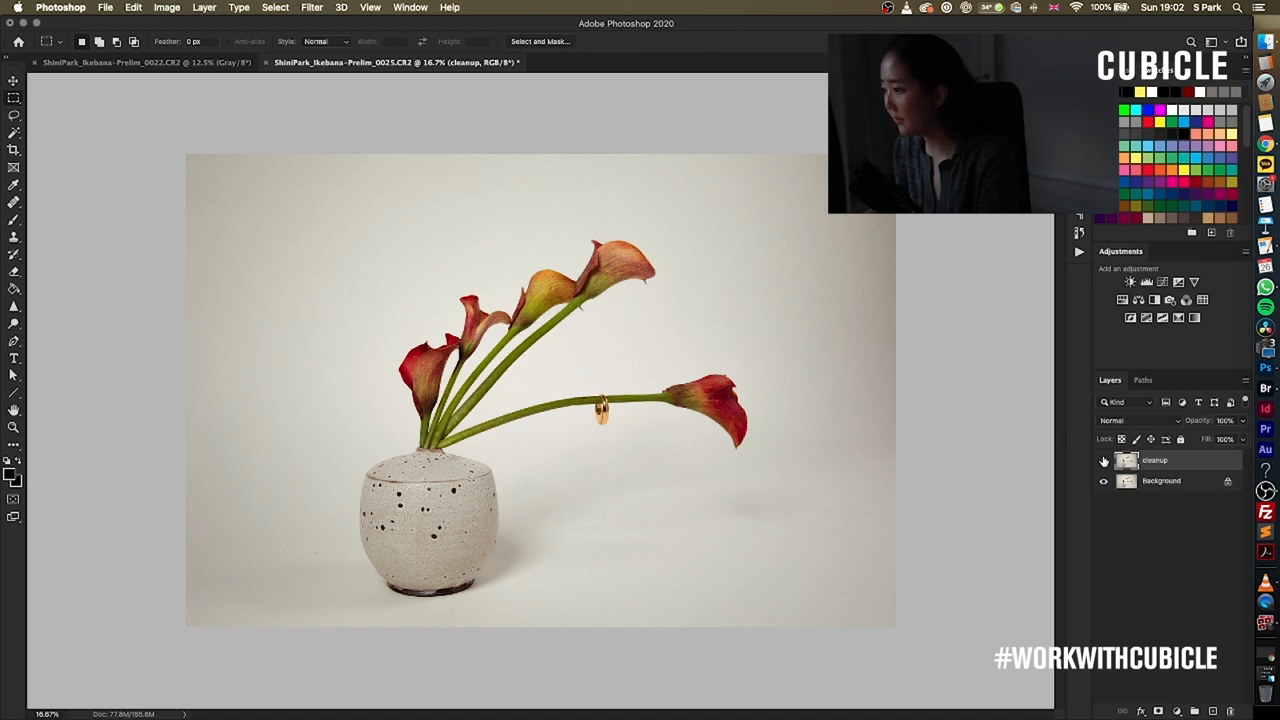
left_click(1104, 460)
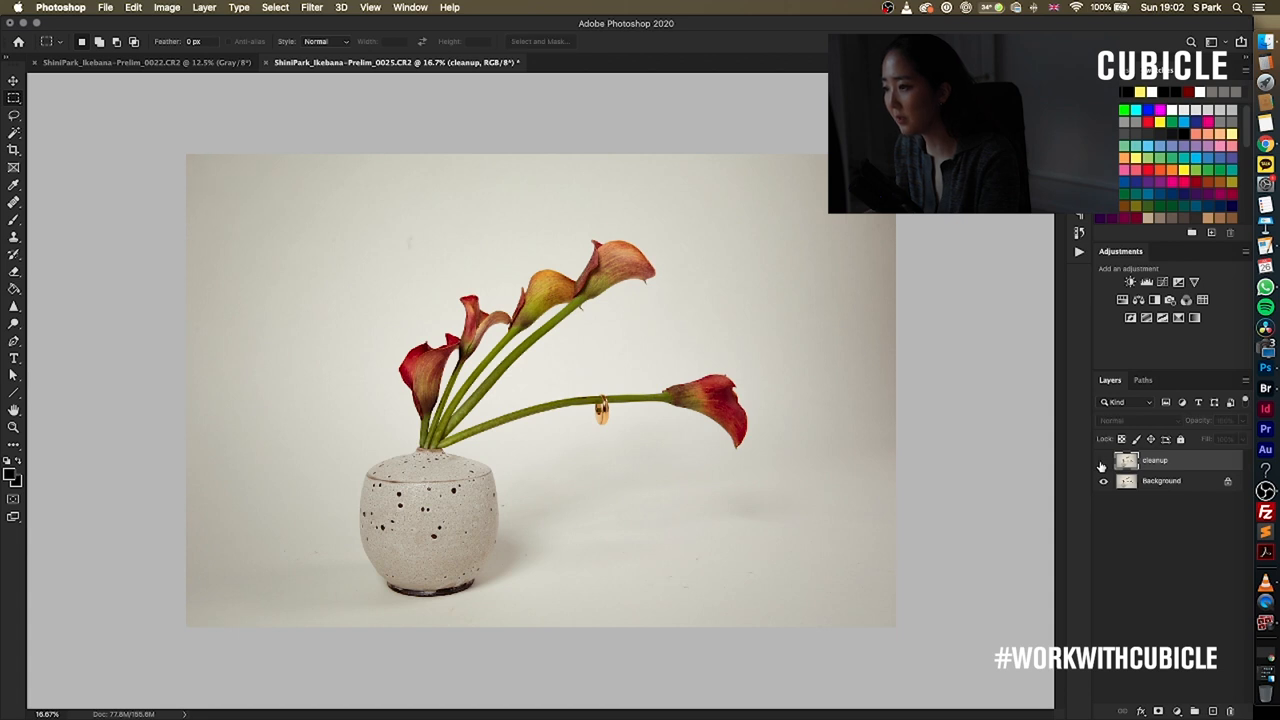
left_click(1104, 460)
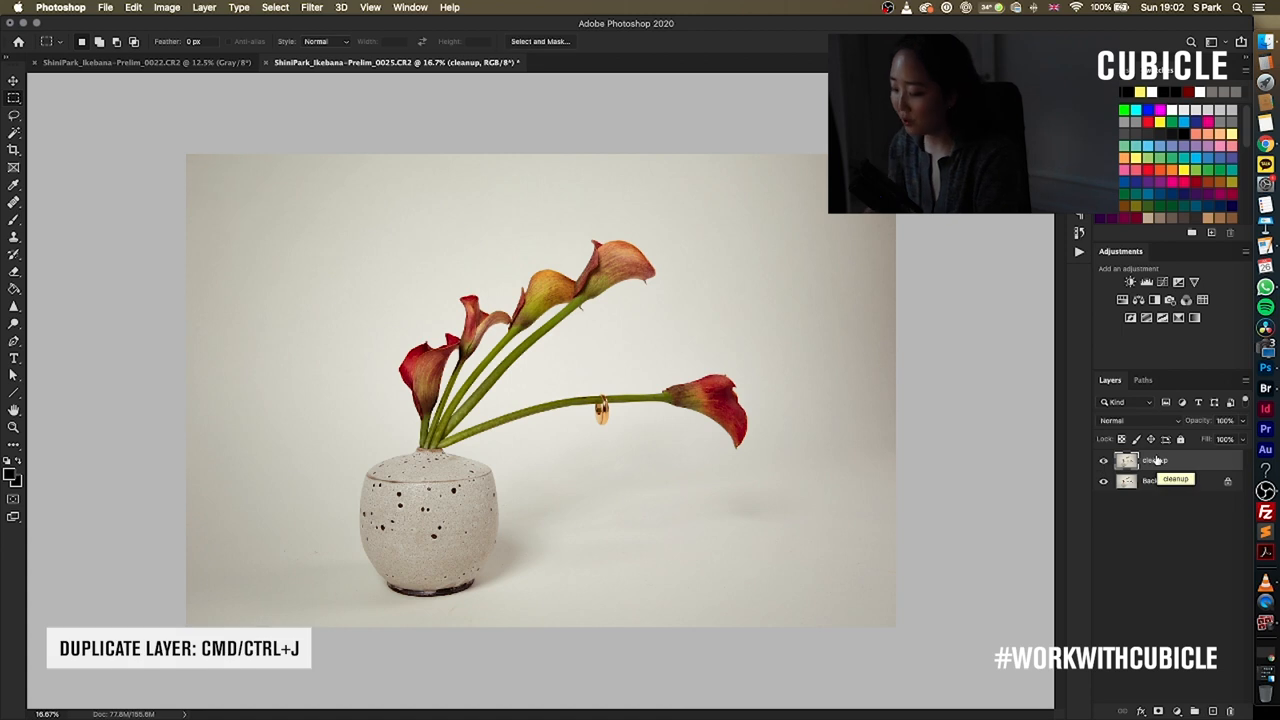
key("cmd+j")
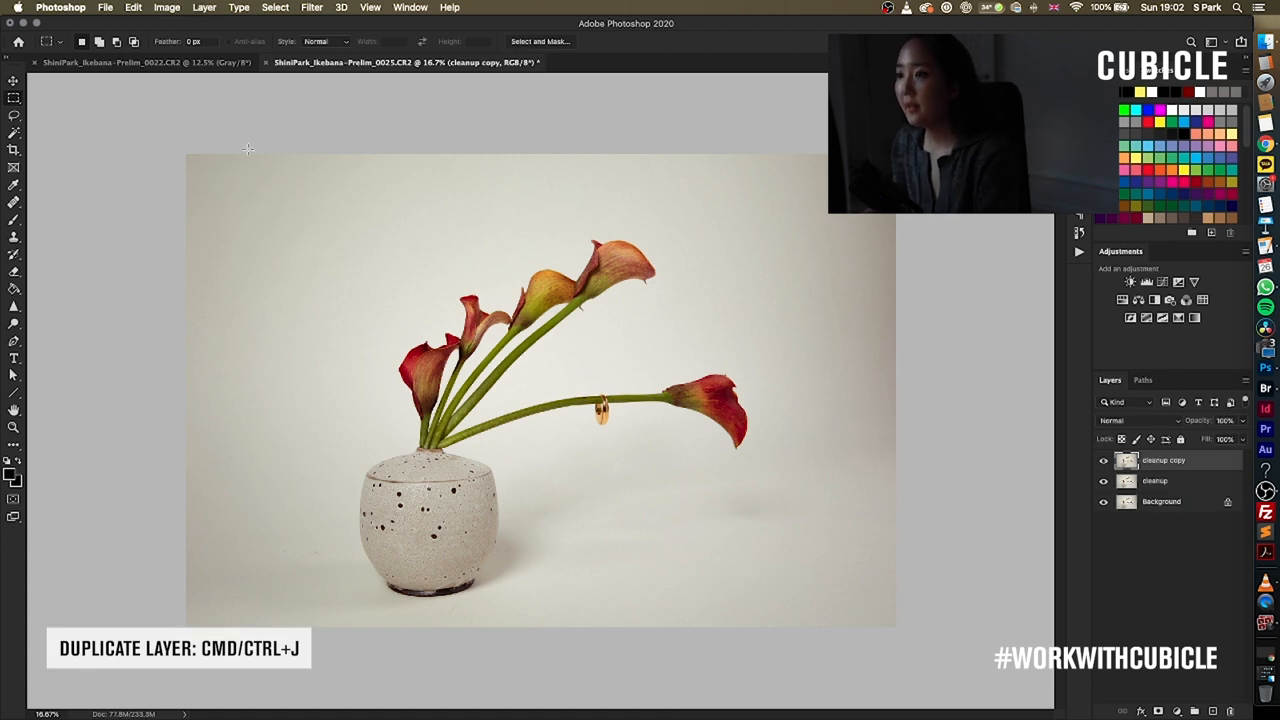
Rename the copy 'dodge burn' and lighten the drooping lily with the Dodge tool on Midtones
double_click(1164, 460)
type("dodge burn")
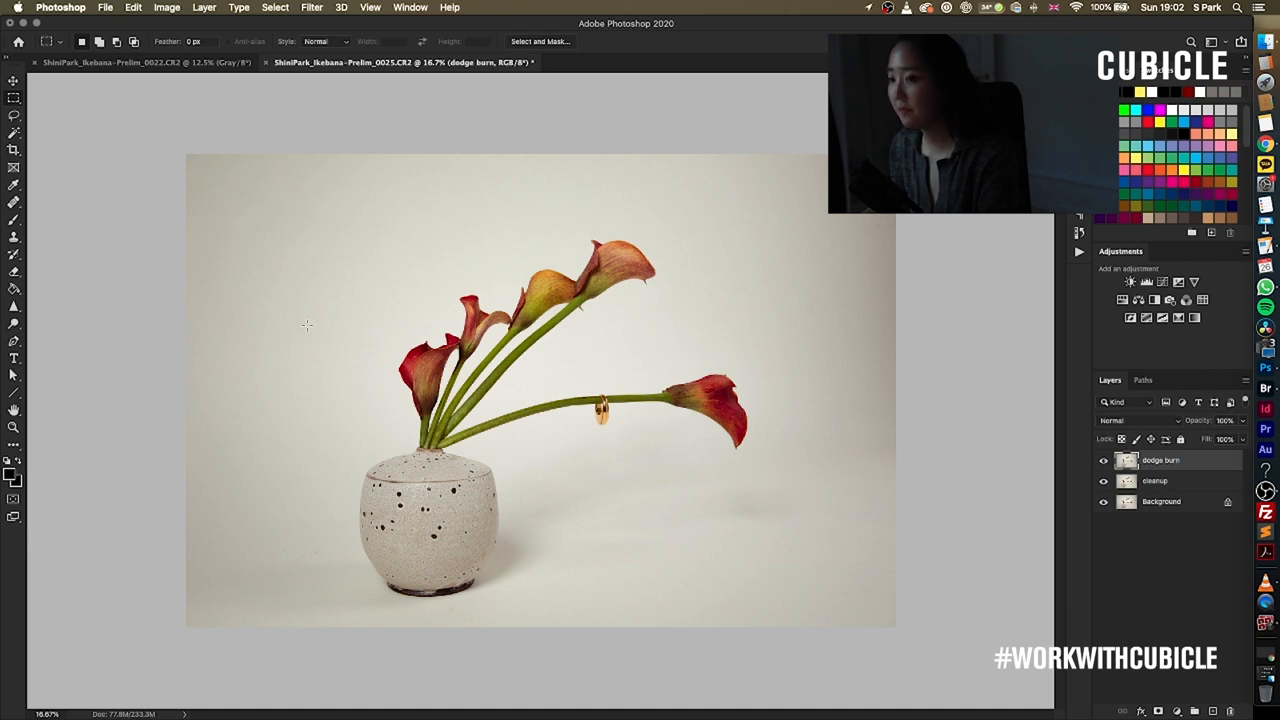
mouse_move(14, 324)
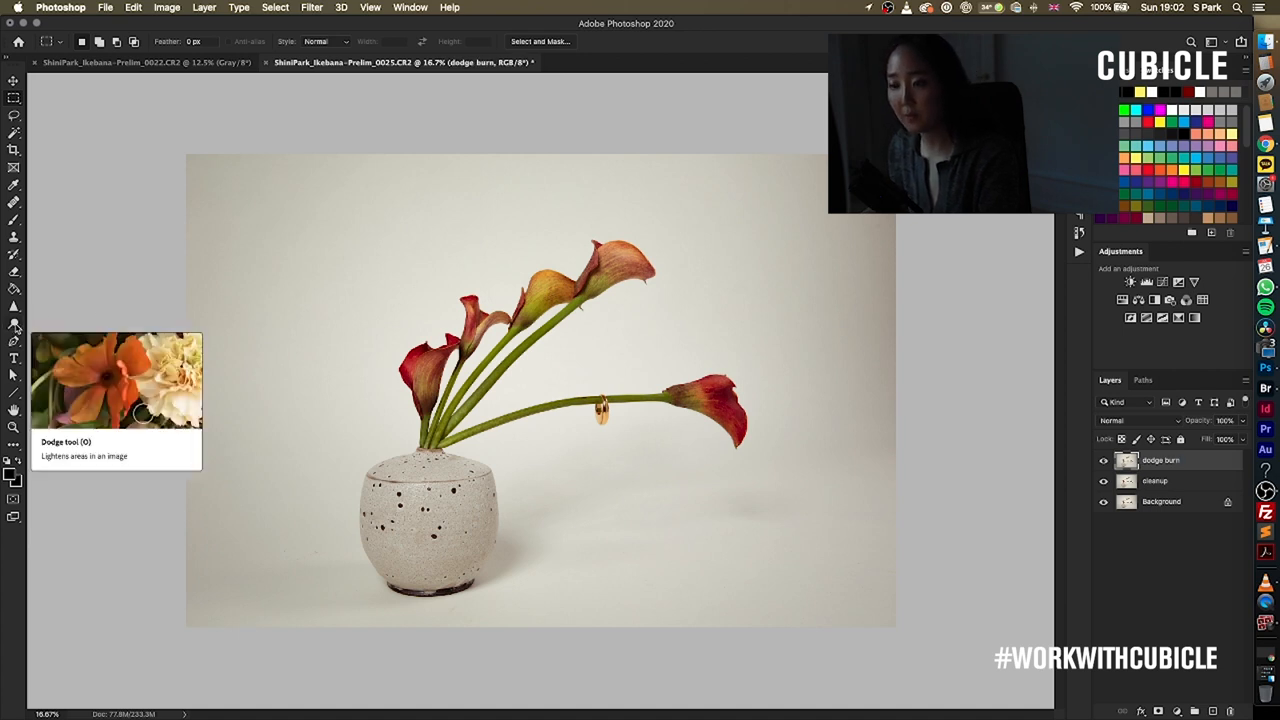
left_click(14, 332)
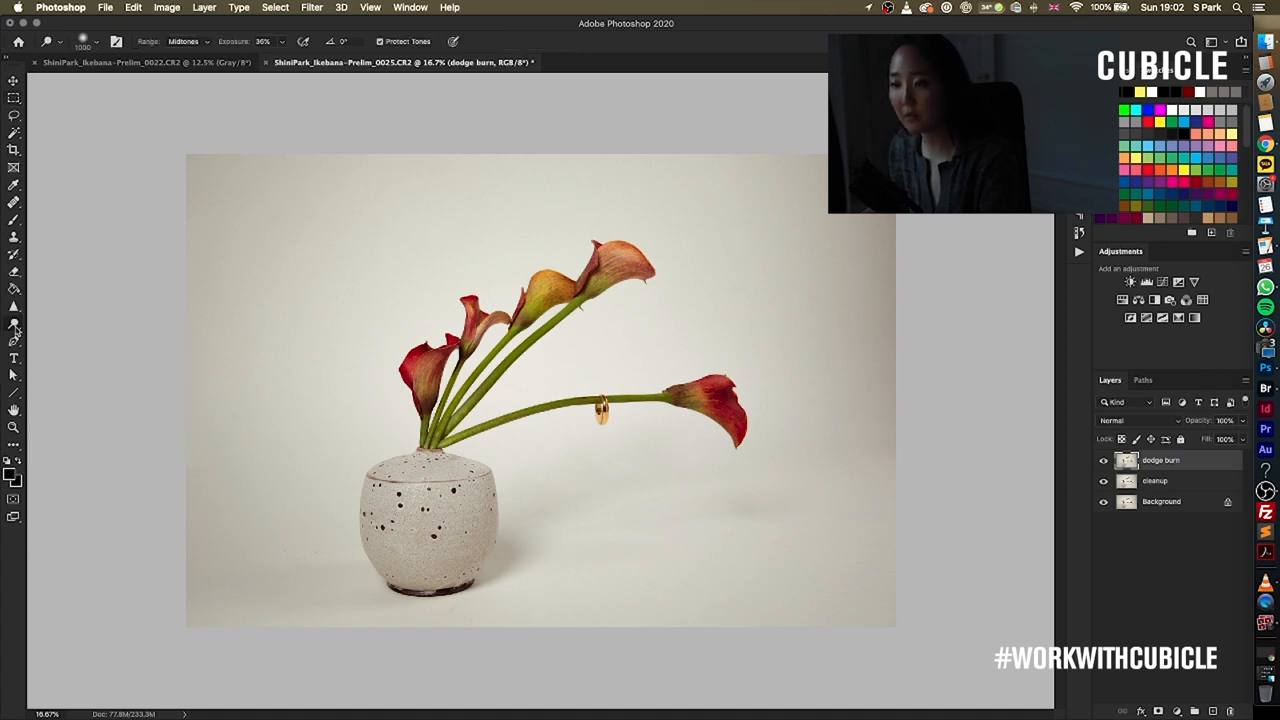
mouse_move(14, 322)
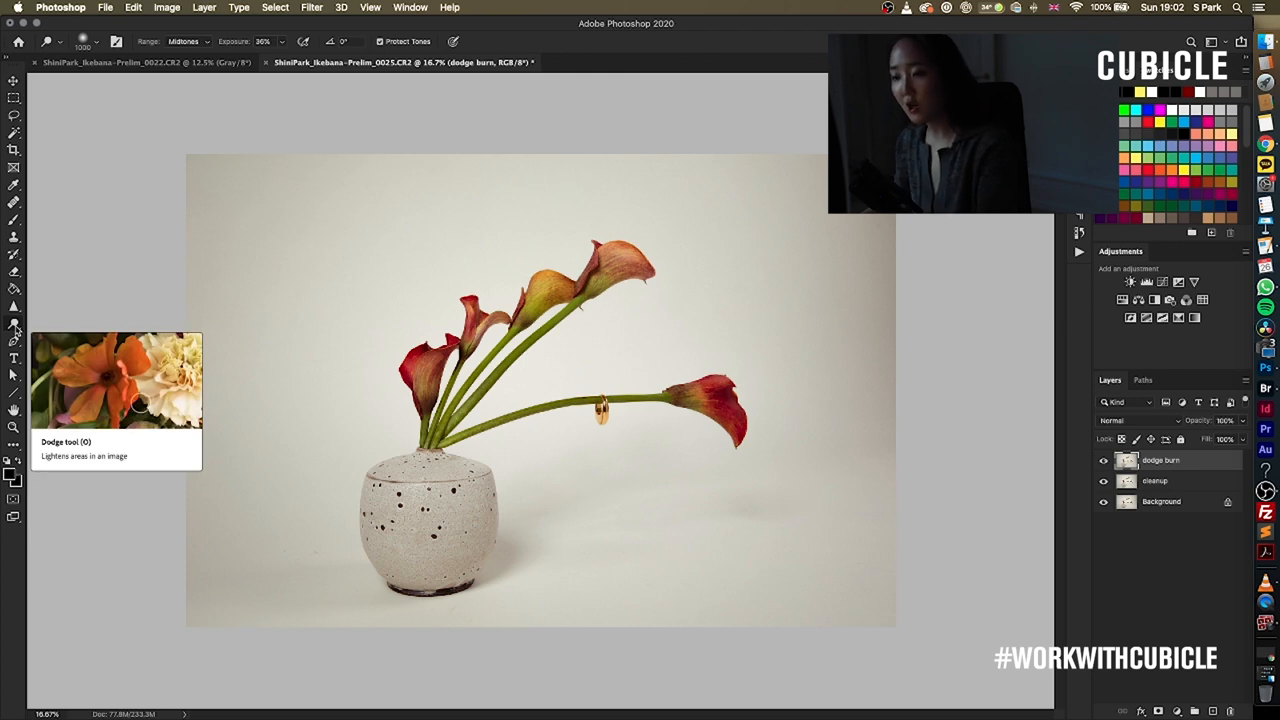
mouse_move(332, 372)
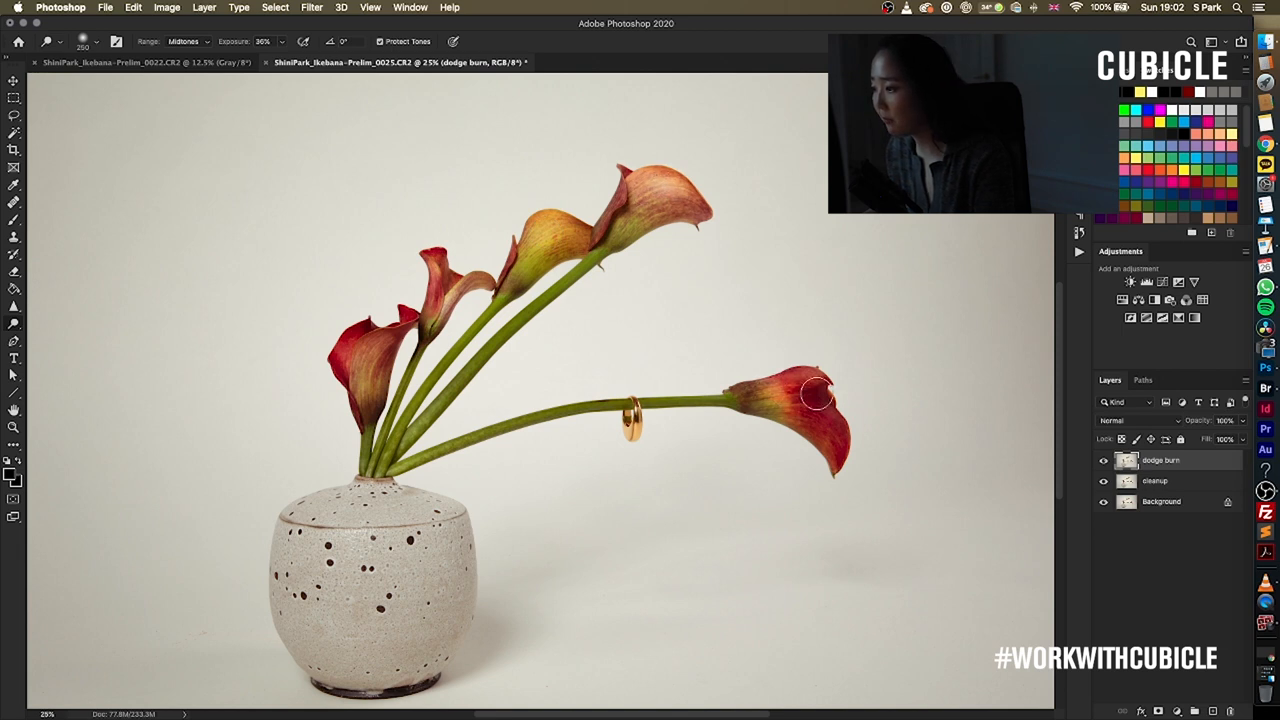
left_click(184, 40)
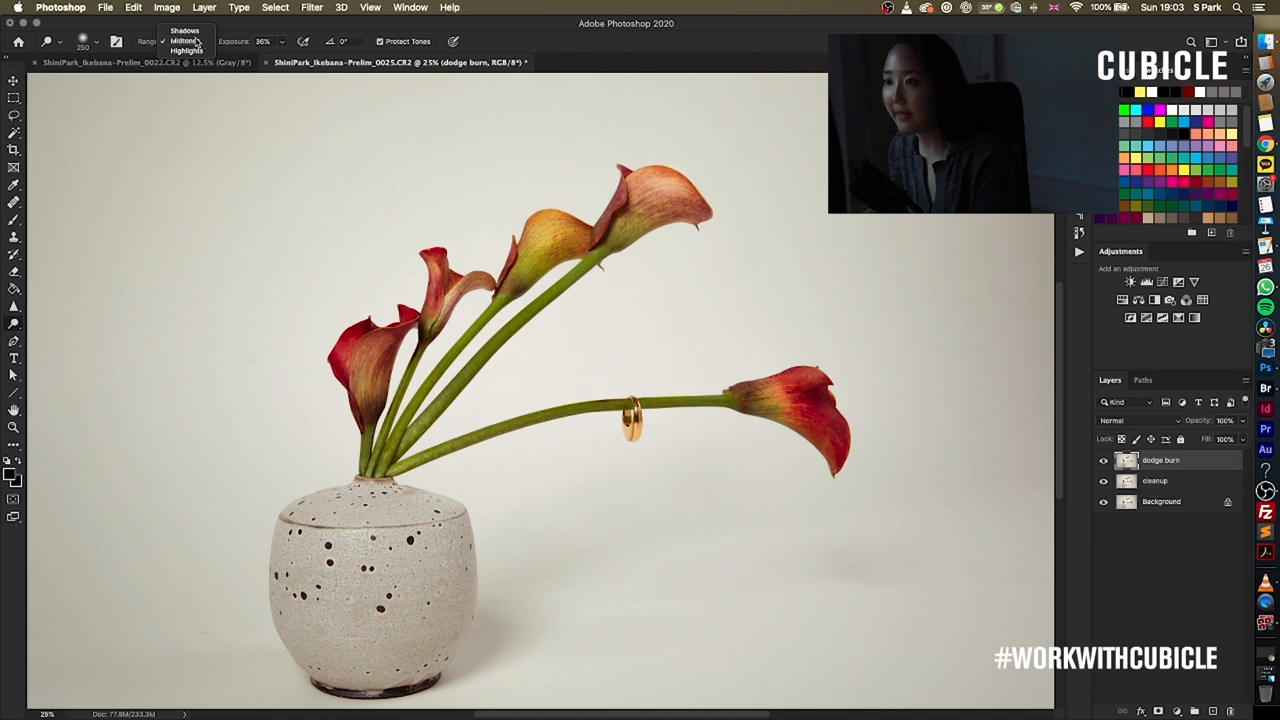
left_click(184, 40)
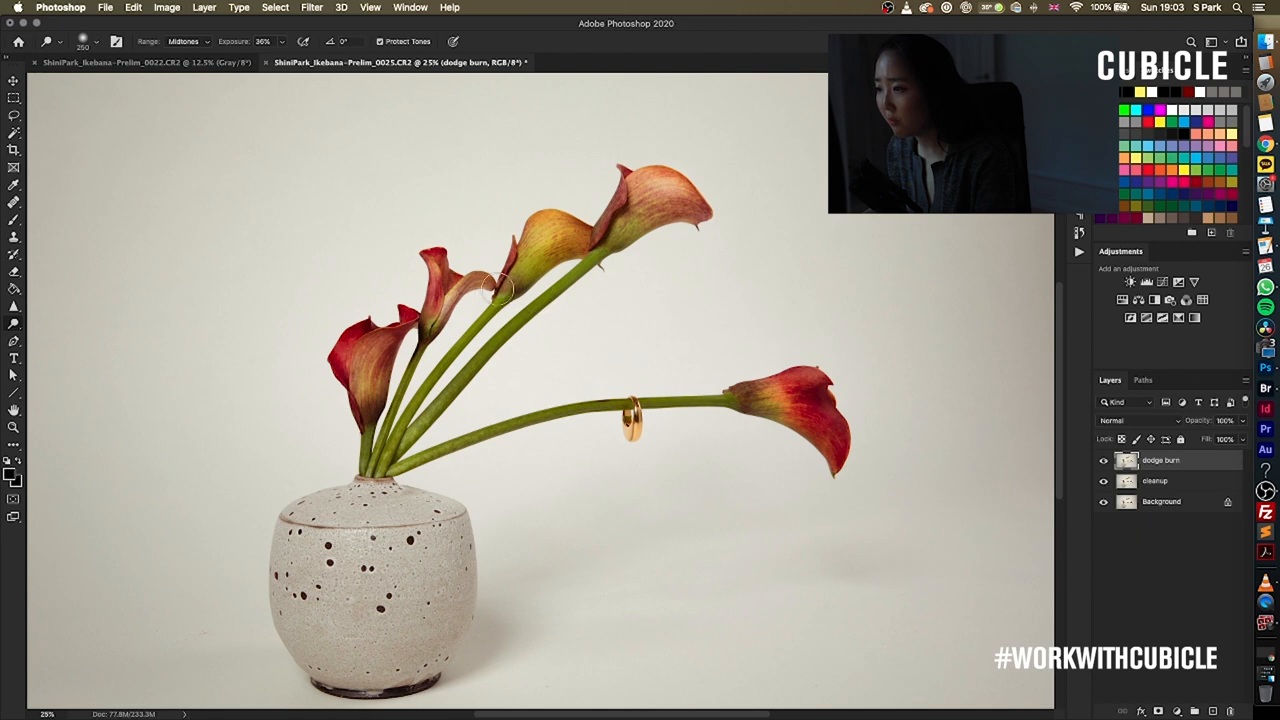
mouse_move(544, 232)
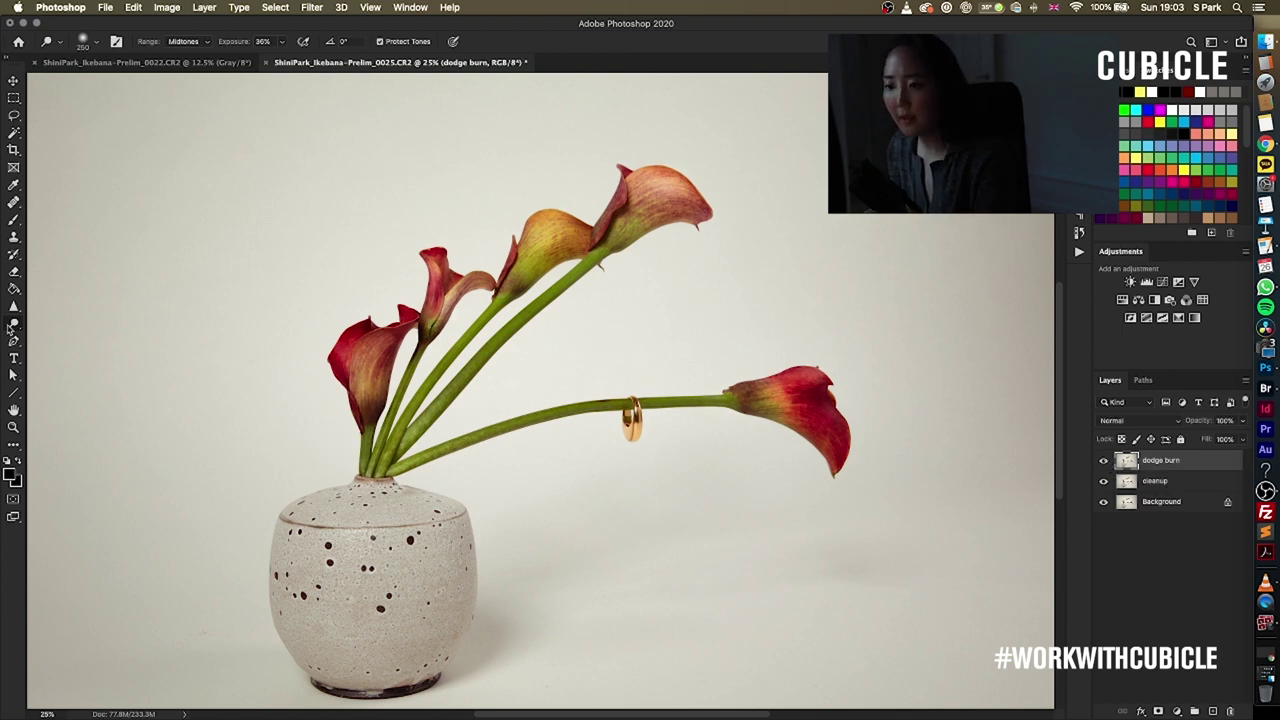
Darken areas with the Burn tool, then toggle the dodge burn layer to compare
left_click(14, 324)
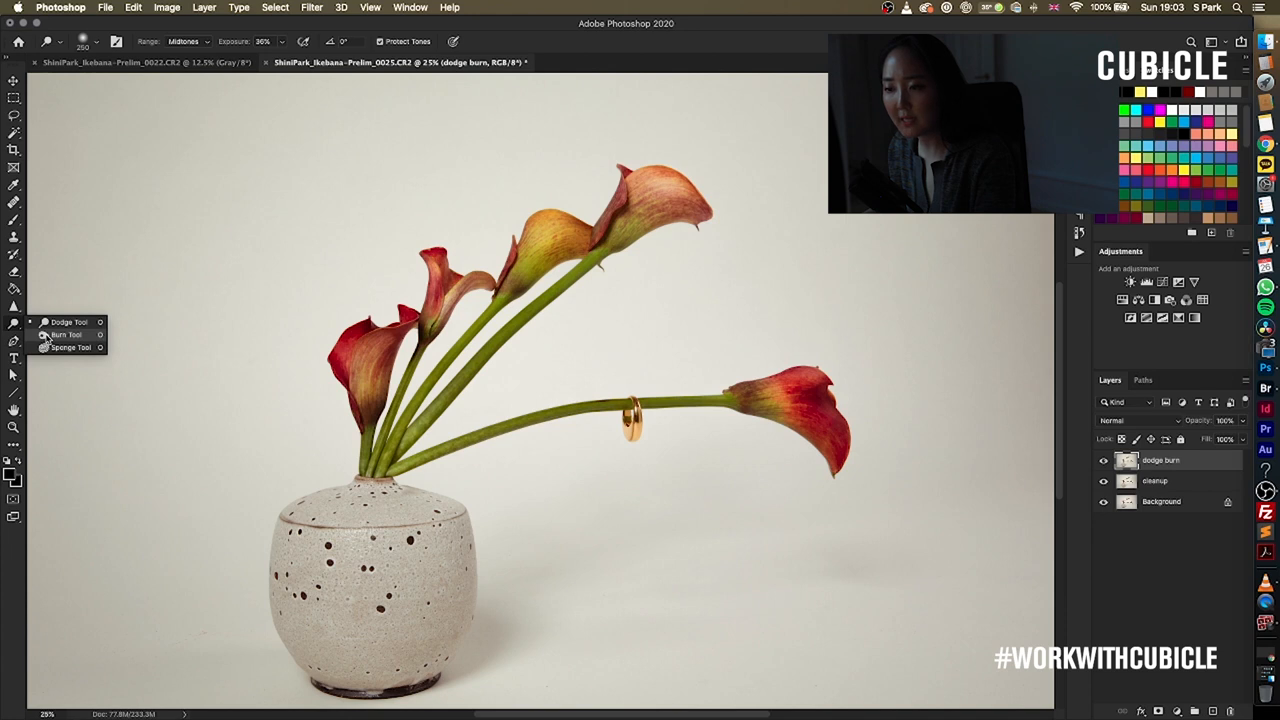
left_click(66, 334)
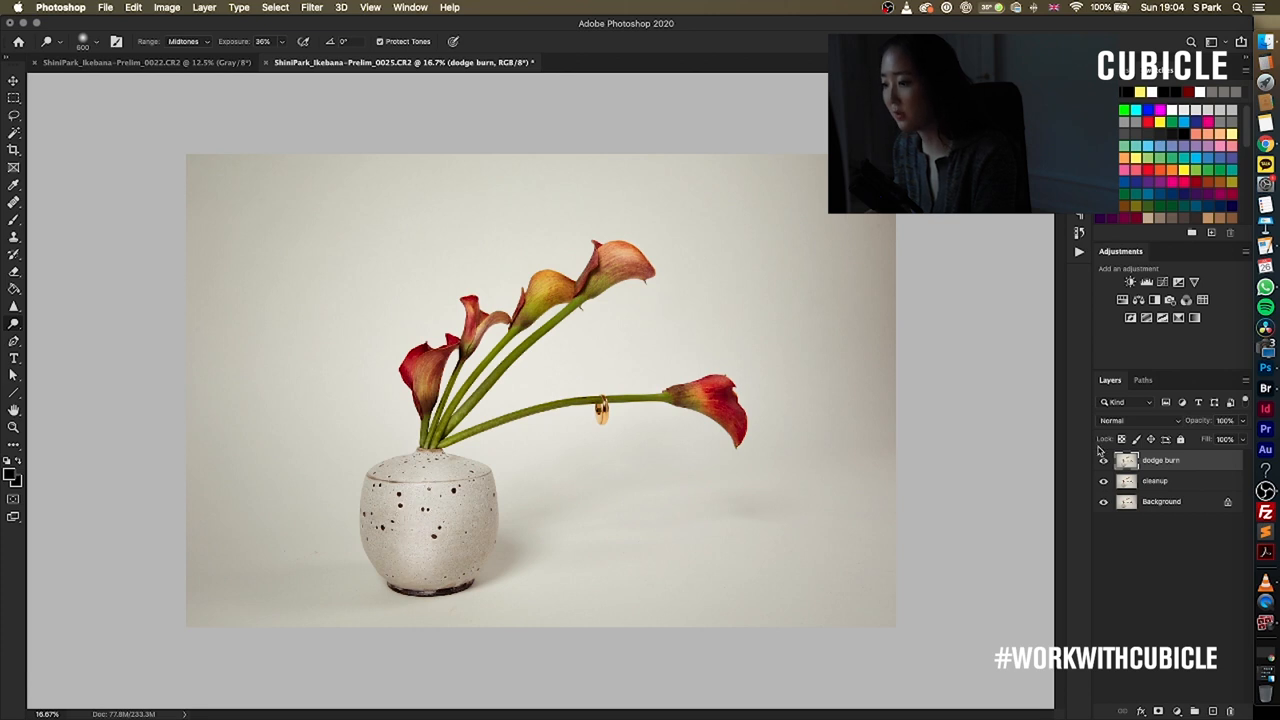
left_click(1160, 460)
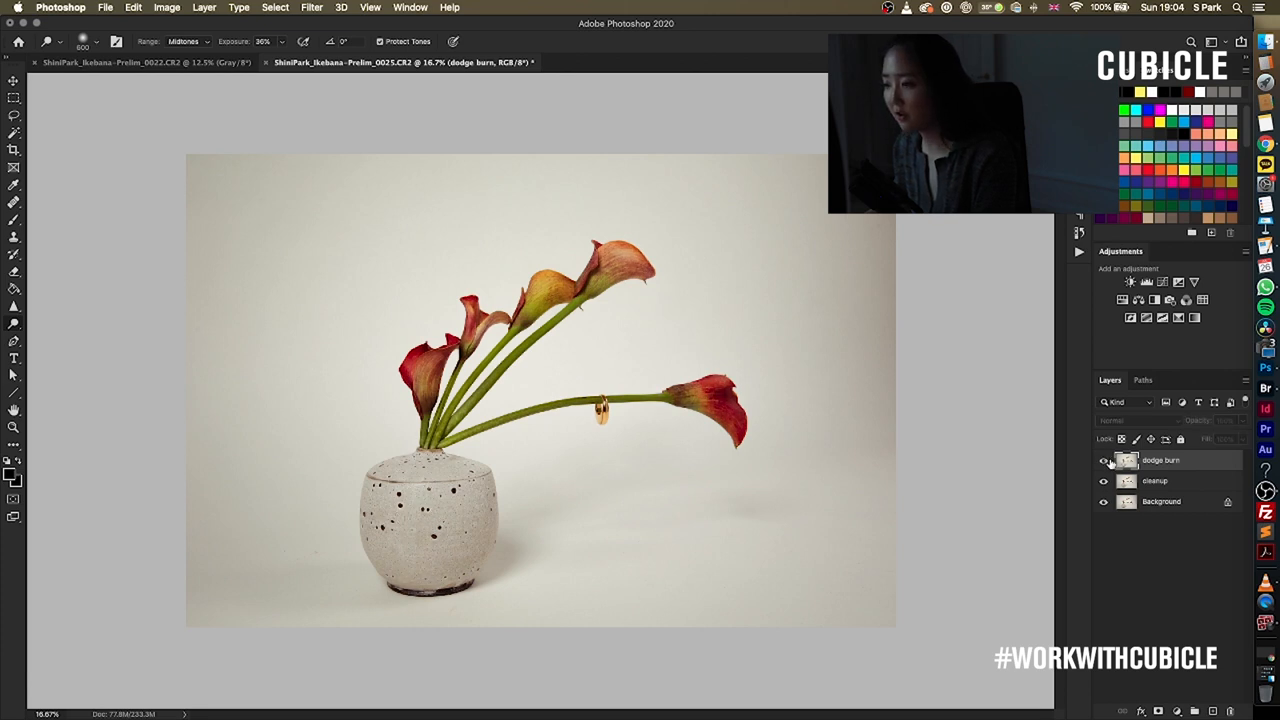
left_click(1160, 460)
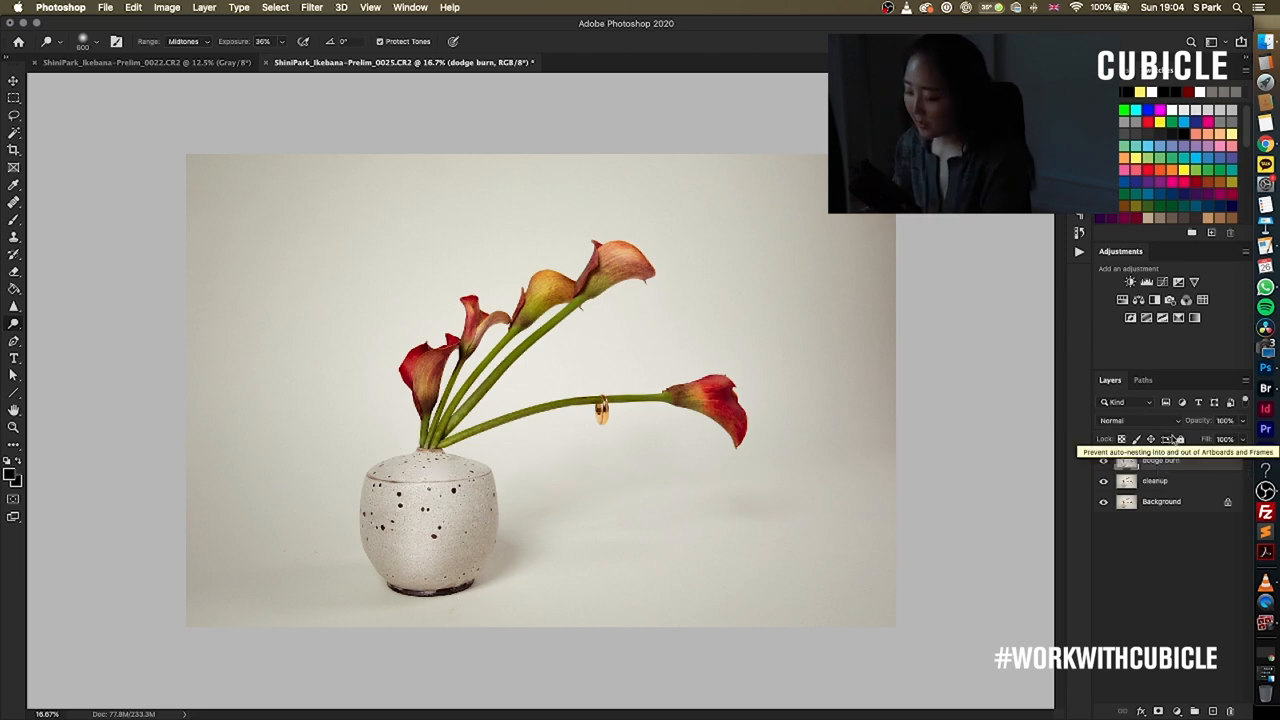
key("cmd+j")
type("liquify")
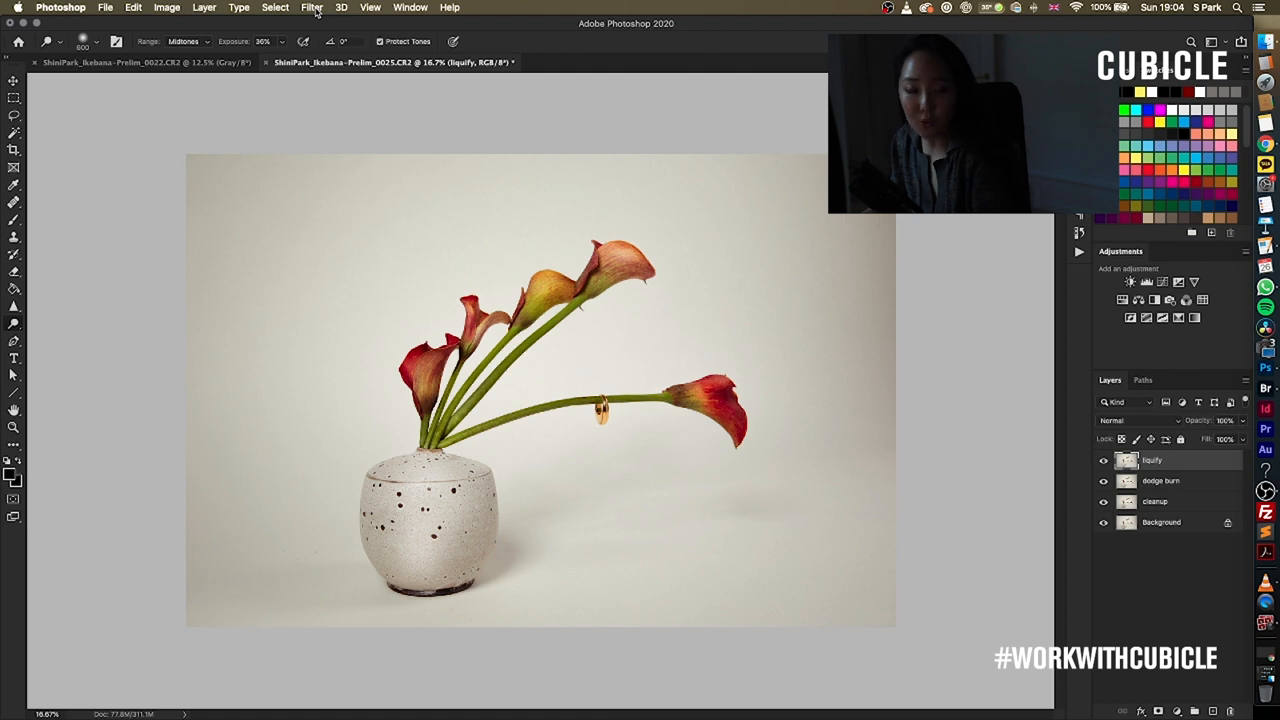
left_click(312, 8)
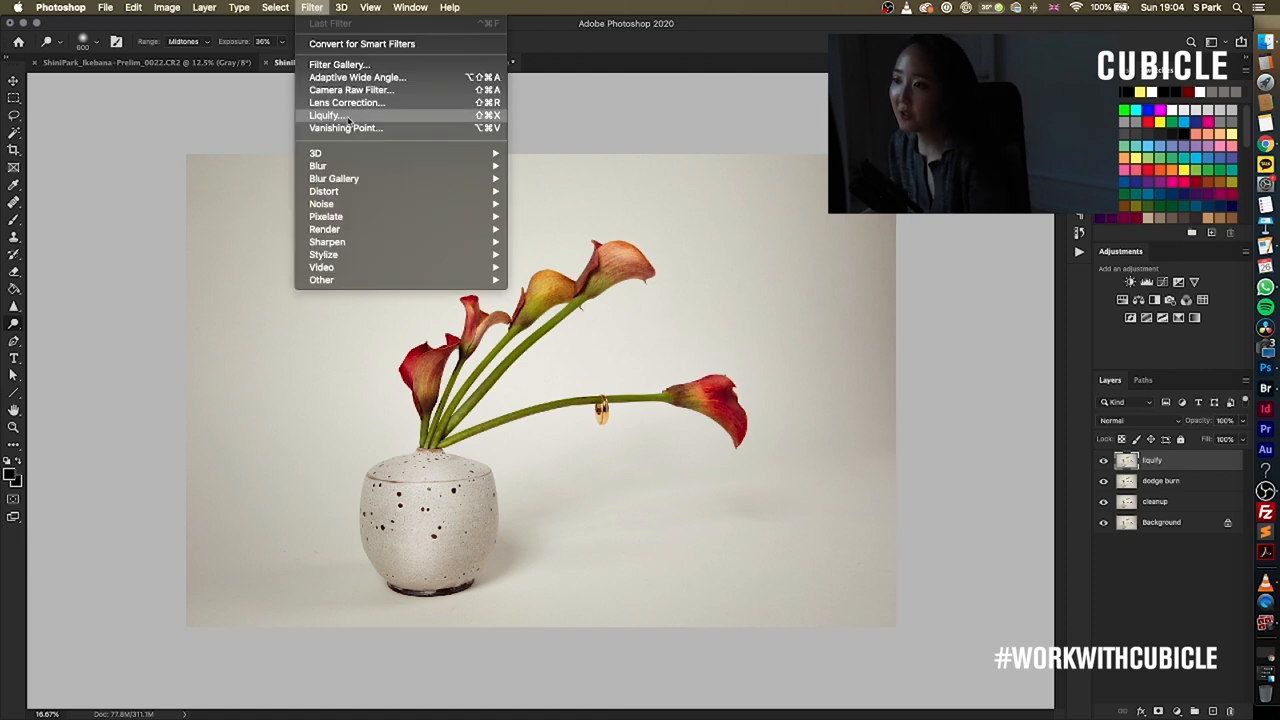
left_click(326, 114)
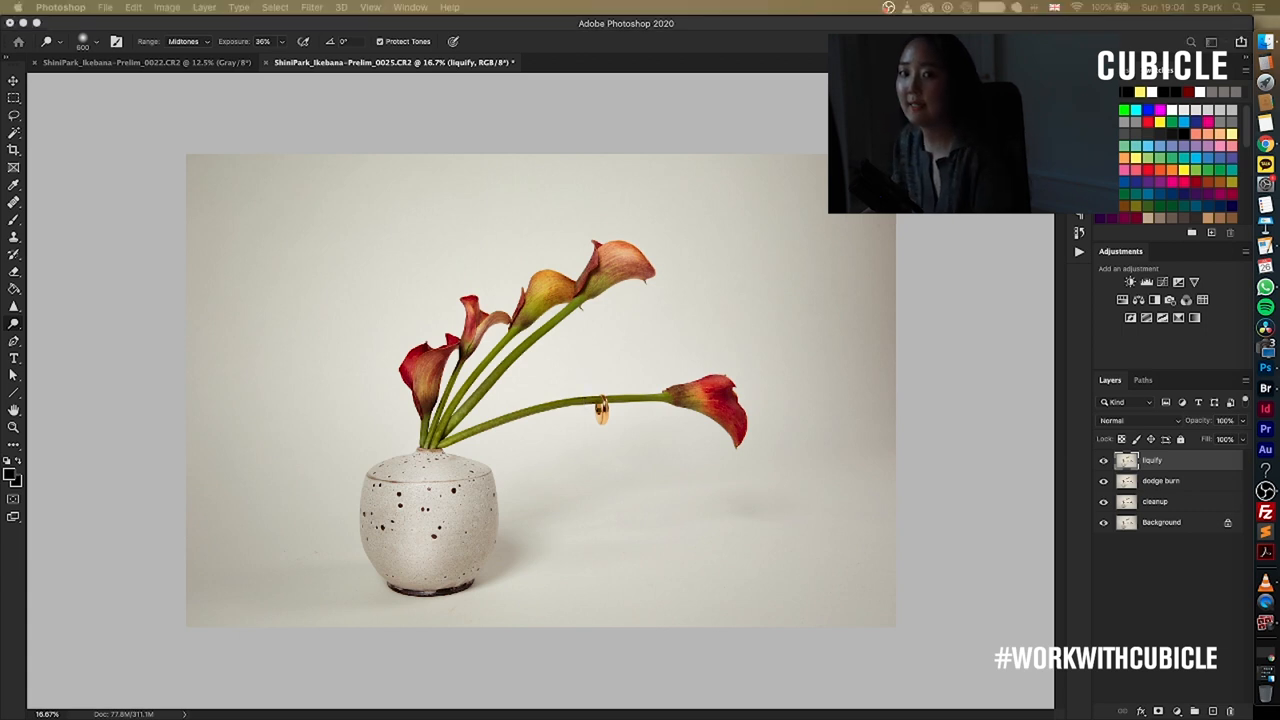
Warp the stems and blooms into smoother curves and commit the Liquify edit with OK
left_click(312, 8)
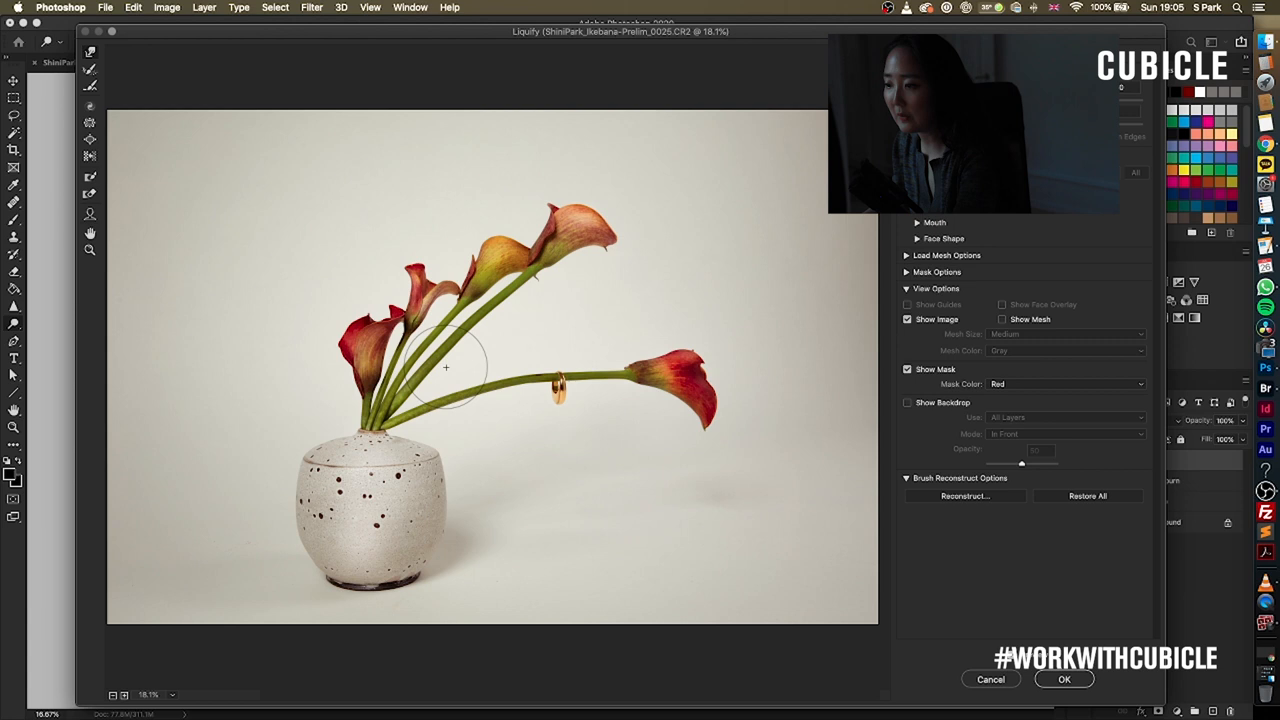
mouse_move(470, 336)
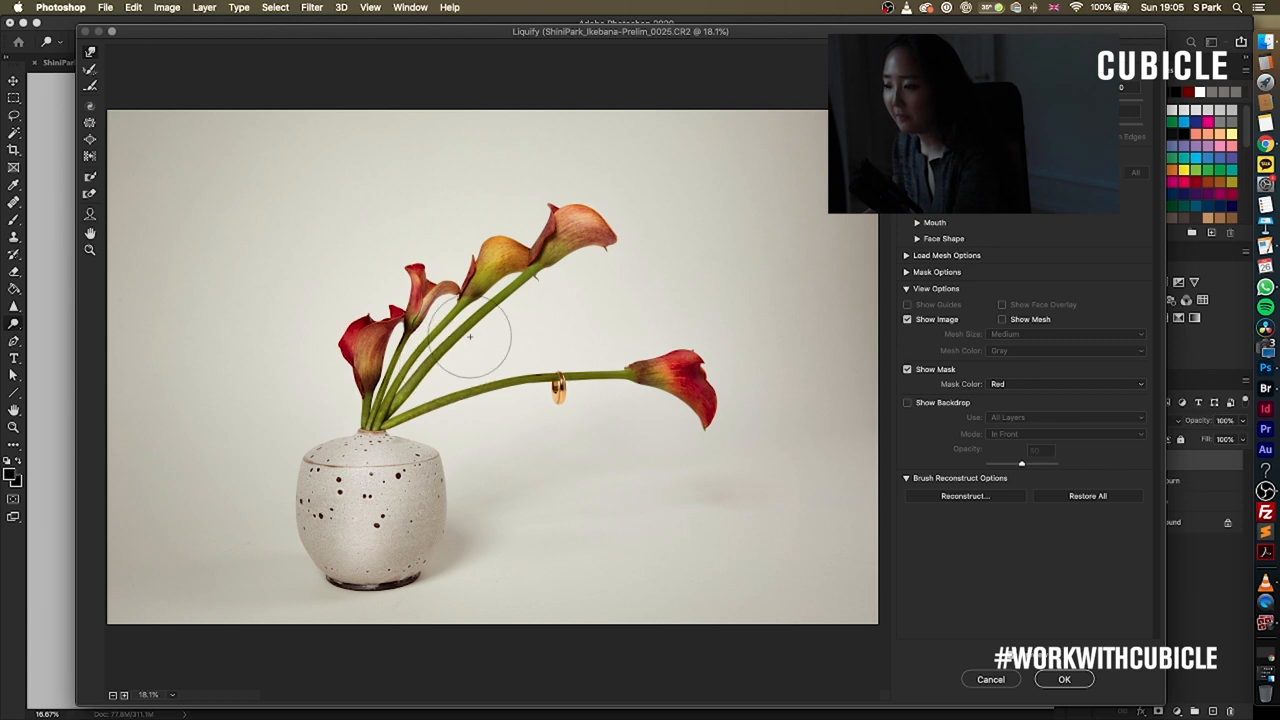
mouse_move(450, 330)
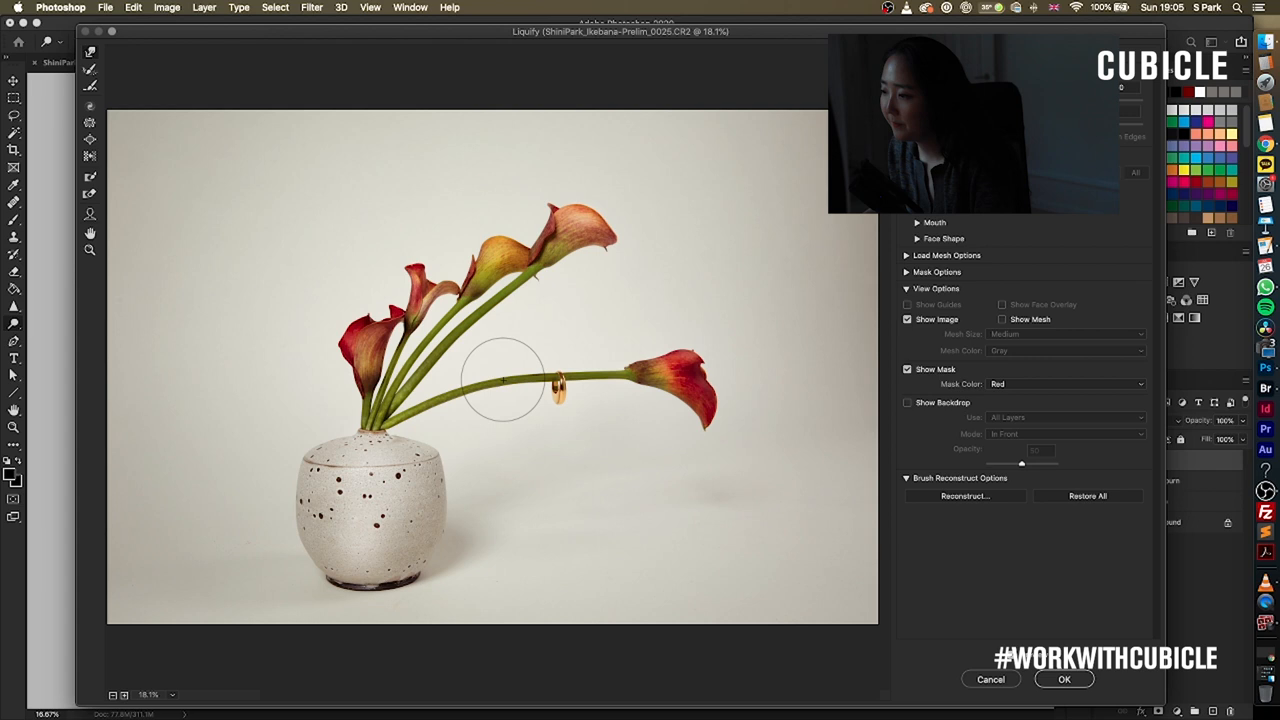
mouse_move(492, 402)
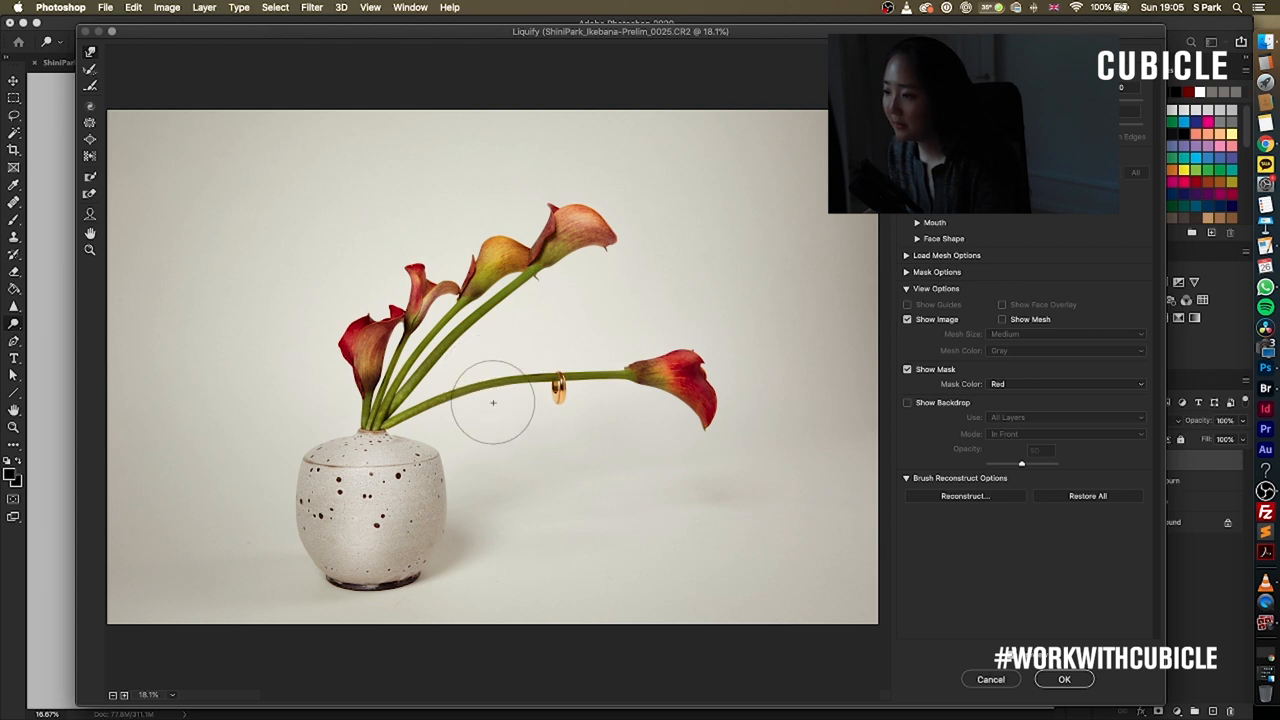
mouse_move(458, 400)
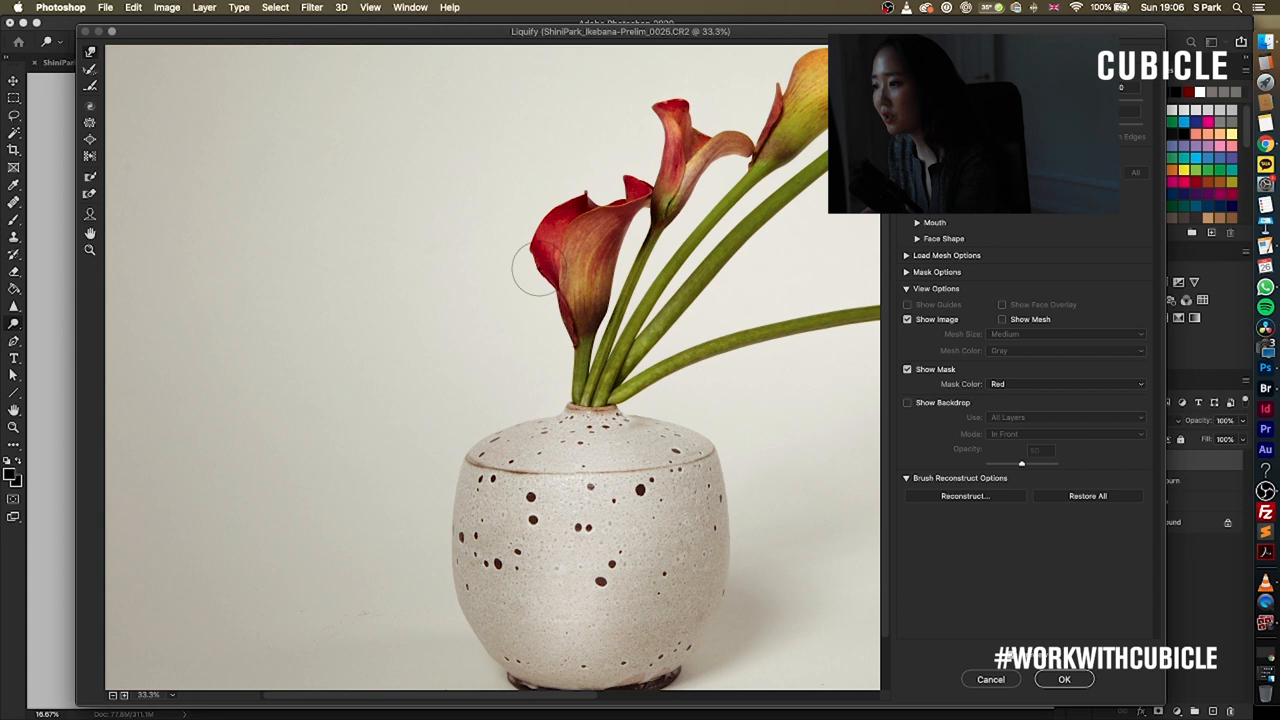
mouse_move(592, 168)
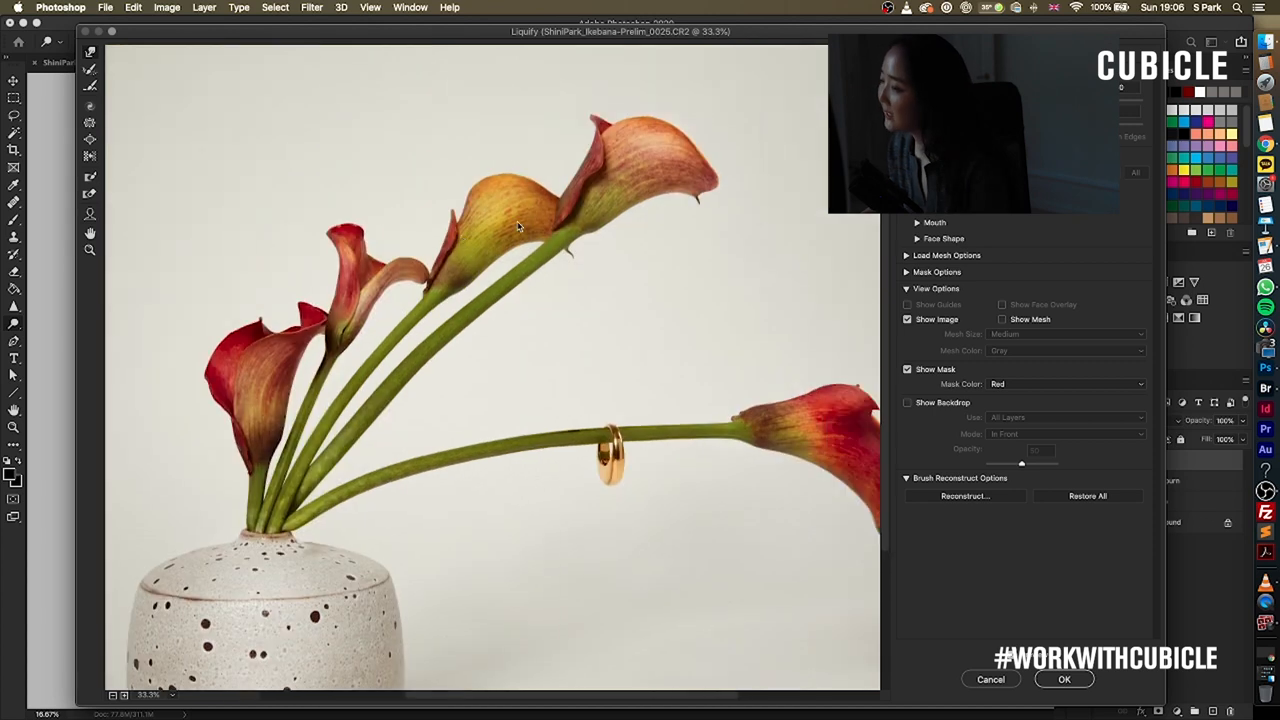
mouse_move(672, 198)
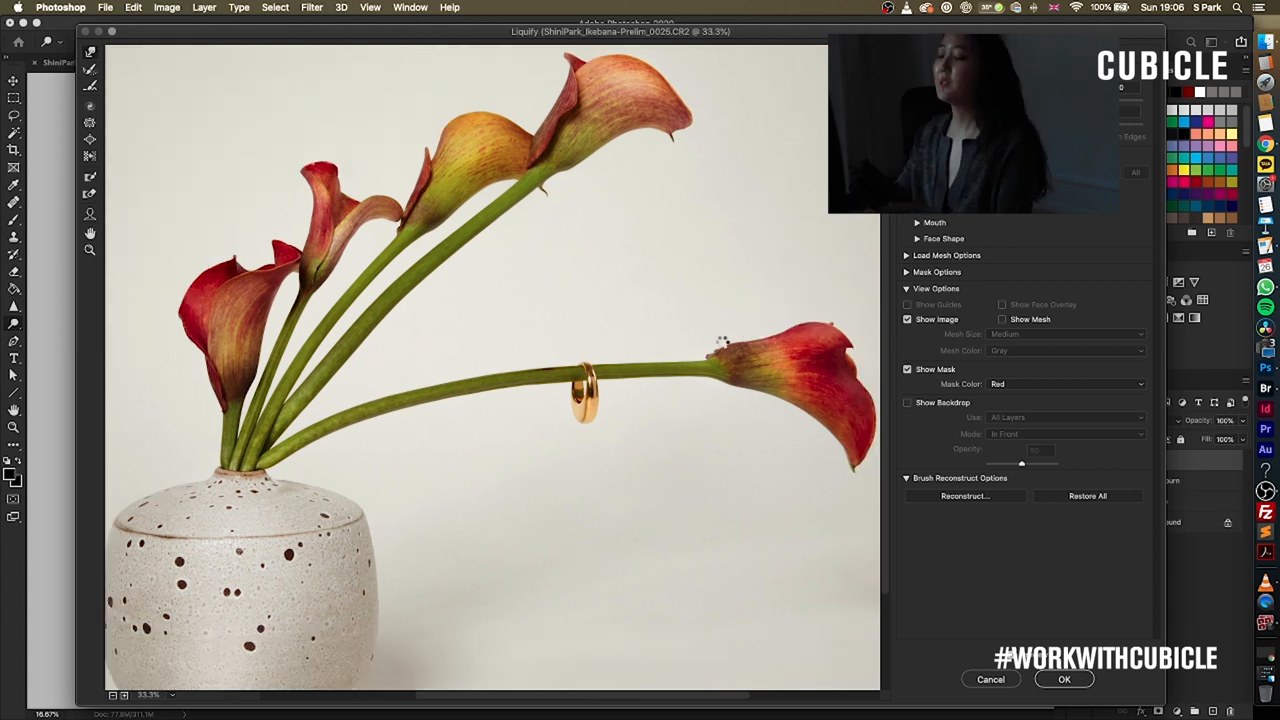
left_click(1064, 680)
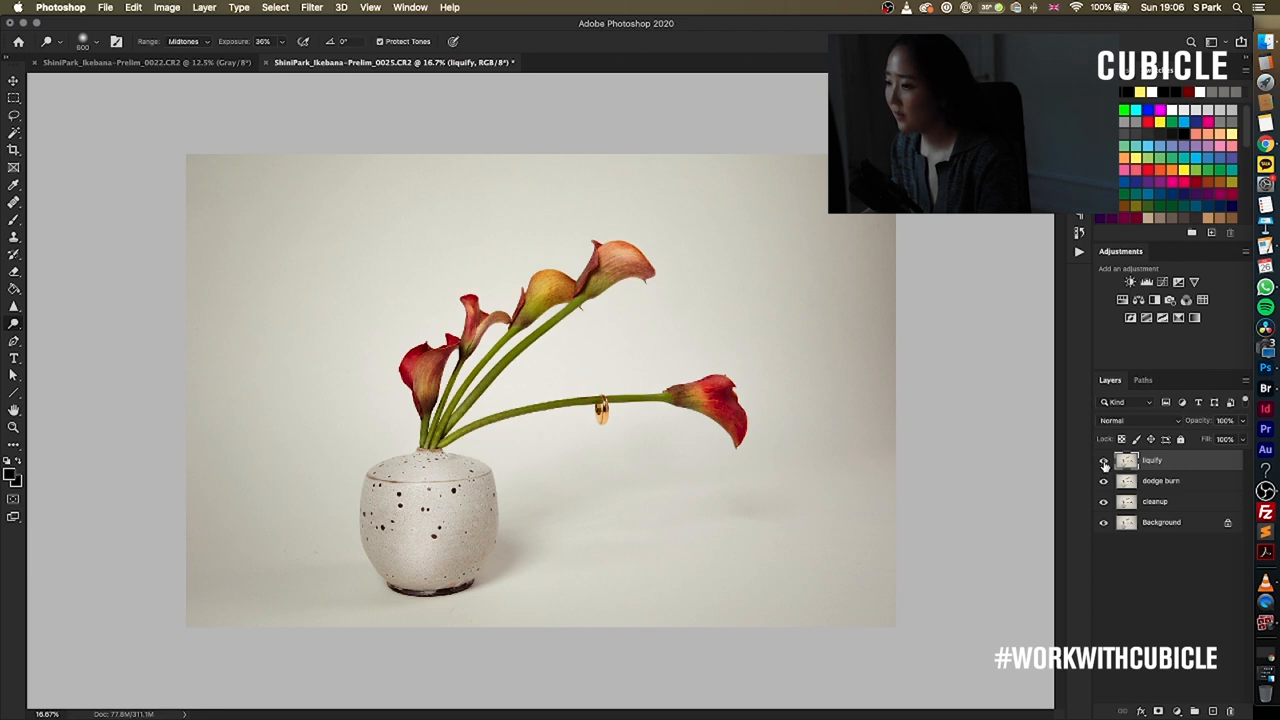
Toggle the Liquify layer to compare with the image beneath, then add a layer mask to it
left_click(1104, 460)
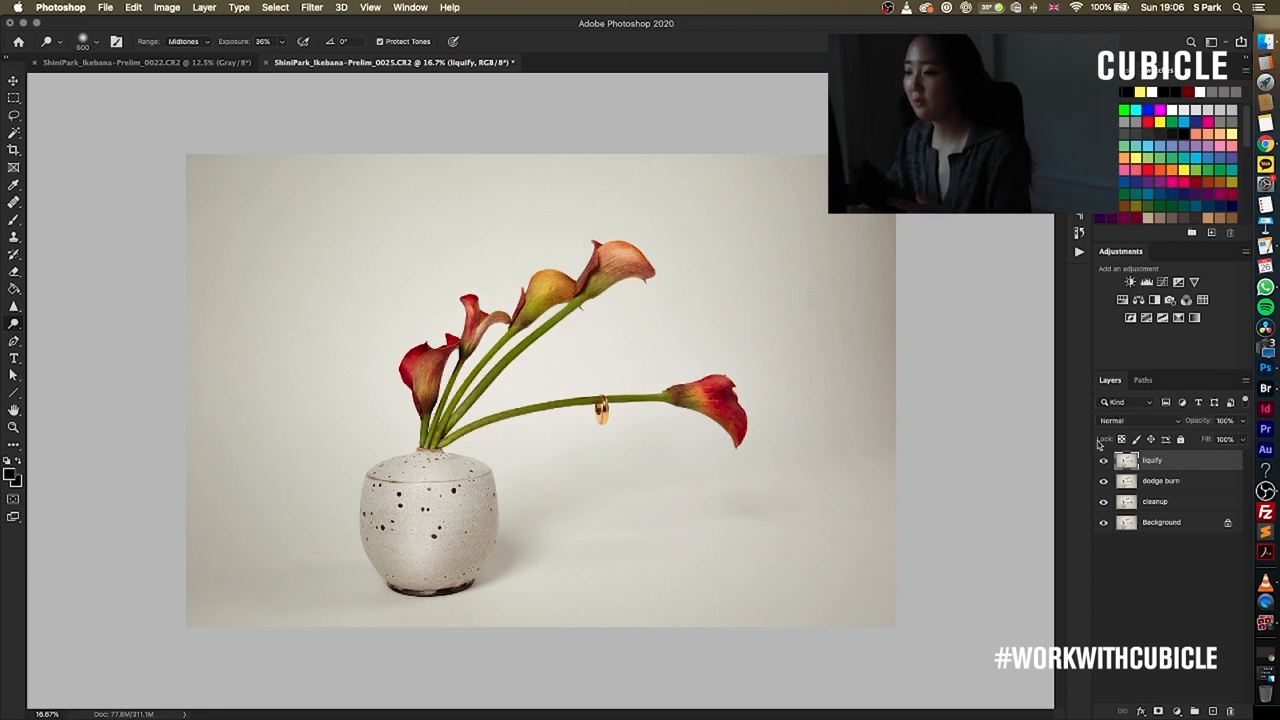
left_click(1104, 460)
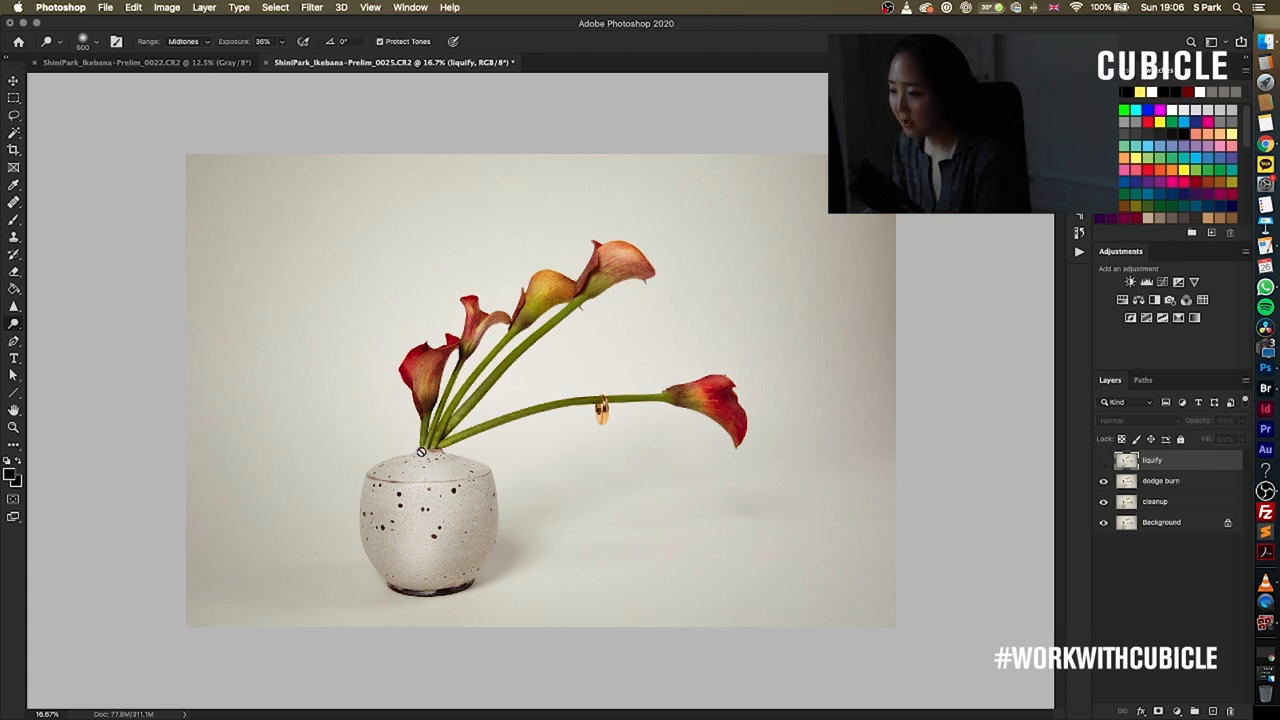
left_click(1104, 462)
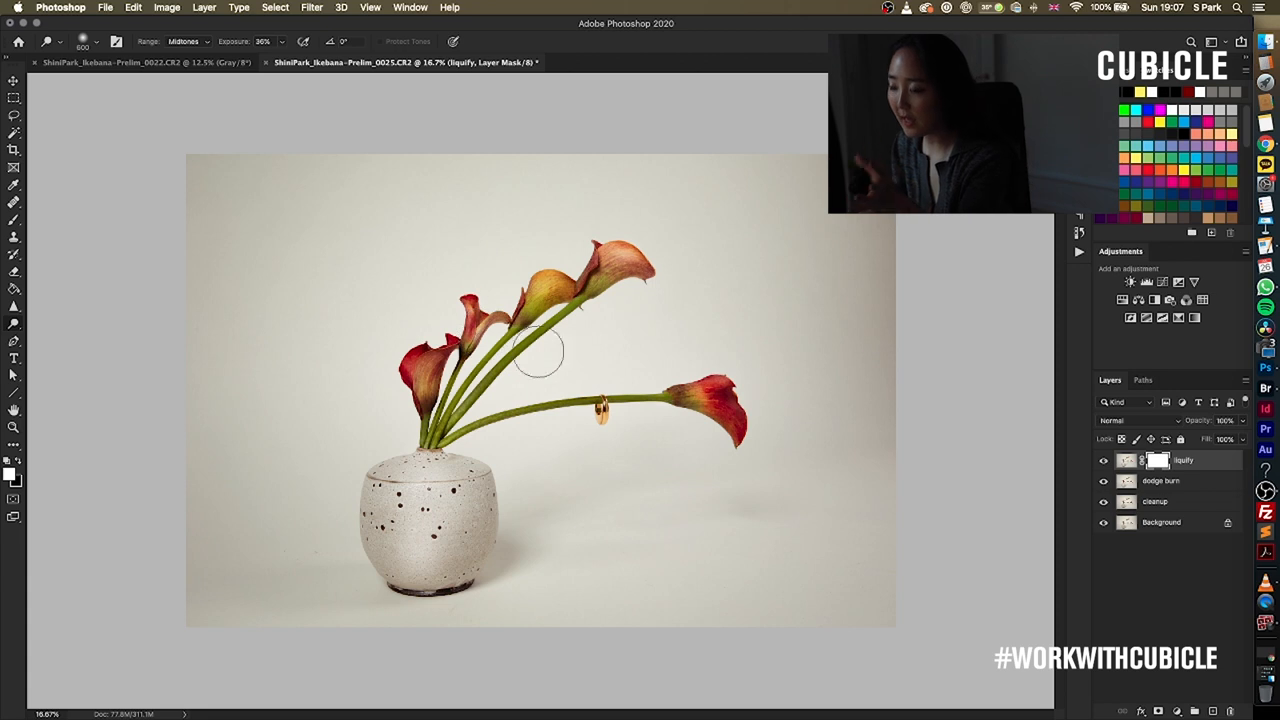
mouse_move(338, 362)
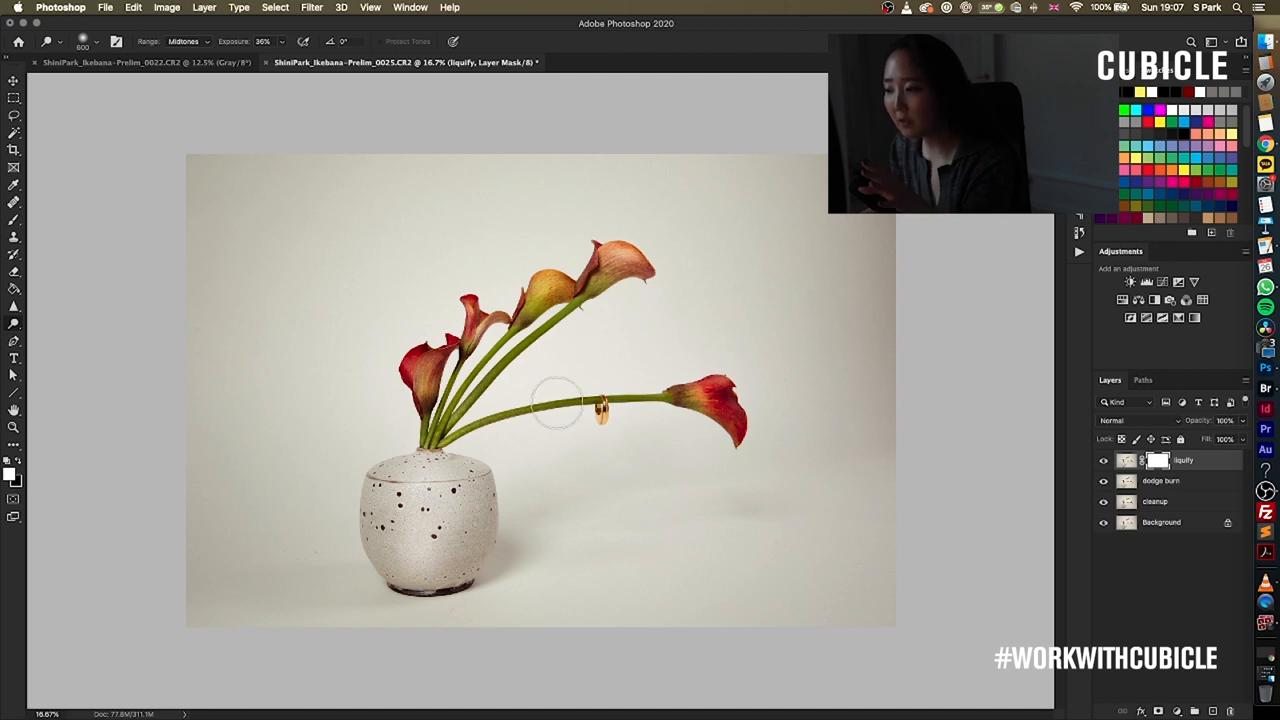
mouse_move(40, 272)
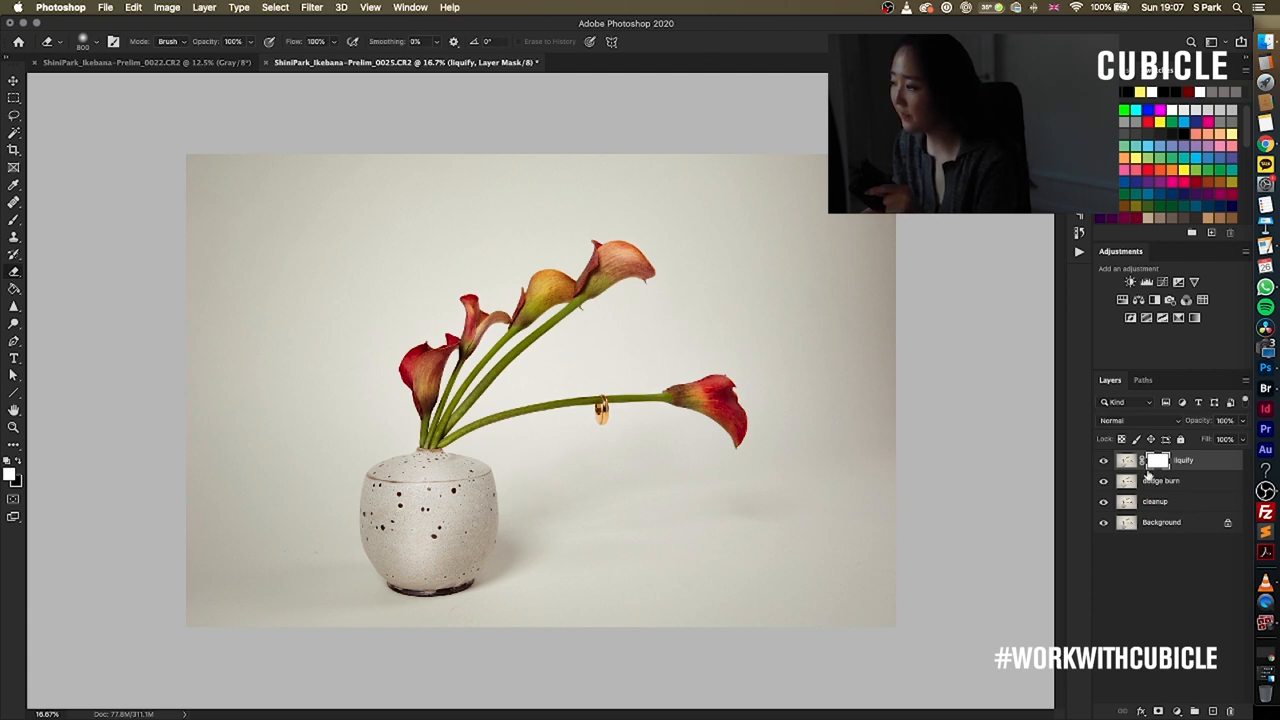
Target the Liquify layer's mask, set the brush size and paint out the warp around the stems, checking by toggling the layer
left_click(1128, 460)
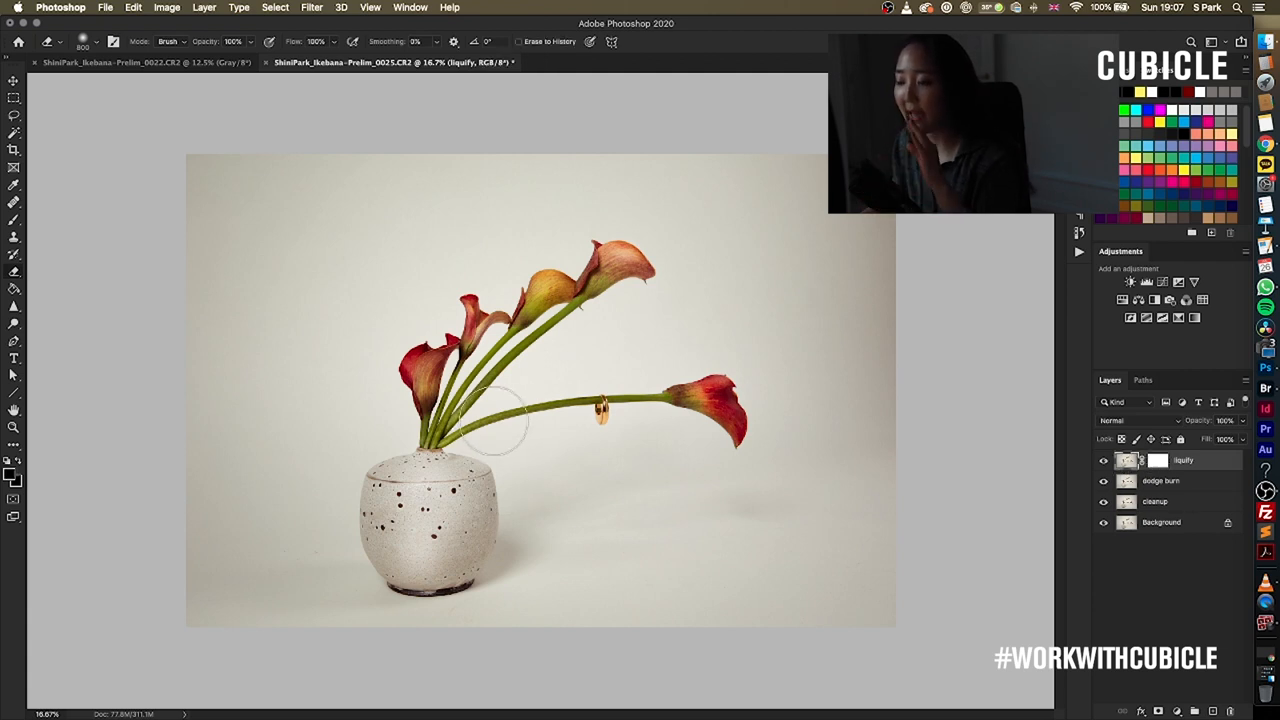
left_click(1156, 460)
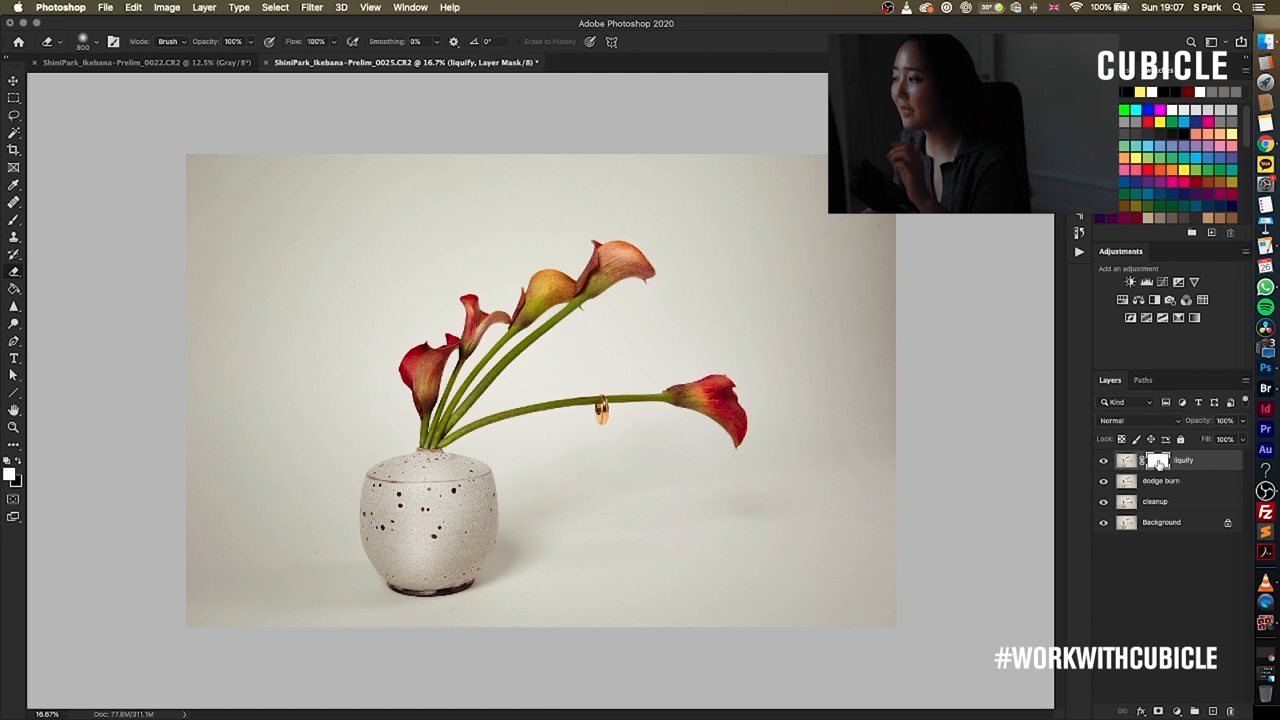
mouse_move(1156, 460)
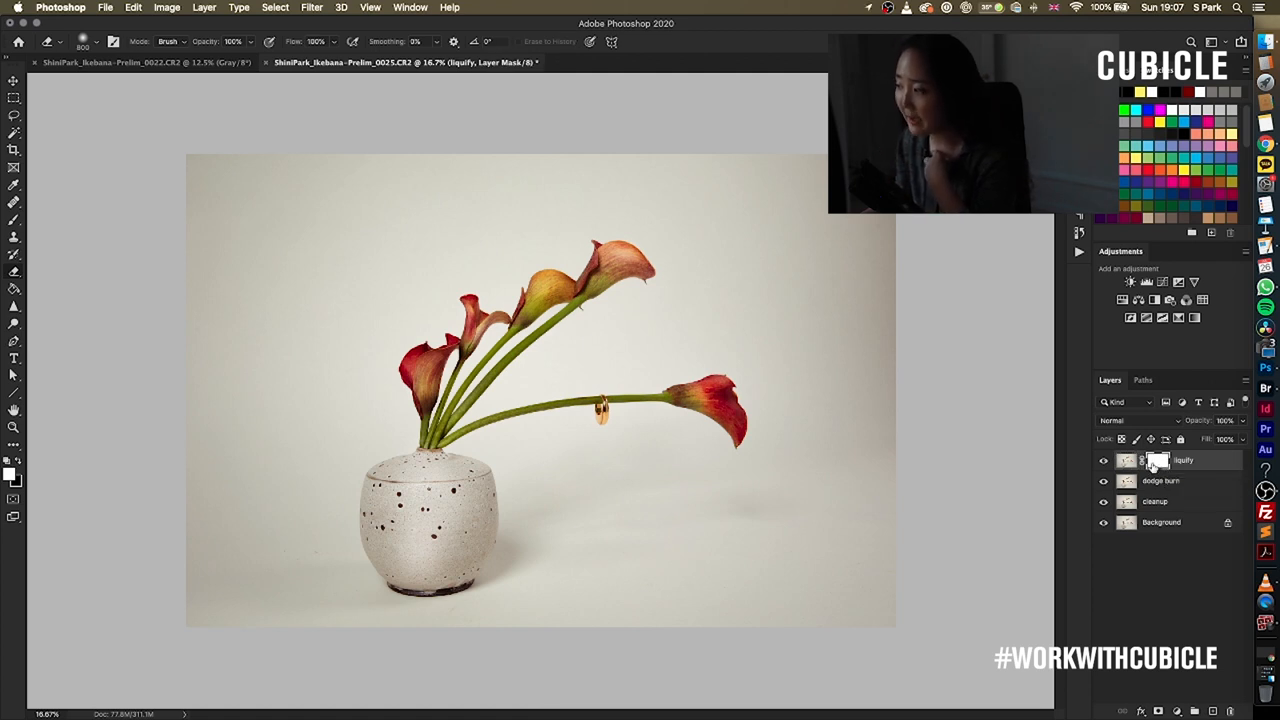
left_click(1128, 460)
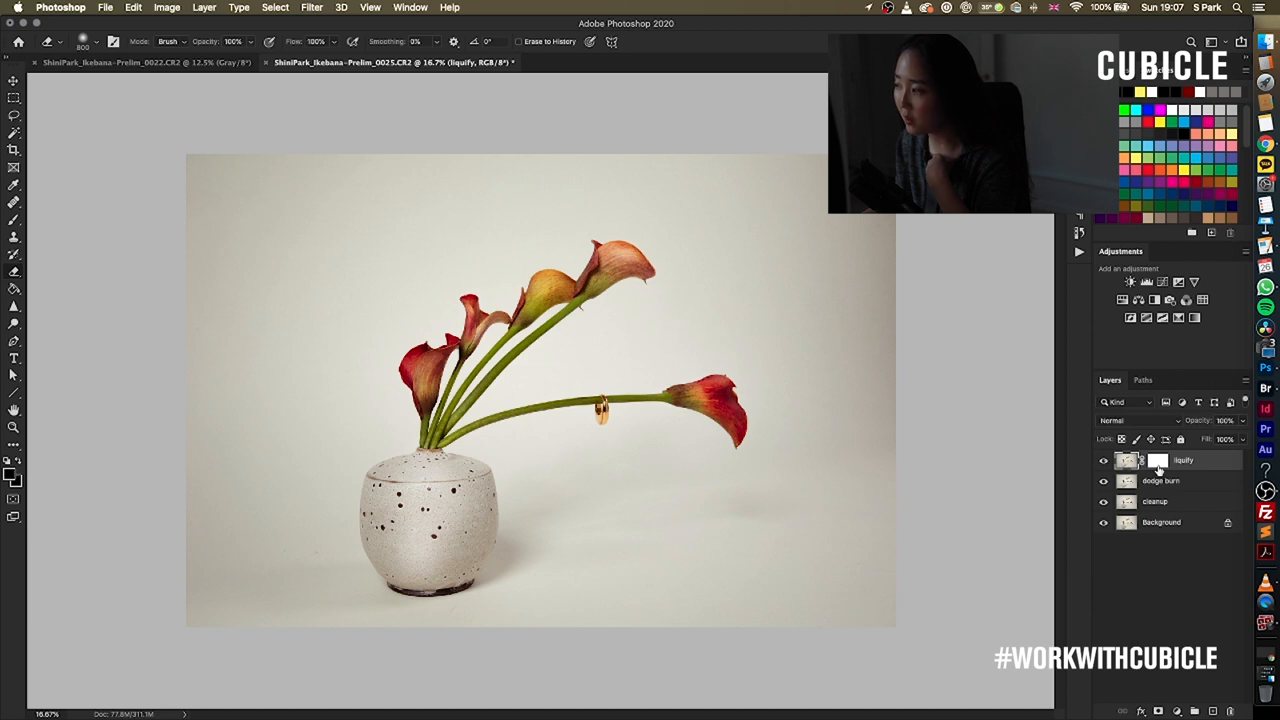
left_click(1156, 460)
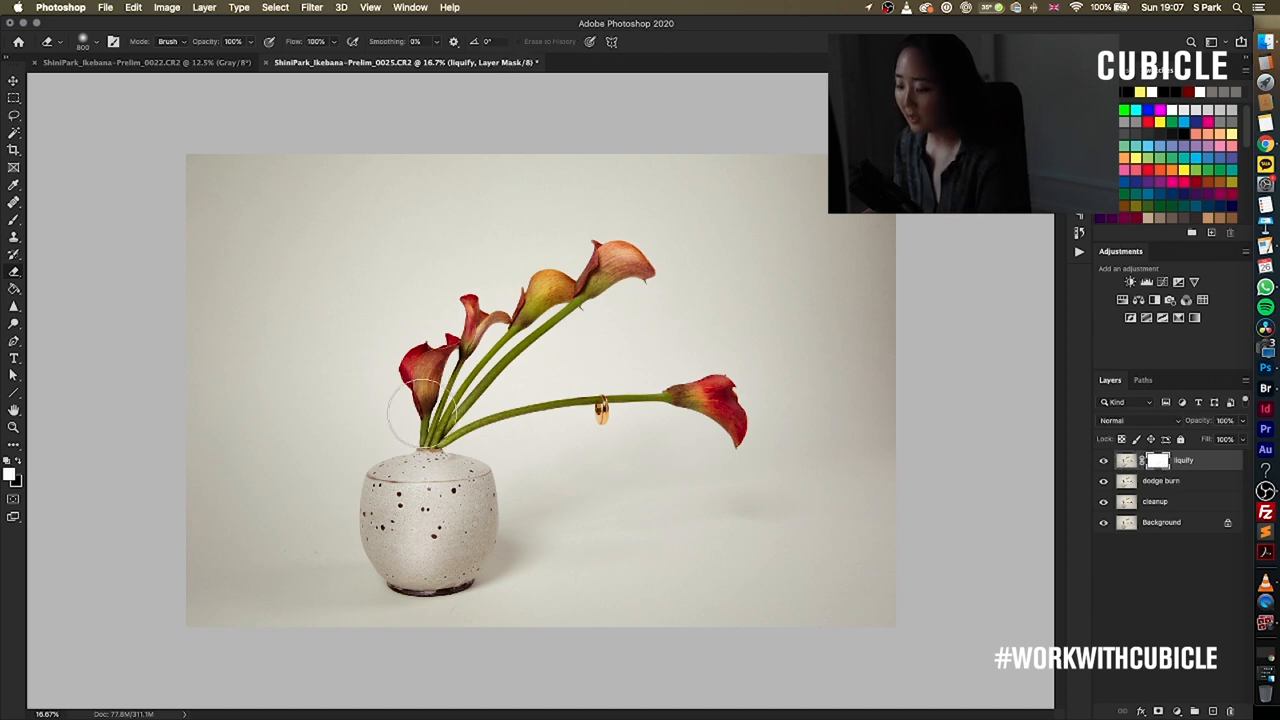
mouse_move(420, 480)
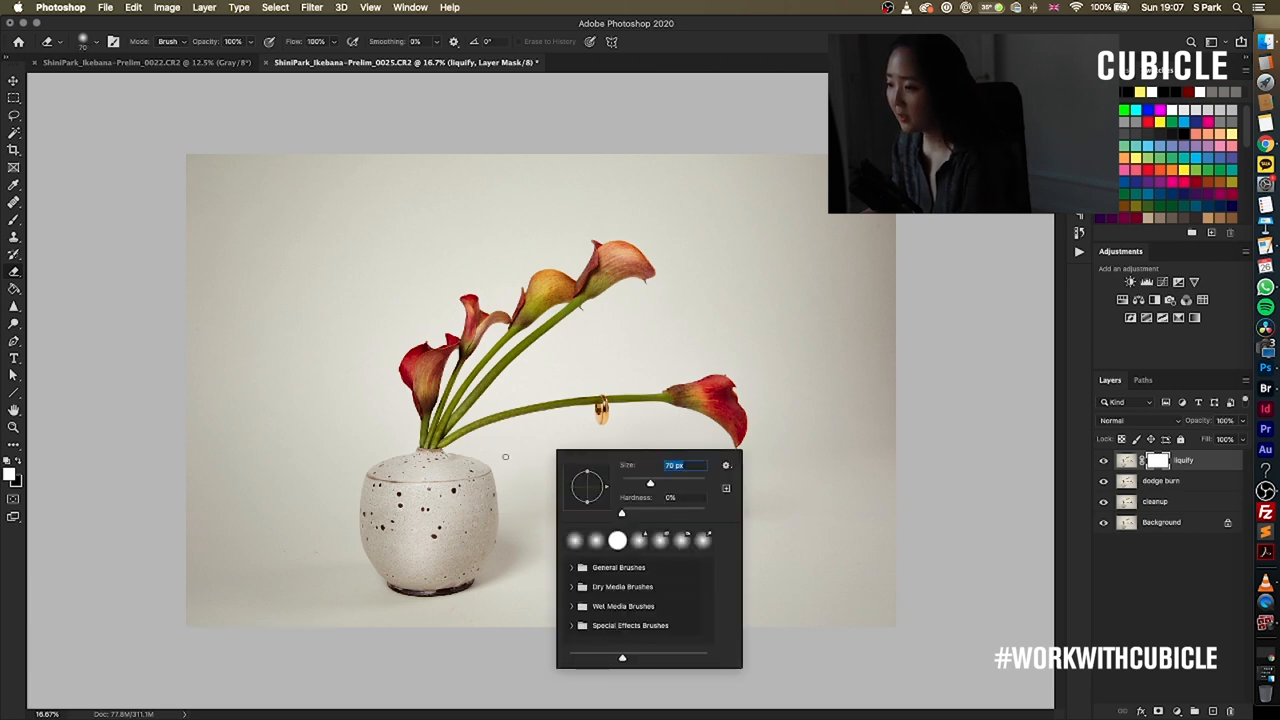
left_click(500, 452)
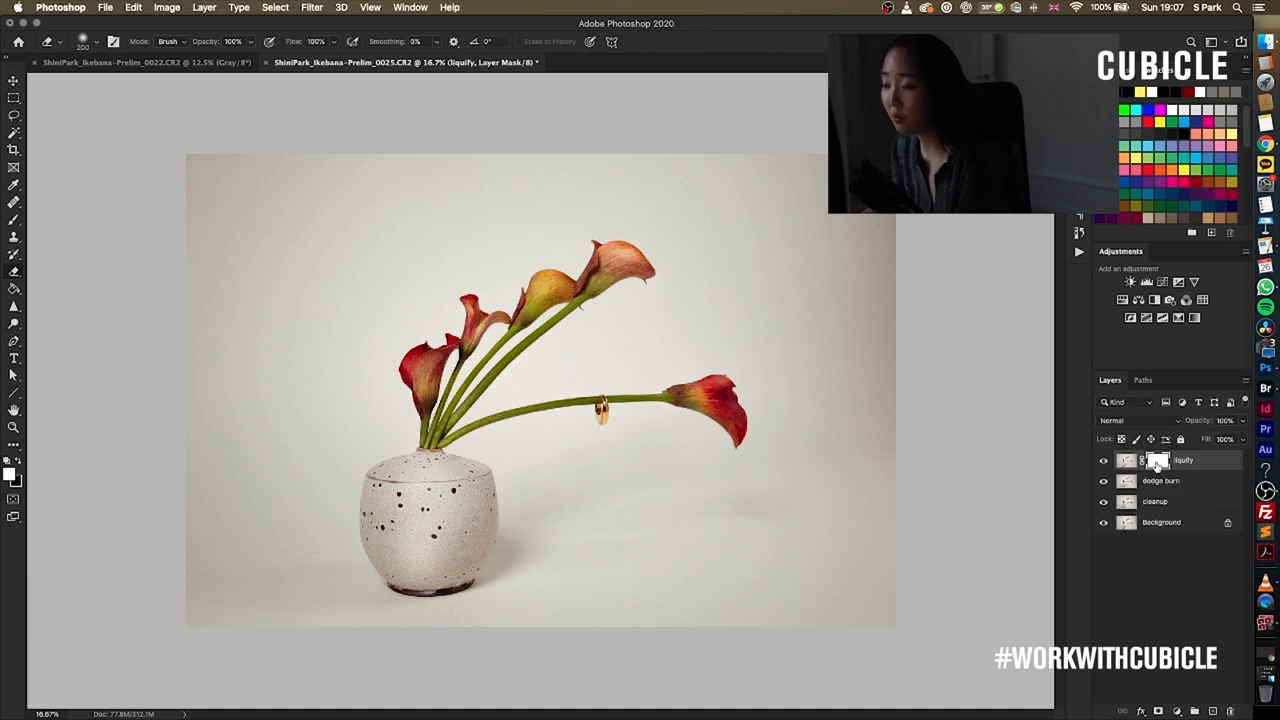
mouse_move(1156, 460)
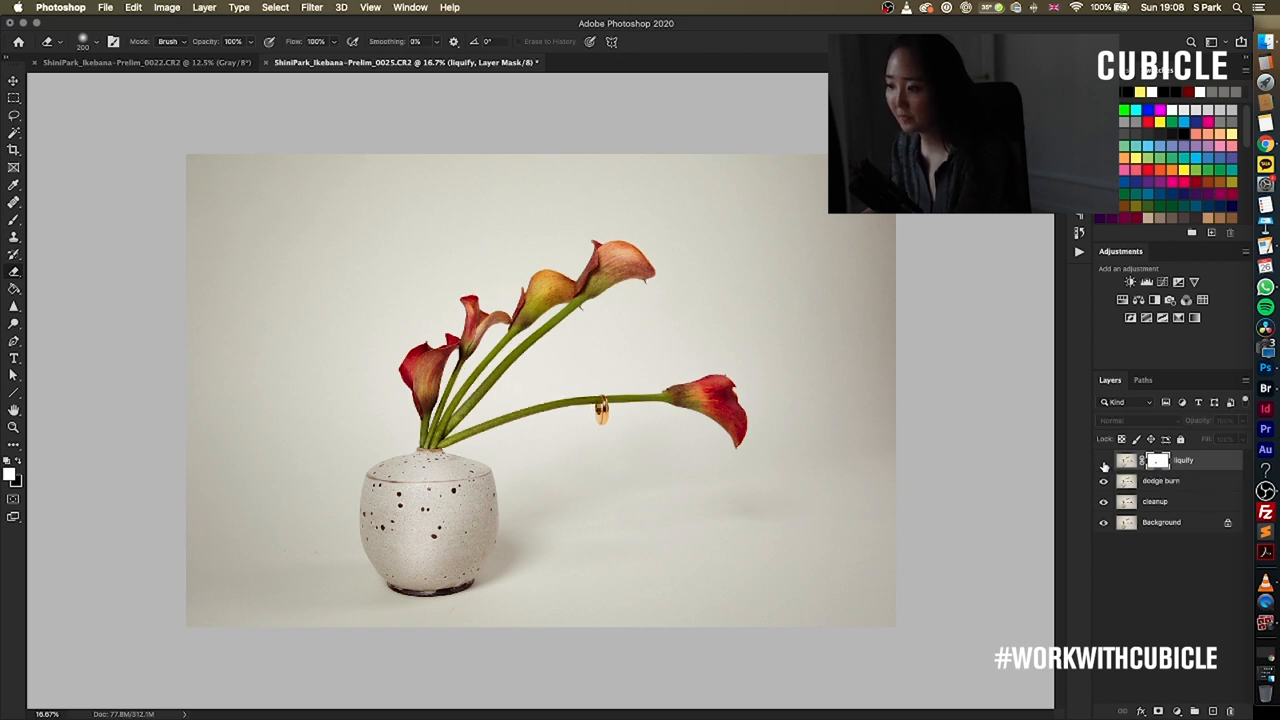
left_click(1104, 466)
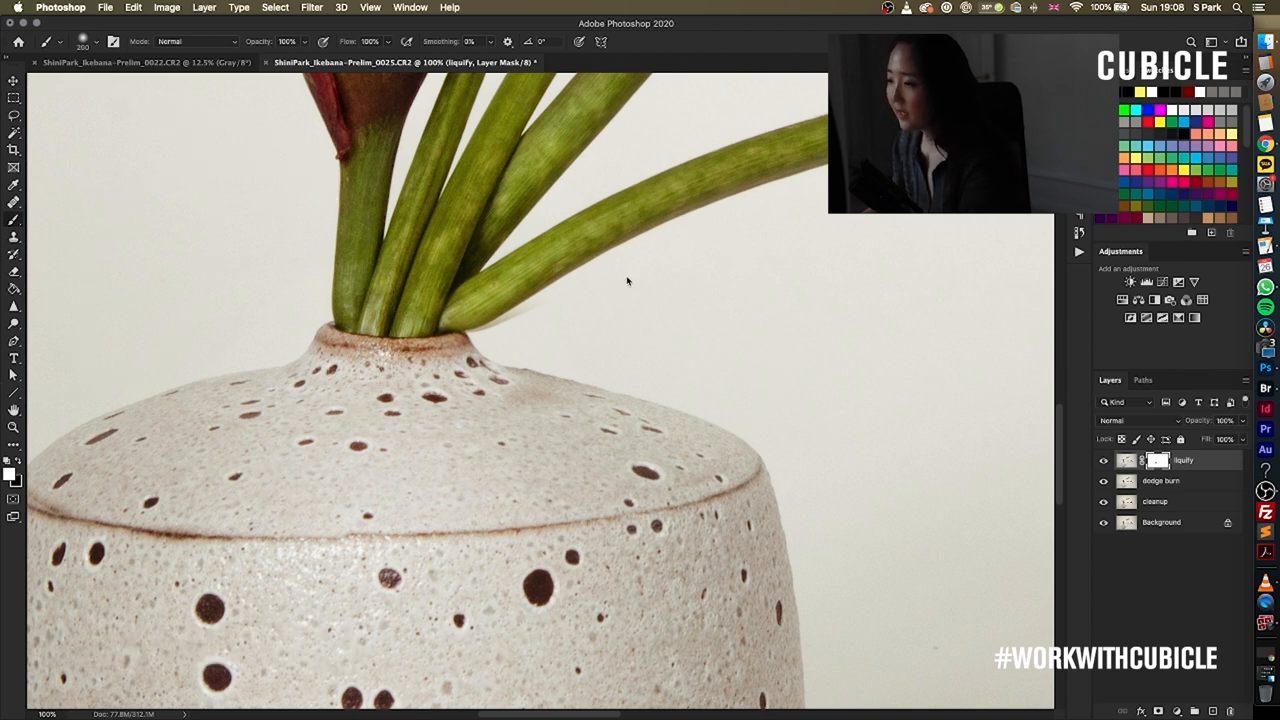
mouse_move(580, 252)
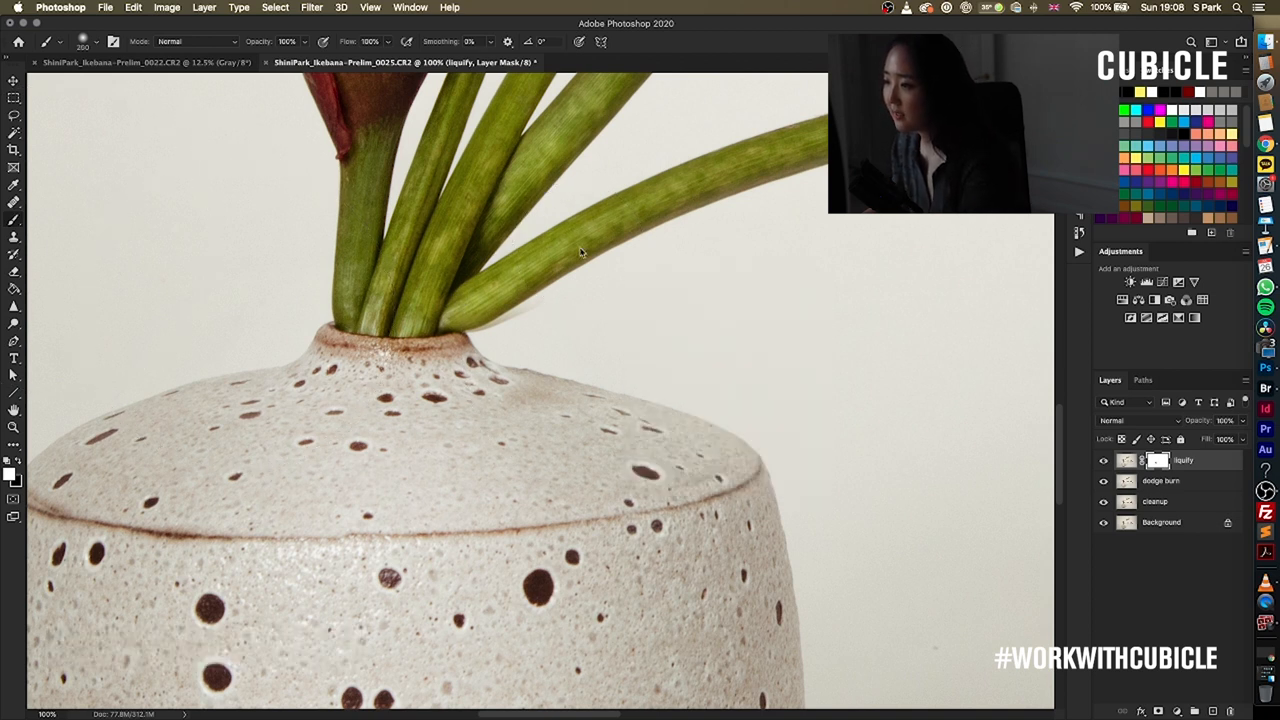
Adjust brush size and hardness and paint the mask around the stems at the vase neck
right_click(490, 324)
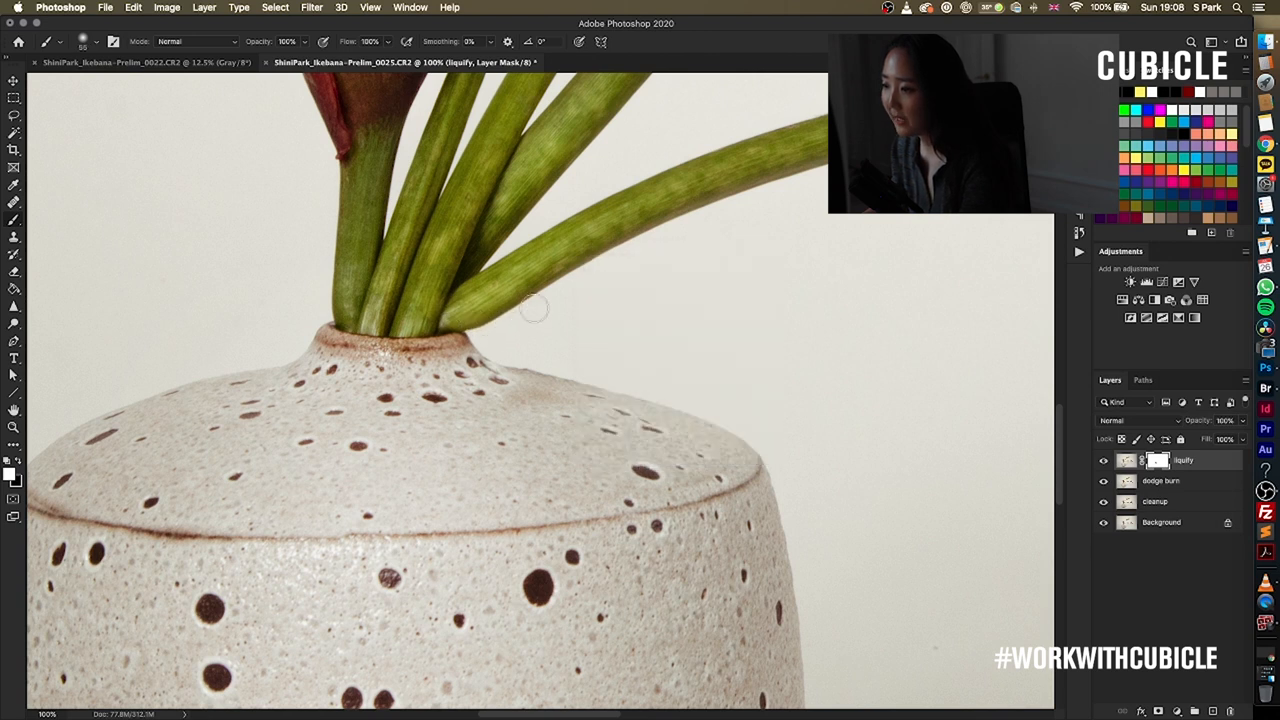
mouse_move(580, 258)
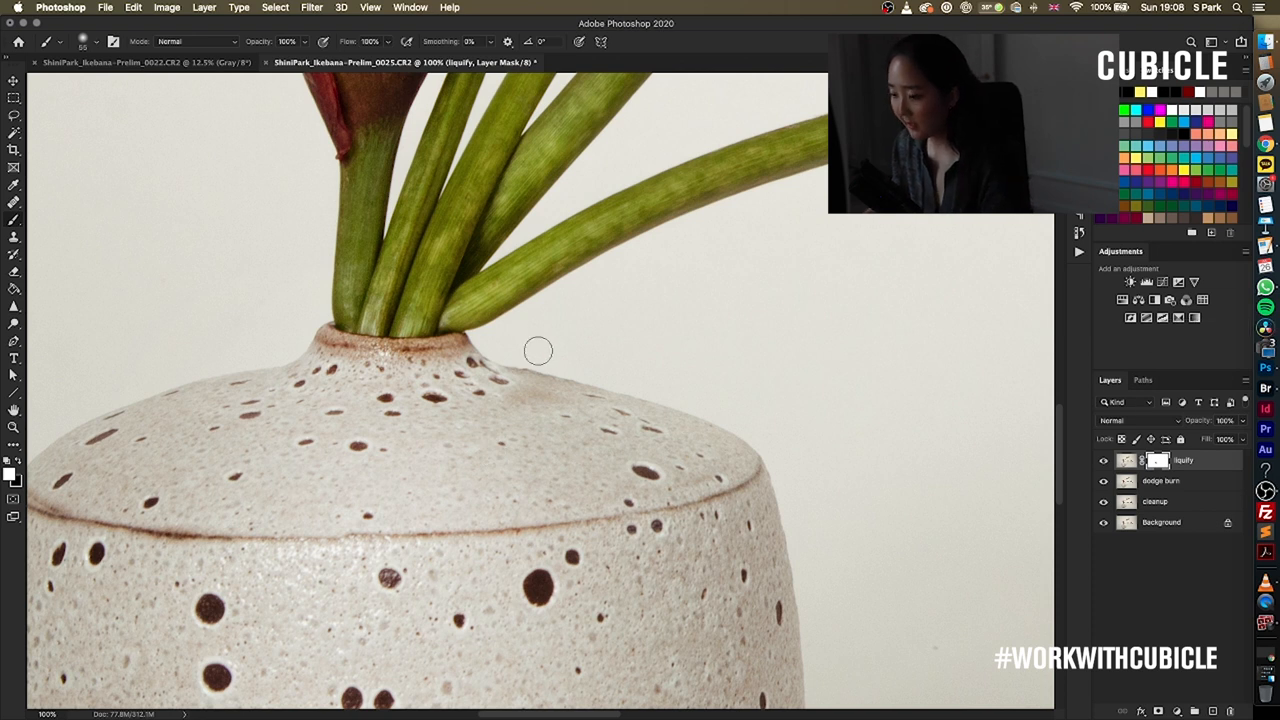
key("cmd+0")
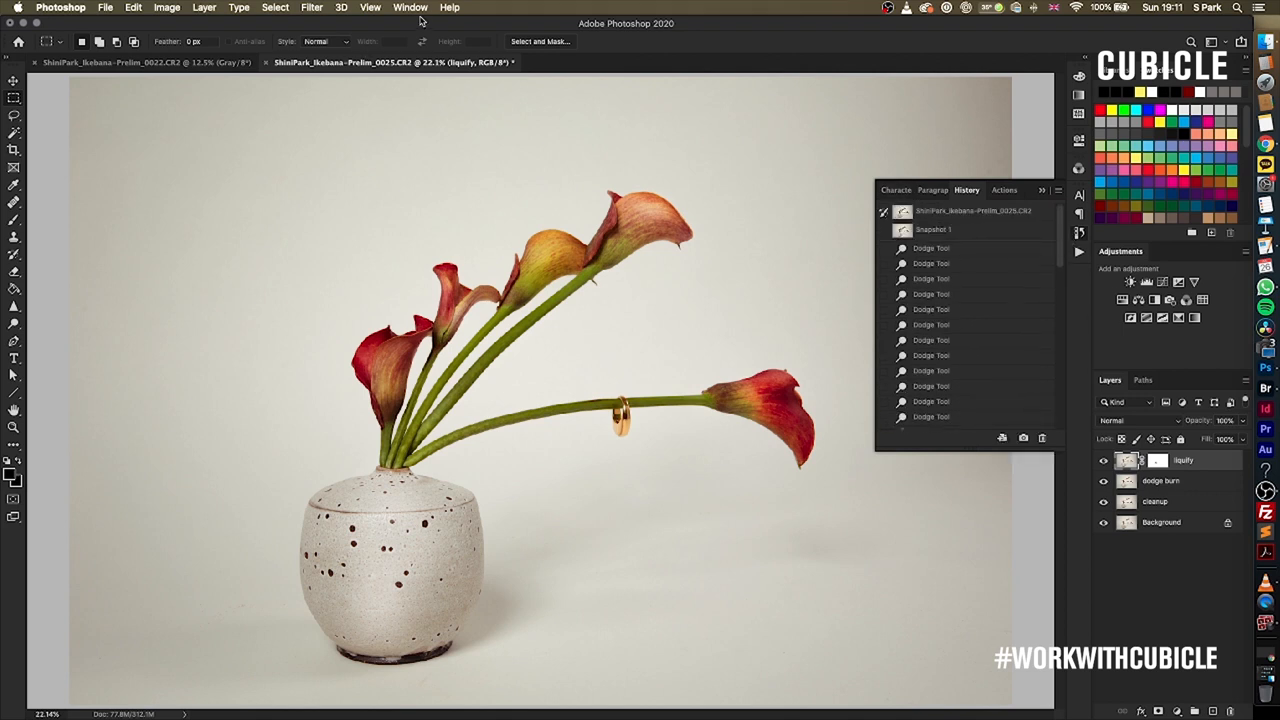
Revert the photo to Snapshot 1 in History, undoing the Dodge Tool strokes
left_click(410, 8)
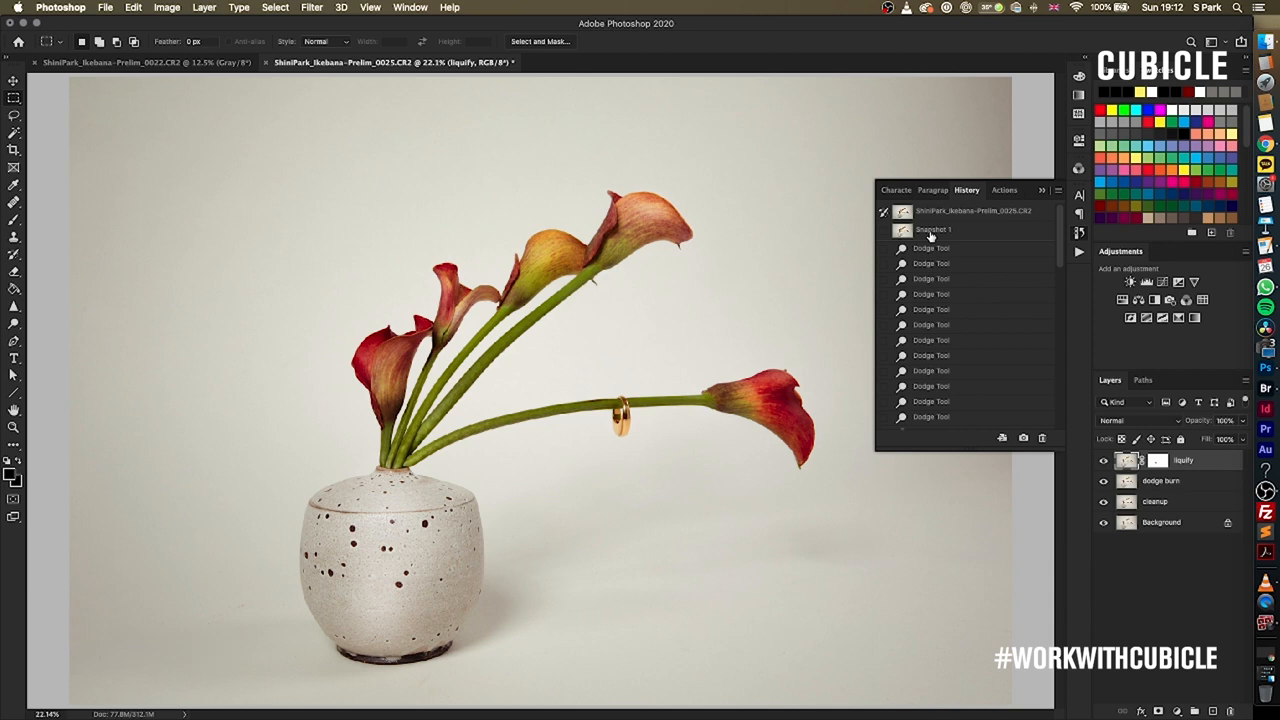
left_click(932, 228)
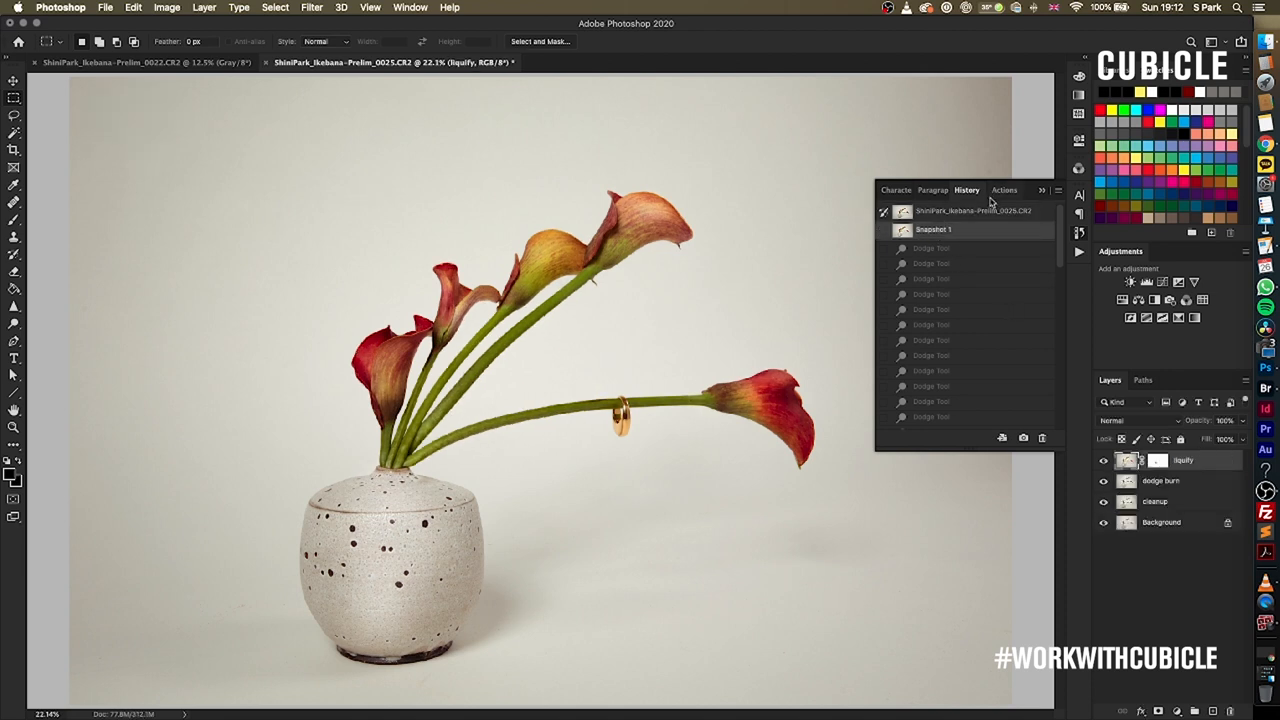
mouse_move(1072, 470)
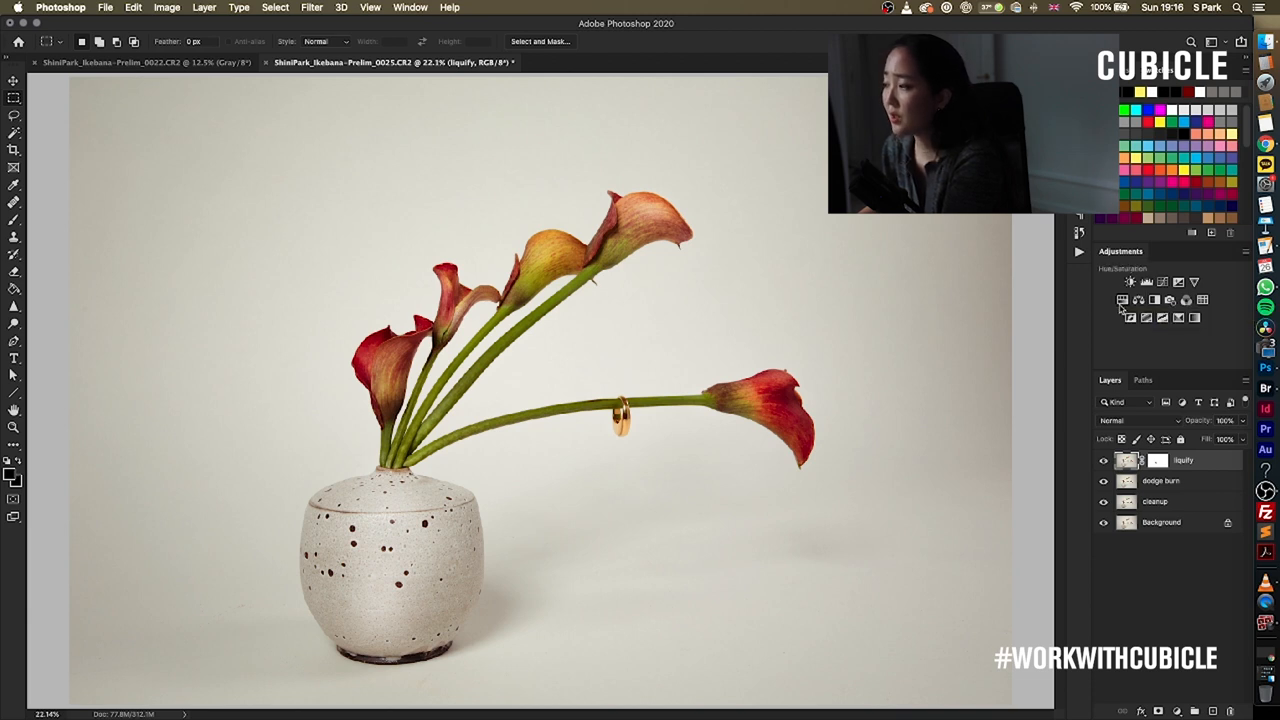
left_click(1130, 282)
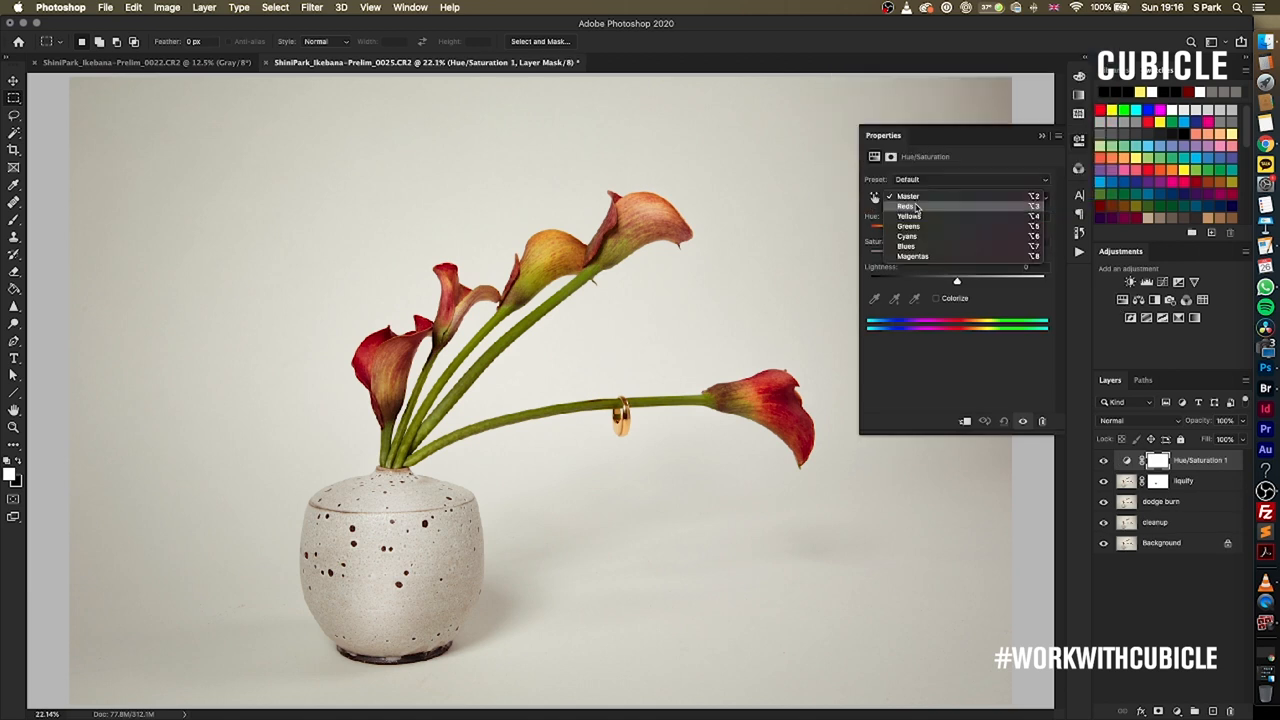
left_click(908, 206)
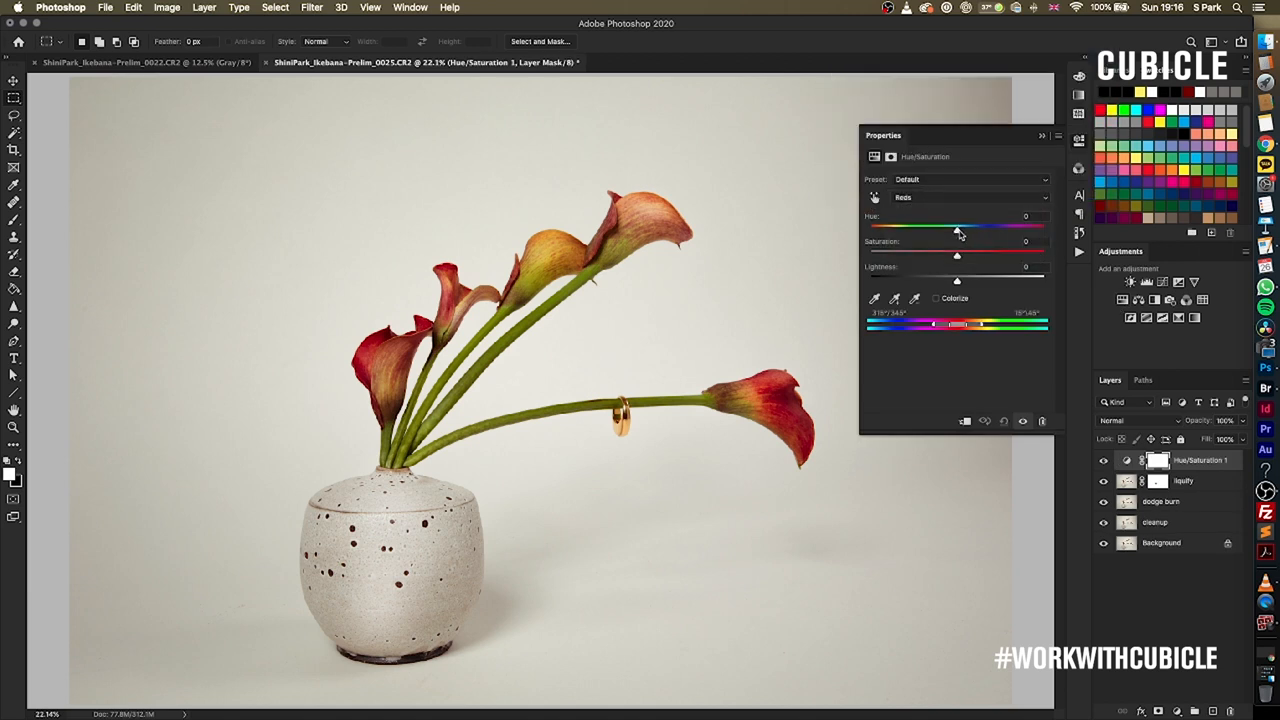
left_click_drag(956, 228, 896, 228)
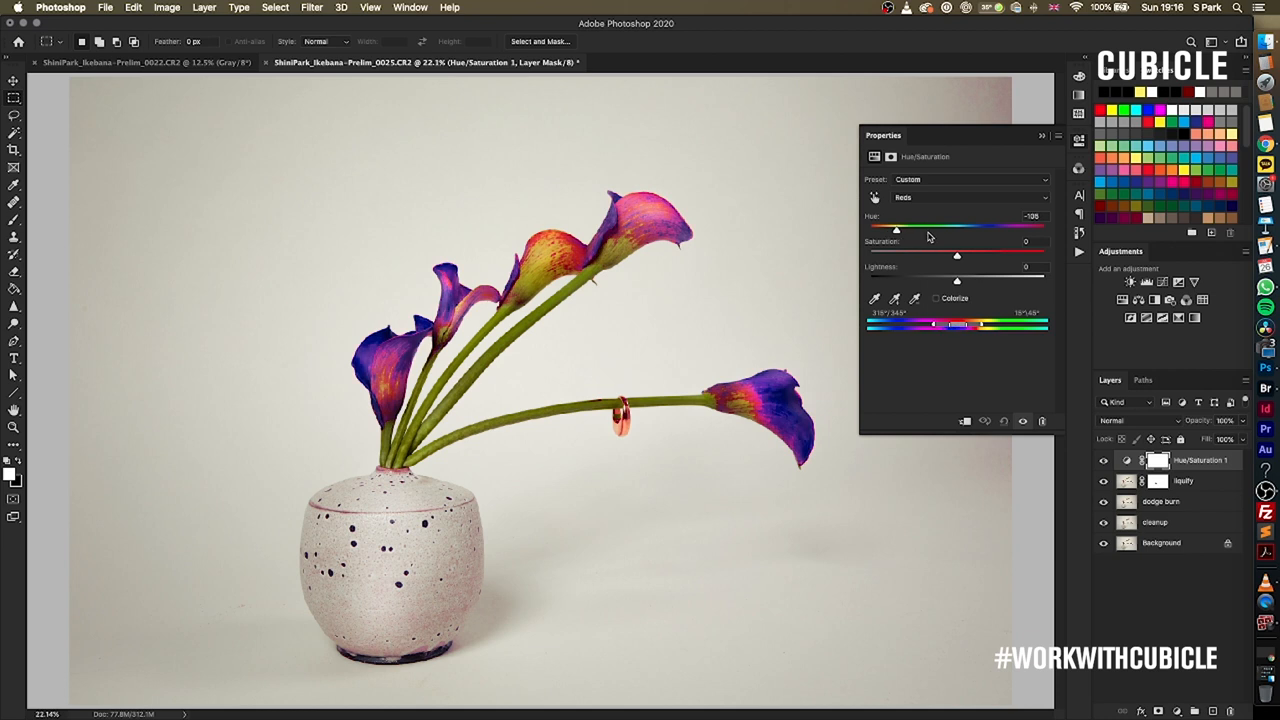
left_click_drag(896, 228, 956, 228)
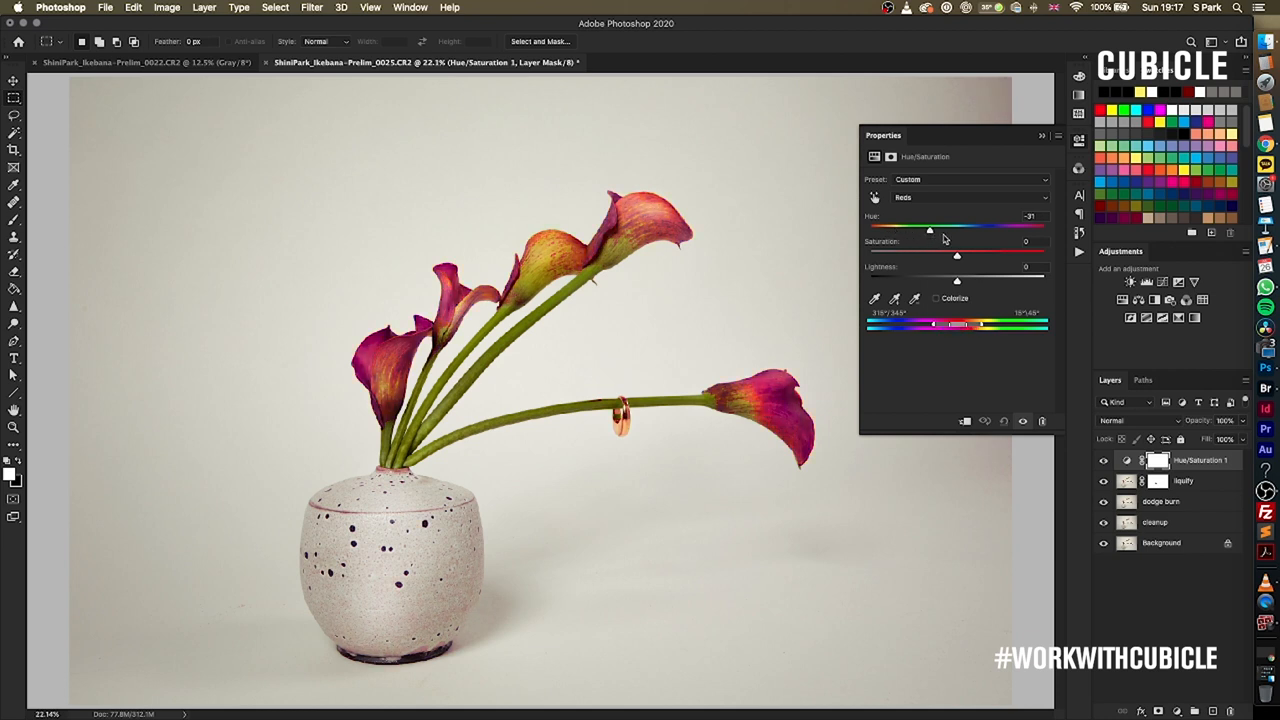
left_click(970, 198)
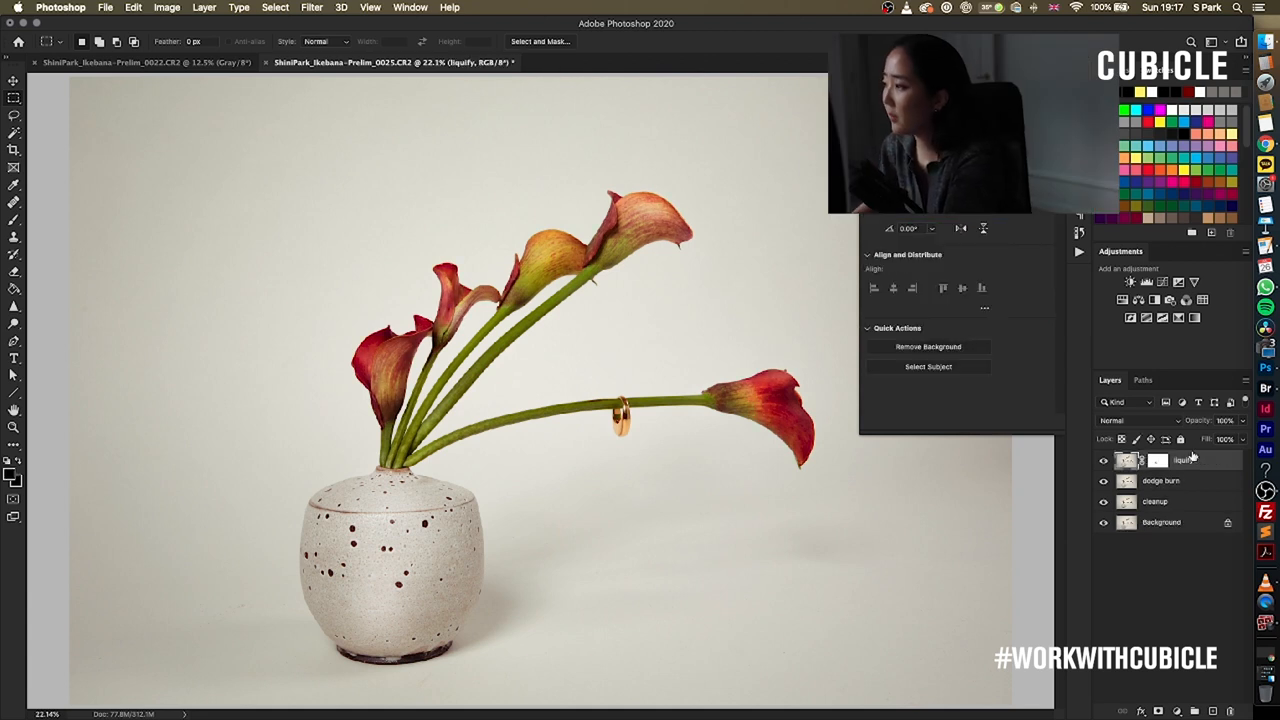
Apply Selective Color to the Reds, shifting the lily blooms toward magenta and black
left_click(166, 8)
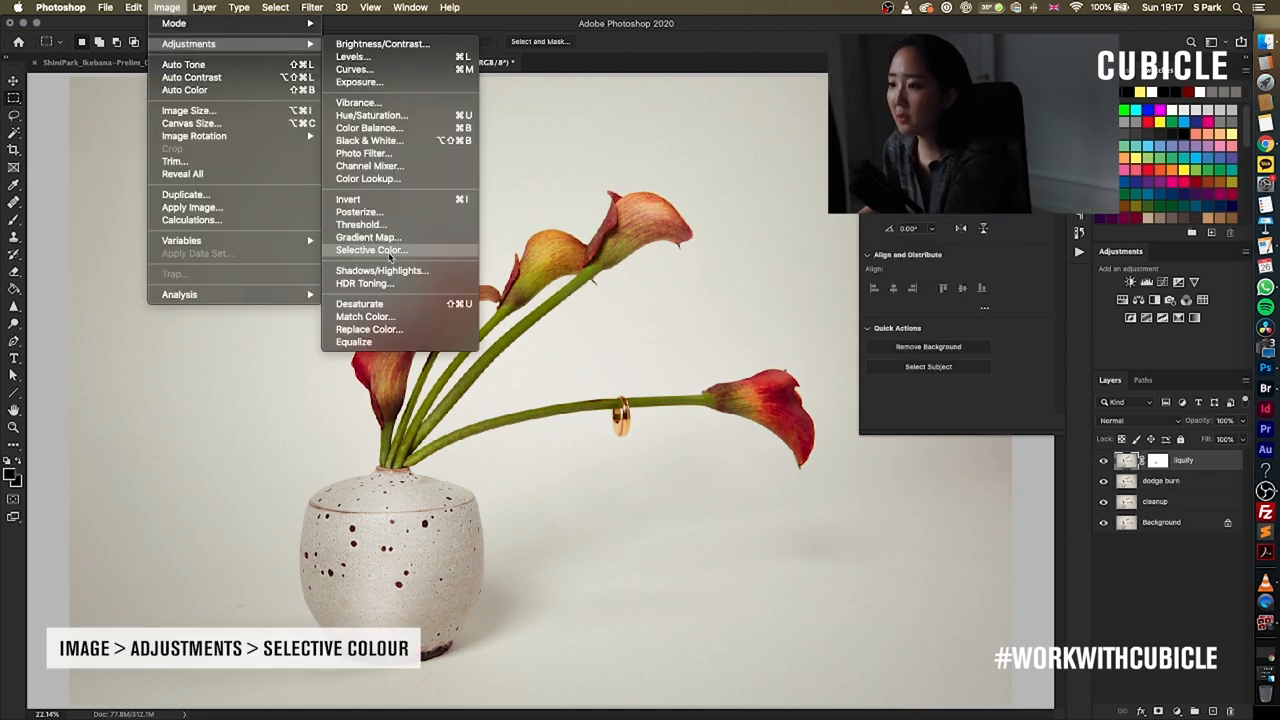
left_click(370, 250)
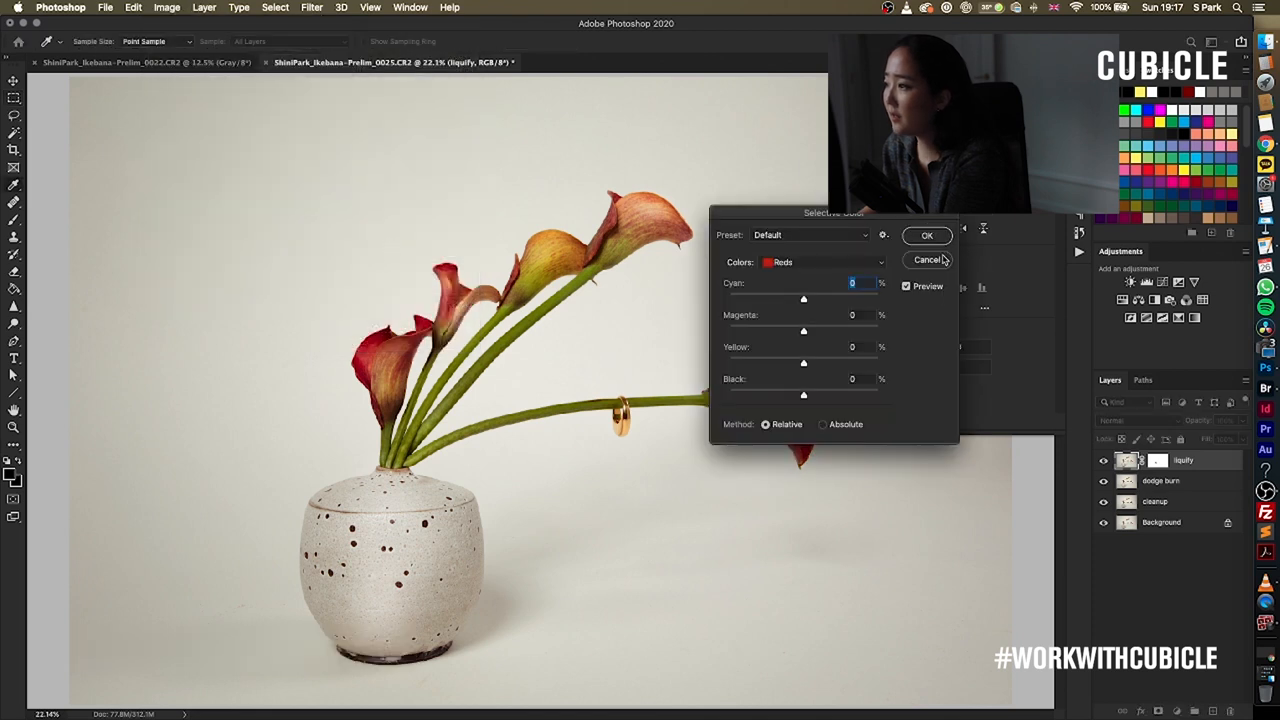
left_click_drag(832, 212, 866, 412)
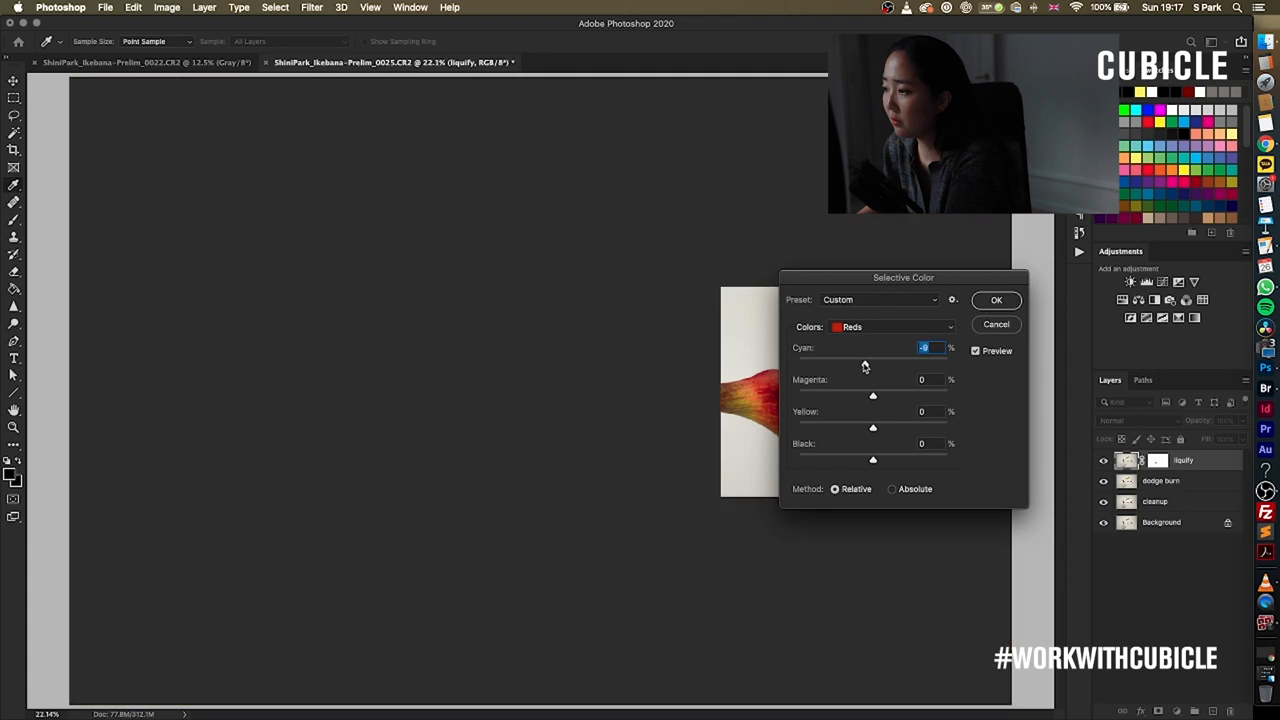
left_click_drag(872, 364, 860, 364)
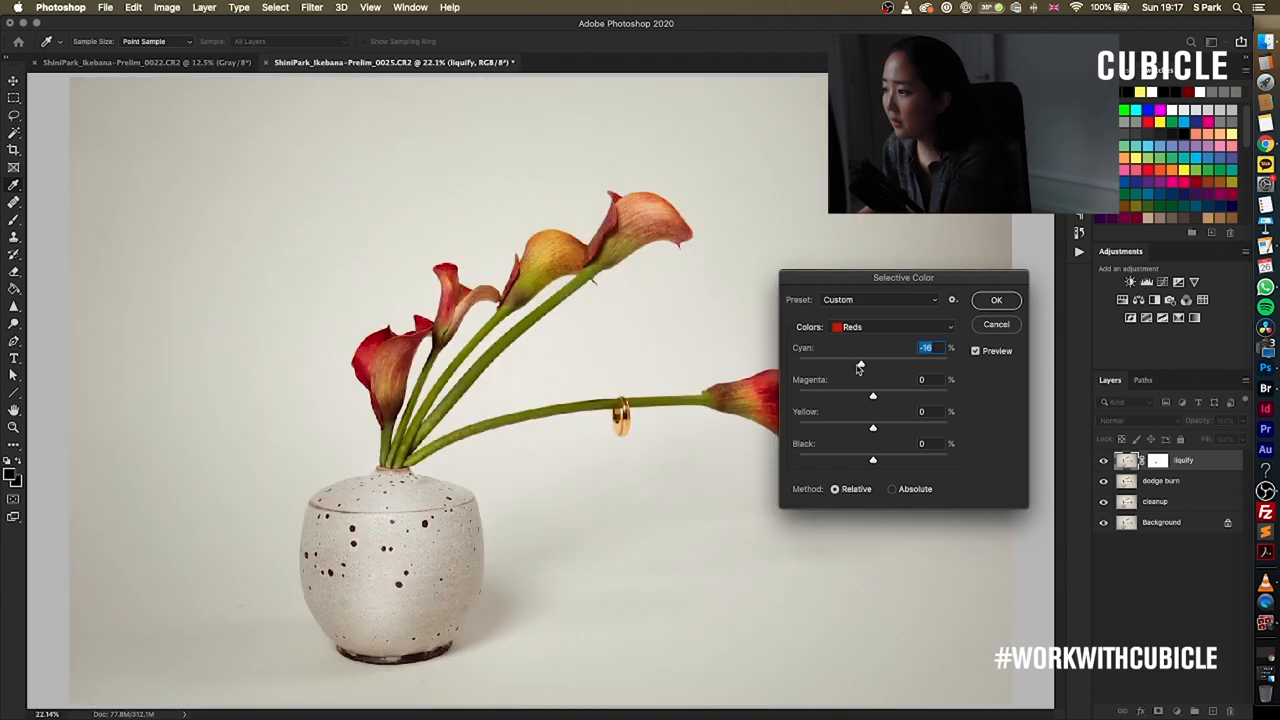
left_click_drag(872, 364, 822, 364)
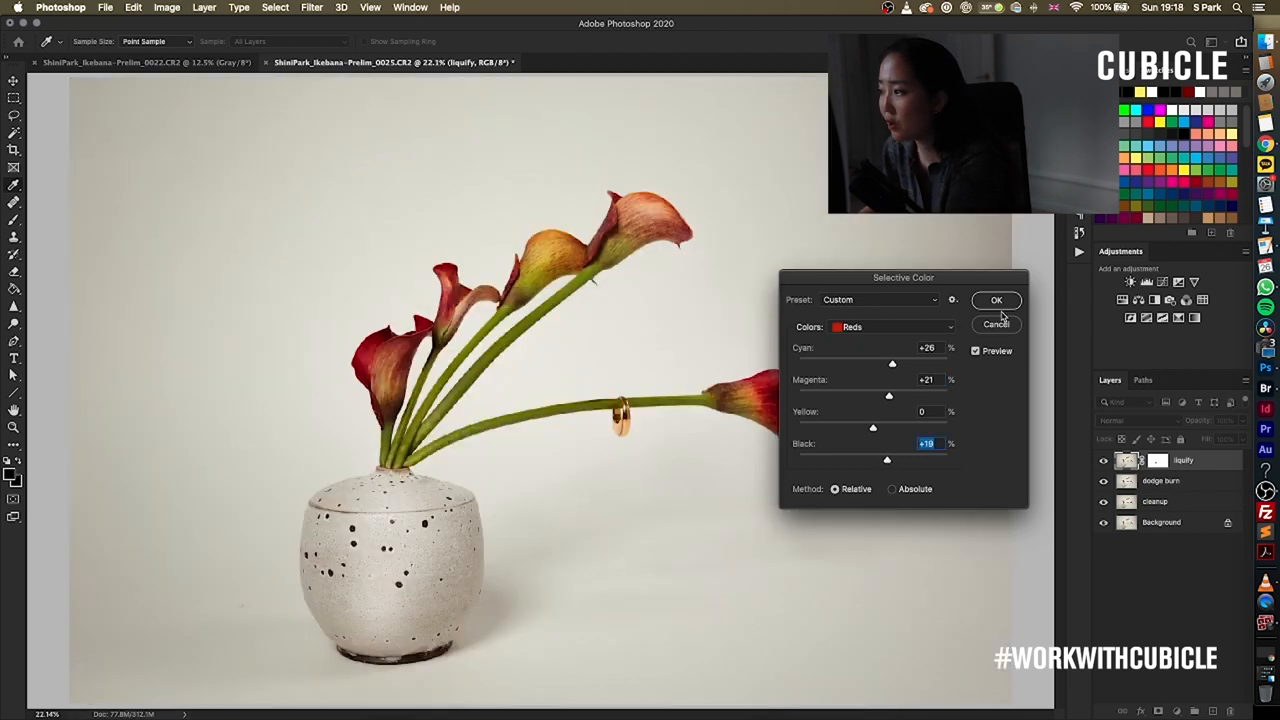
left_click(996, 300)
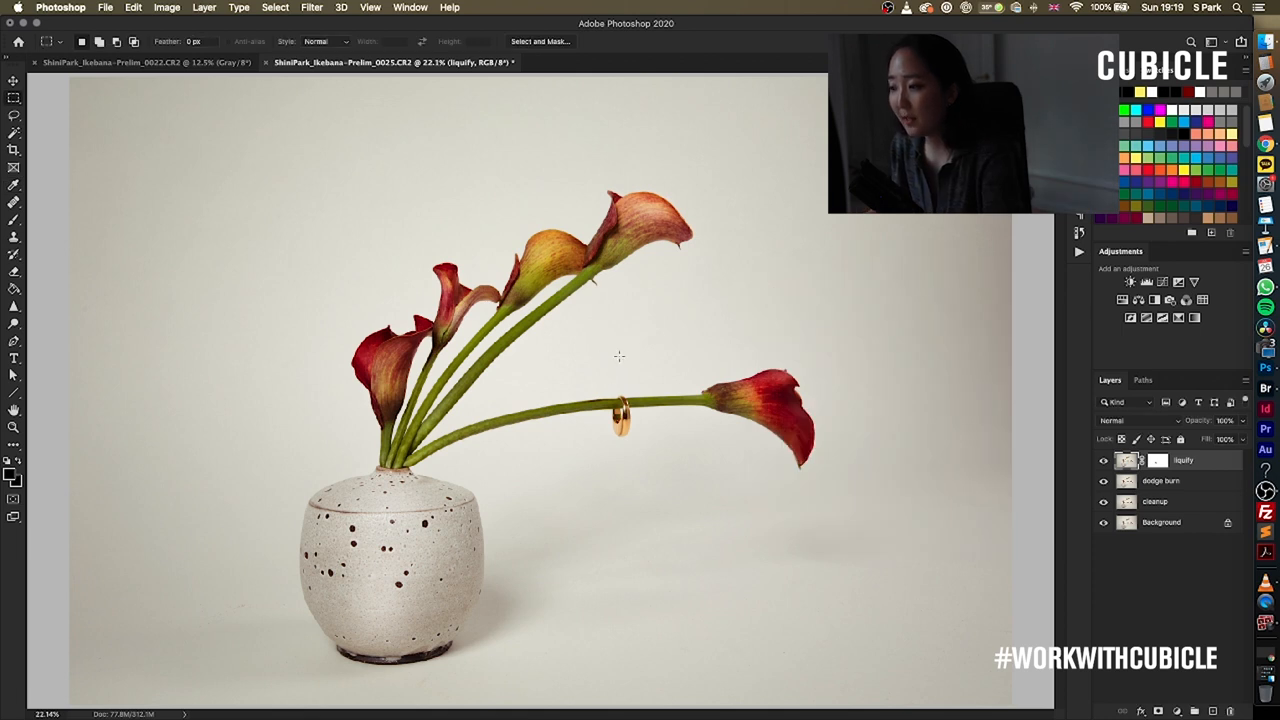
mouse_move(694, 296)
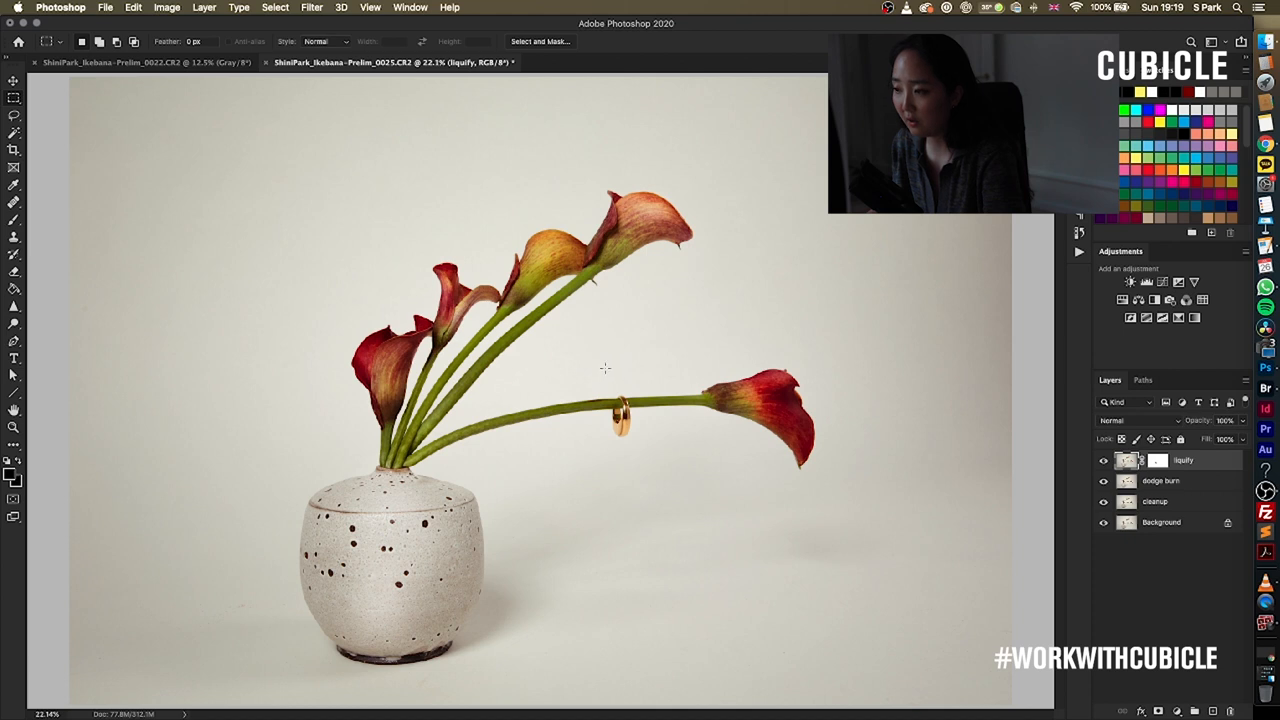
mouse_move(612, 392)
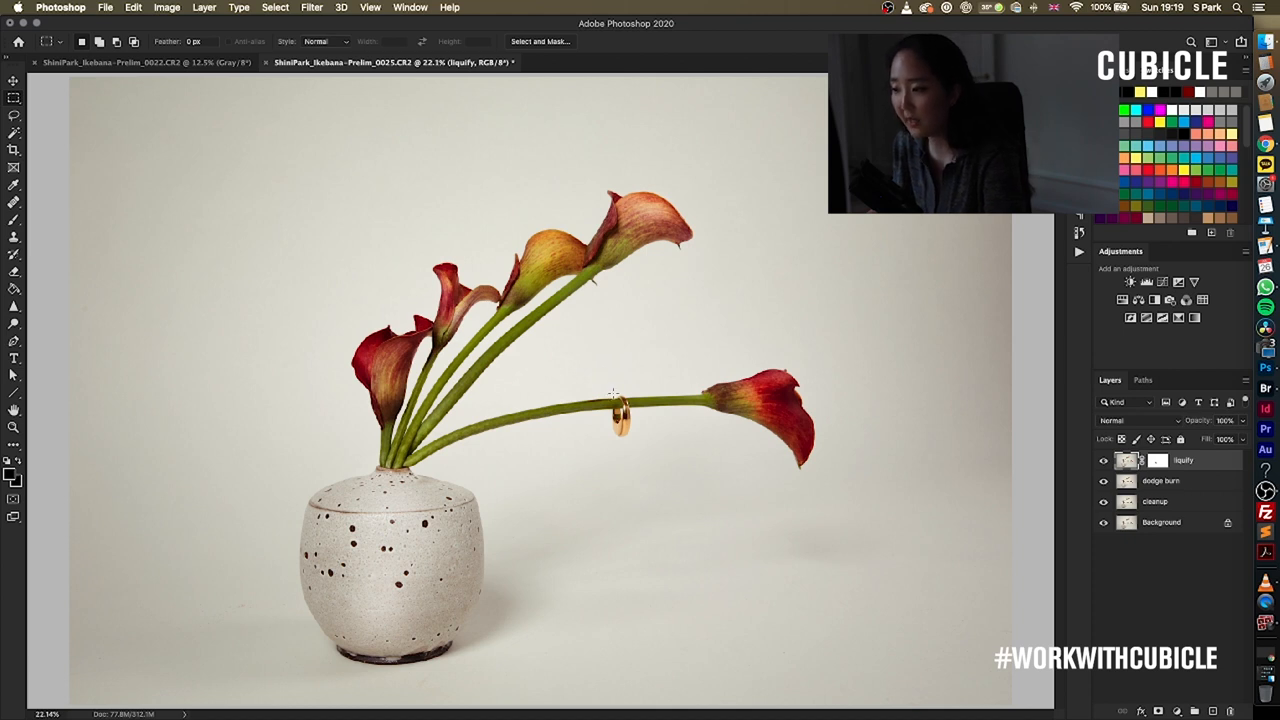
mouse_move(372, 540)
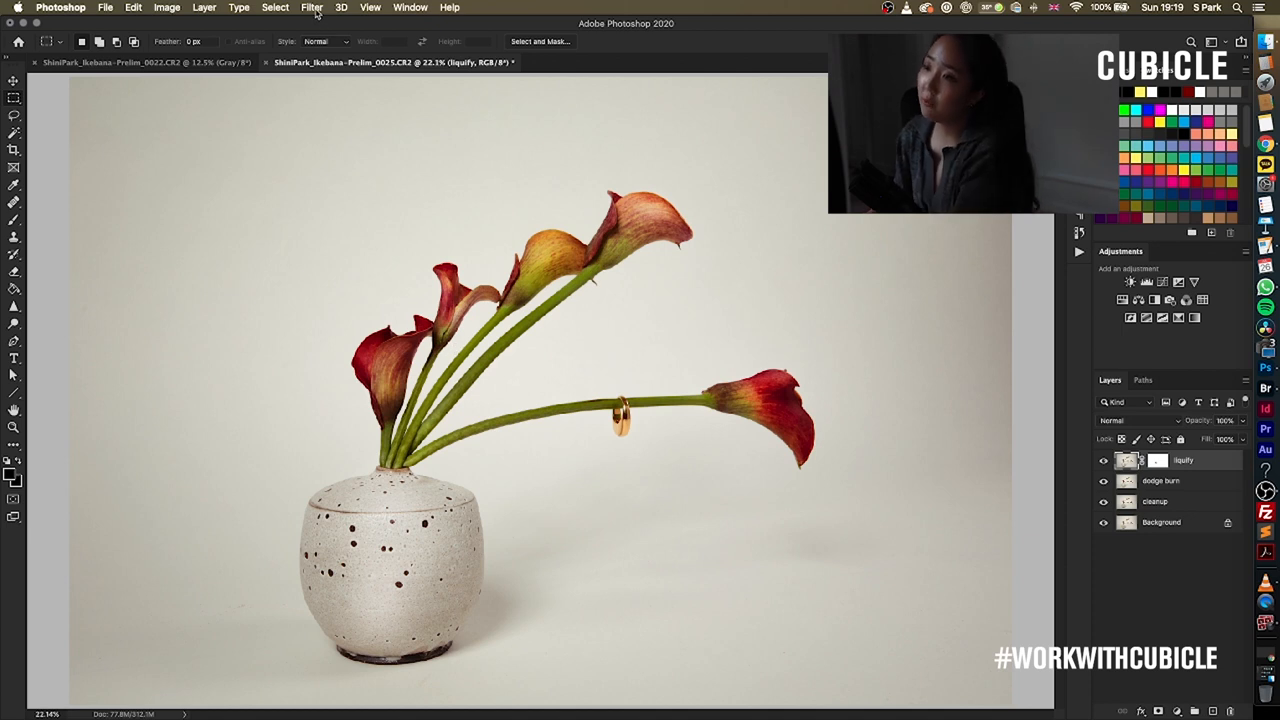
left_click(312, 8)
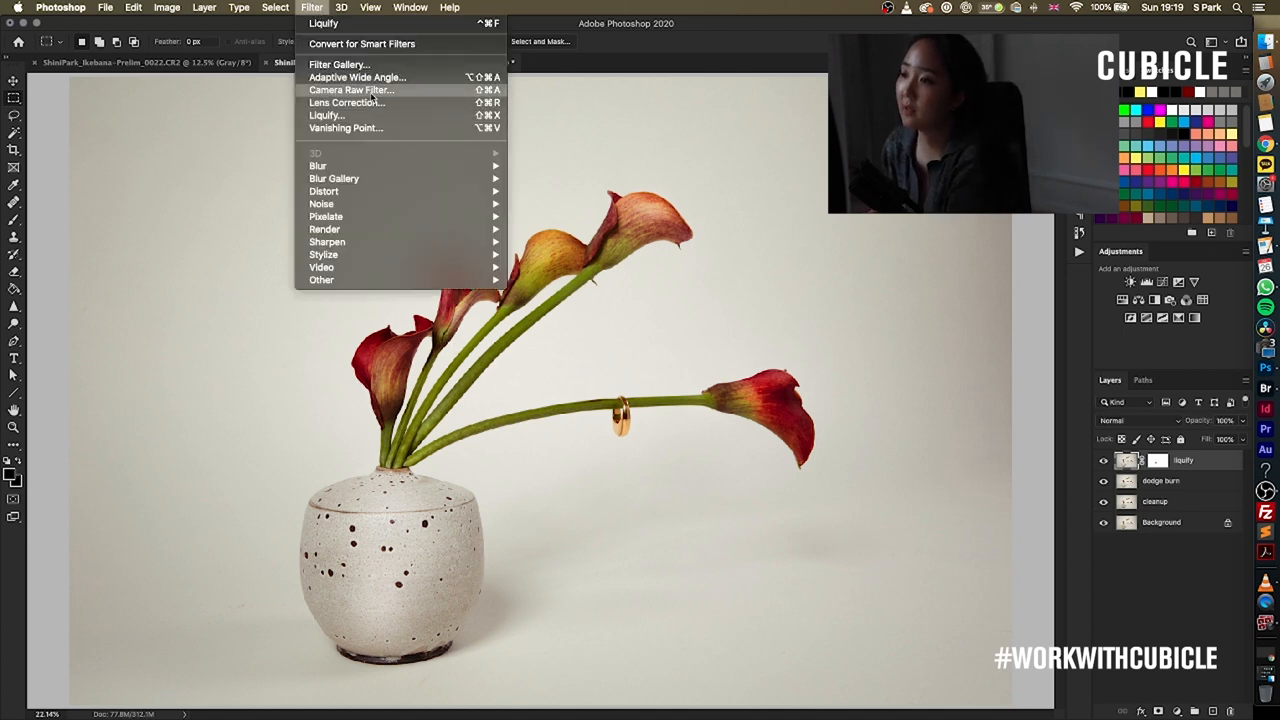
left_click(348, 90)
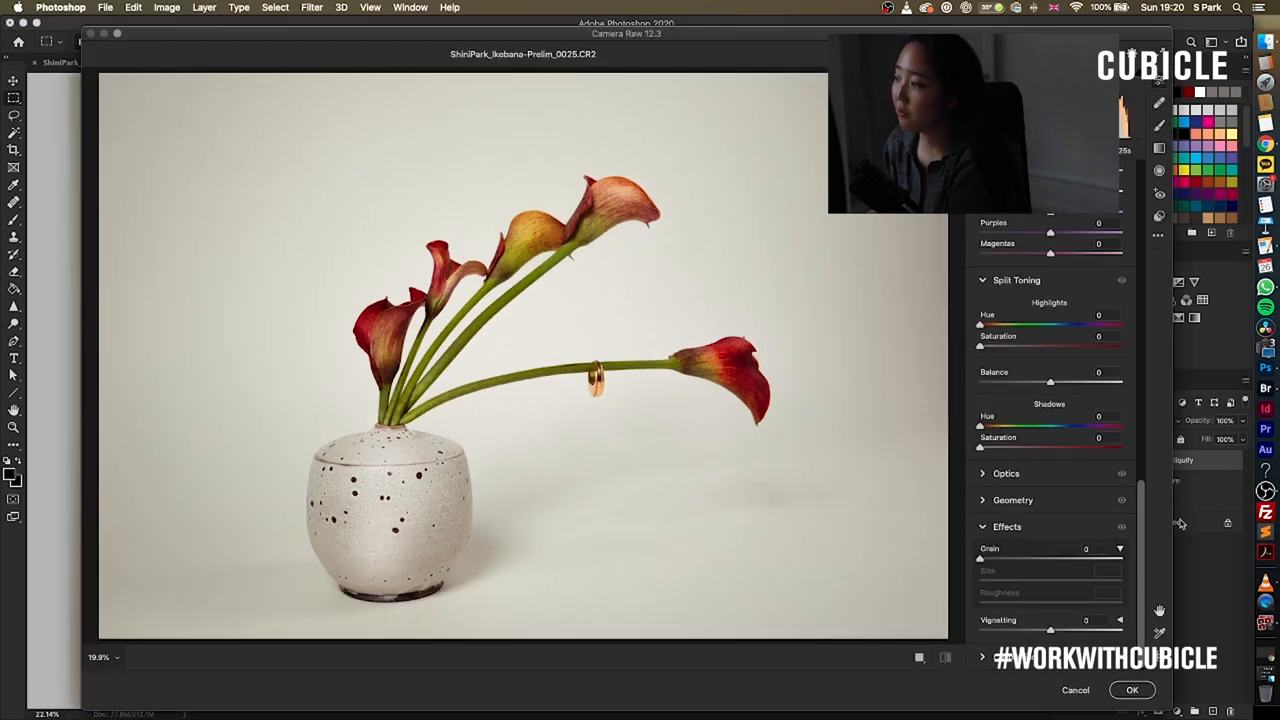
left_click(1132, 690)
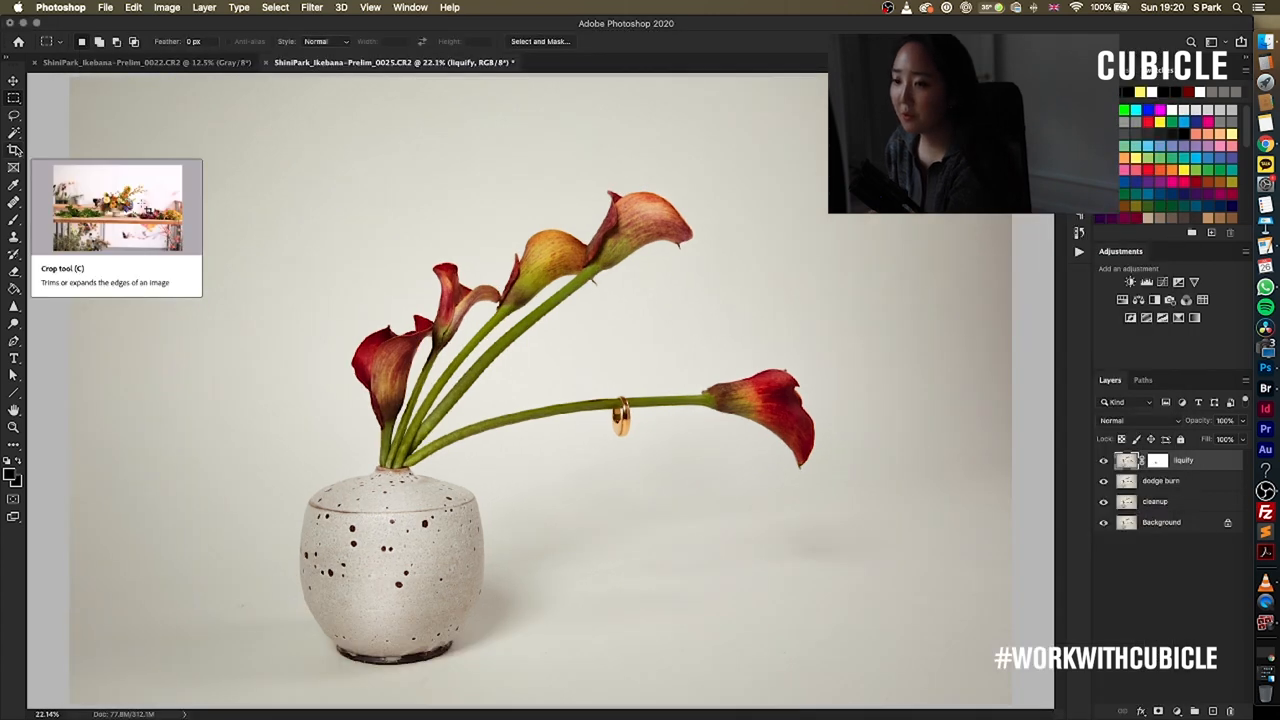
Switch to the Crop Tool to frame a new crop on the calla lily photo
key("c")
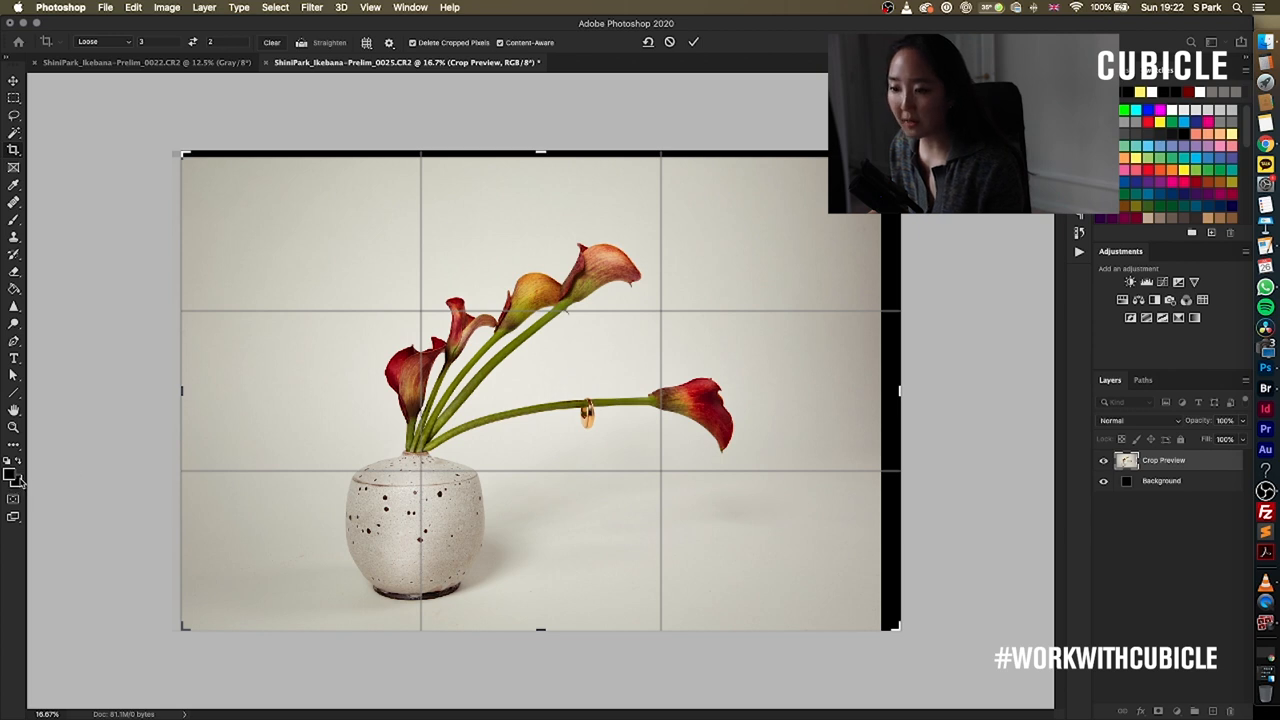
mouse_move(700, 64)
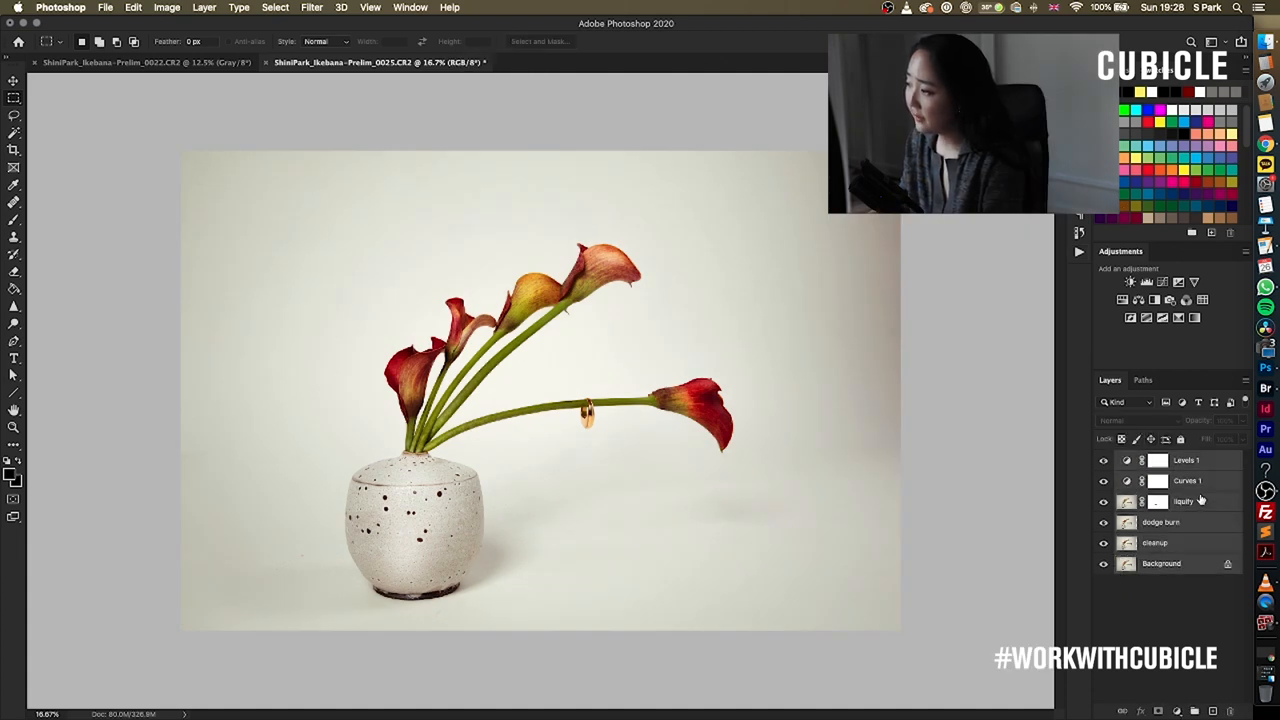
Duplicate the Levels layer as 'Levels 1 copy' at the top of the layer stack
key("cmd+j")
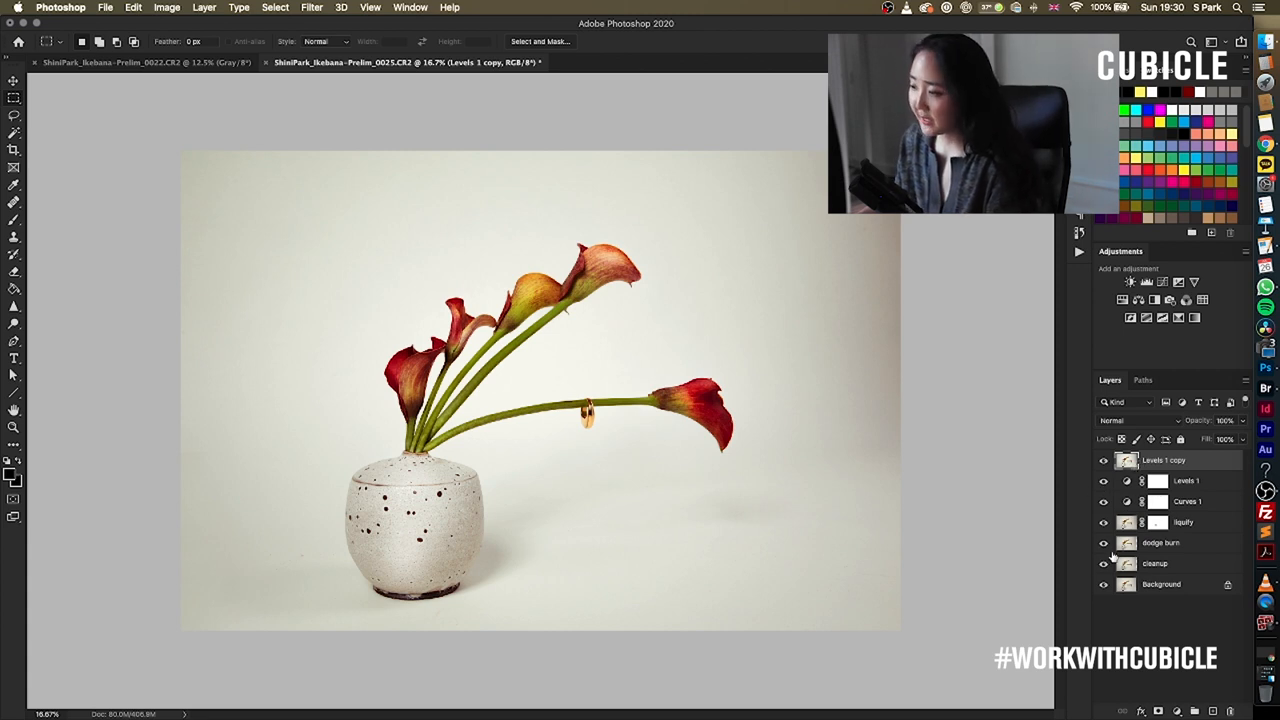
left_click(1104, 460)
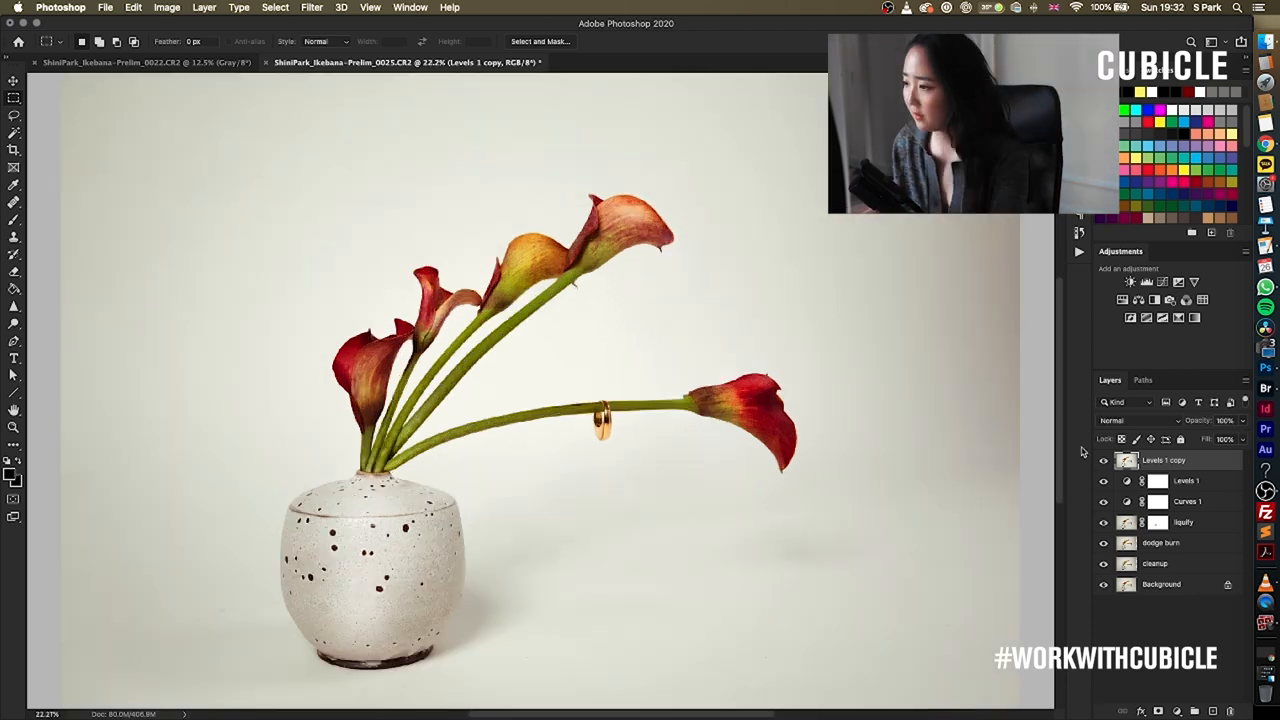
Add a small amount of uniform monochromatic noise grain across the photo
left_click(312, 8)
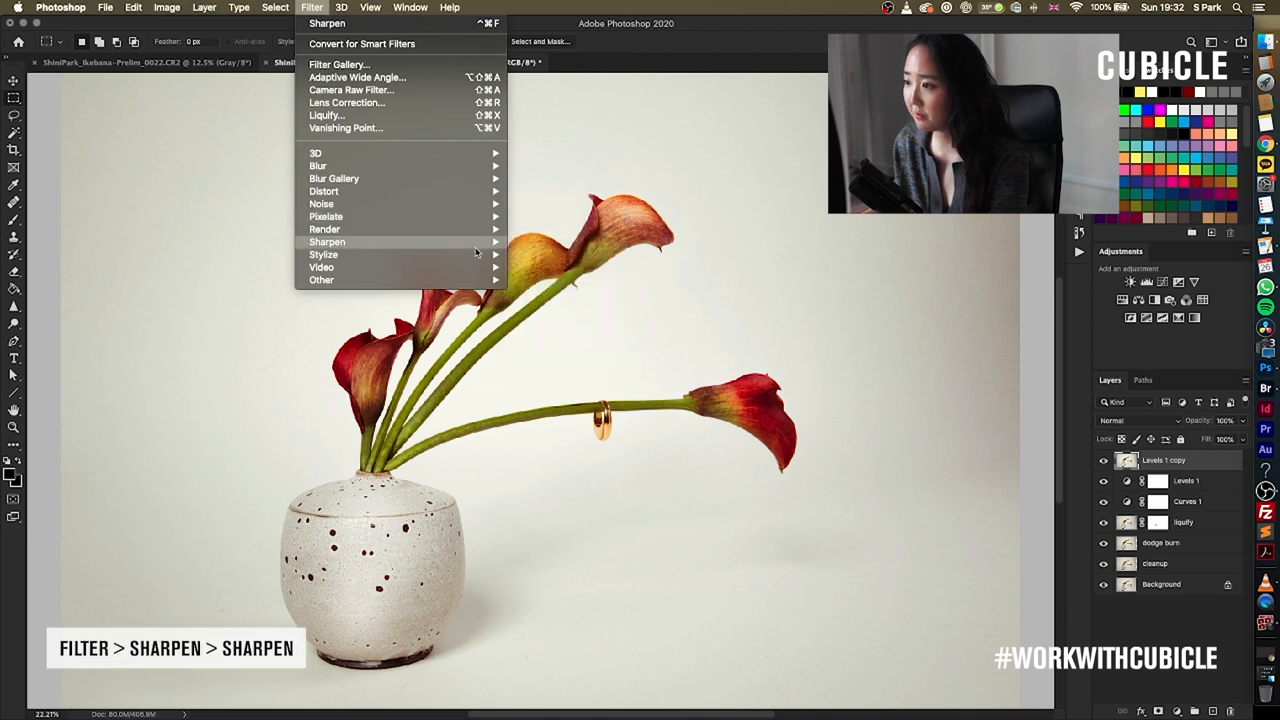
mouse_move(328, 240)
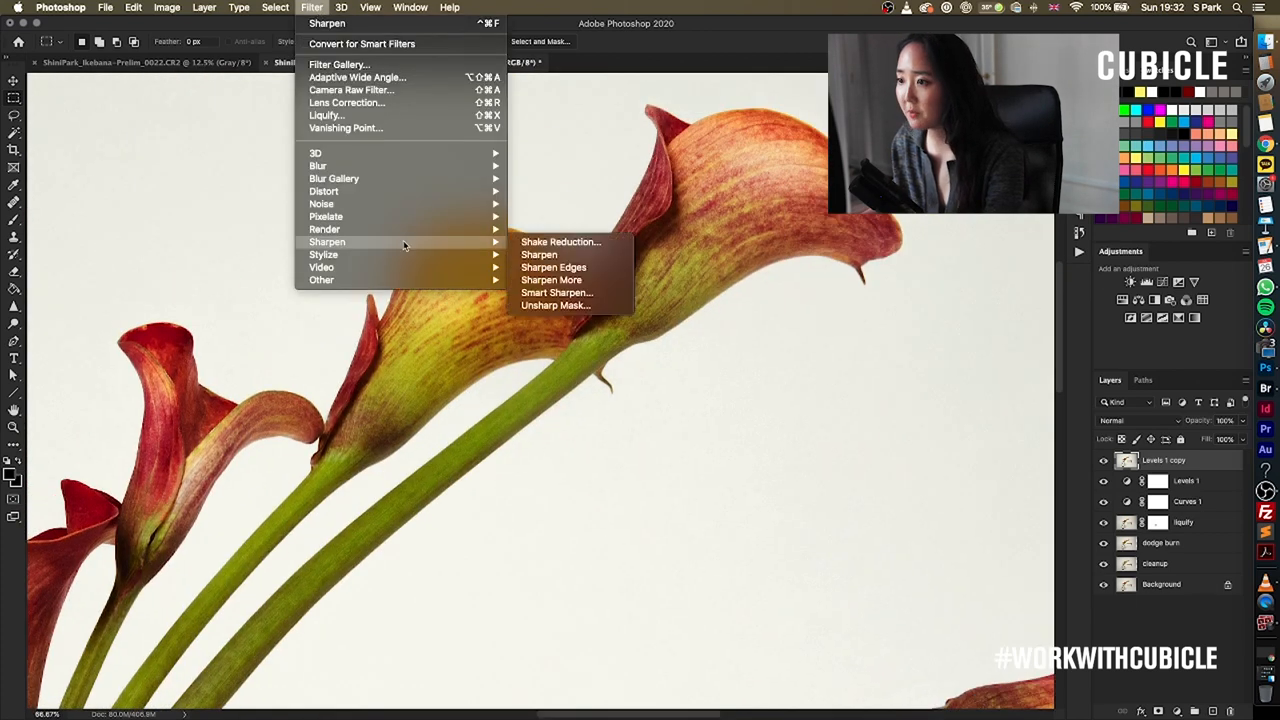
mouse_move(320, 204)
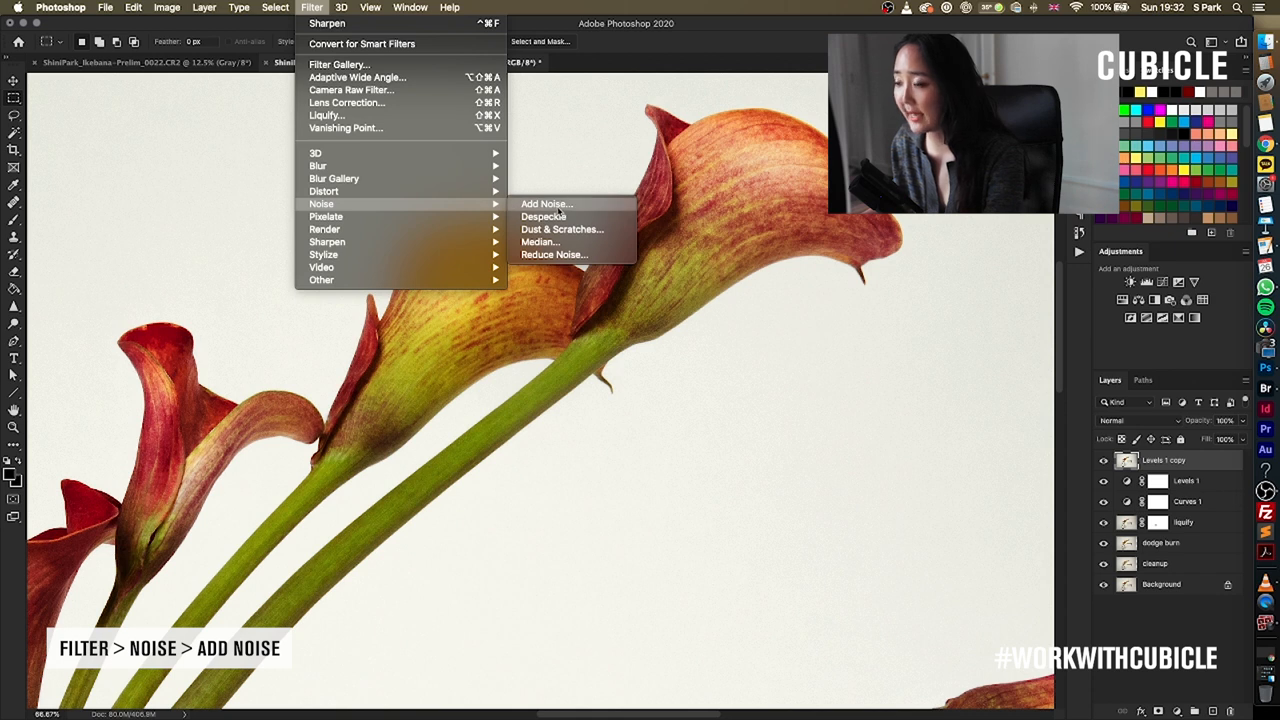
left_click(546, 204)
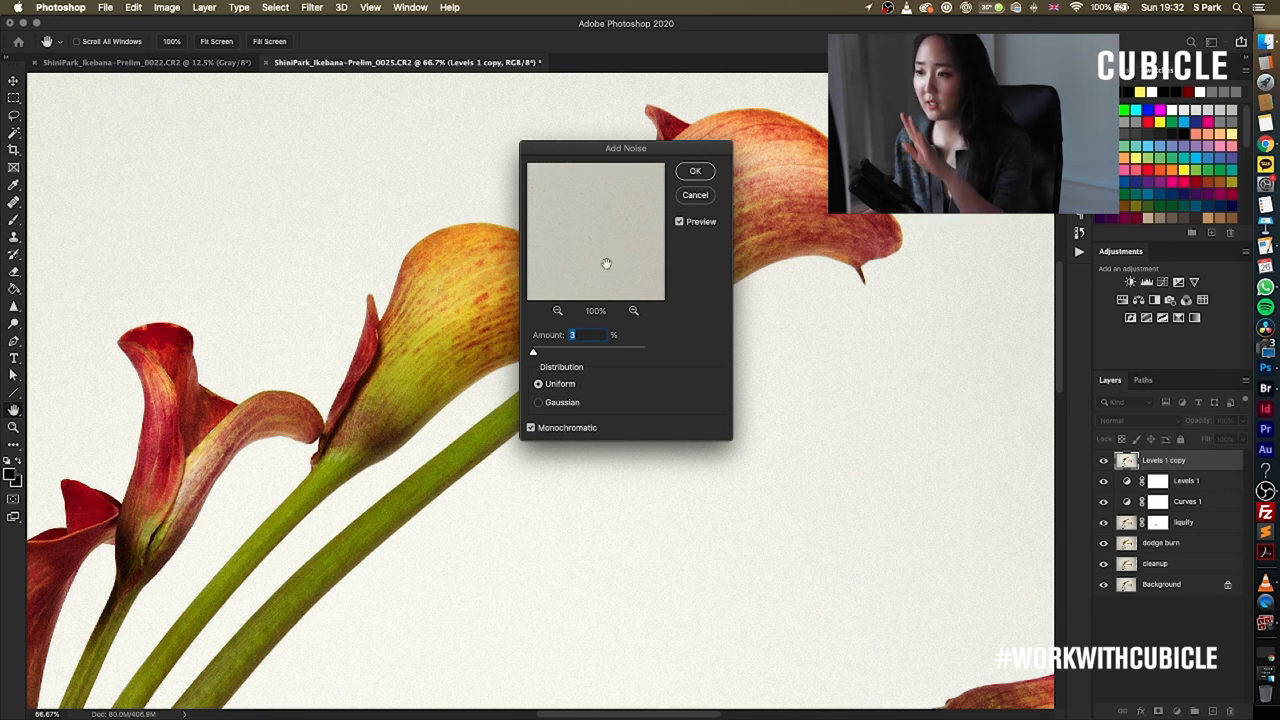
mouse_move(614, 204)
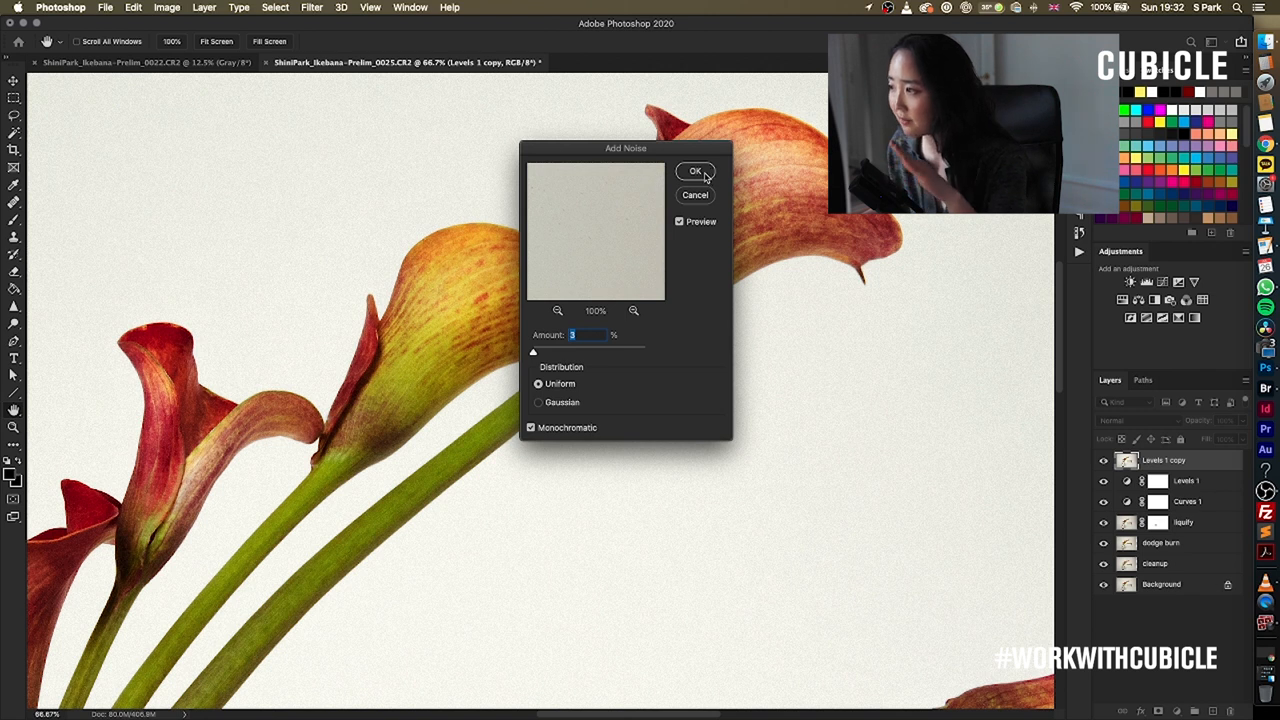
left_click(312, 8)
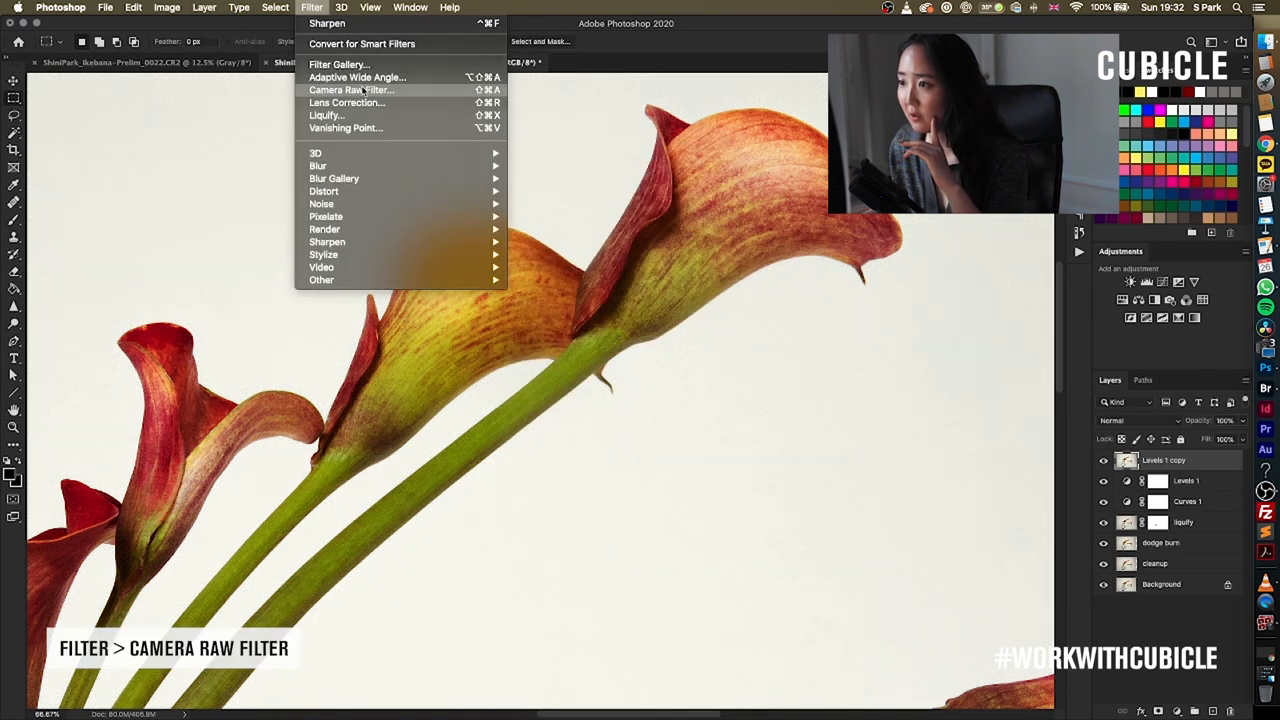
In Camera Raw Effects, raise Grain and dial in its Size and Roughness for a film texture
left_click(352, 90)
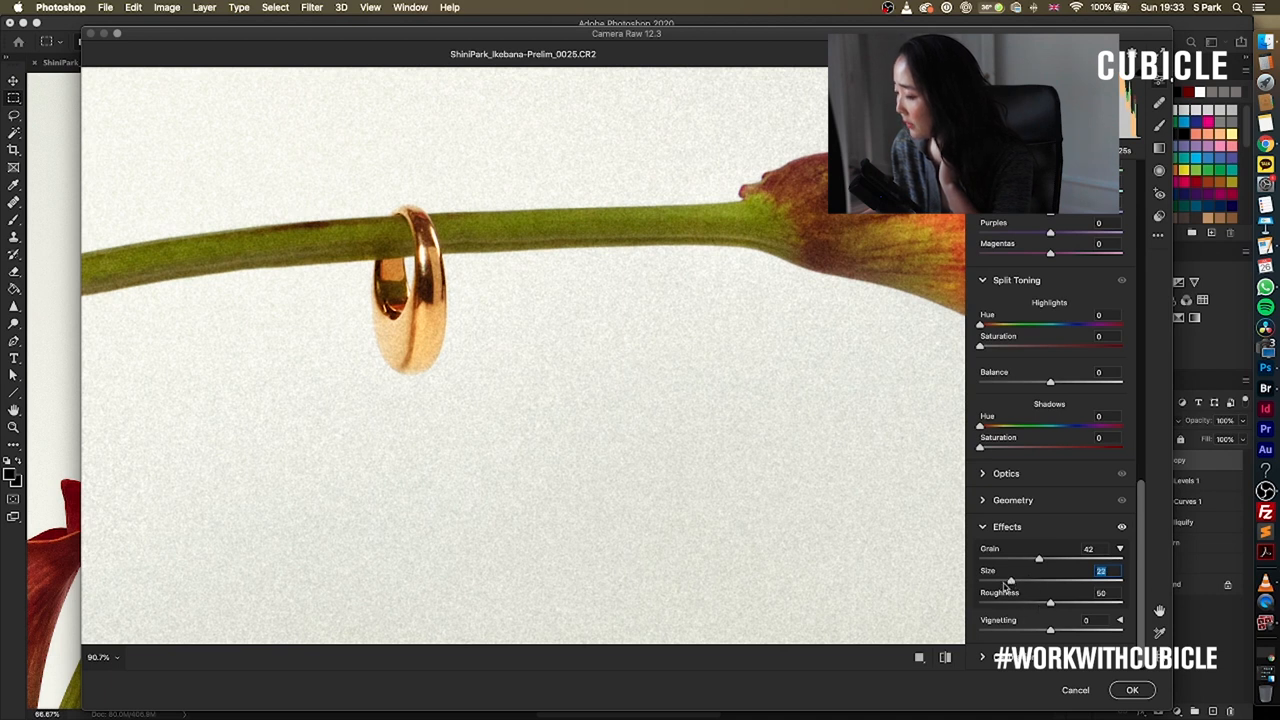
left_click_drag(1048, 604, 1016, 604)
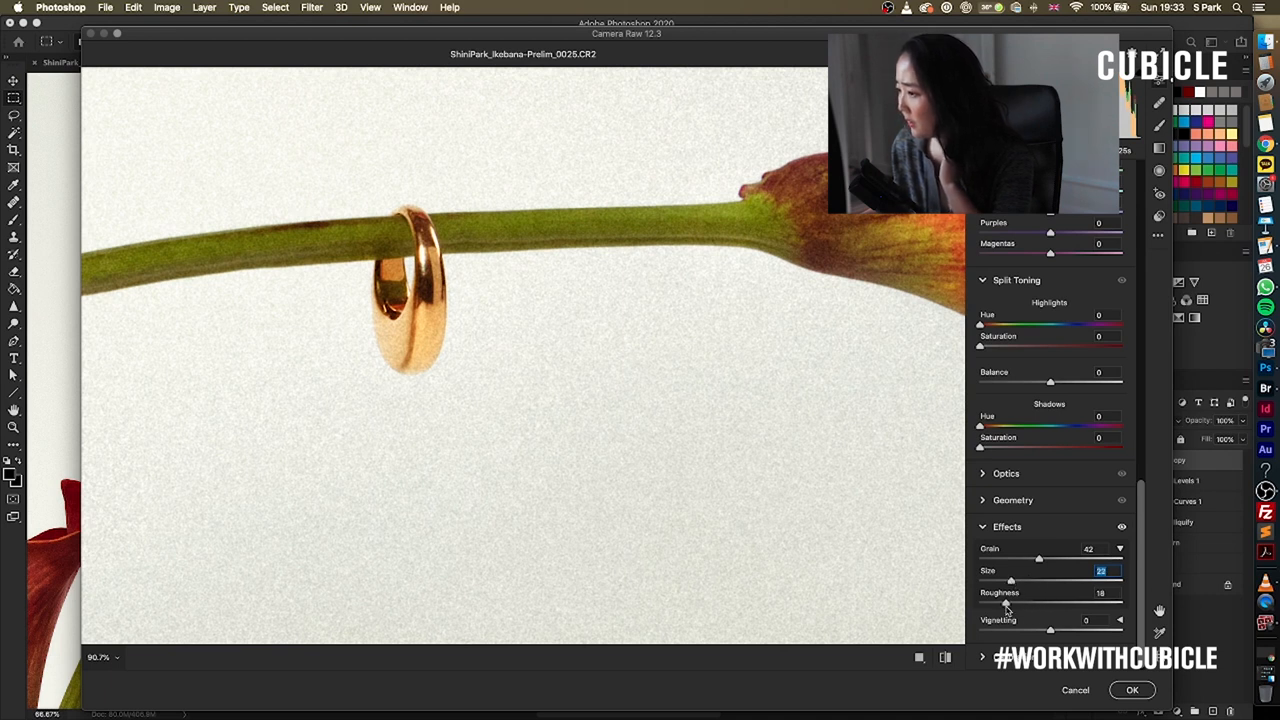
left_click_drag(1010, 602, 1096, 602)
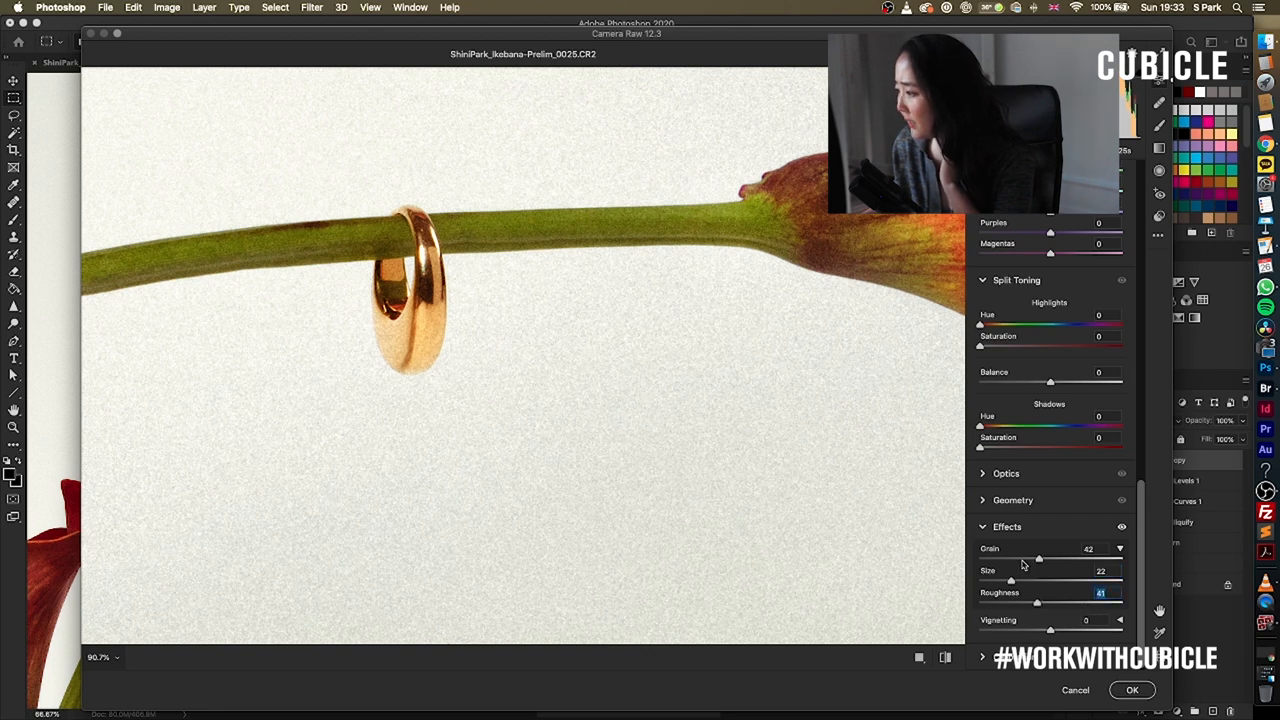
left_click_drag(1038, 558, 1022, 558)
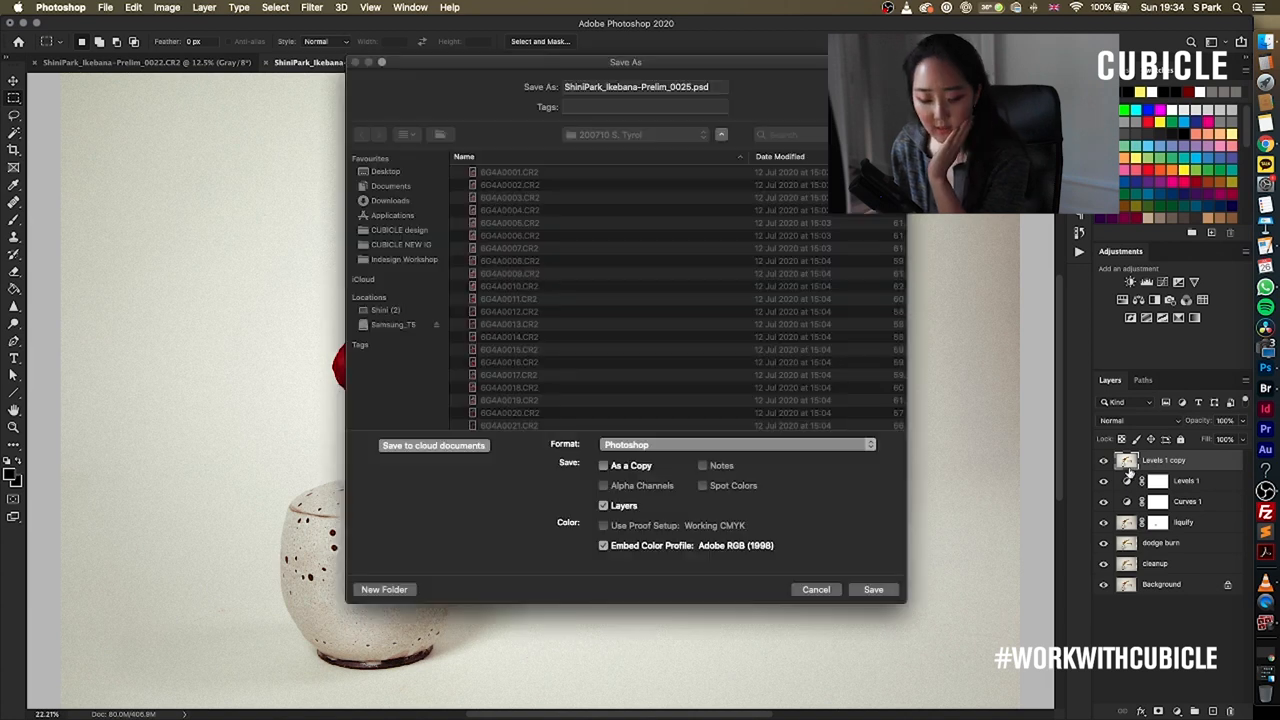
Save the calla lily image as a layered PSD, clear the save warning and switch to the leaf photo
left_click(872, 588)
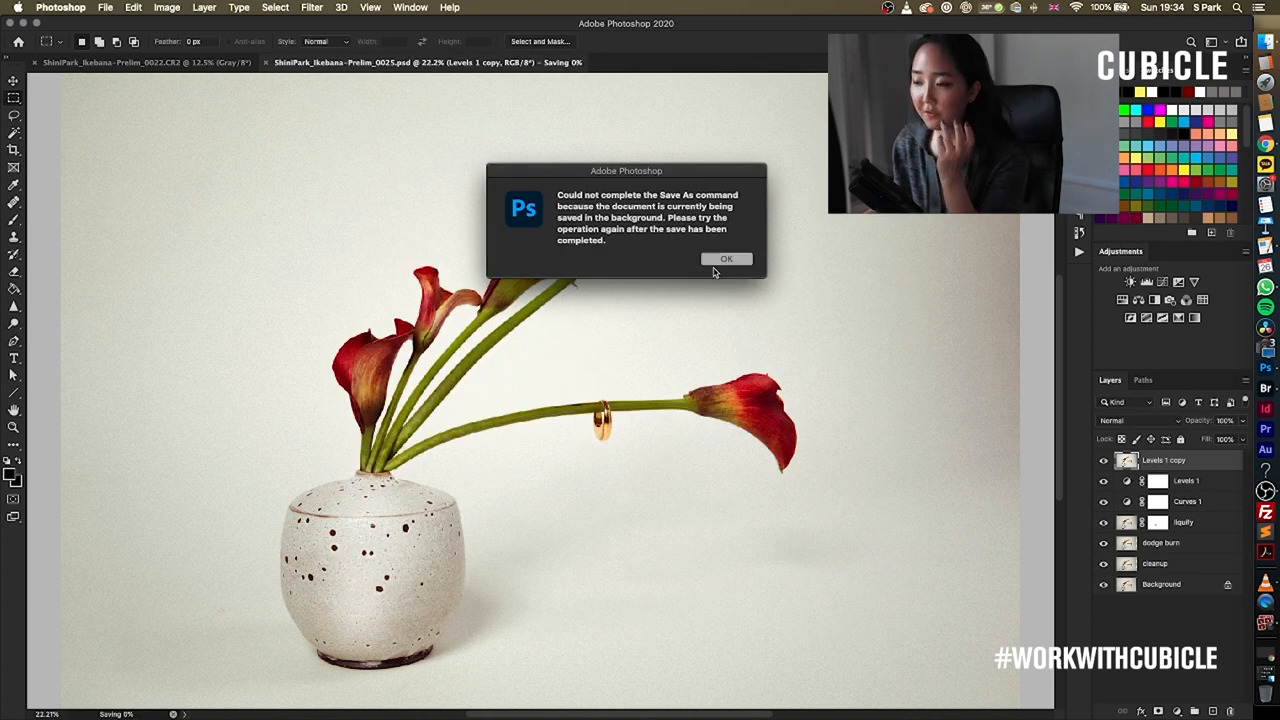
left_click(726, 260)
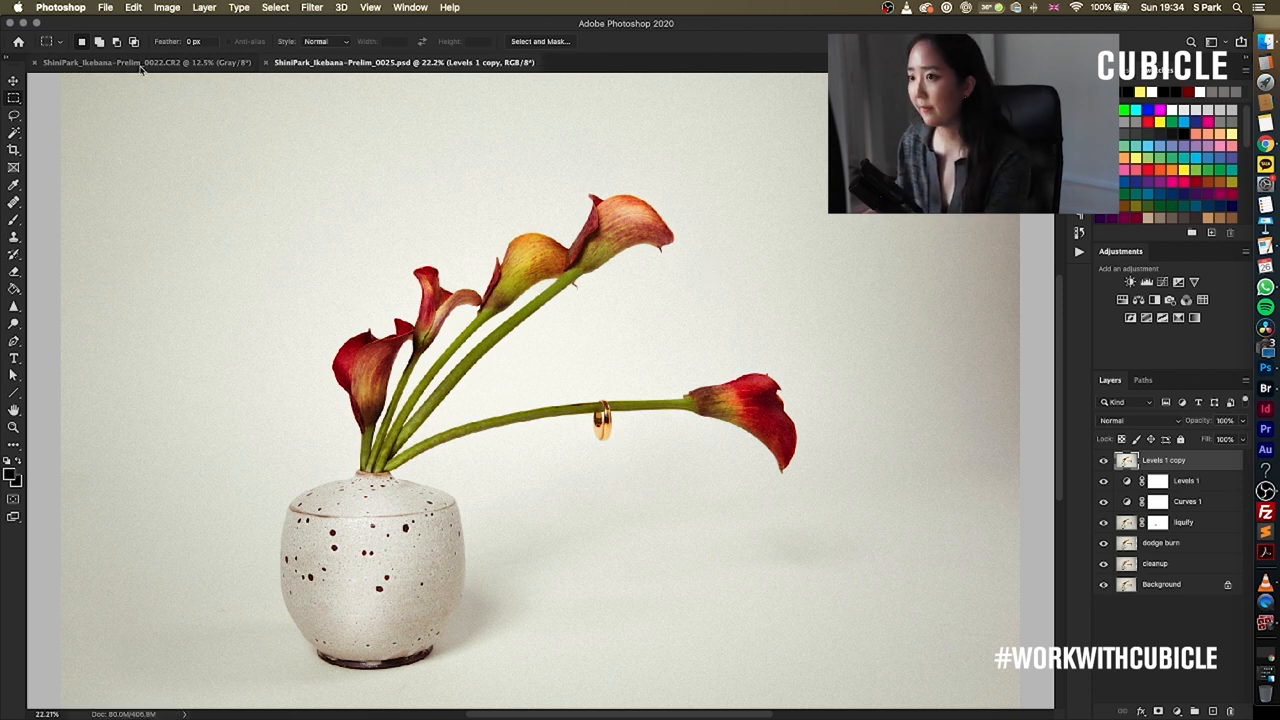
left_click(120, 62)
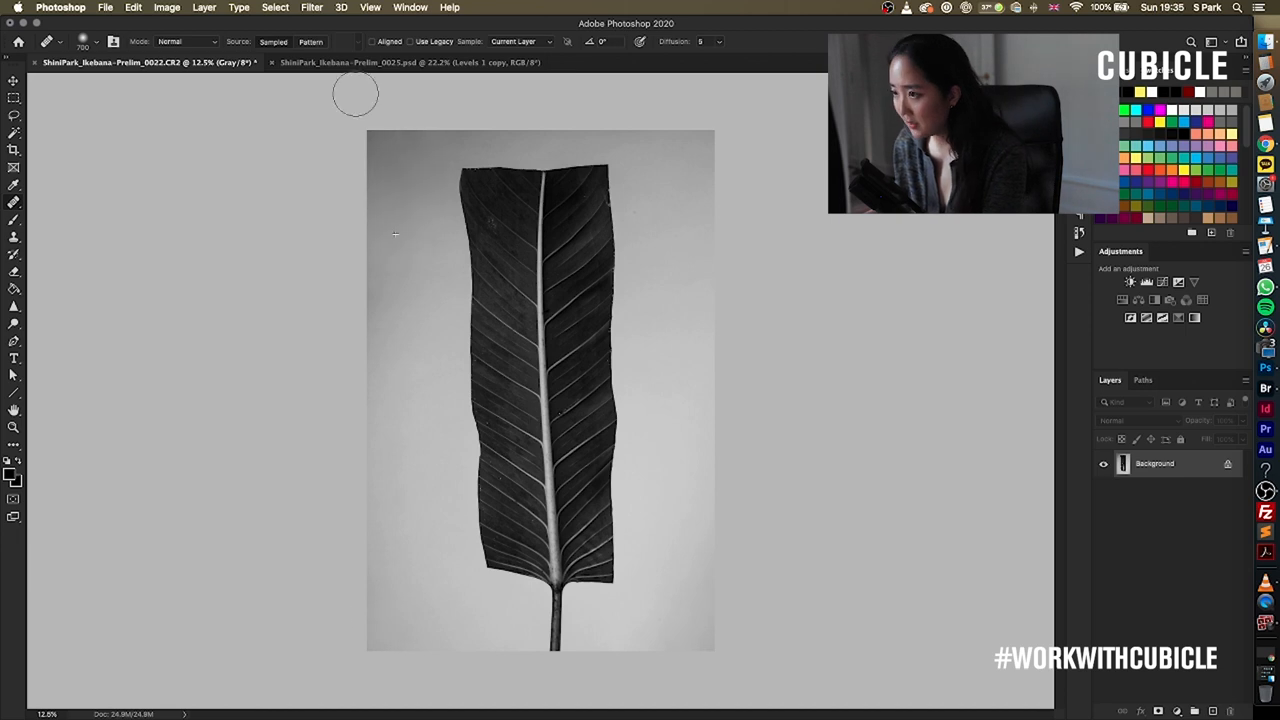
Reshape the leaf edges with Liquify and compare the Levels adjustment in History
left_click(312, 8)
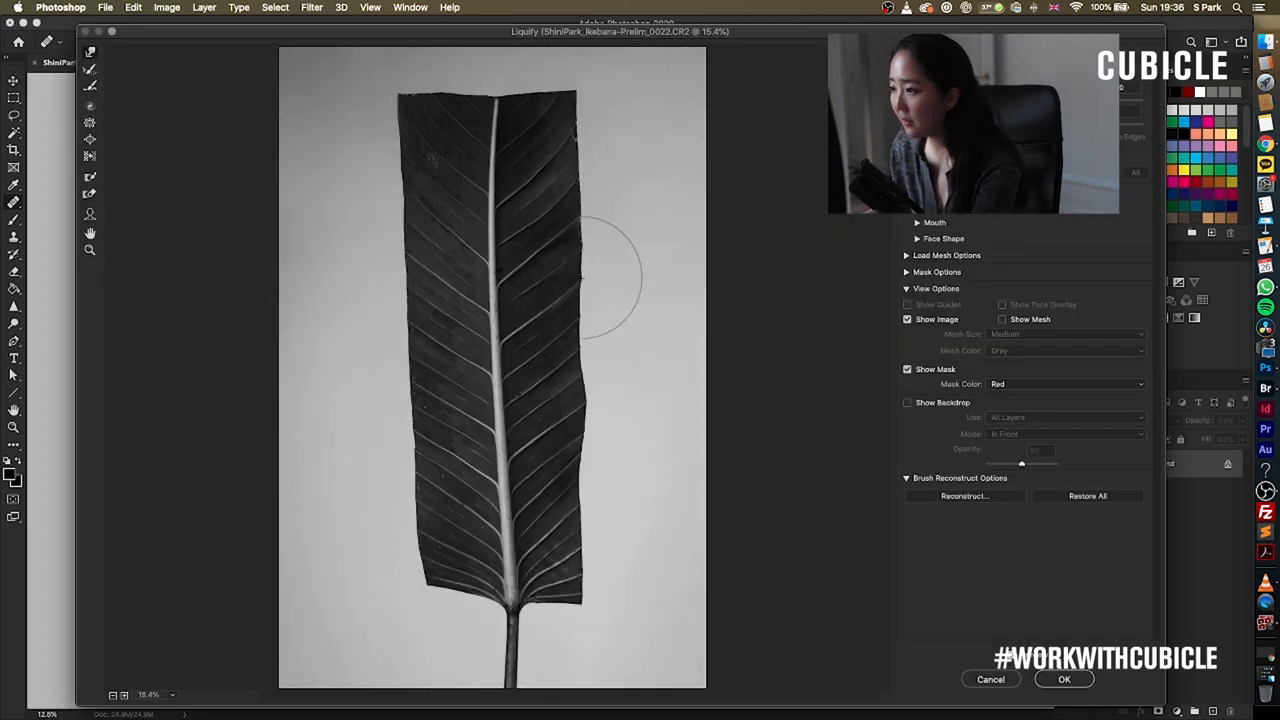
left_click(1064, 680)
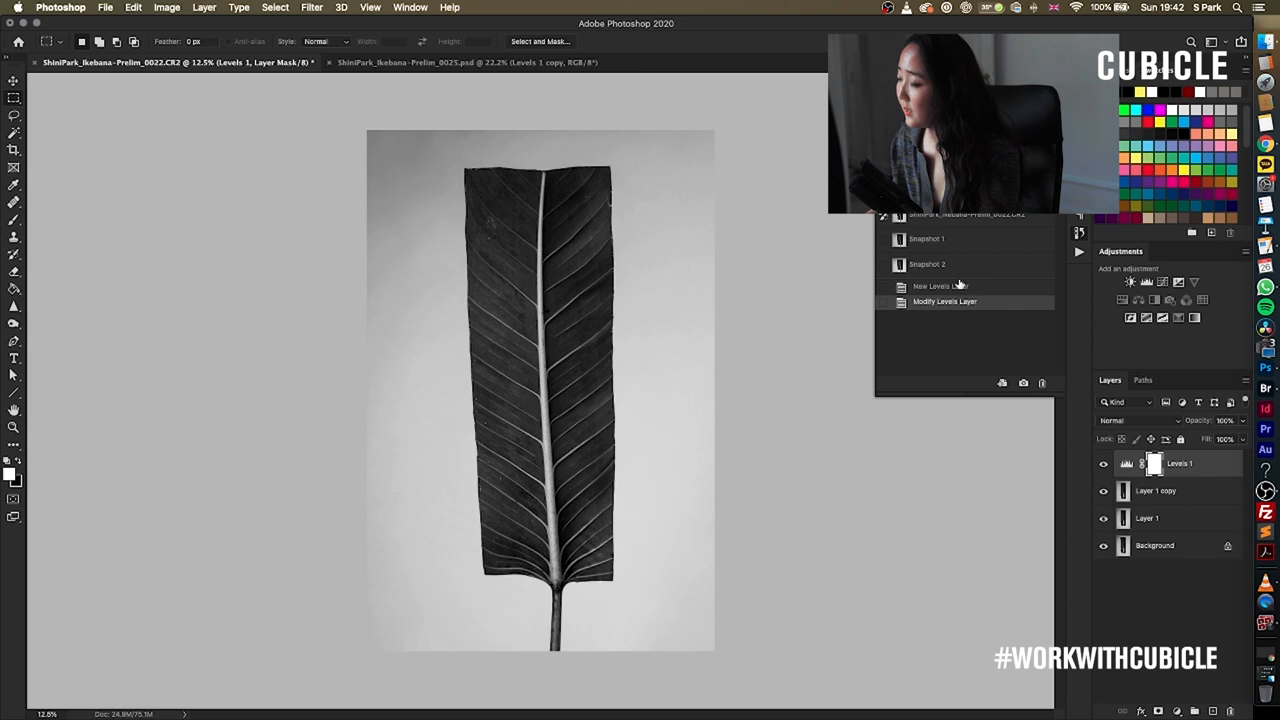
left_click(928, 264)
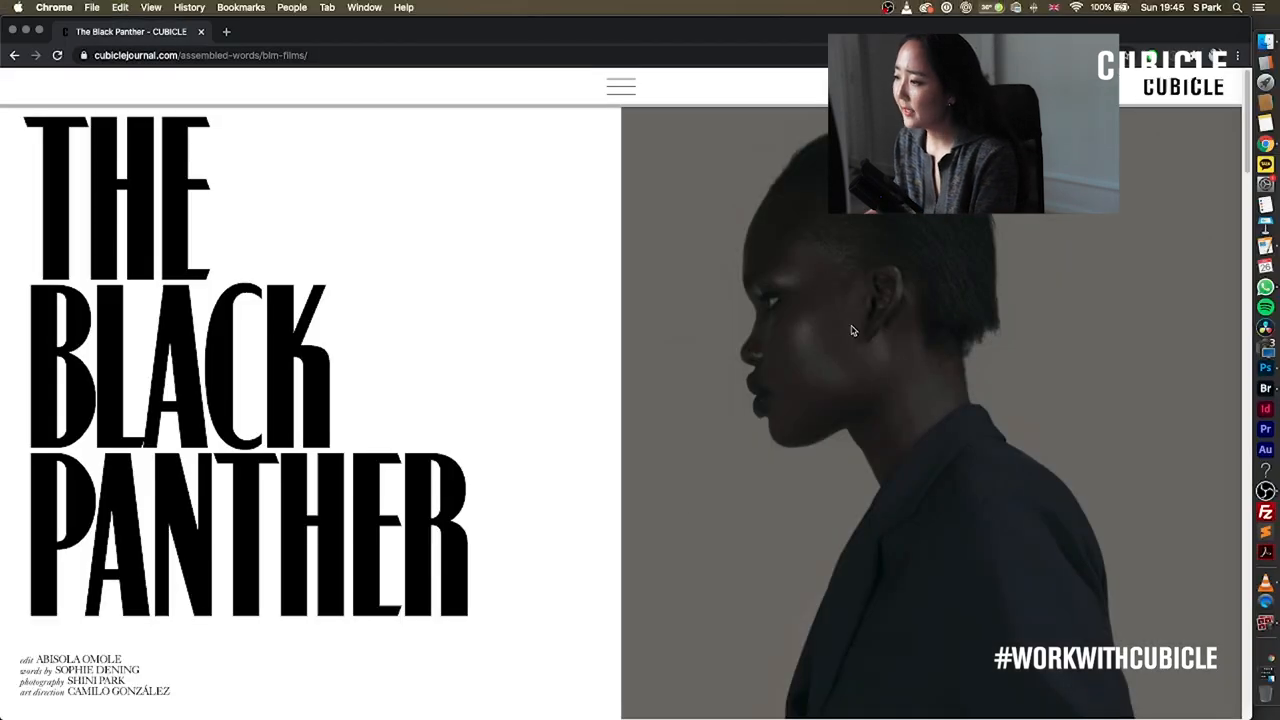
mouse_move(732, 418)
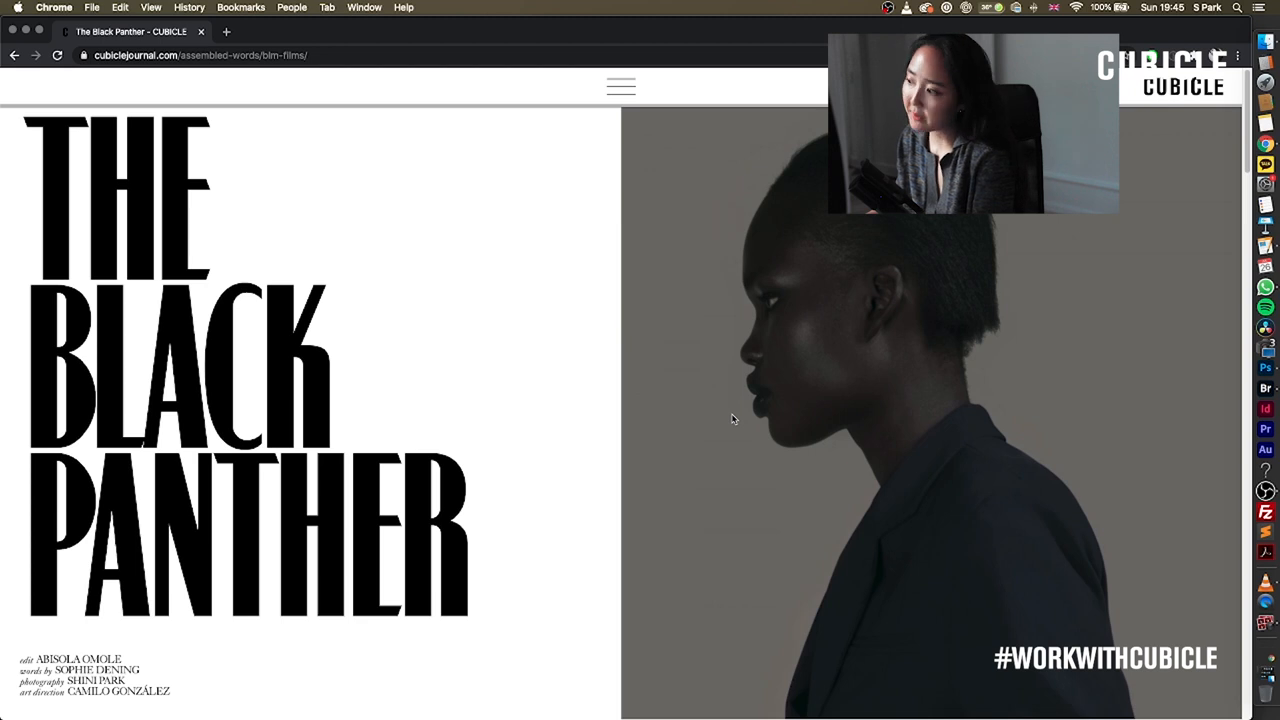
mouse_move(604, 418)
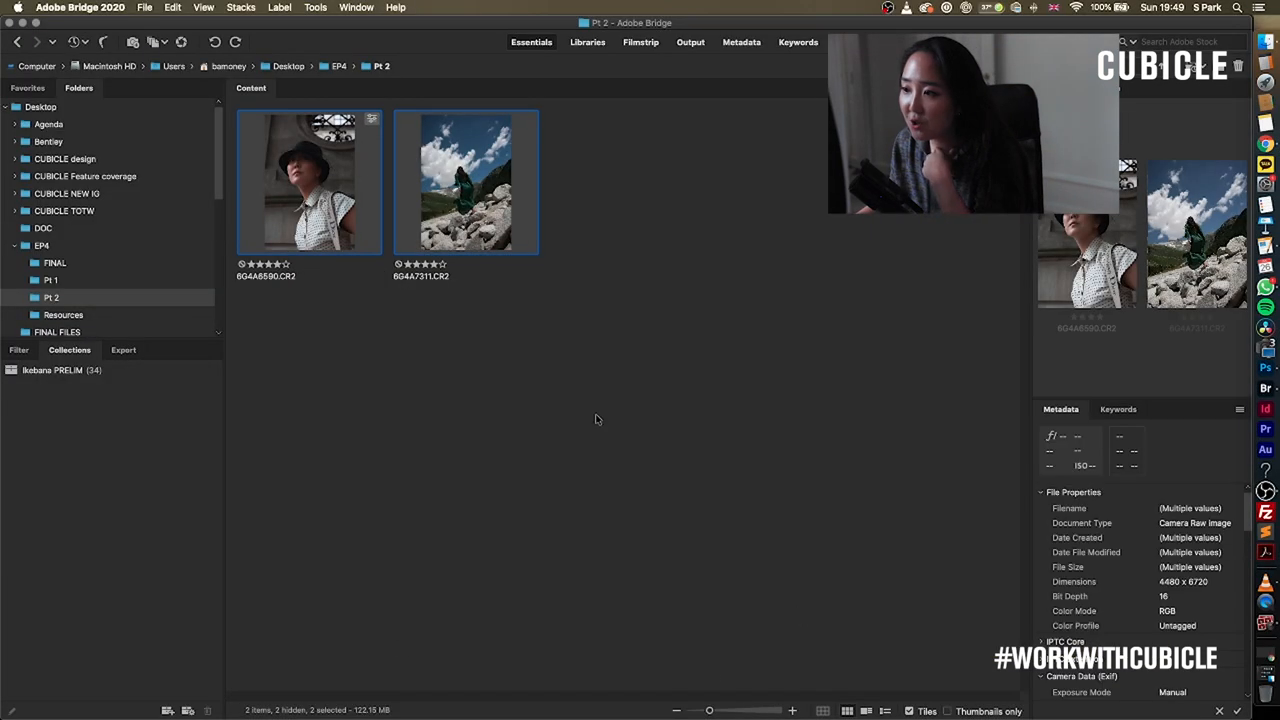
Grade both raws in Camera Raw, adjusting the portrait's tone and saturation and the landscape's temperature
double_click(308, 180)
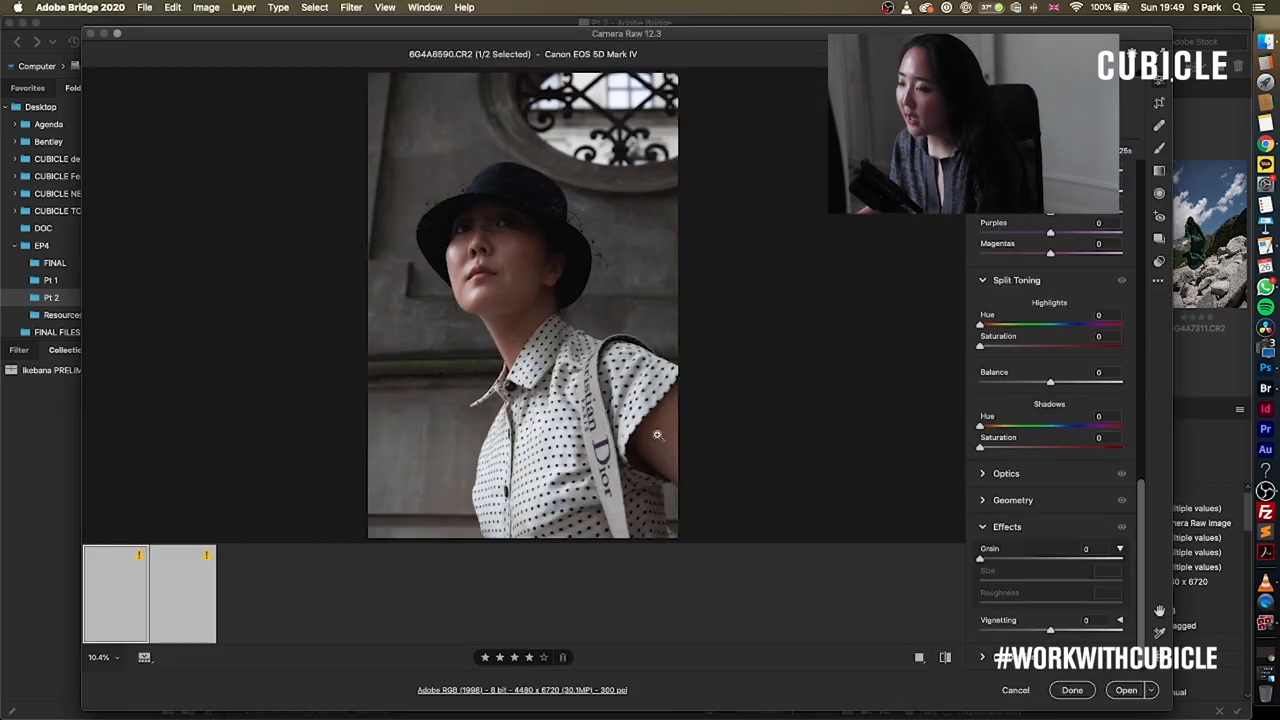
left_click(184, 592)
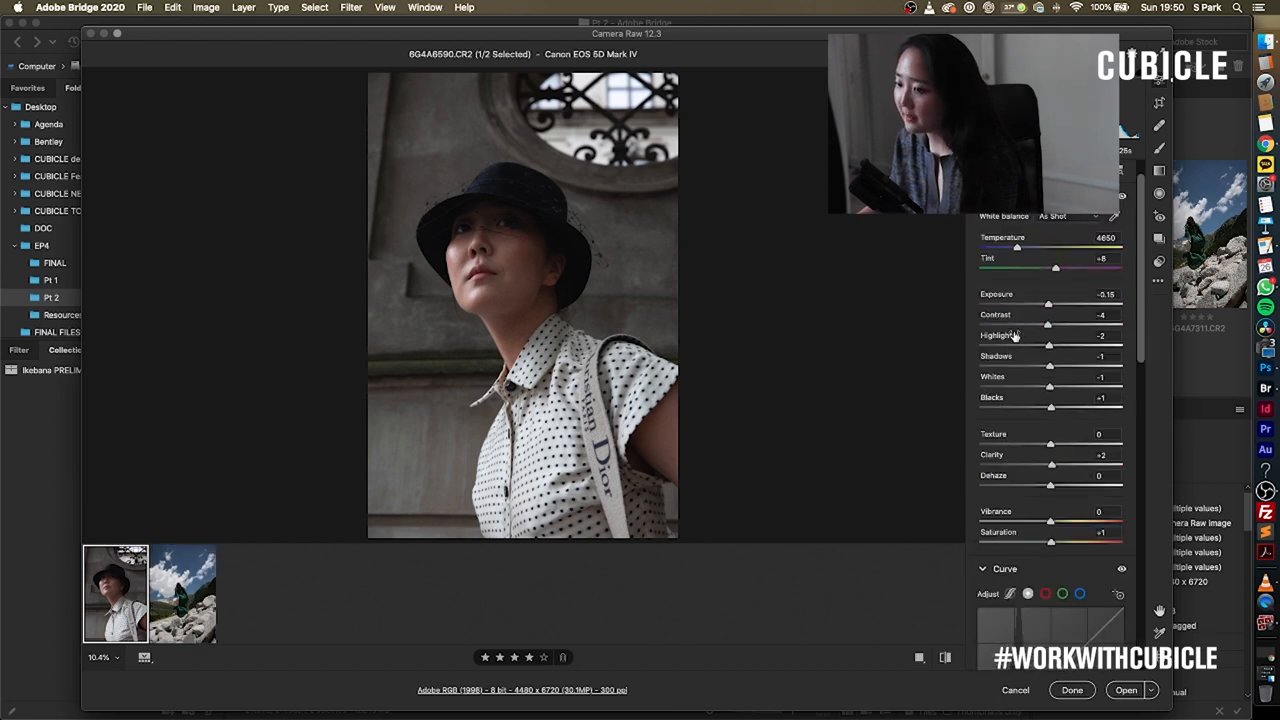
left_click_drag(1048, 304, 1020, 304)
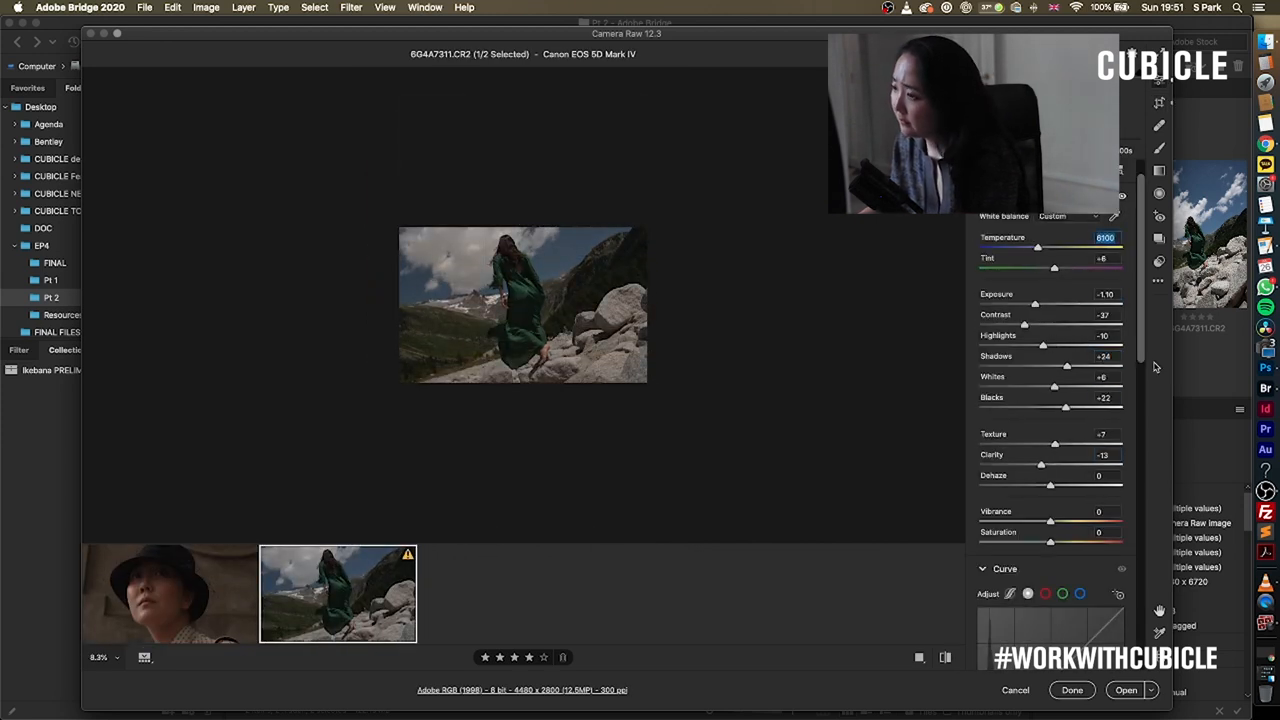
left_click(170, 592)
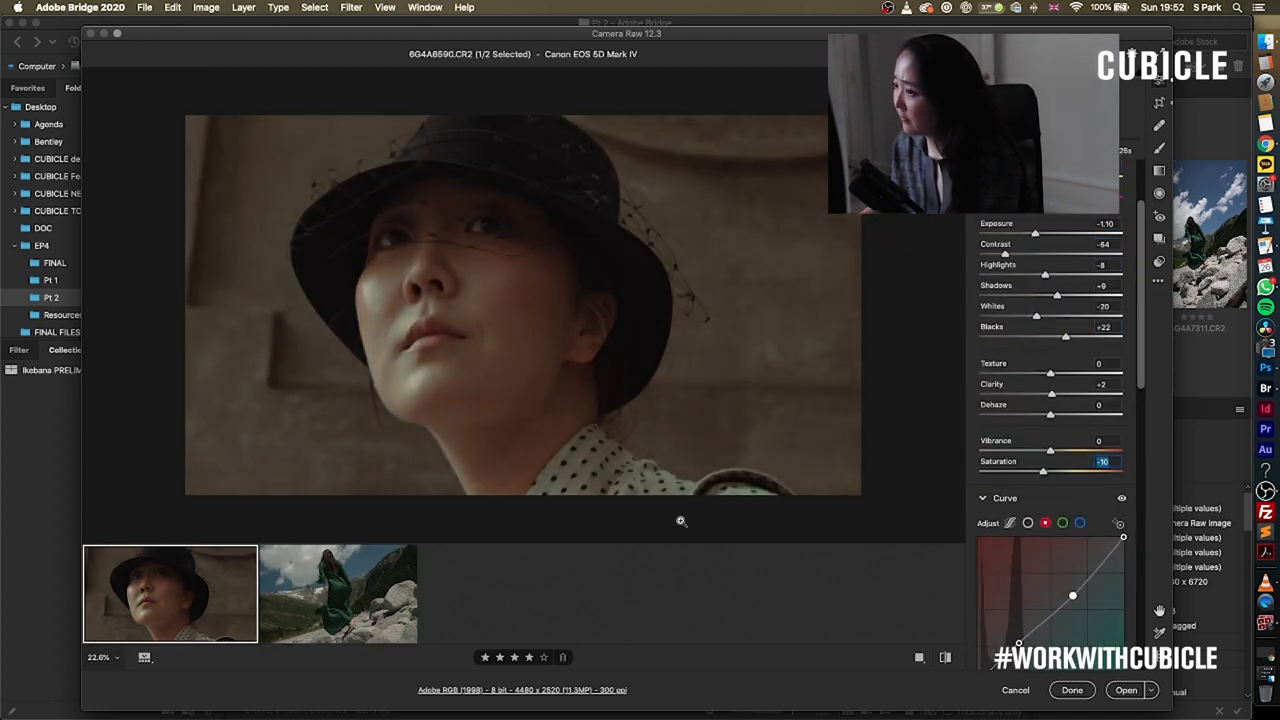
left_click(1072, 690)
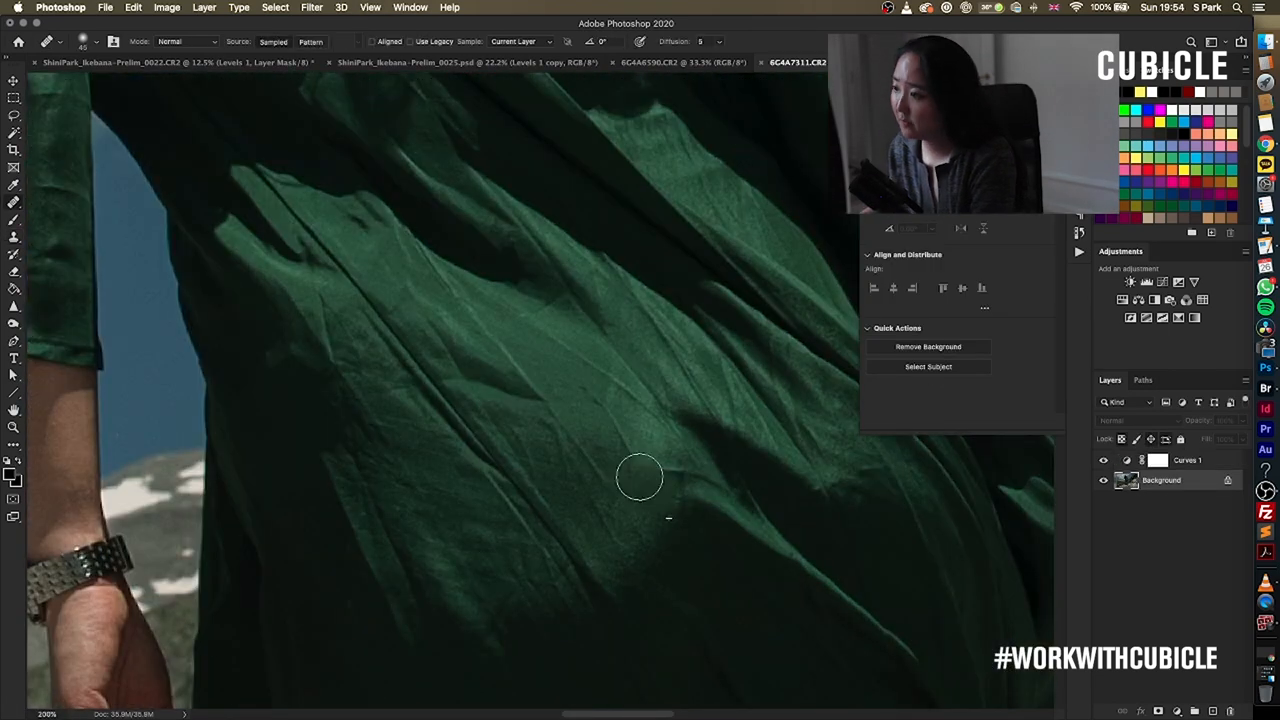
Retouch the portrait's skin and dress creases, then begin saving it in a new file format
left_click(664, 62)
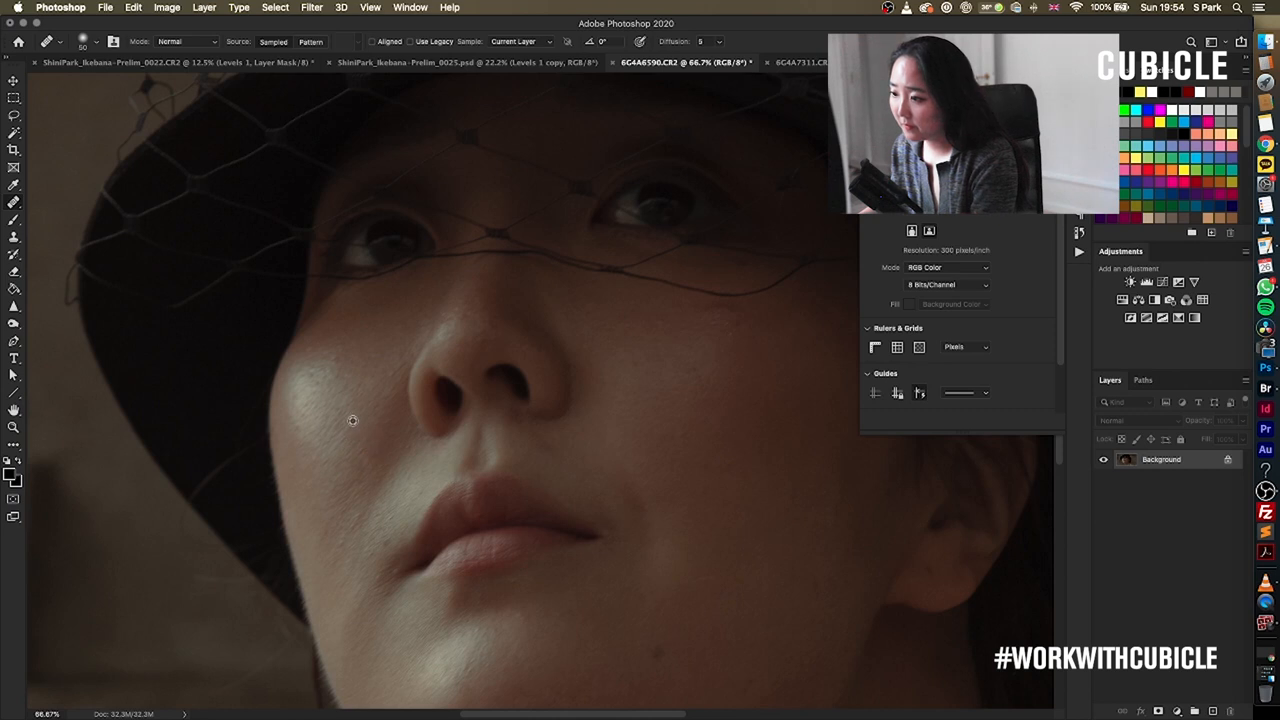
mouse_move(332, 352)
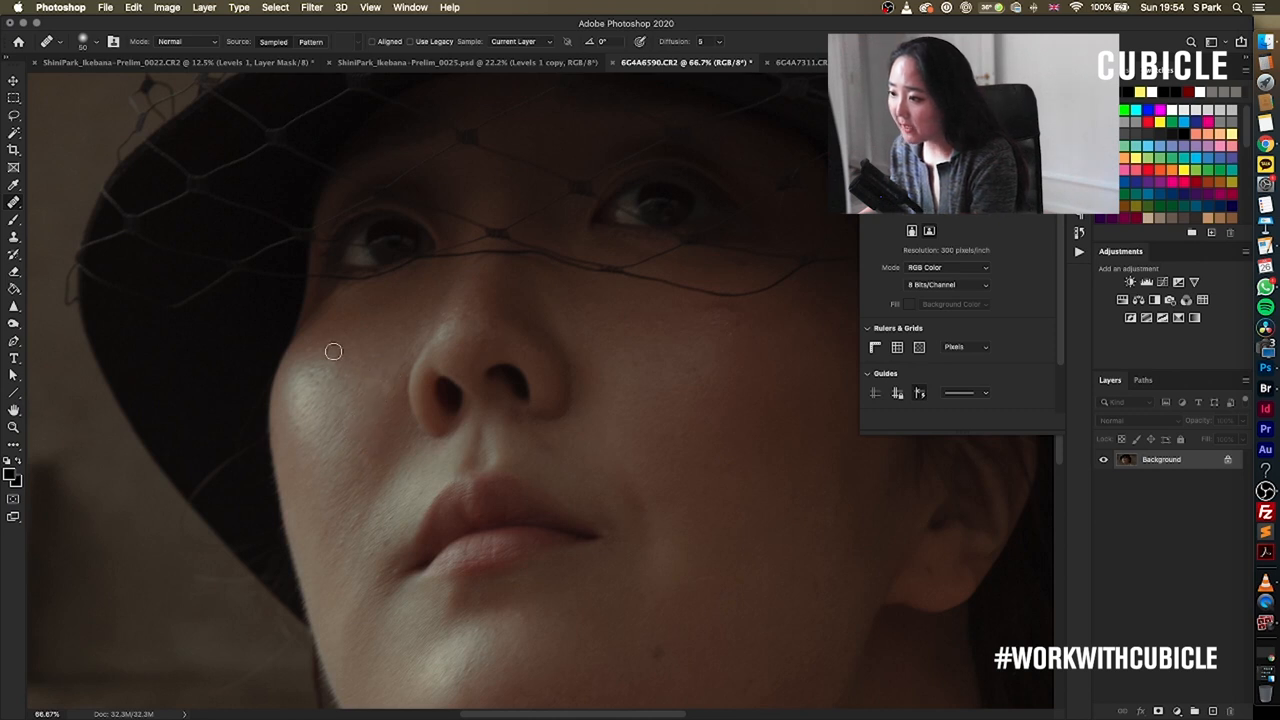
mouse_move(376, 376)
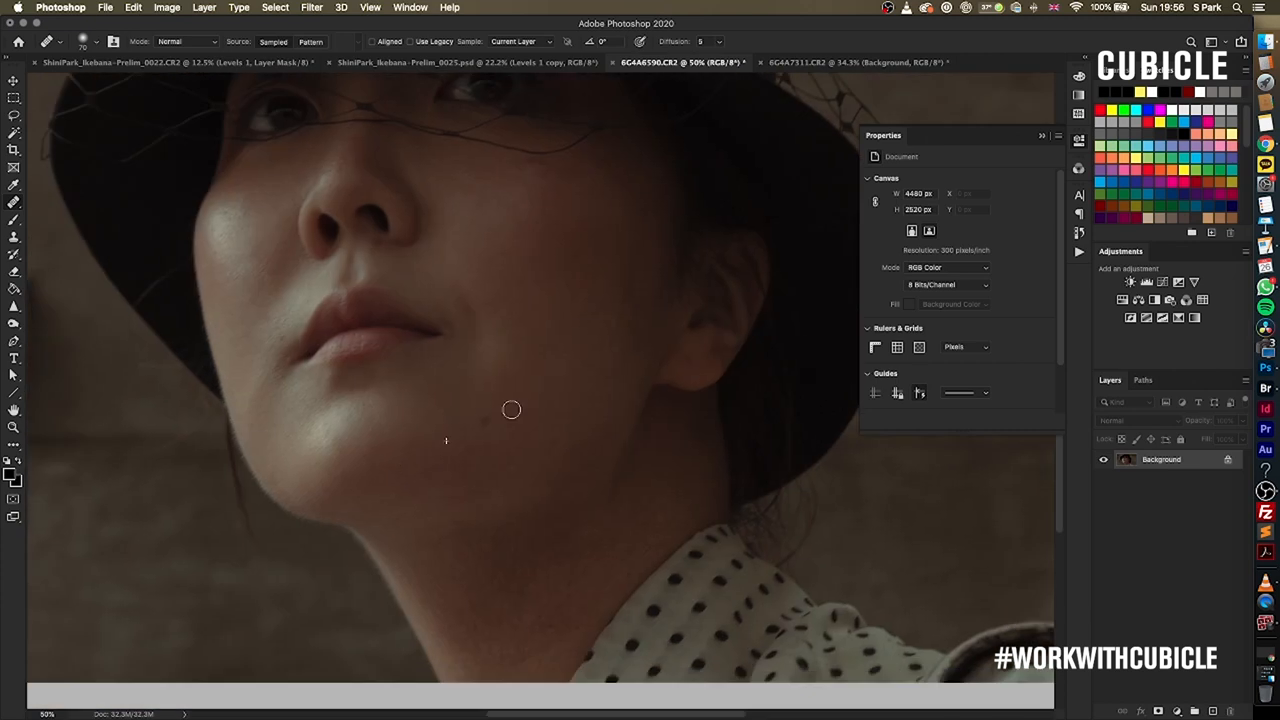
mouse_move(632, 560)
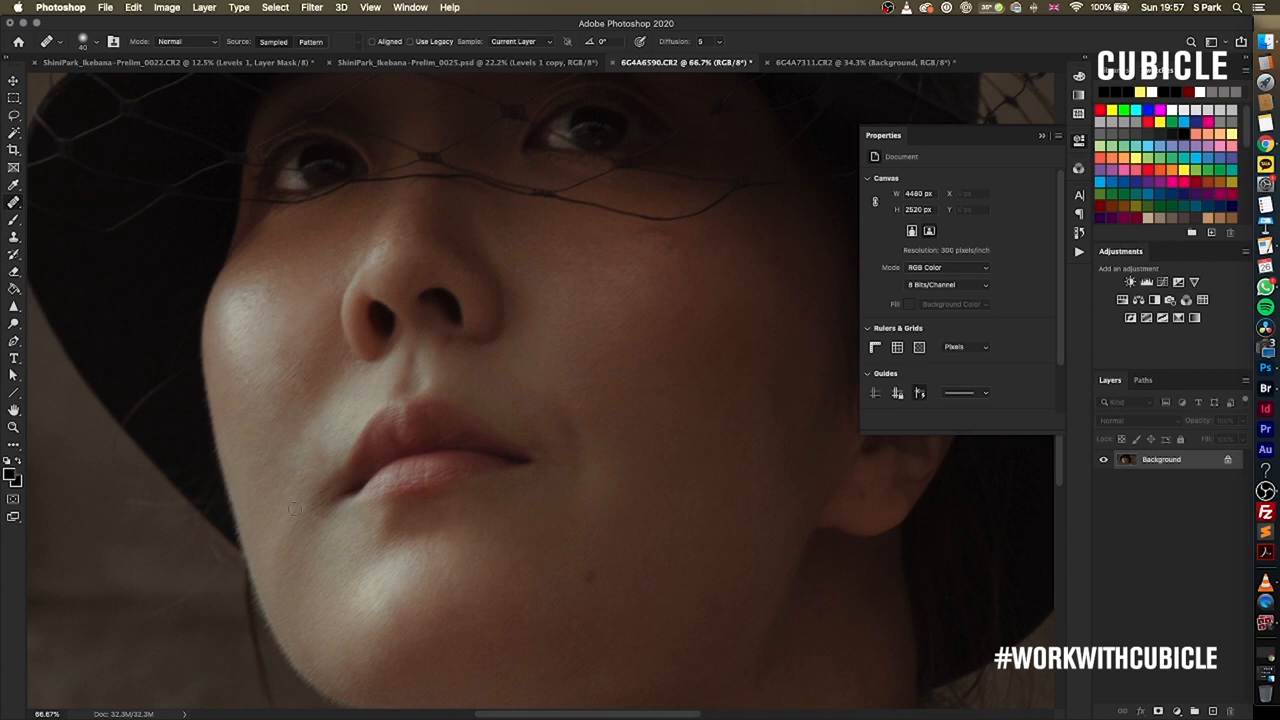
left_click(736, 444)
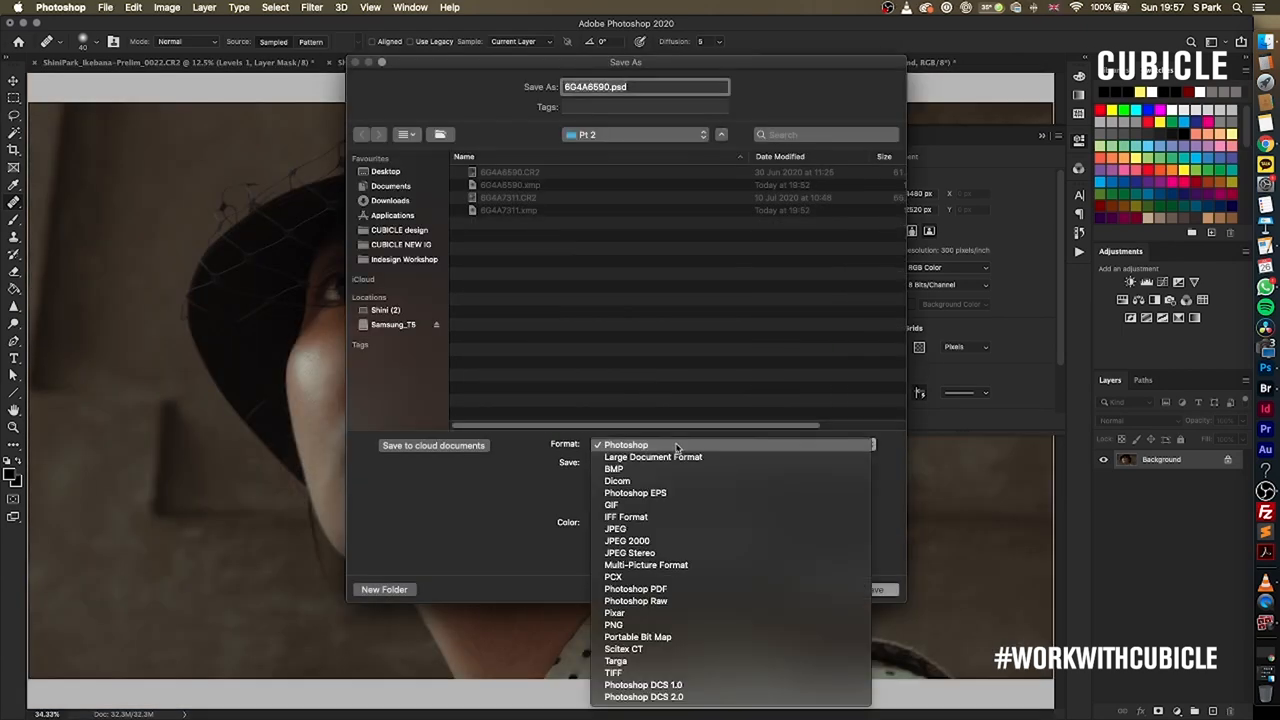